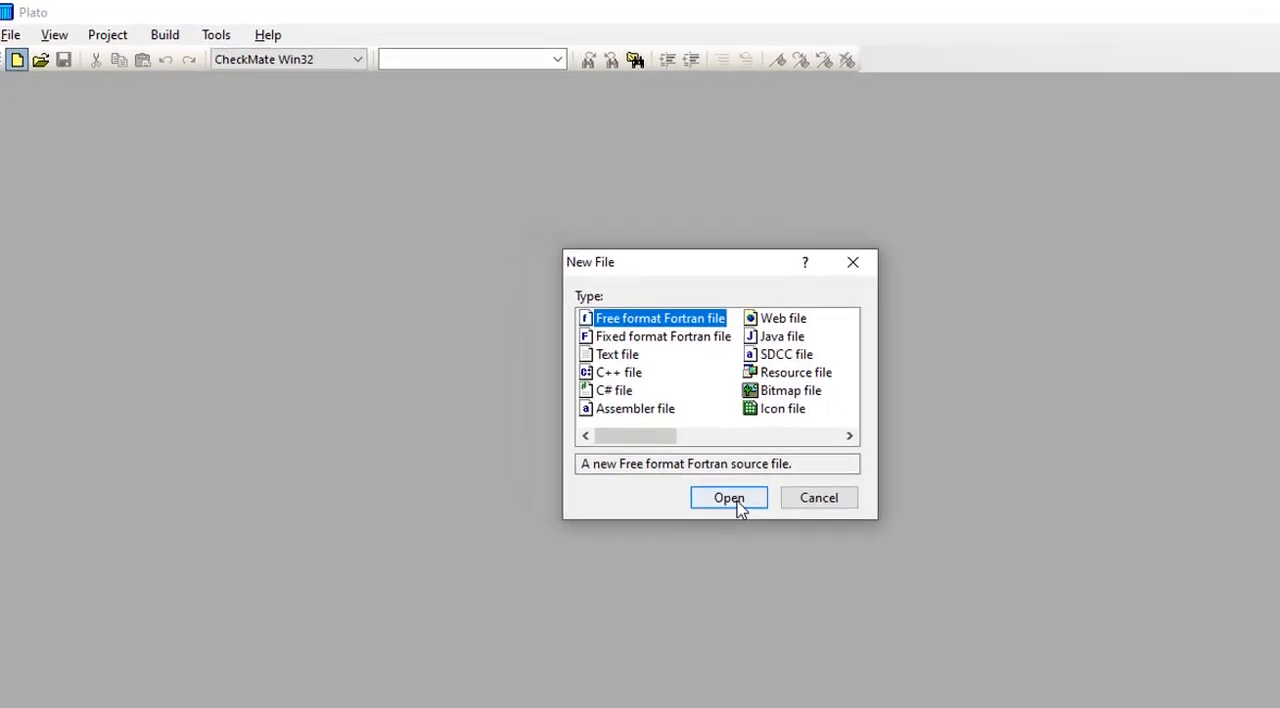
Create a new free format Fortran file from the New File dialog.
{"action": "left_click", "coordinate": [728, 498]}
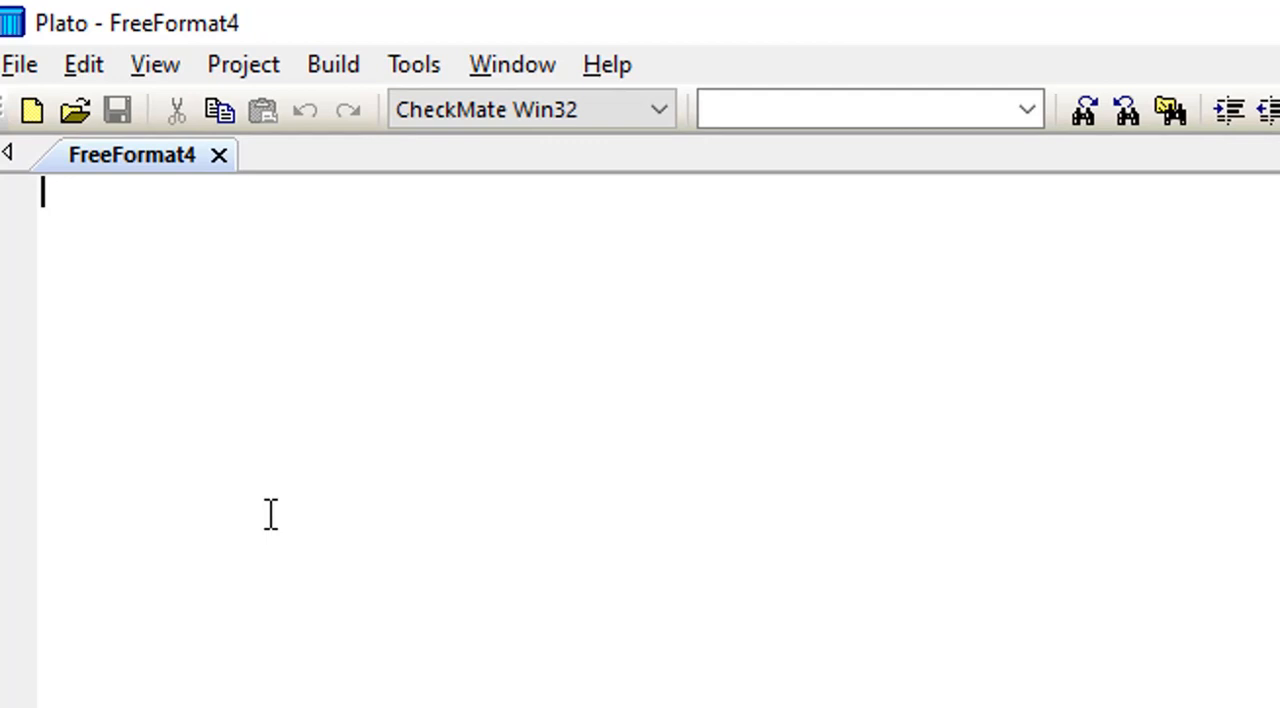
Write the heading 'Control Structures' at the top of the file.
{"action": "type", "text": "C"}
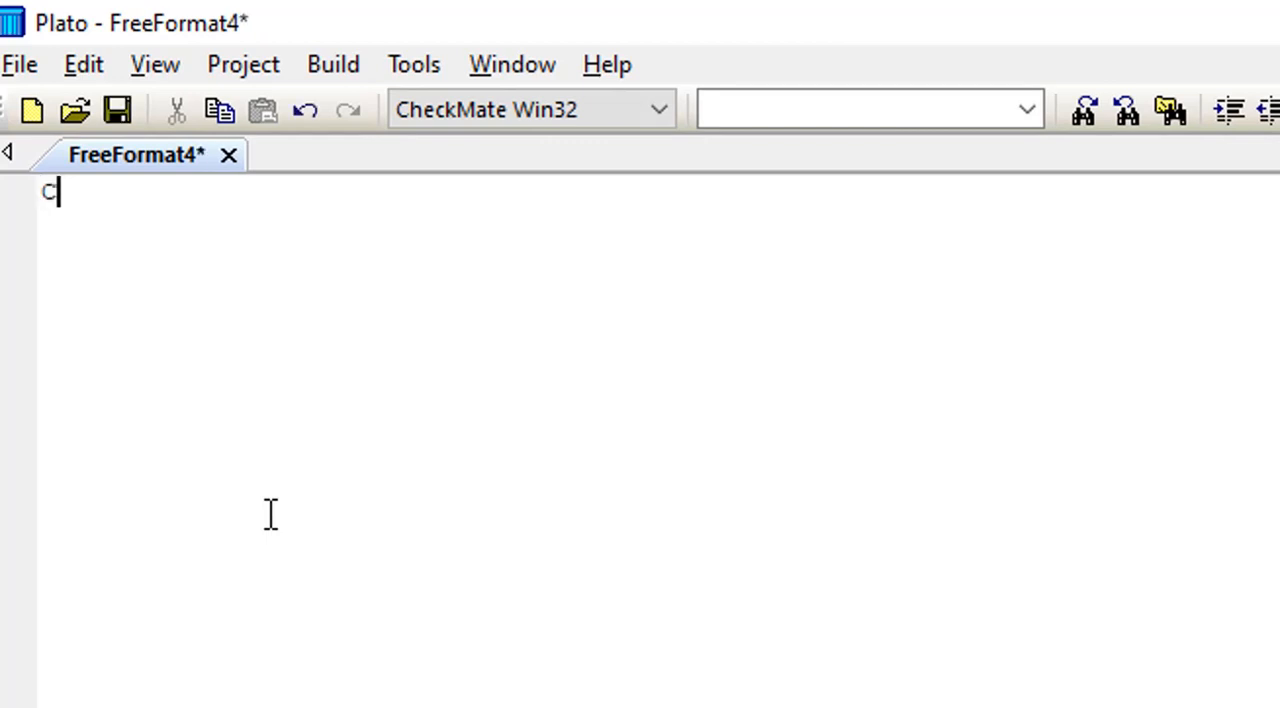
{"action": "type", "text": "on"}
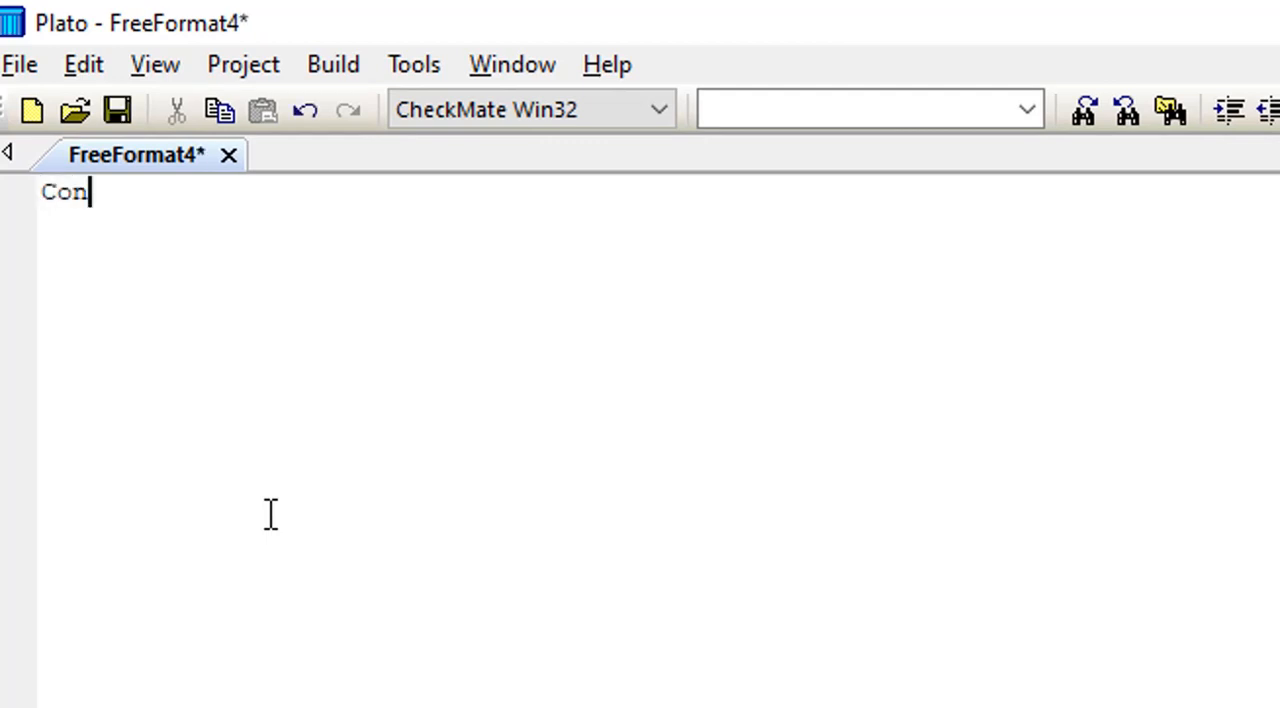
{"action": "type", "text": "trol Str"}
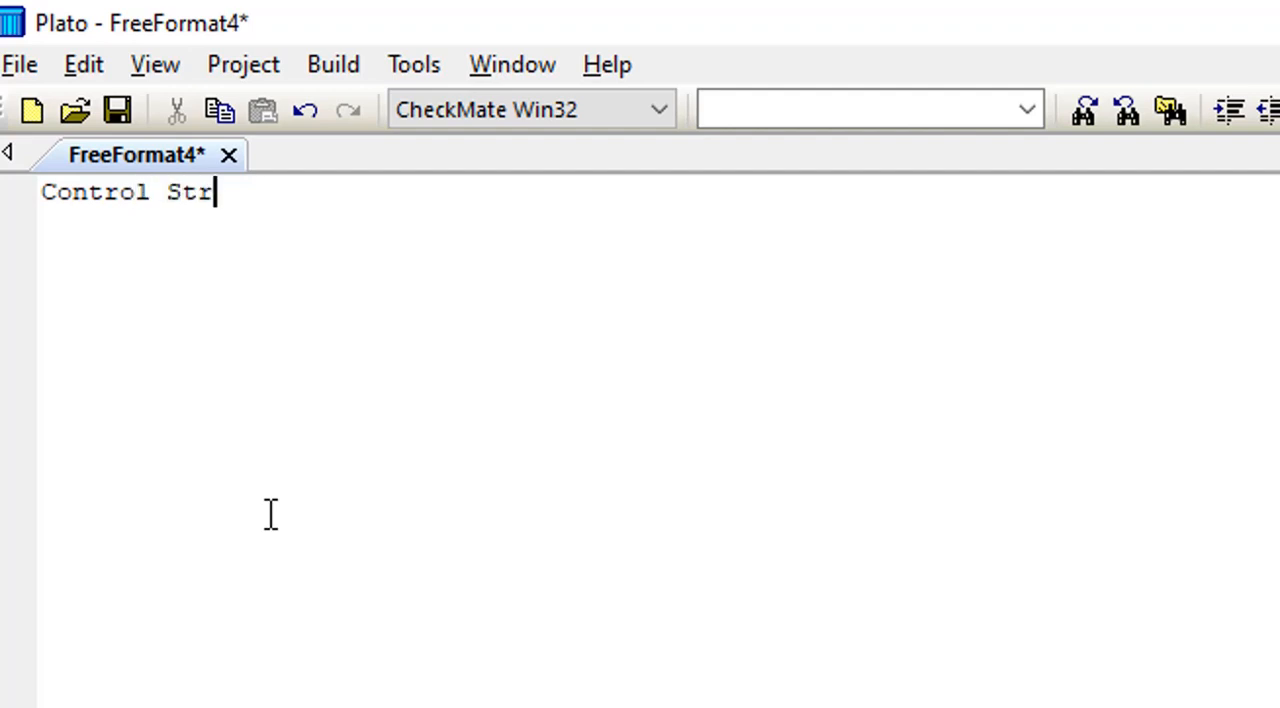
{"action": "type", "text": "uc"}
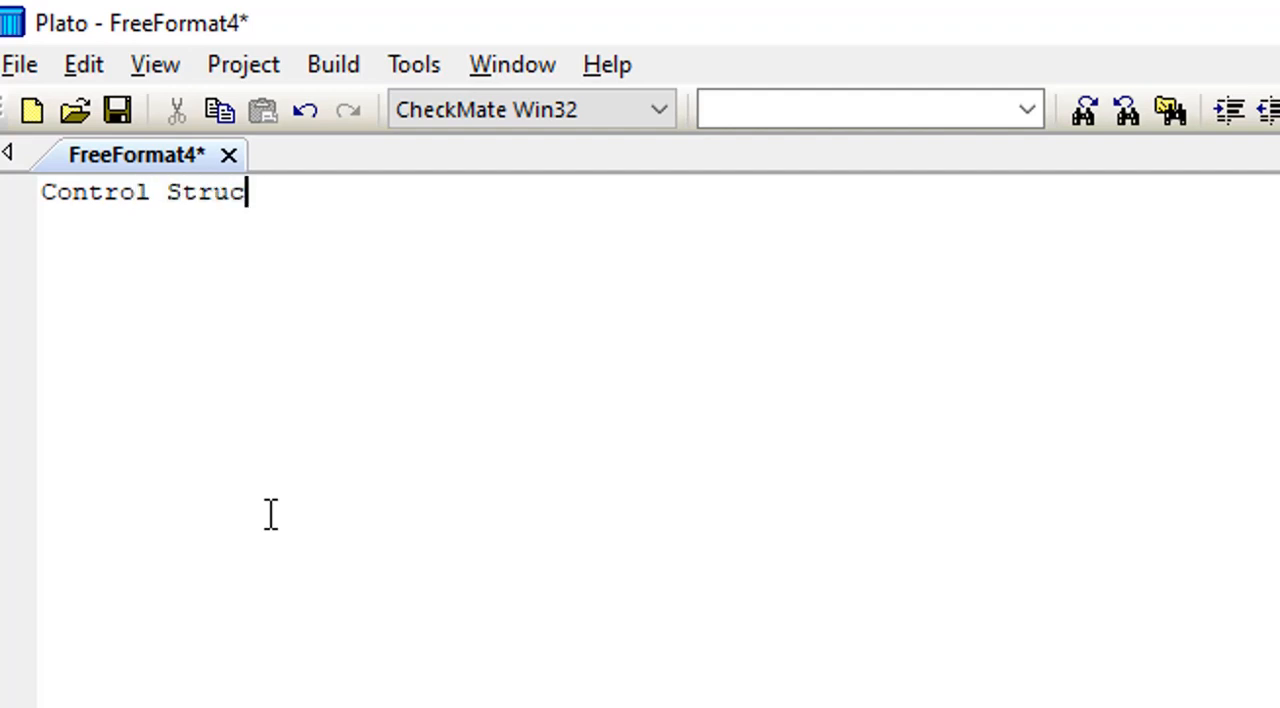
{"action": "type", "text": "tu"}
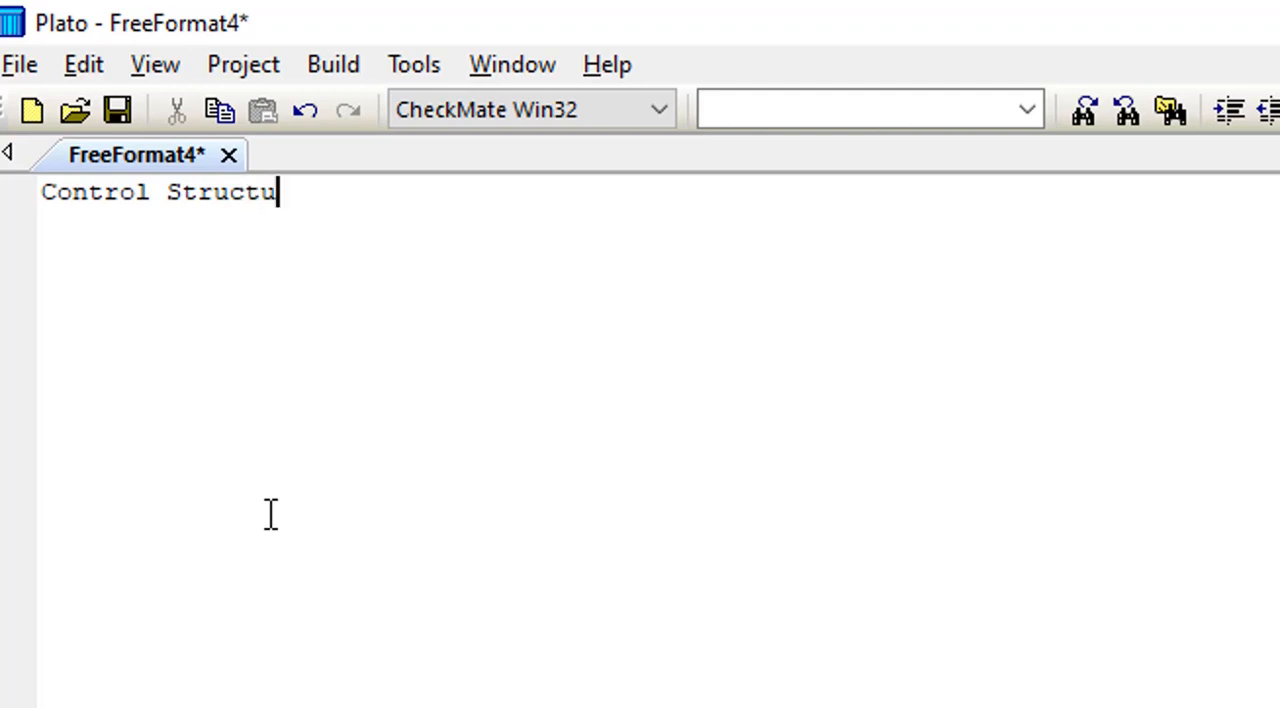
{"action": "type", "text": "res"}
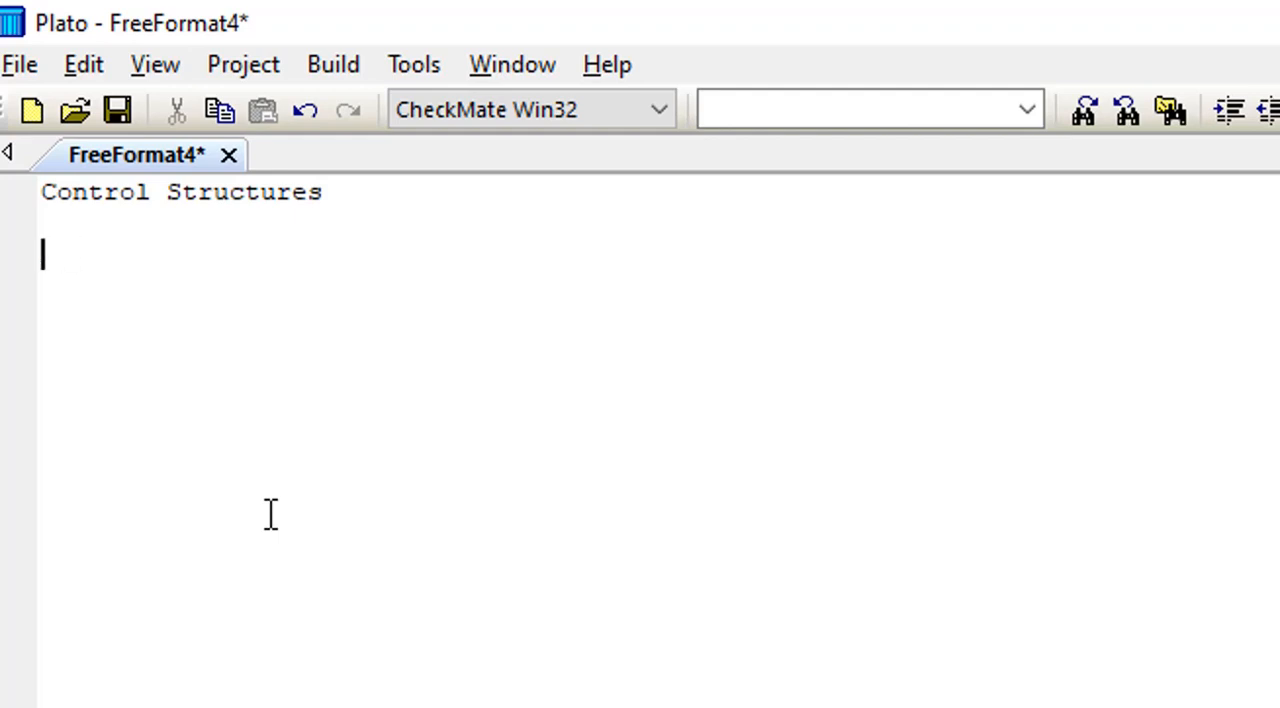
Add item '1. Conditional control structures' under the heading.
{"action": "type", "text": "1"}
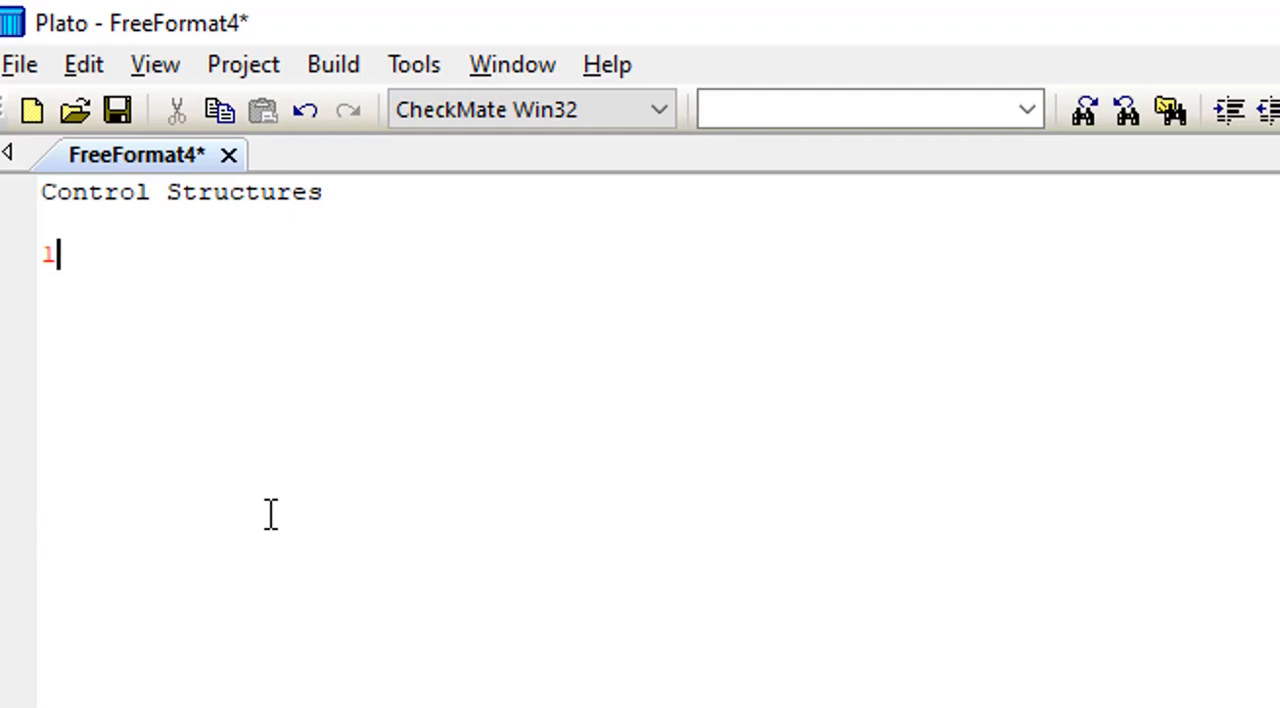
{"action": "type", "text": "."}
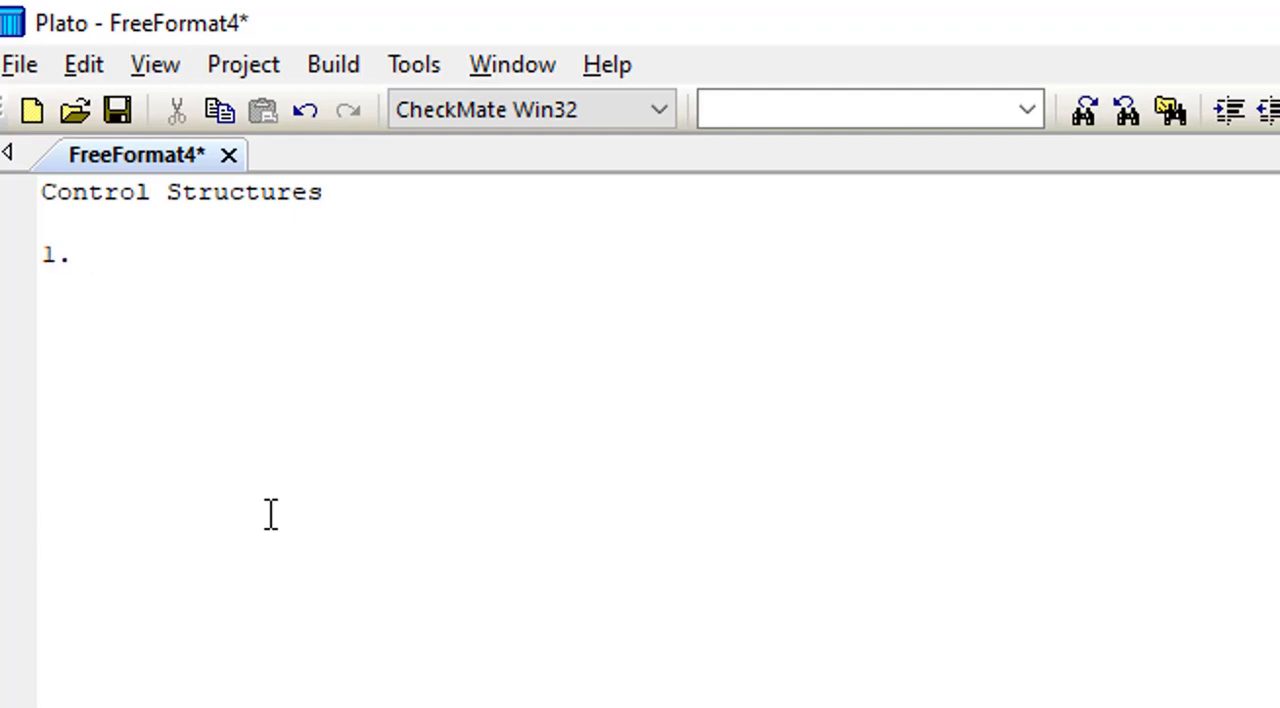
{"action": "type", "text": "C"}
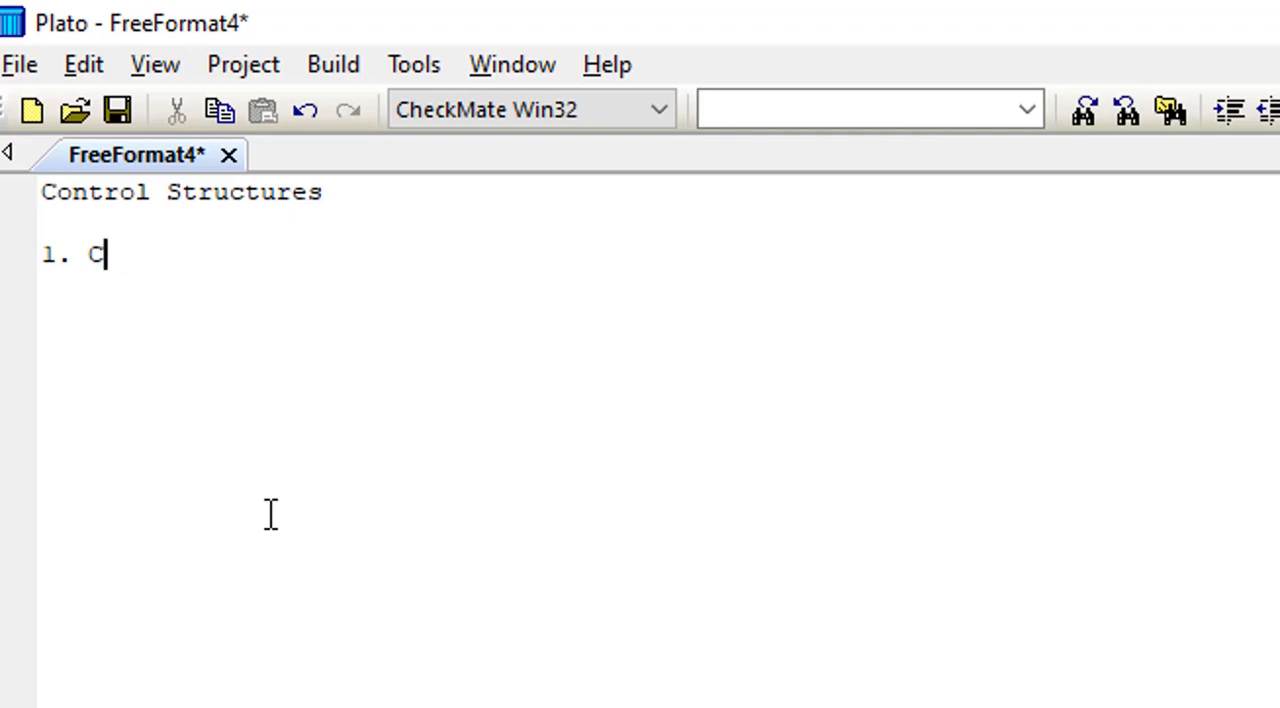
{"action": "type", "text": "onditi"}
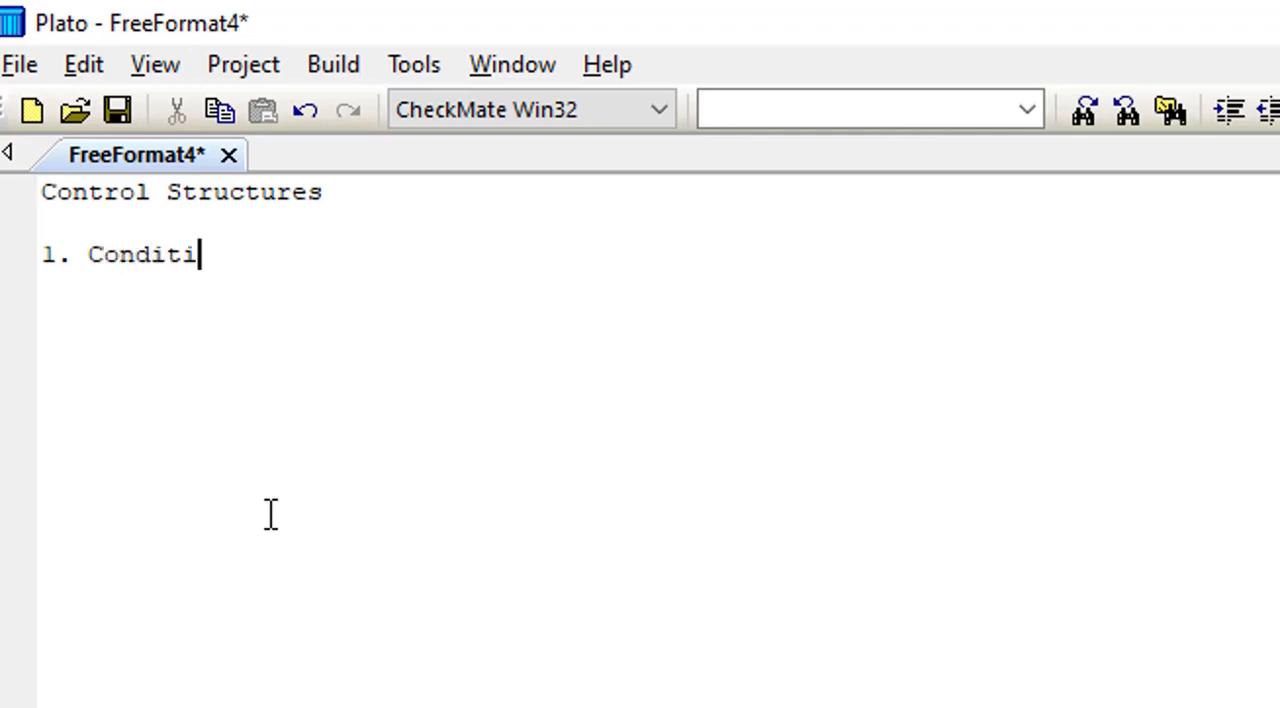
{"action": "type", "text": "onal"}
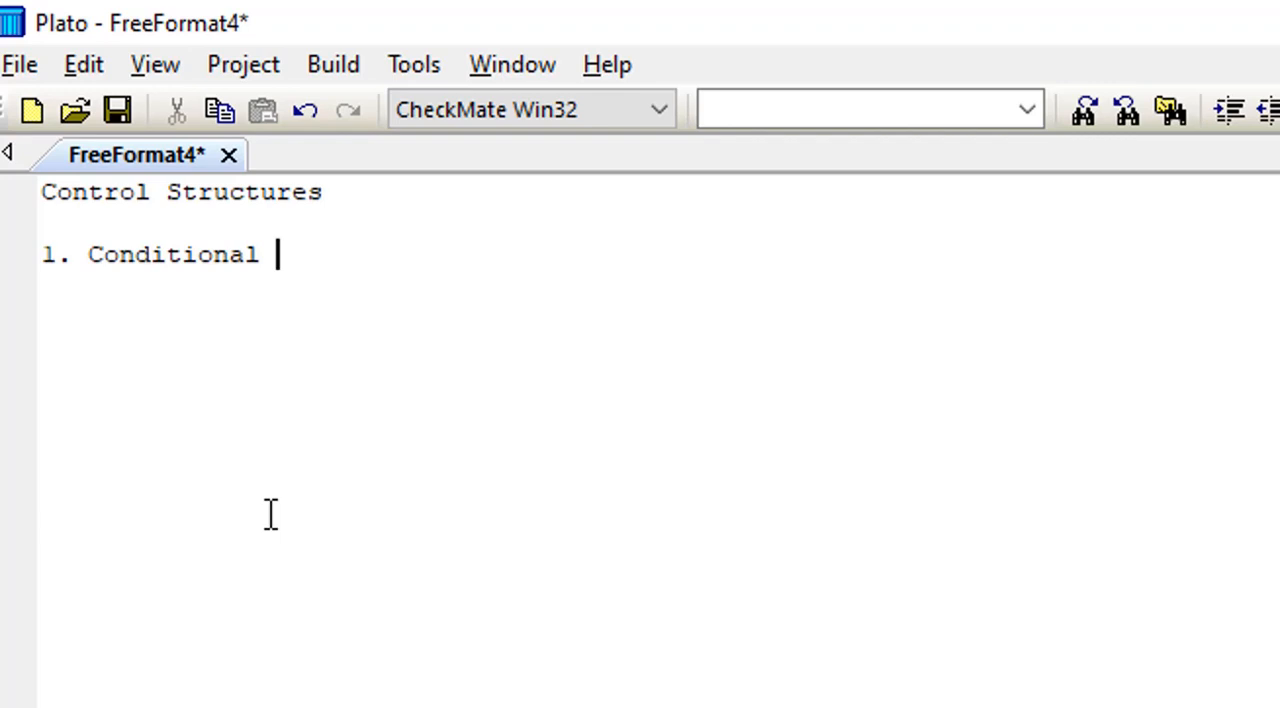
{"action": "type", "text": "cont"}
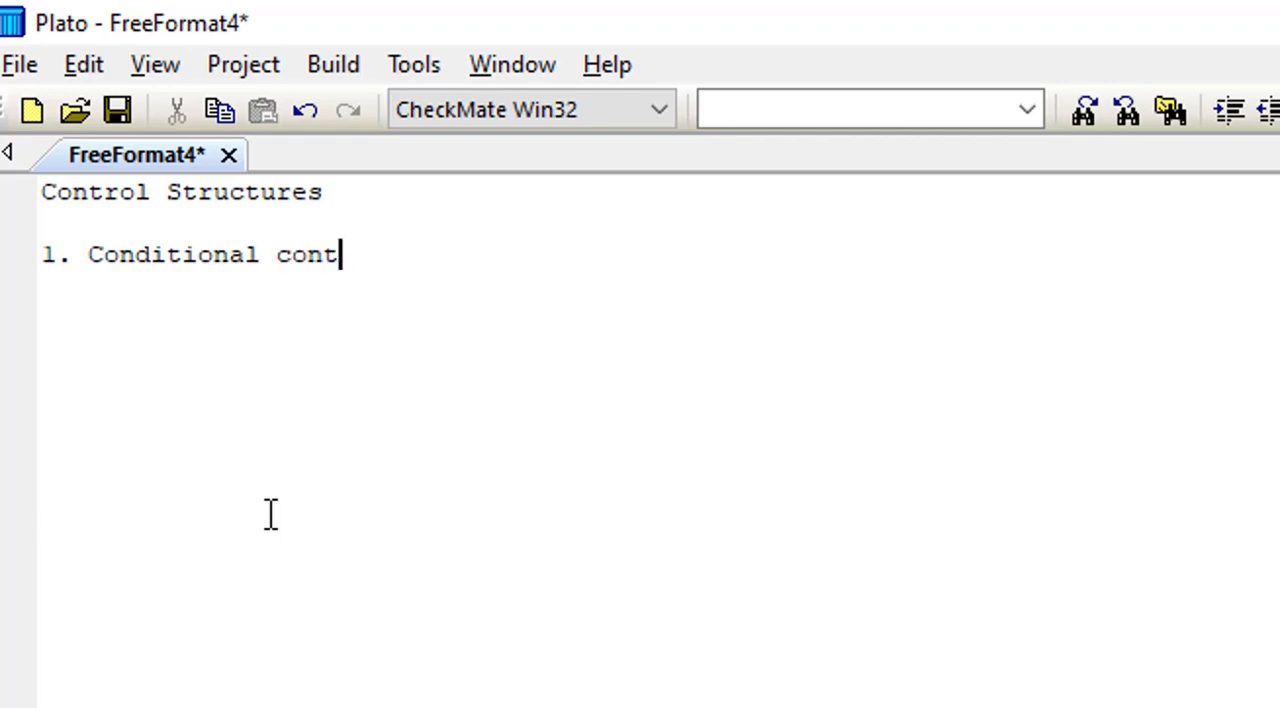
{"action": "type", "text": "rol"}
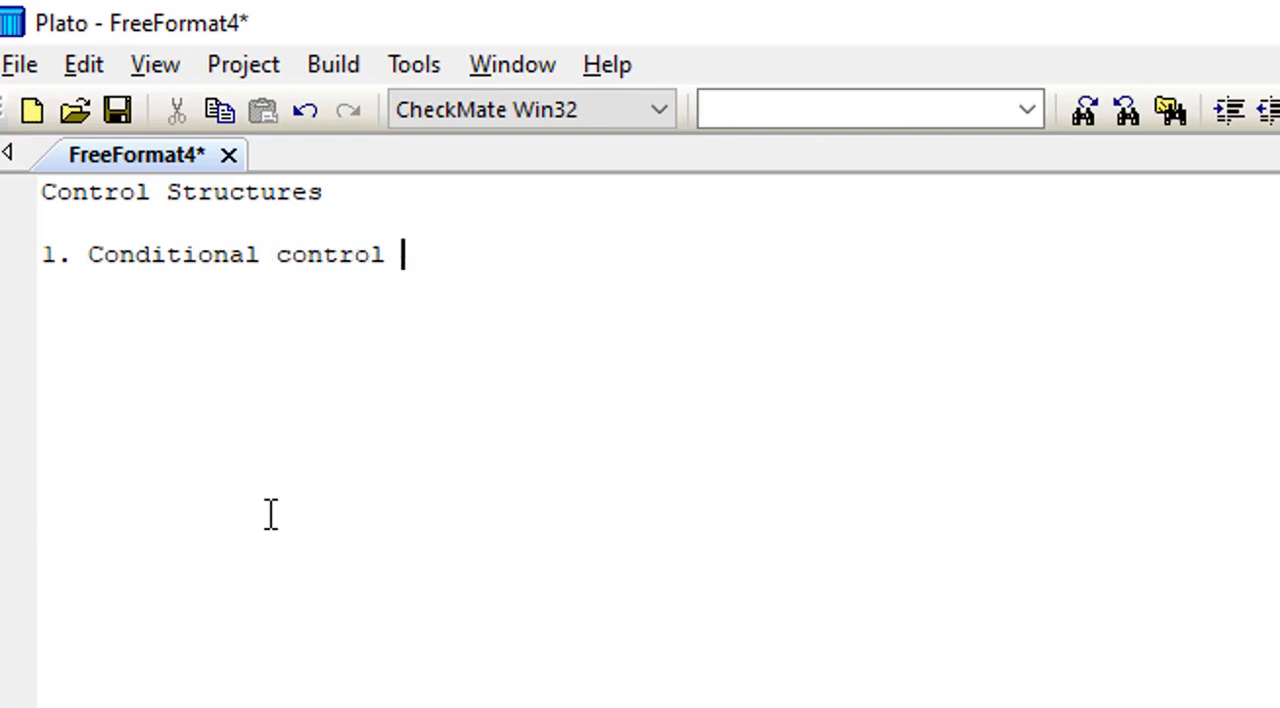
{"action": "type", "text": "str"}
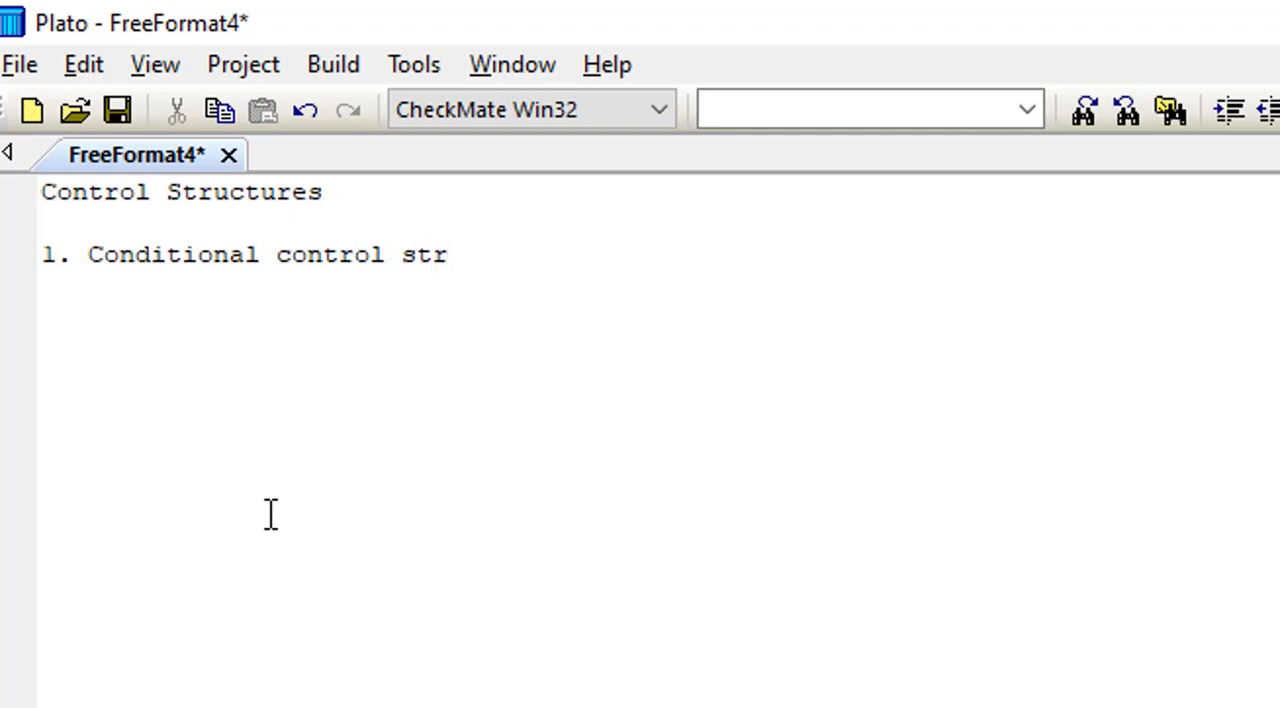
{"action": "type", "text": "uct"}
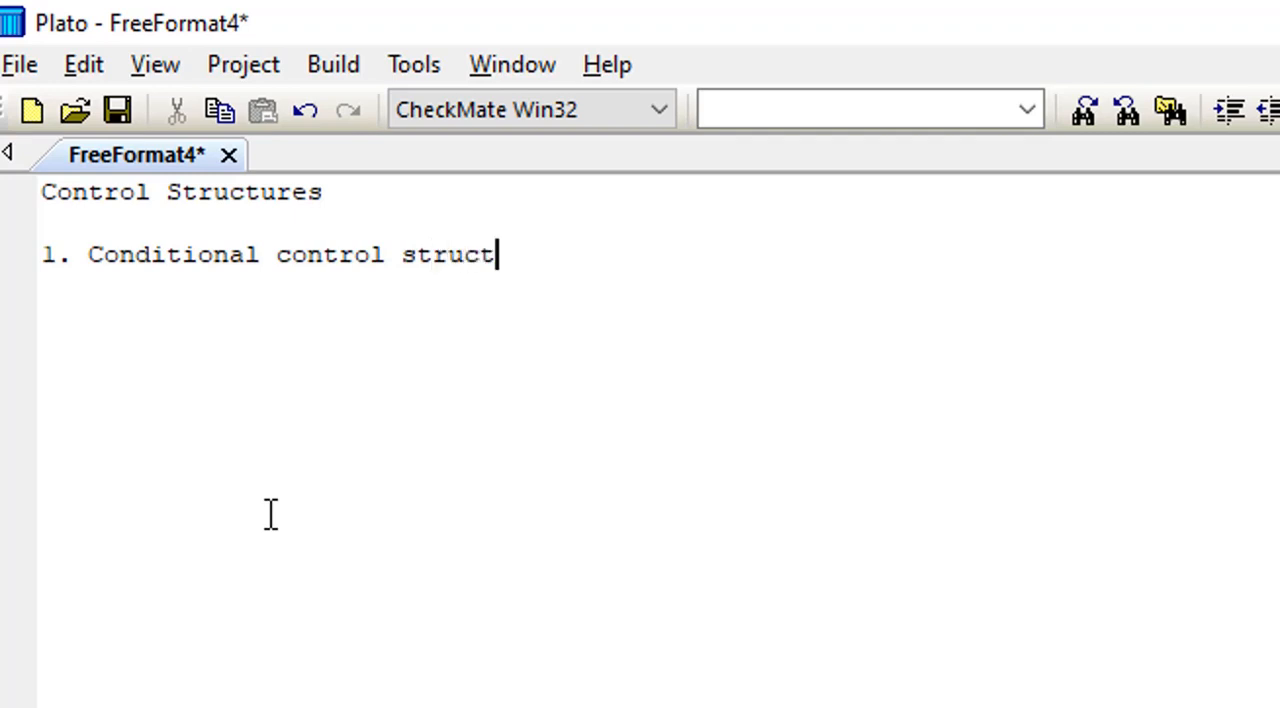
{"action": "type", "text": "ures"}
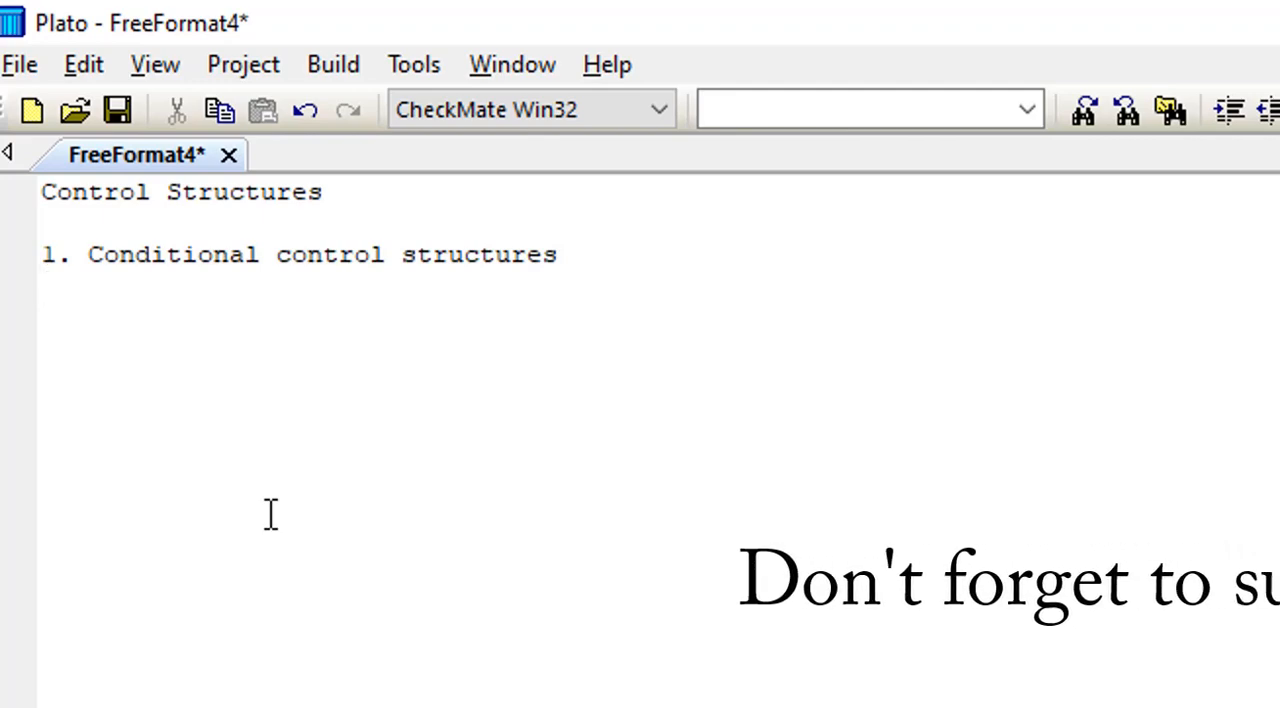
Add item 'ii. Loop control structures' as the second list entry.
{"action": "type", "text": "ii"}
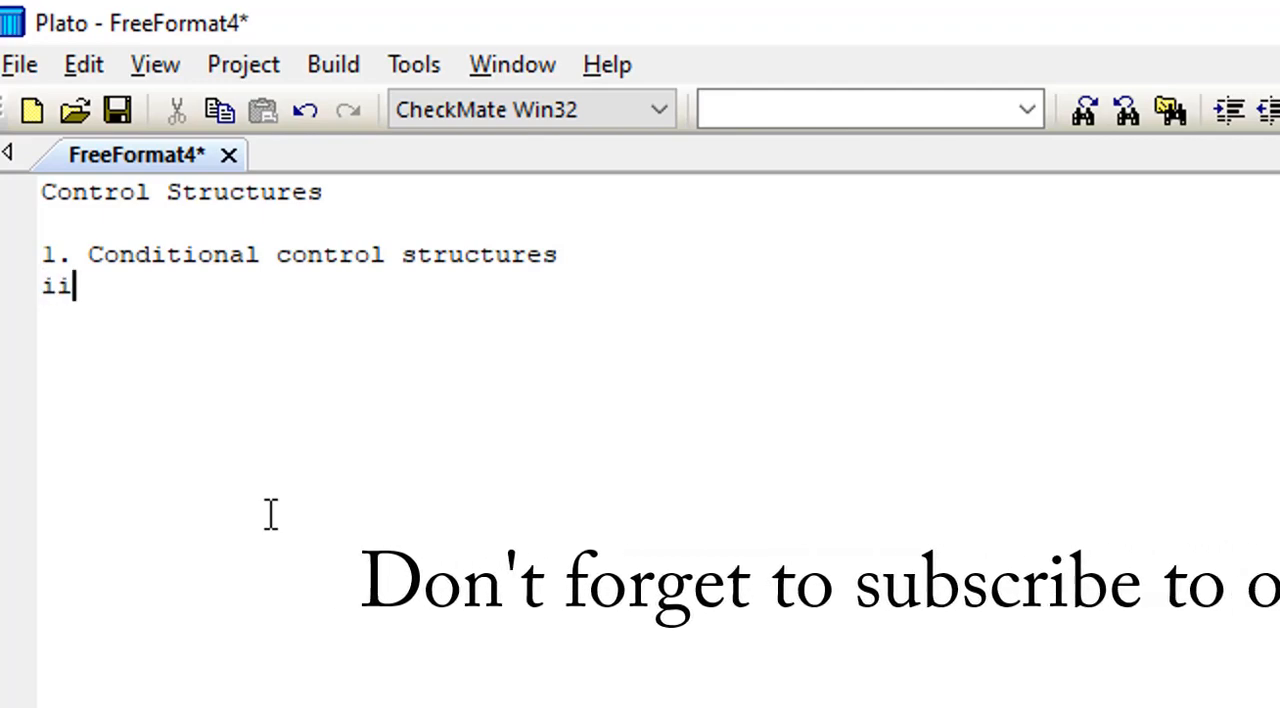
{"action": "type", "text": "i."}
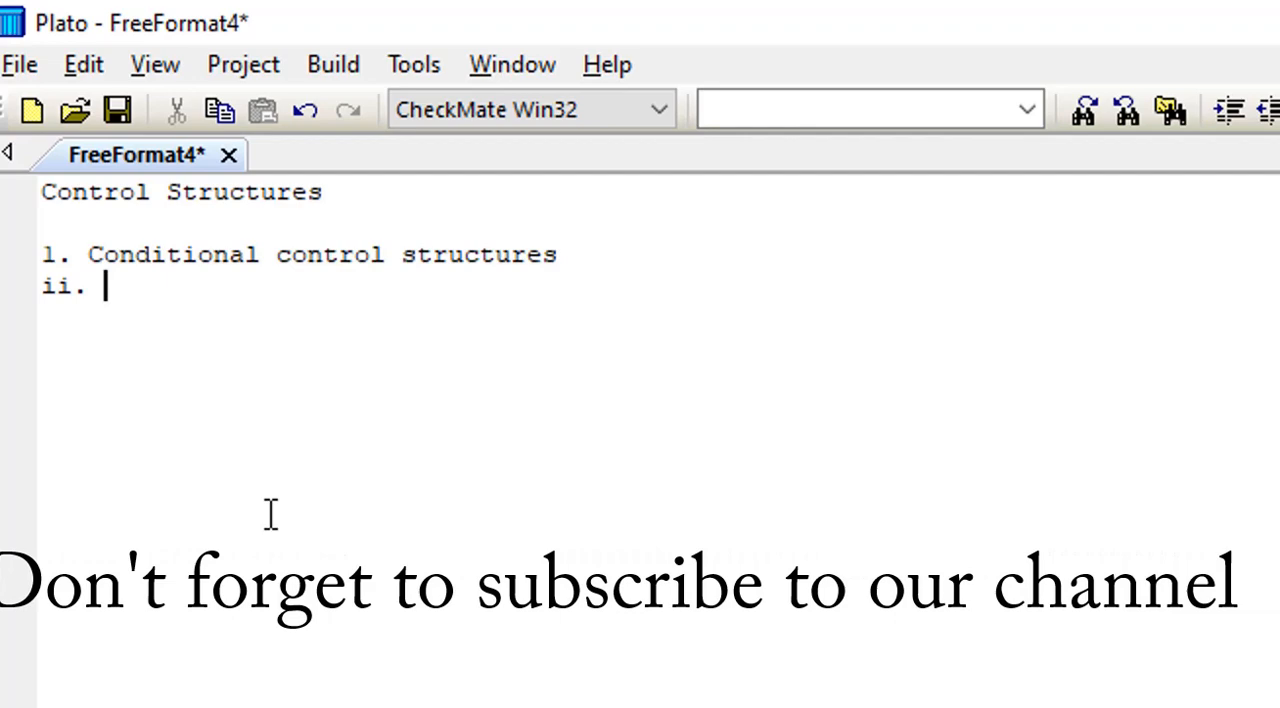
{"action": "type", "text": "Loop"}
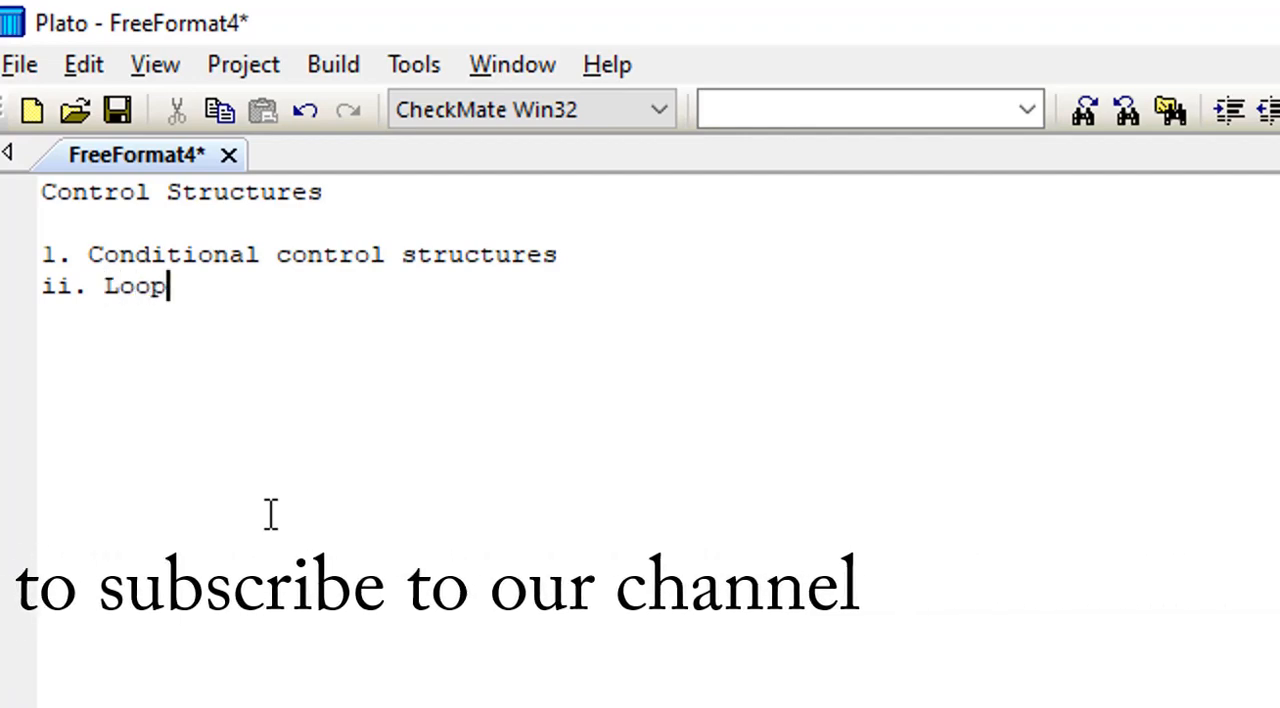
{"action": "type", "text": "cont"}
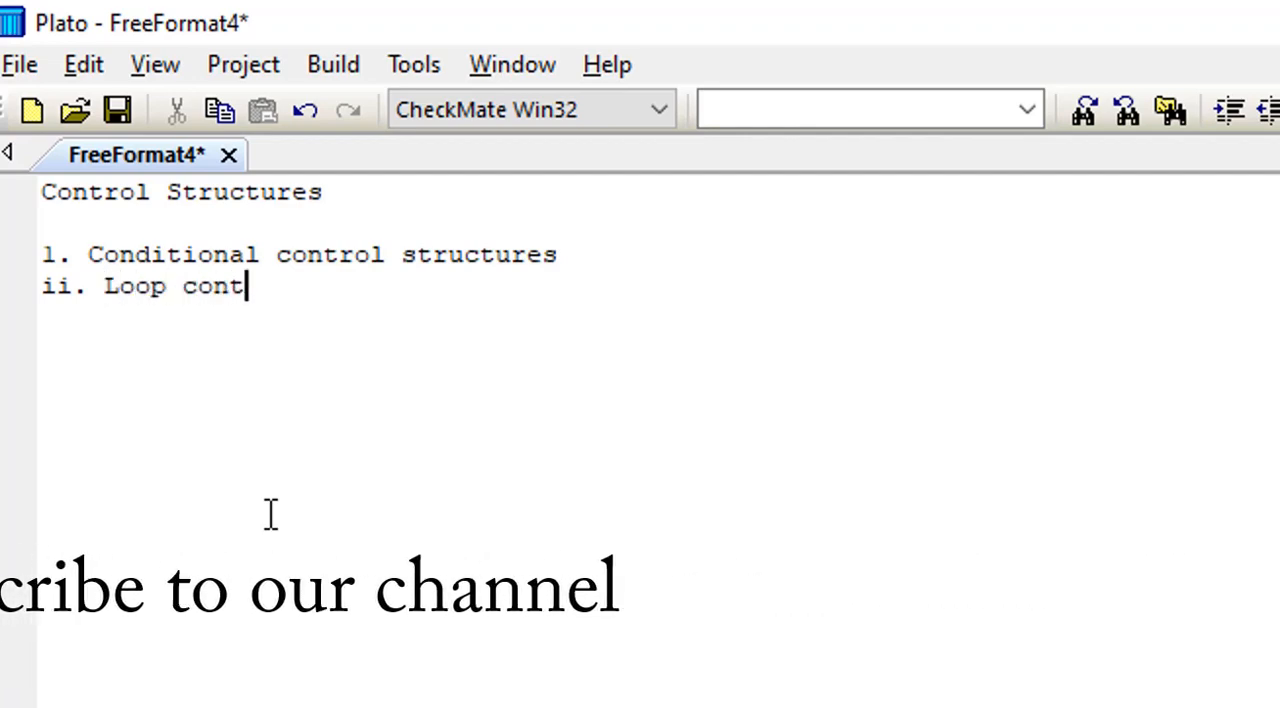
{"action": "type", "text": "rol"}
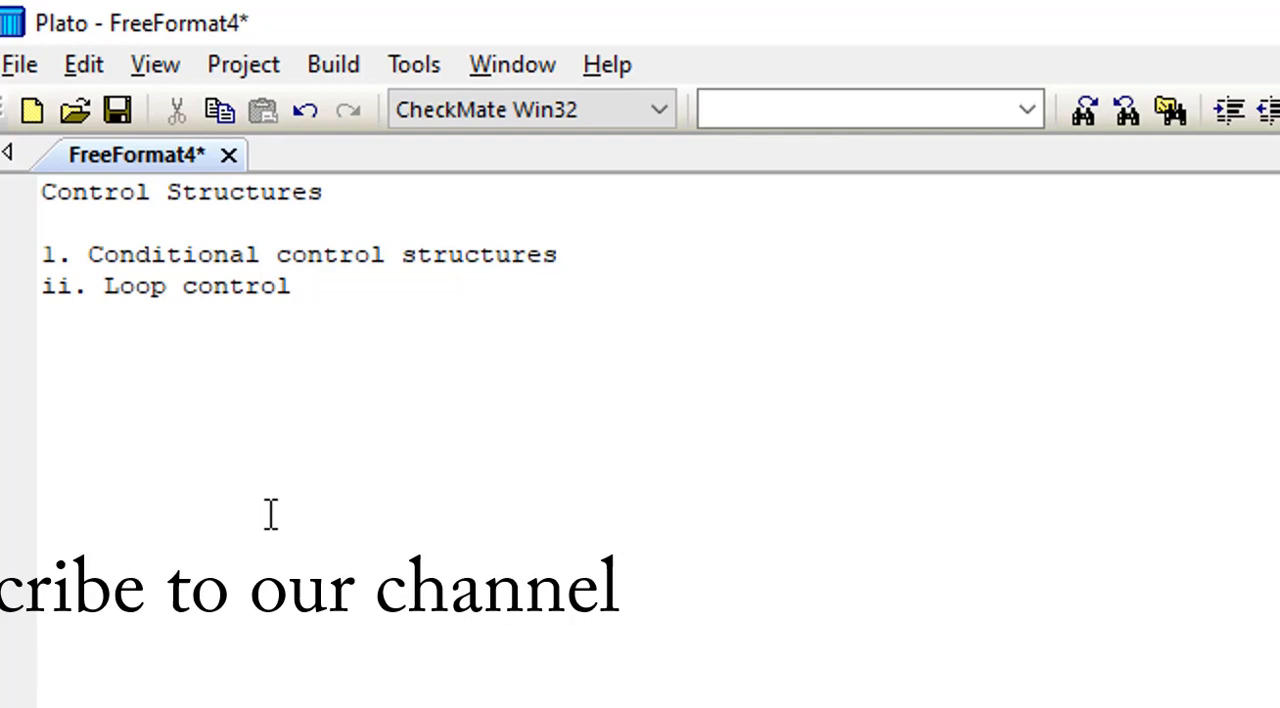
{"action": "type", "text": "stri"}
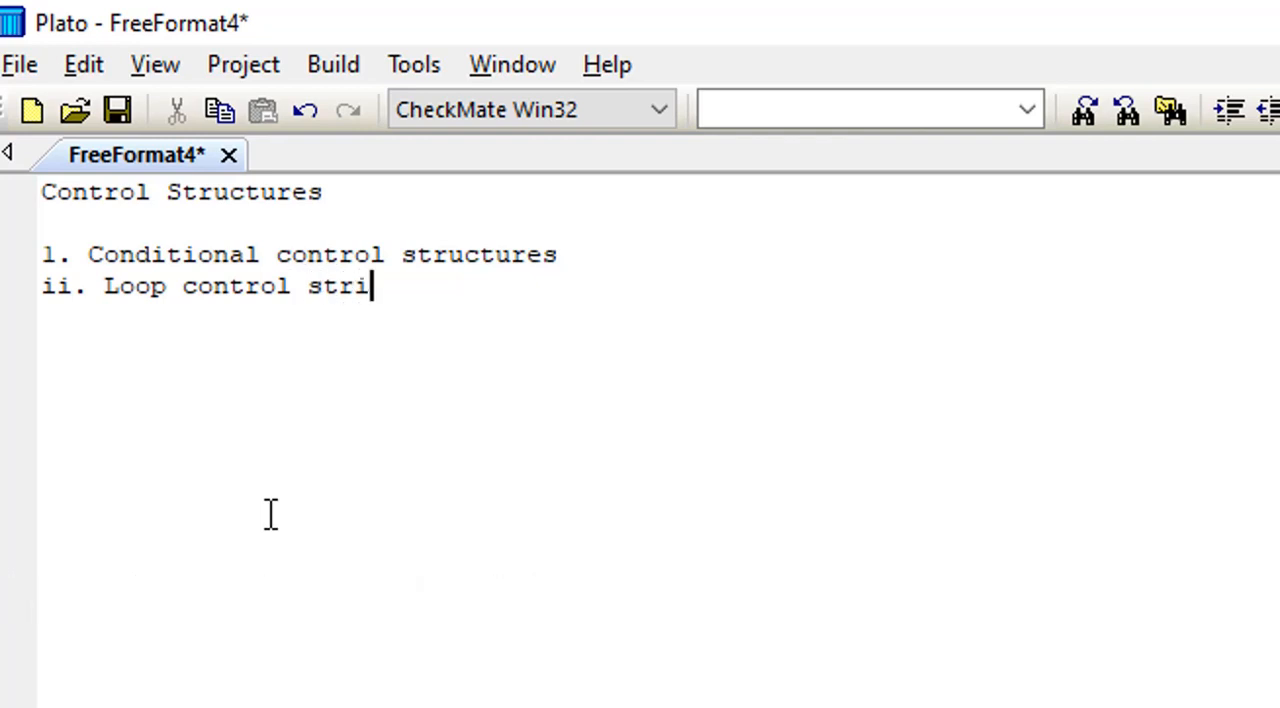
{"action": "type", "text": "uc"}
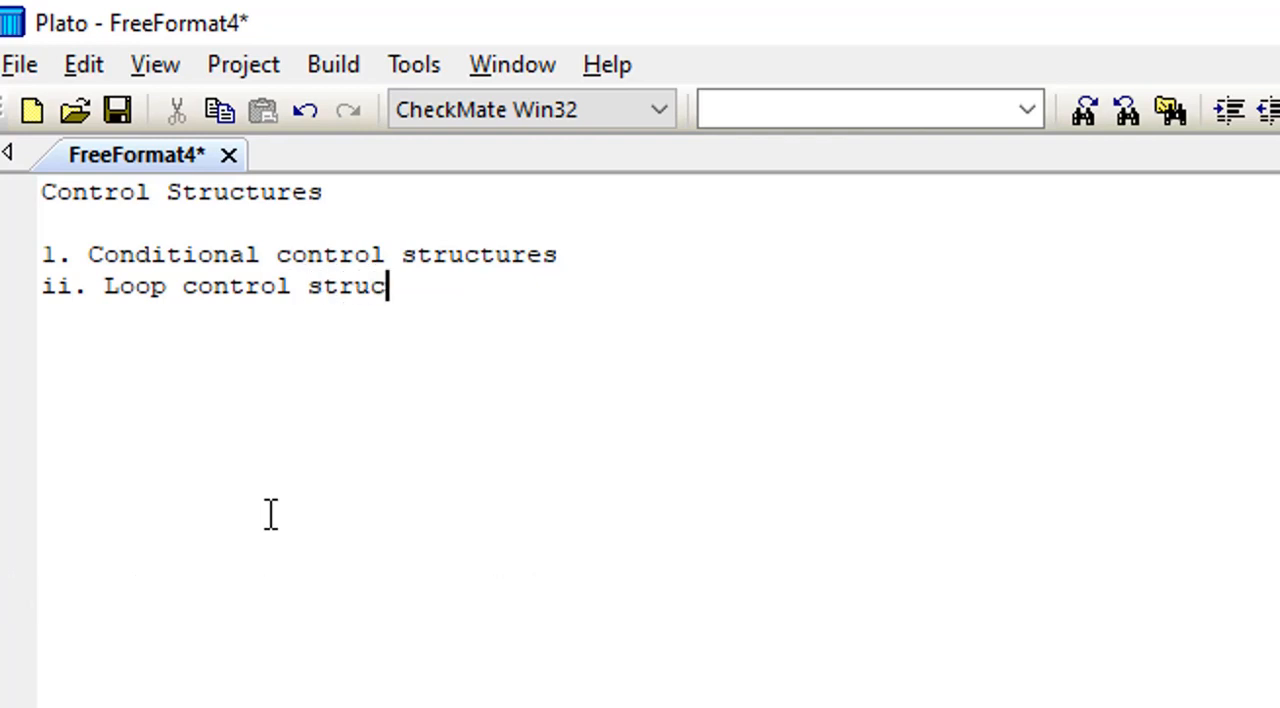
{"action": "type", "text": "ture"}
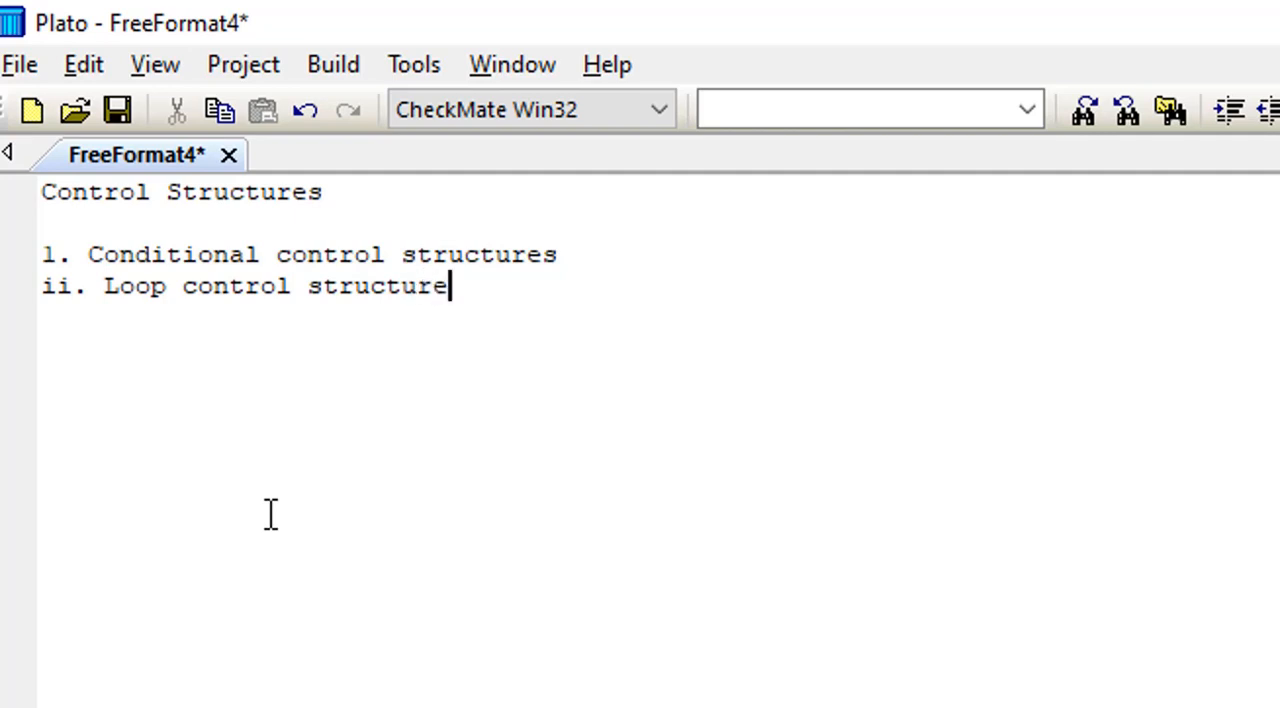
{"action": "type", "text": "s"}
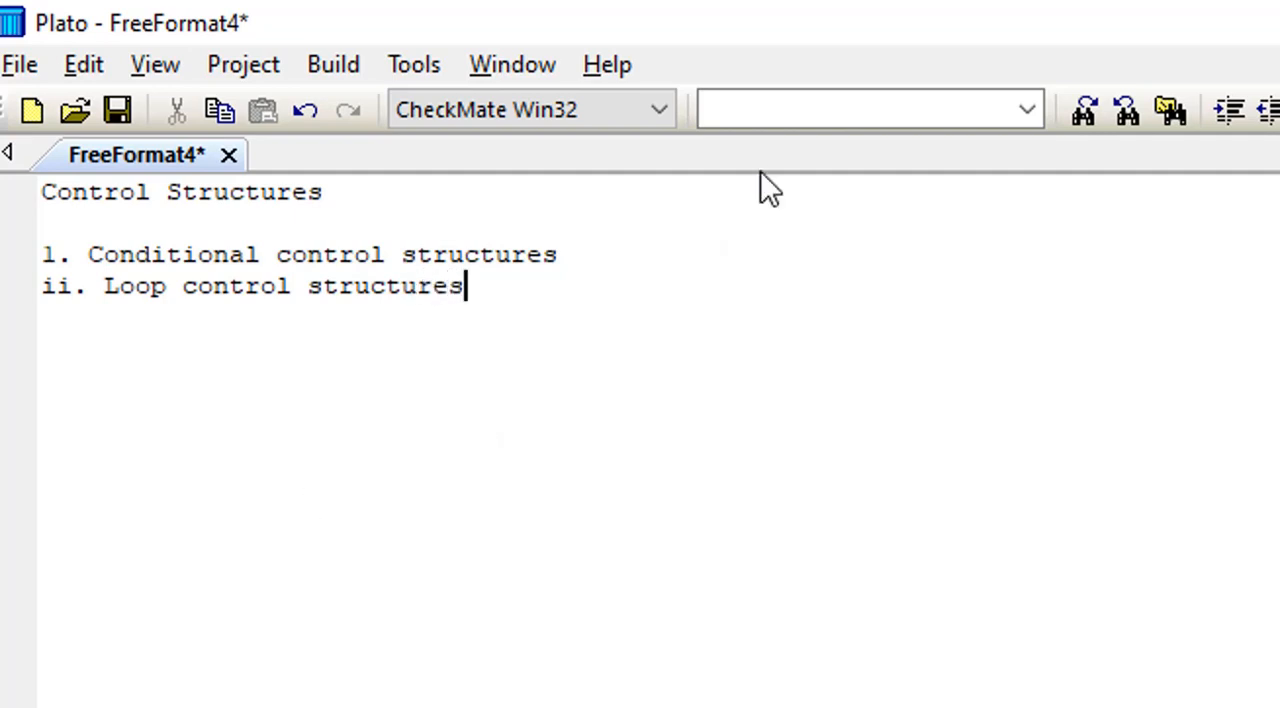
{"action": "mouse_move", "coordinate": [624, 260]}
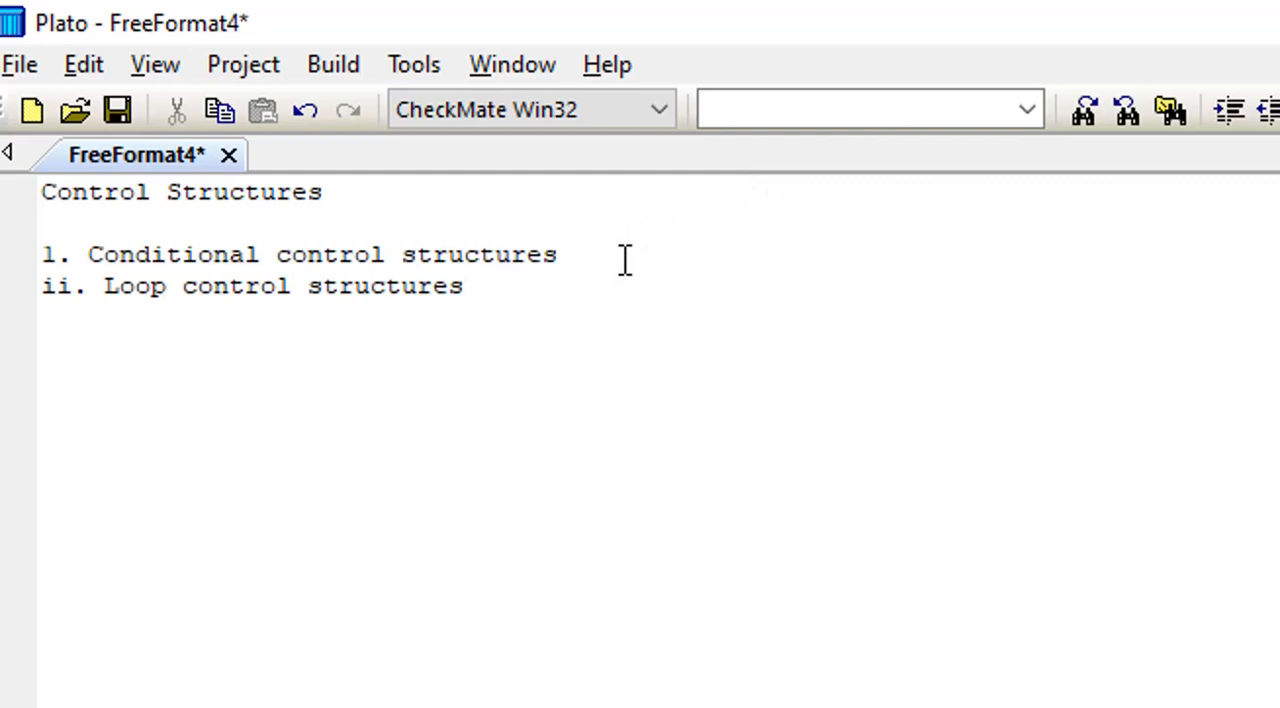
Annotate the conditional item with '>> If statements', fixing the trailing typo.
{"action": "type", "text": ">"}
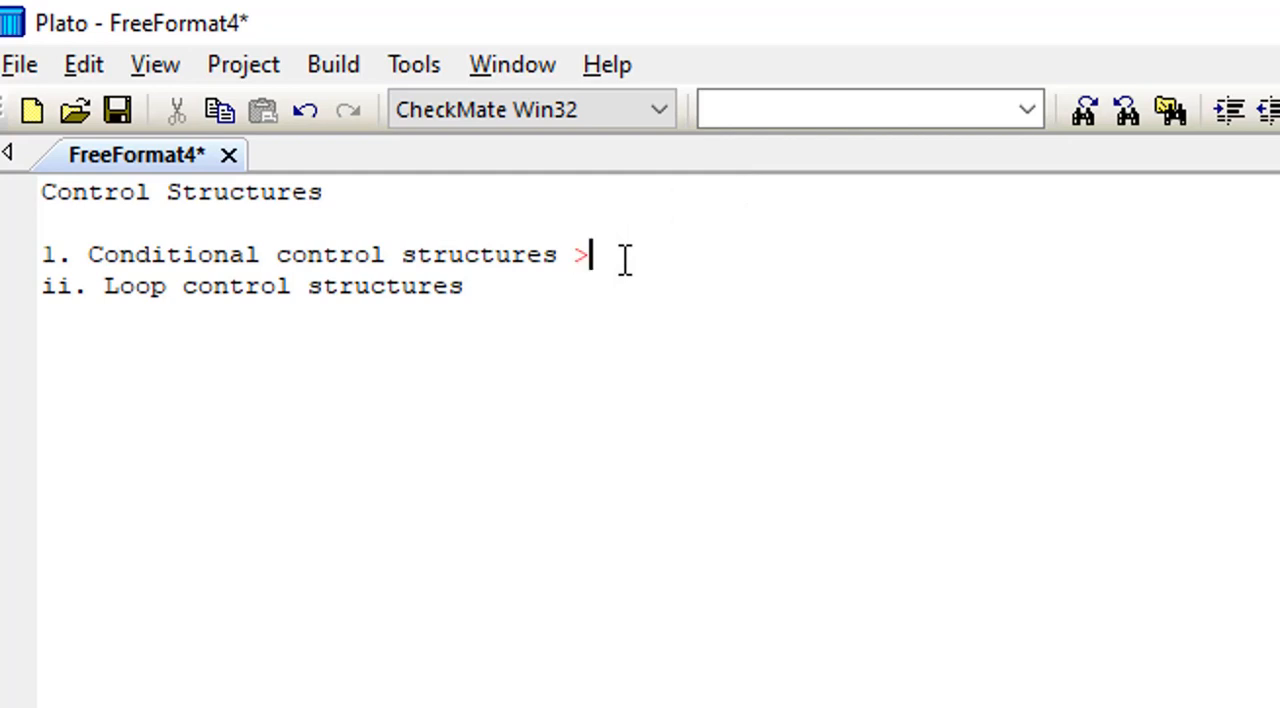
{"action": "type", "text": ">"}
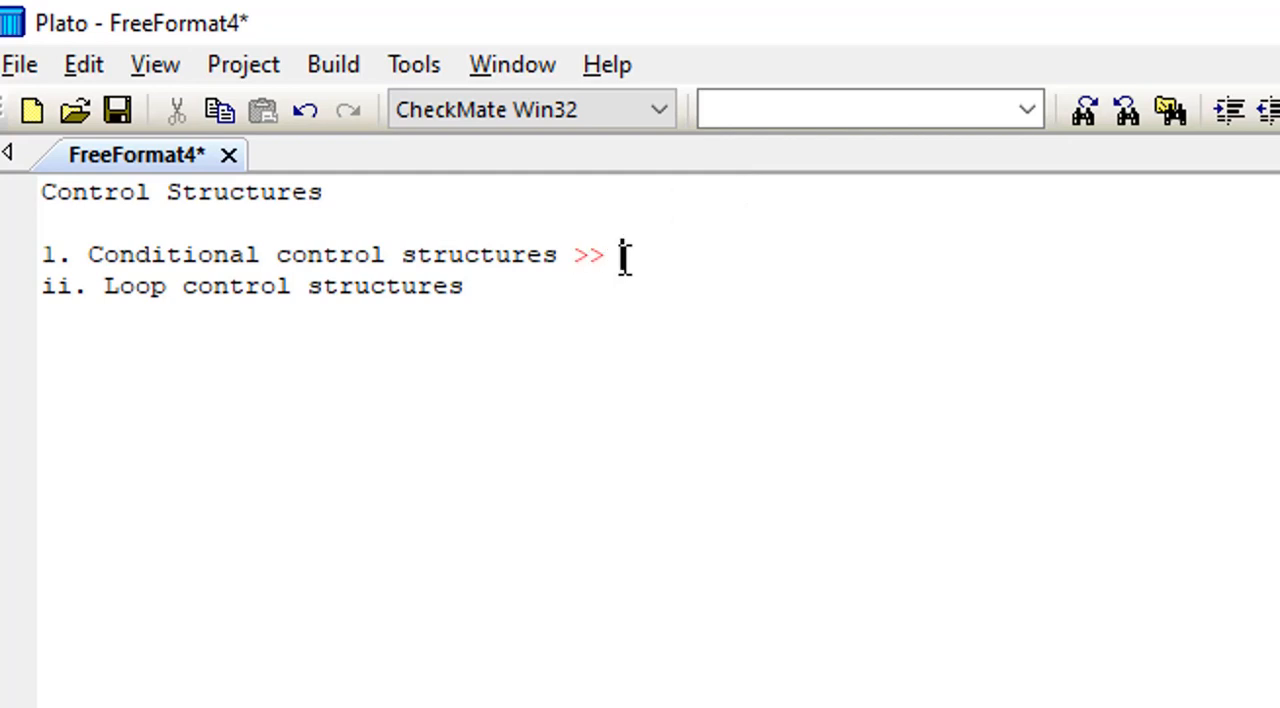
{"action": "type", "text": "If"}
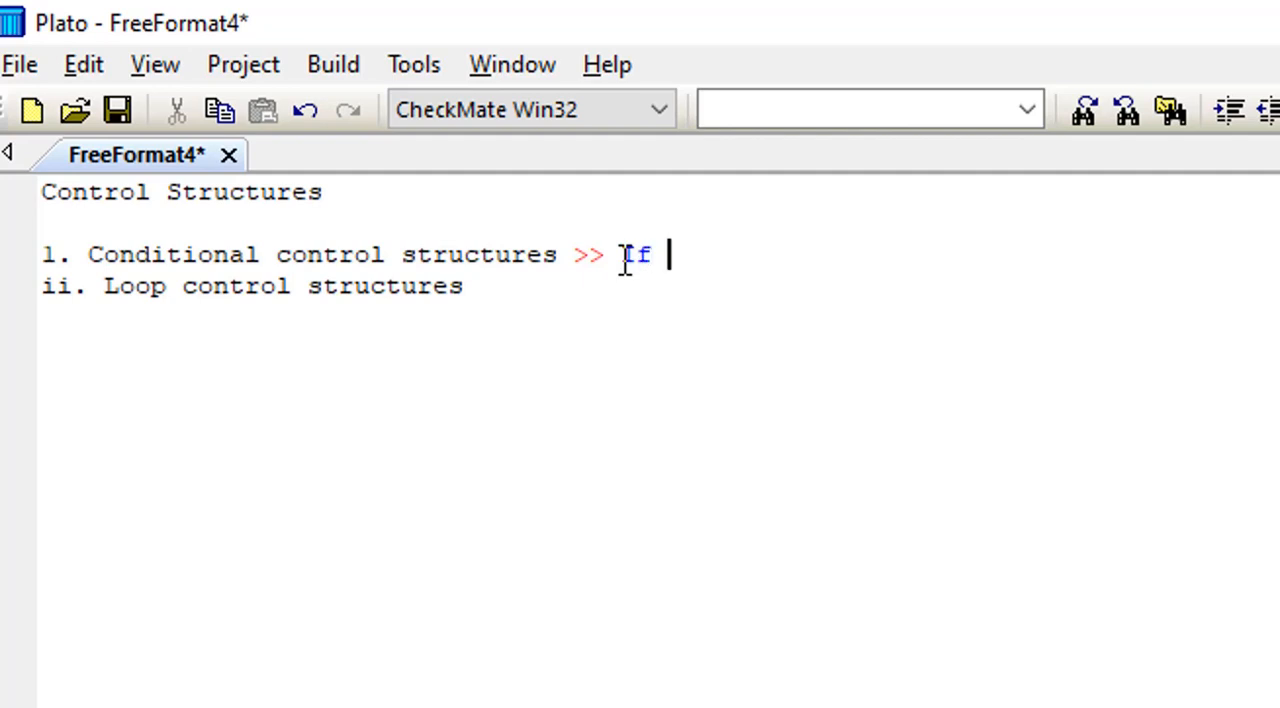
{"action": "type", "text": "state"}
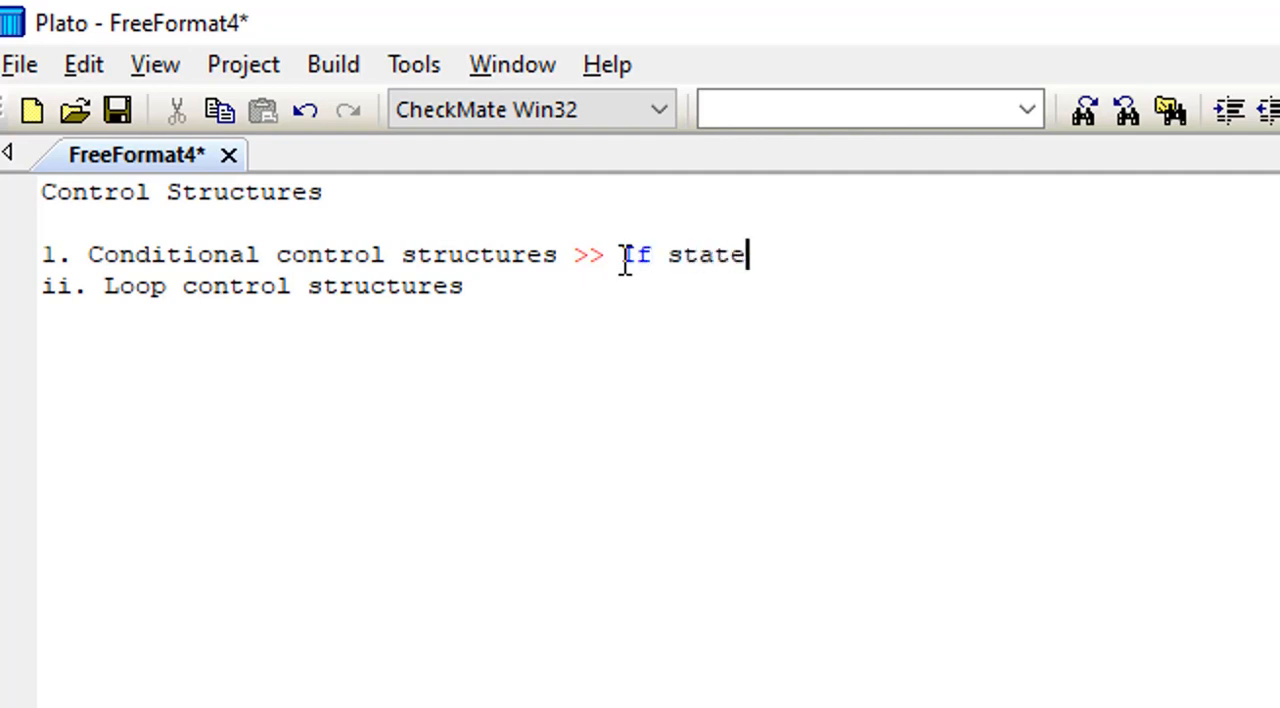
{"action": "type", "text": "mentd"}
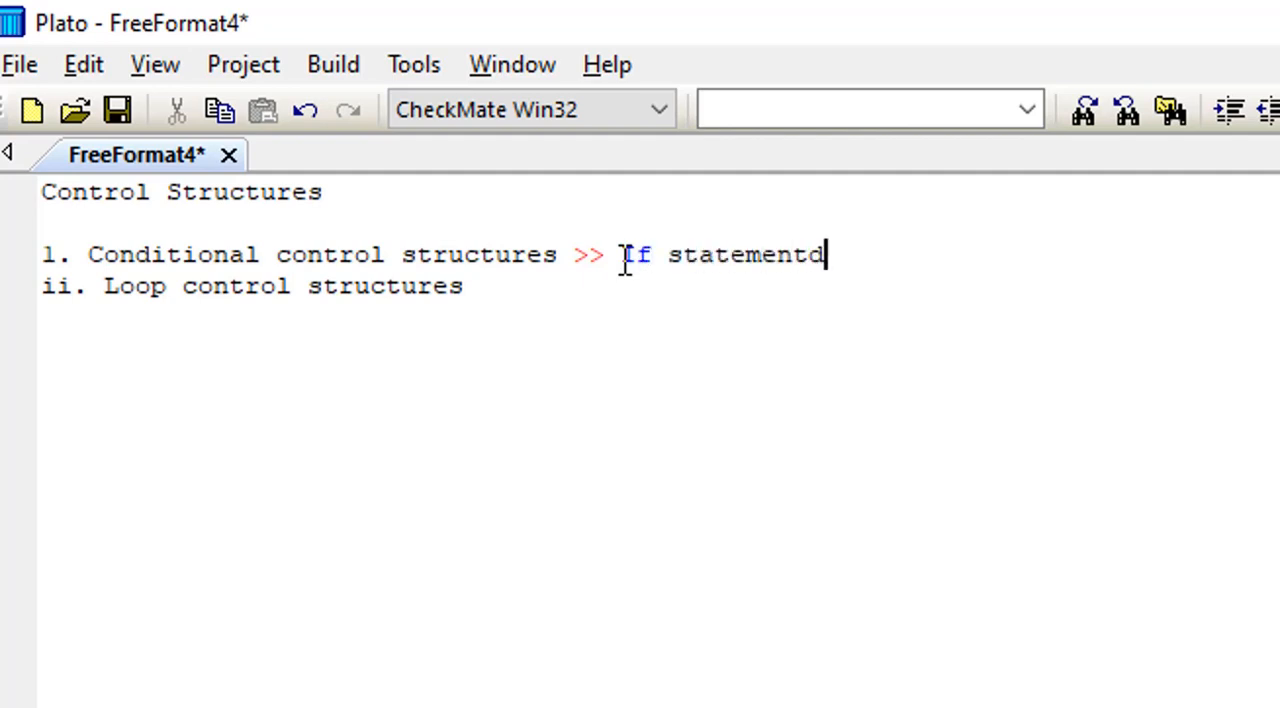
{"action": "key", "text": "Backspace"}
{"action": "type", "text": "s"}
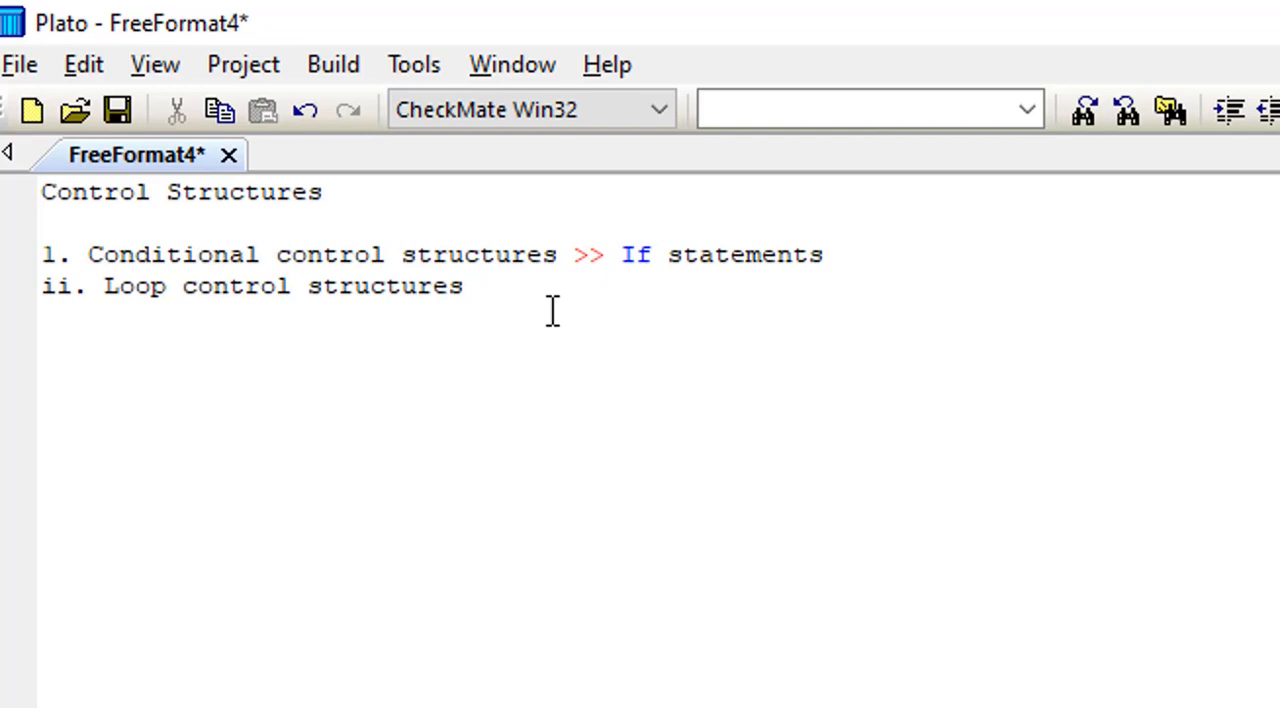
Annotate the loop item with '>> Do loop'.
{"action": "type", "text": ">>"}
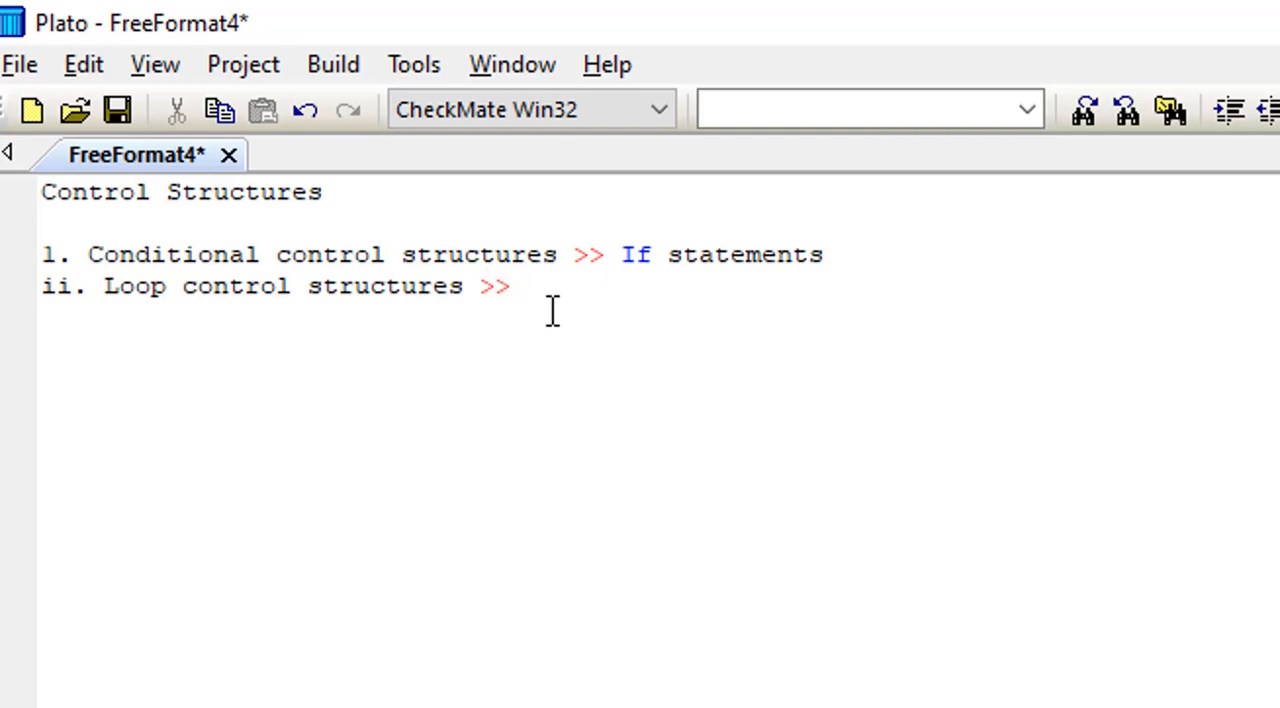
{"action": "type", "text": "Do"}
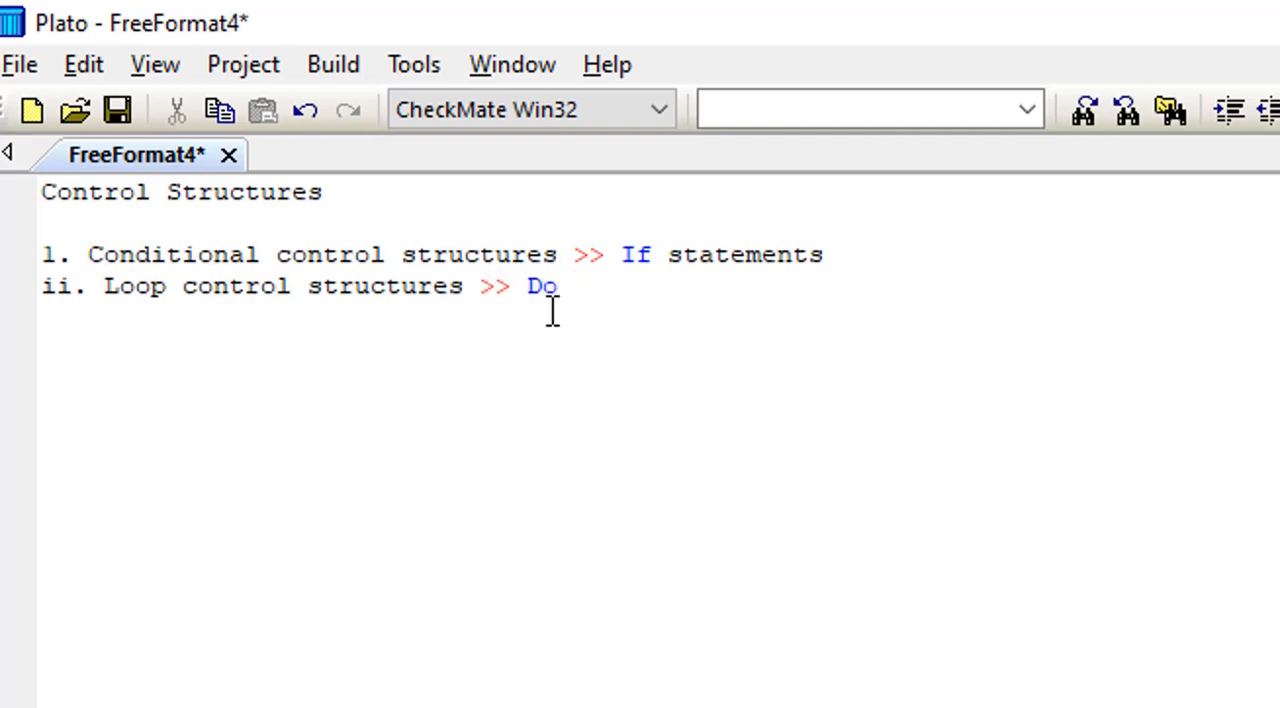
{"action": "type", "text": "loop"}
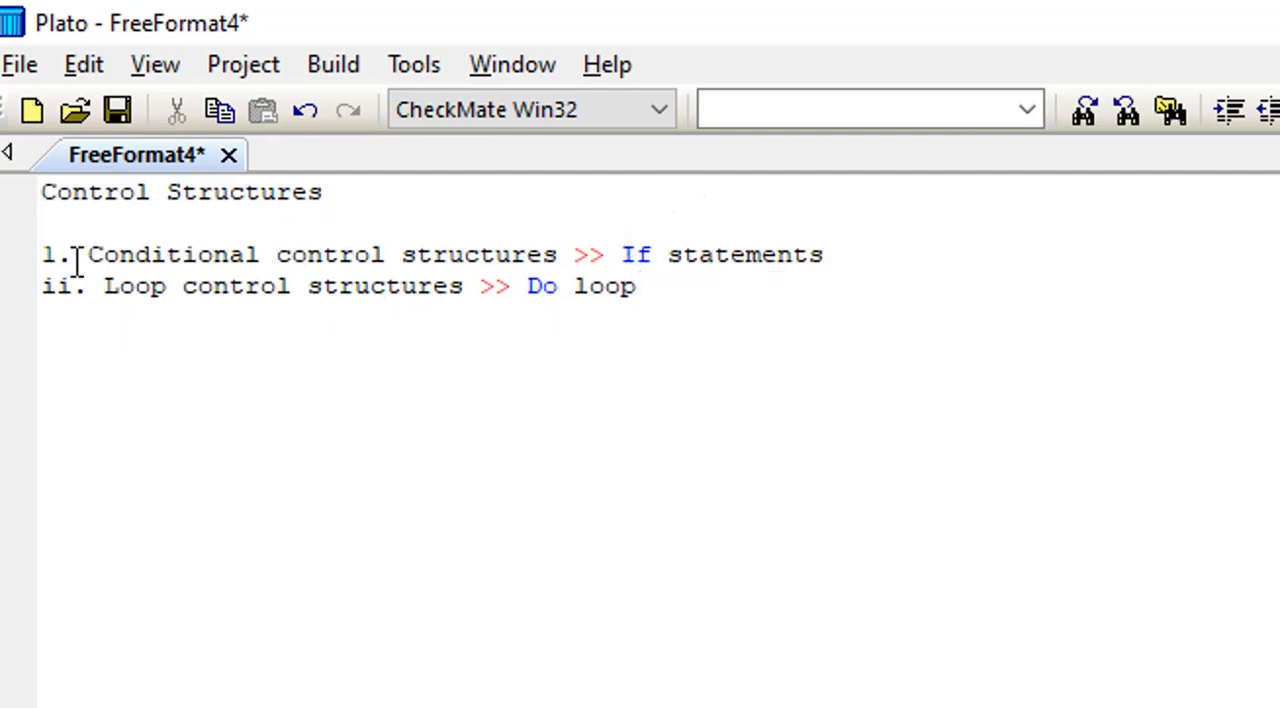
{"action": "left_click", "coordinate": [636, 286]}
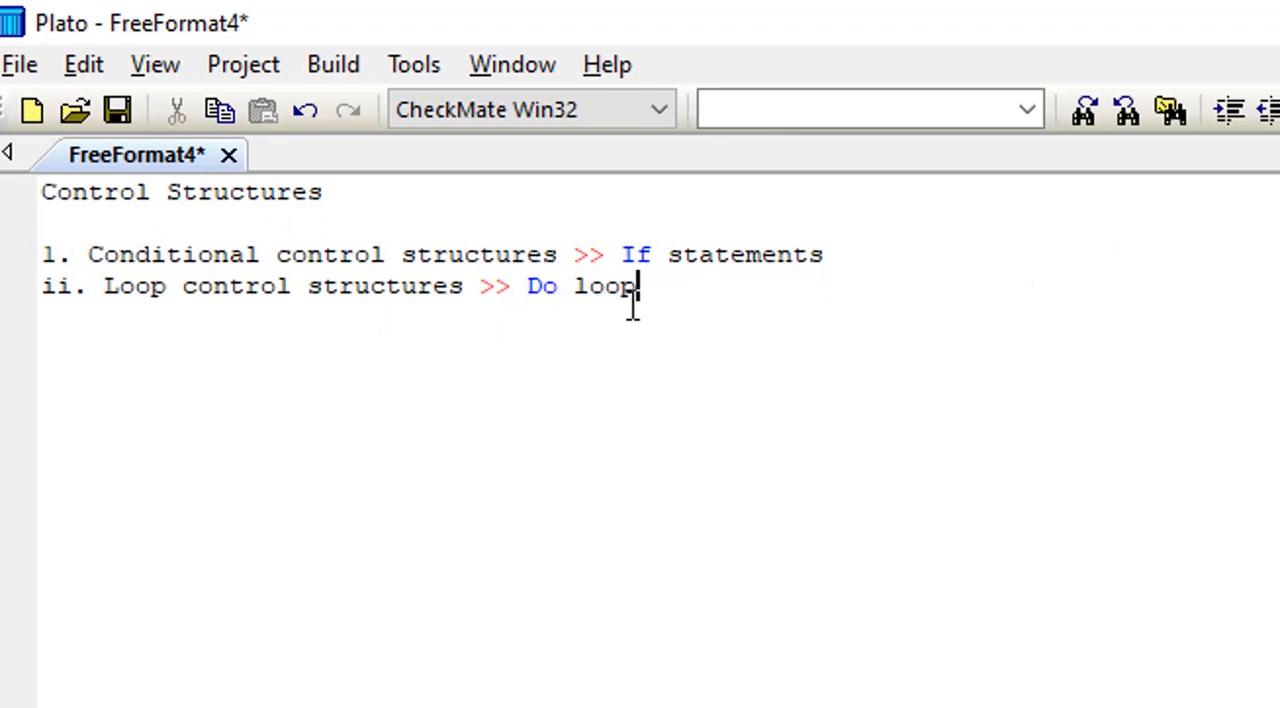
{"action": "mouse_move", "coordinate": [708, 300]}
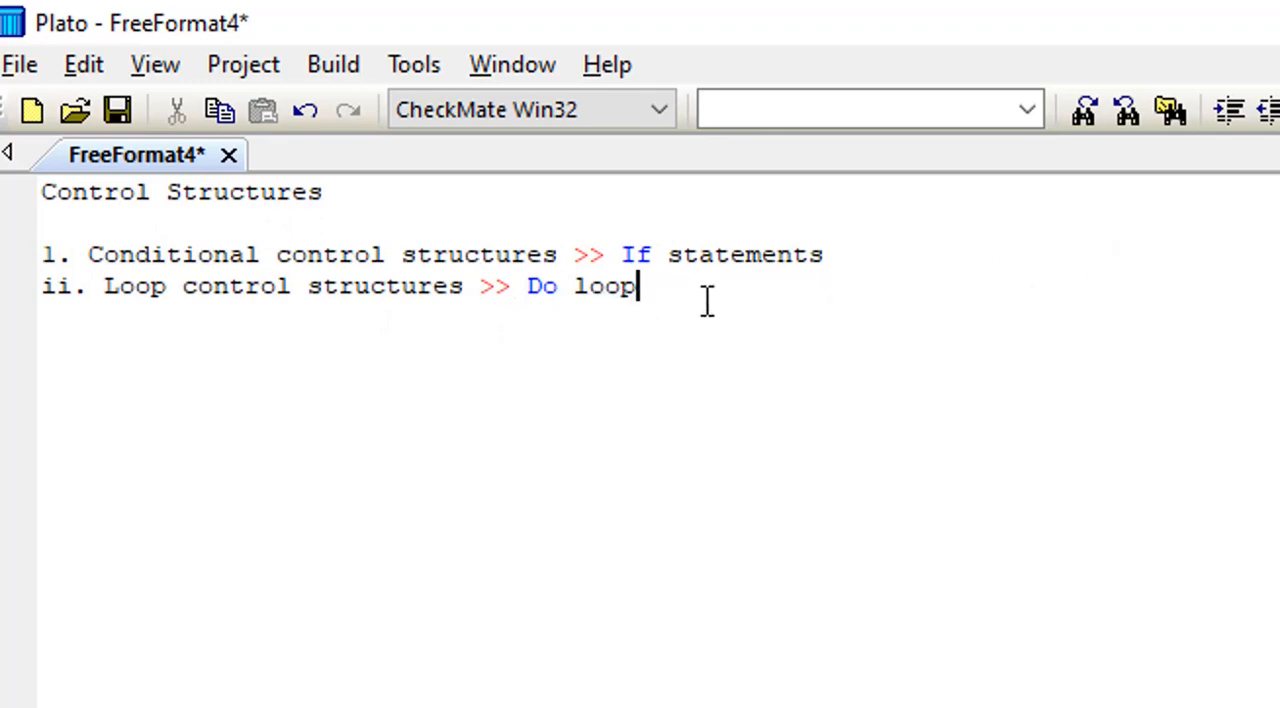
Switch to the FreeFormat1 file and type trial text 'If statements...'.
{"action": "left_click", "coordinate": [32, 110]}
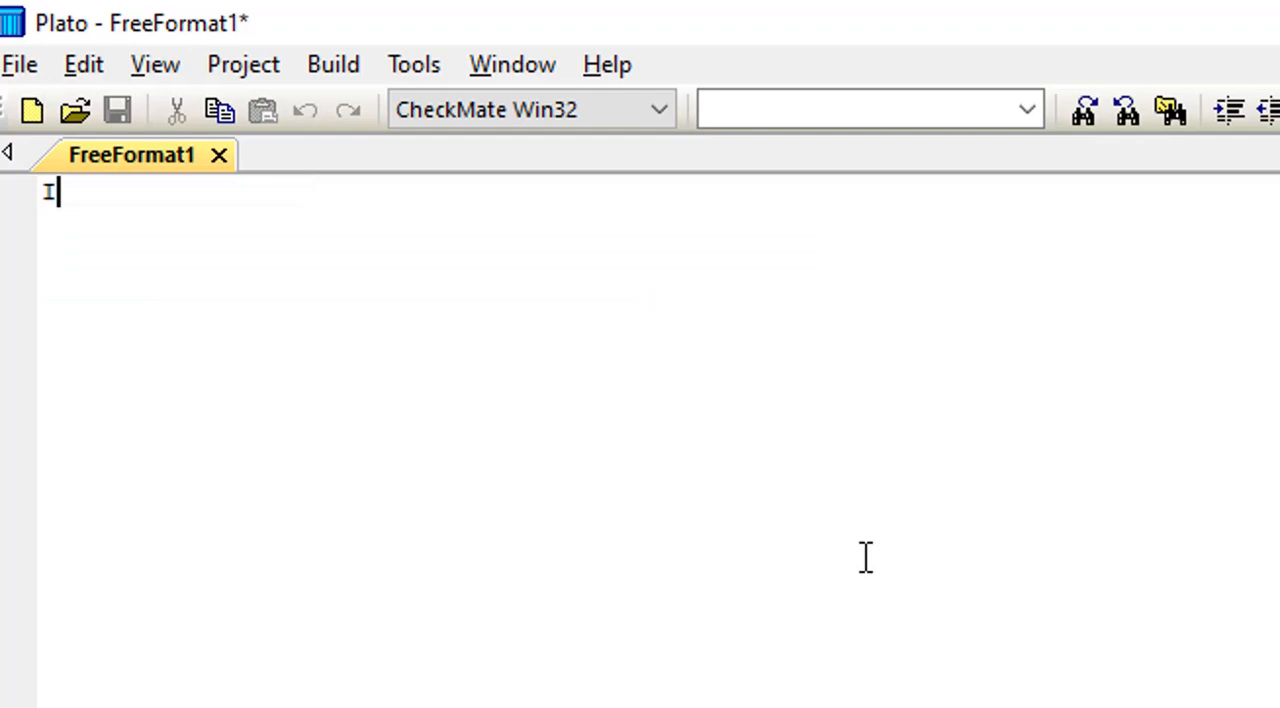
{"action": "type", "text": "f st"}
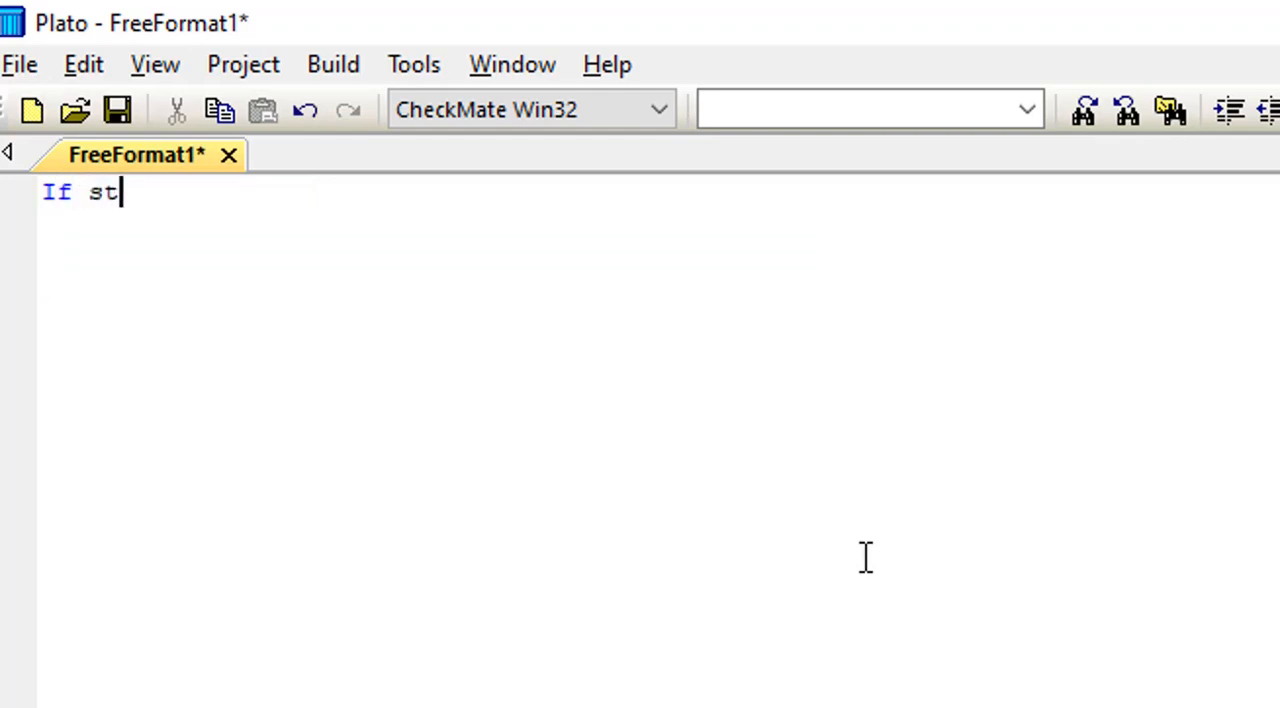
{"action": "type", "text": "atem"}
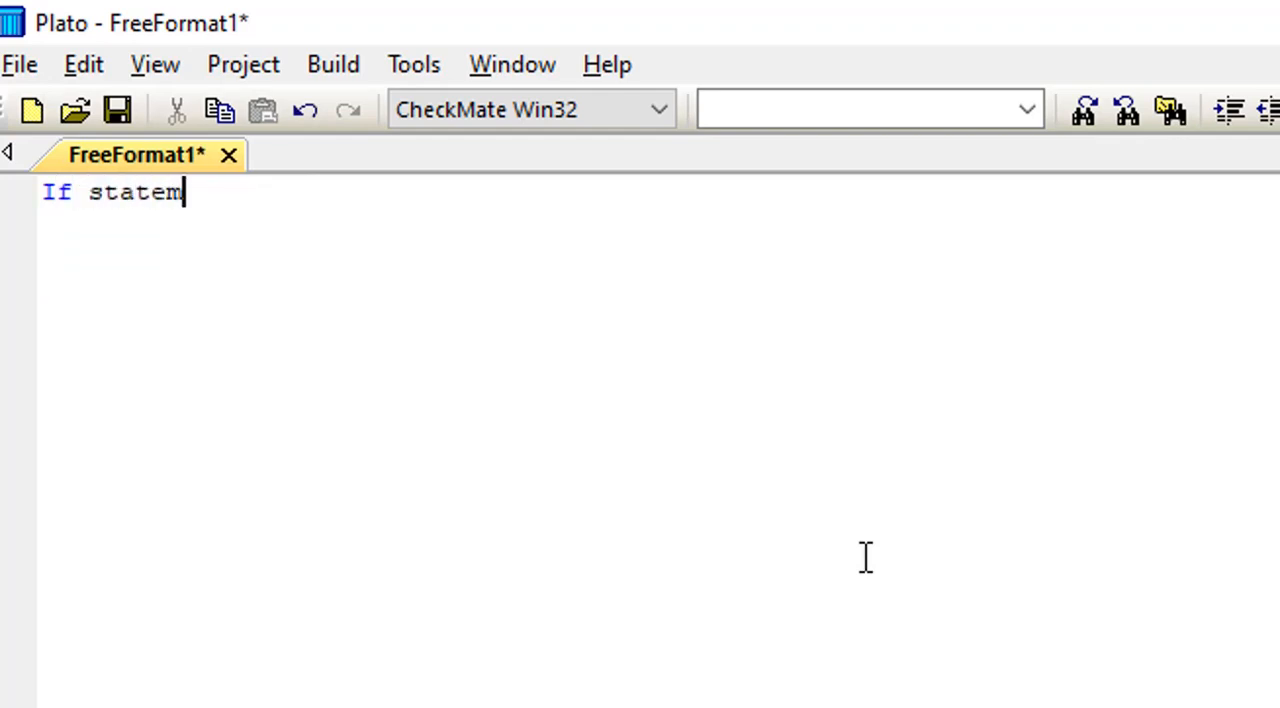
{"action": "type", "text": "entd"}
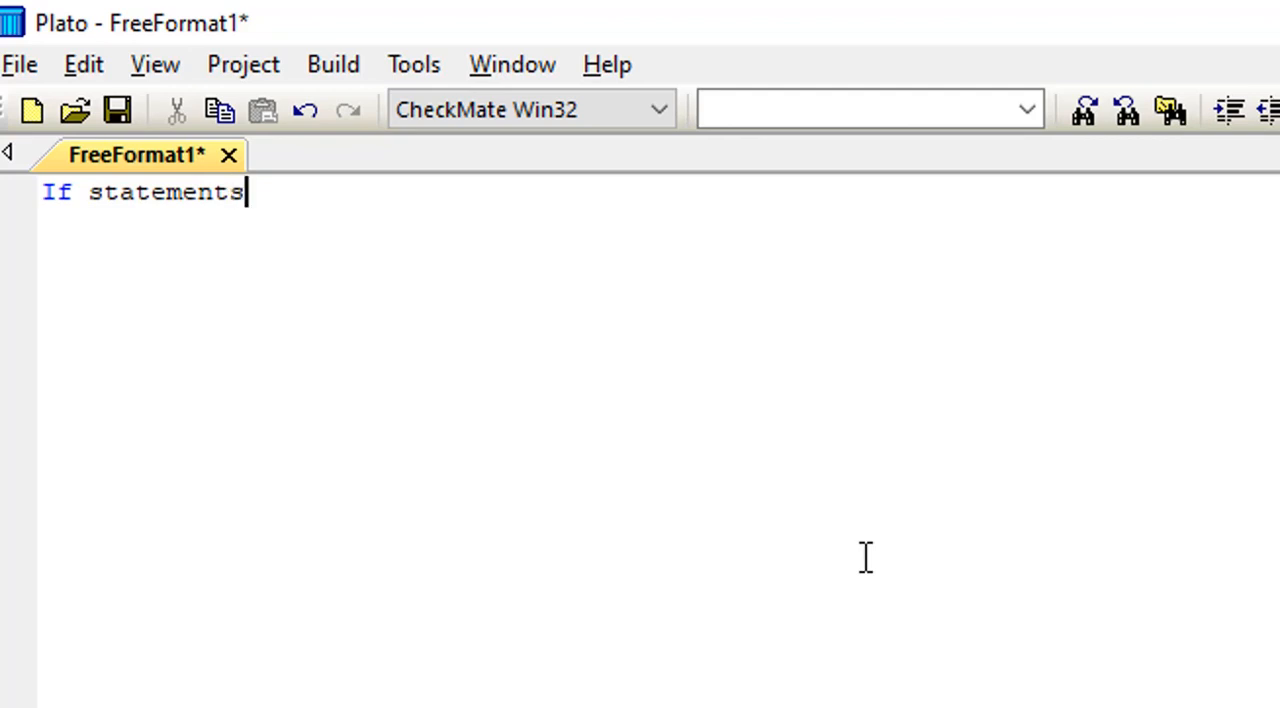
{"action": "type", "text": "..."}
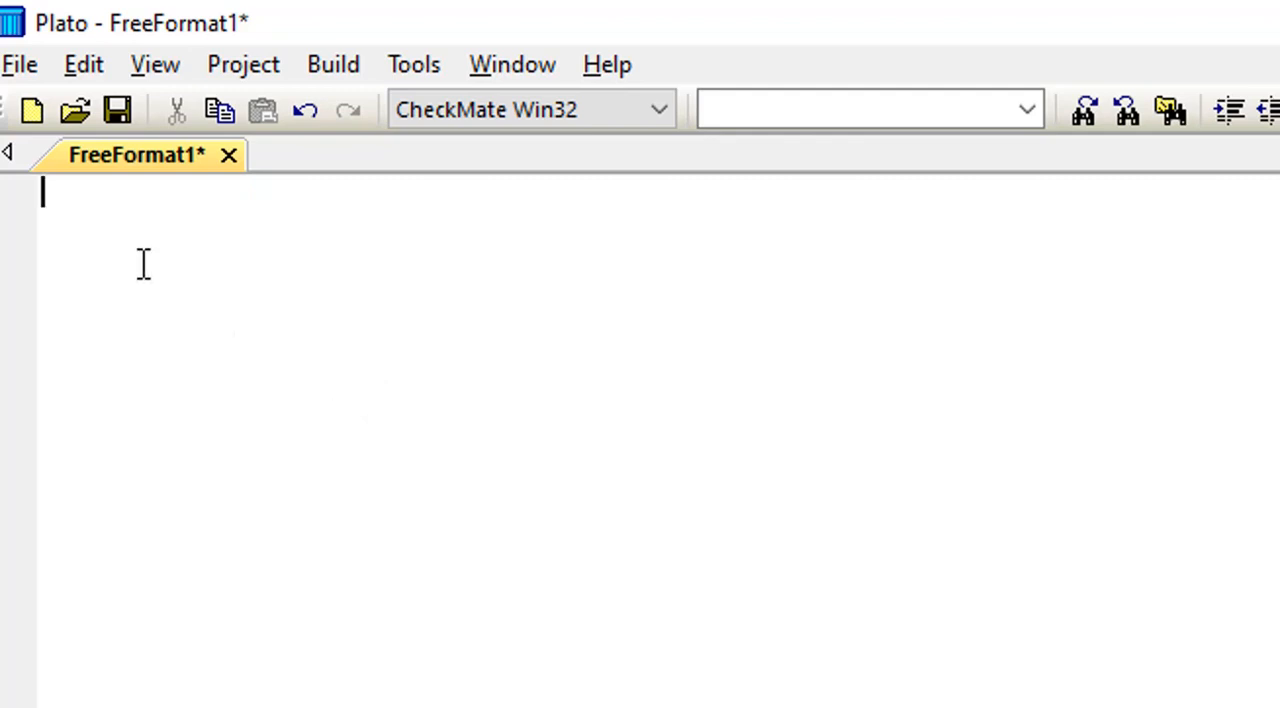
Write the program header line 'Program Salary'.
{"action": "type", "text": "Pr"}
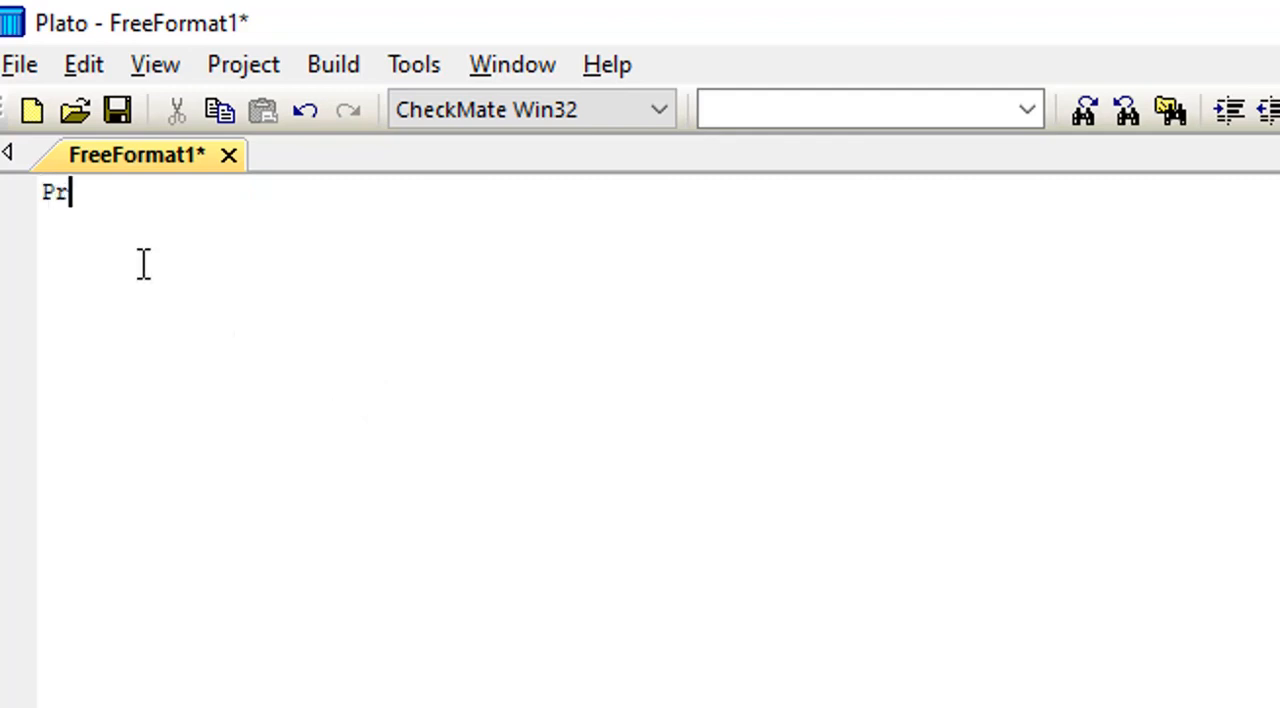
{"action": "type", "text": "ogra"}
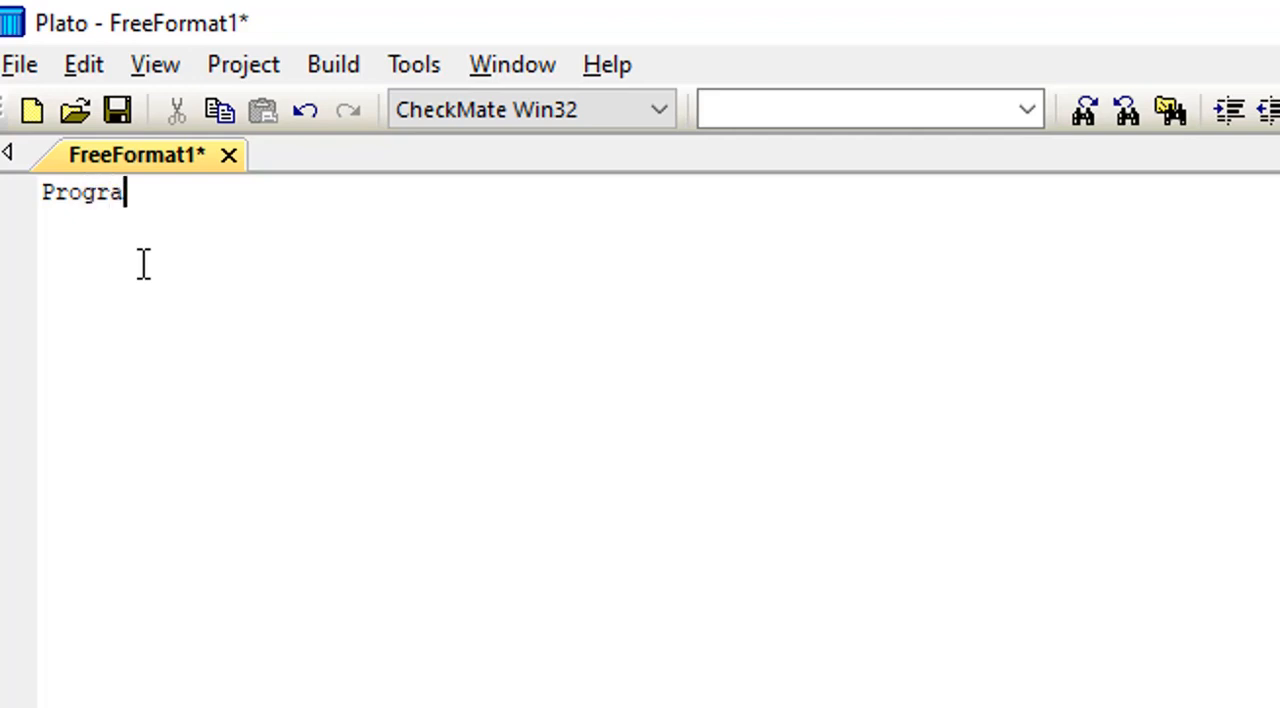
{"action": "type", "text": "m"}
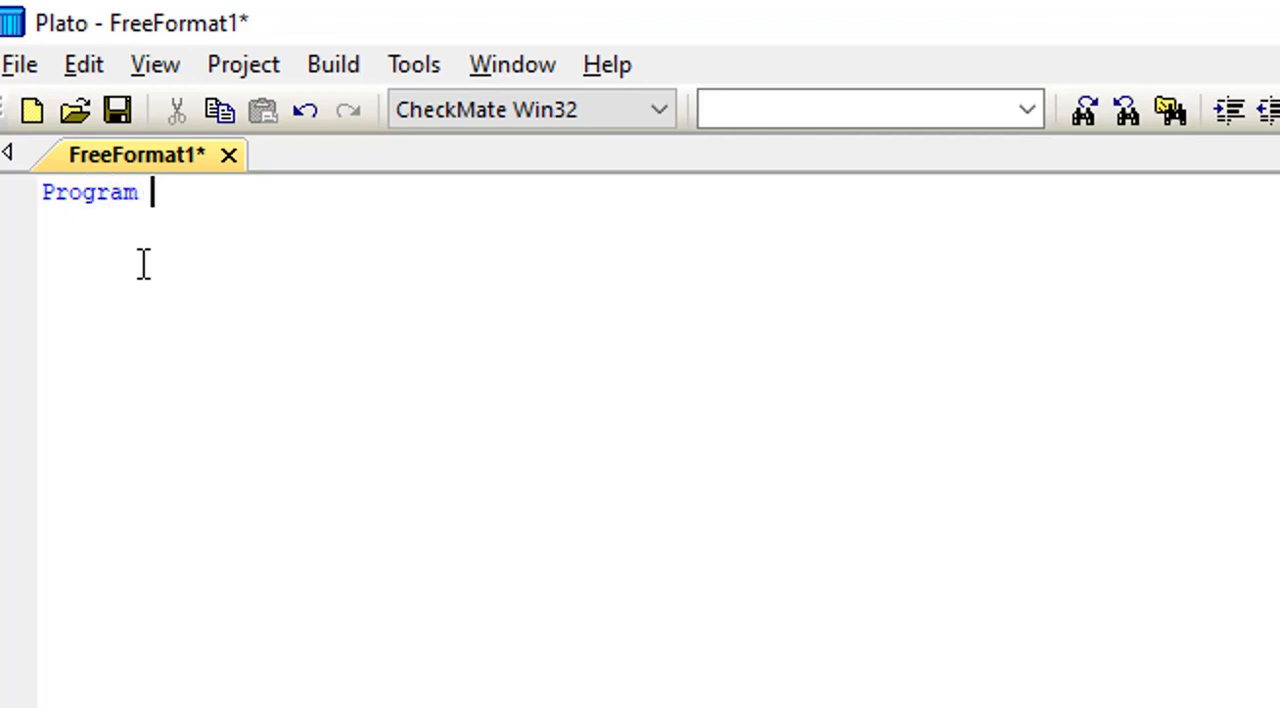
{"action": "type", "text": "Sala"}
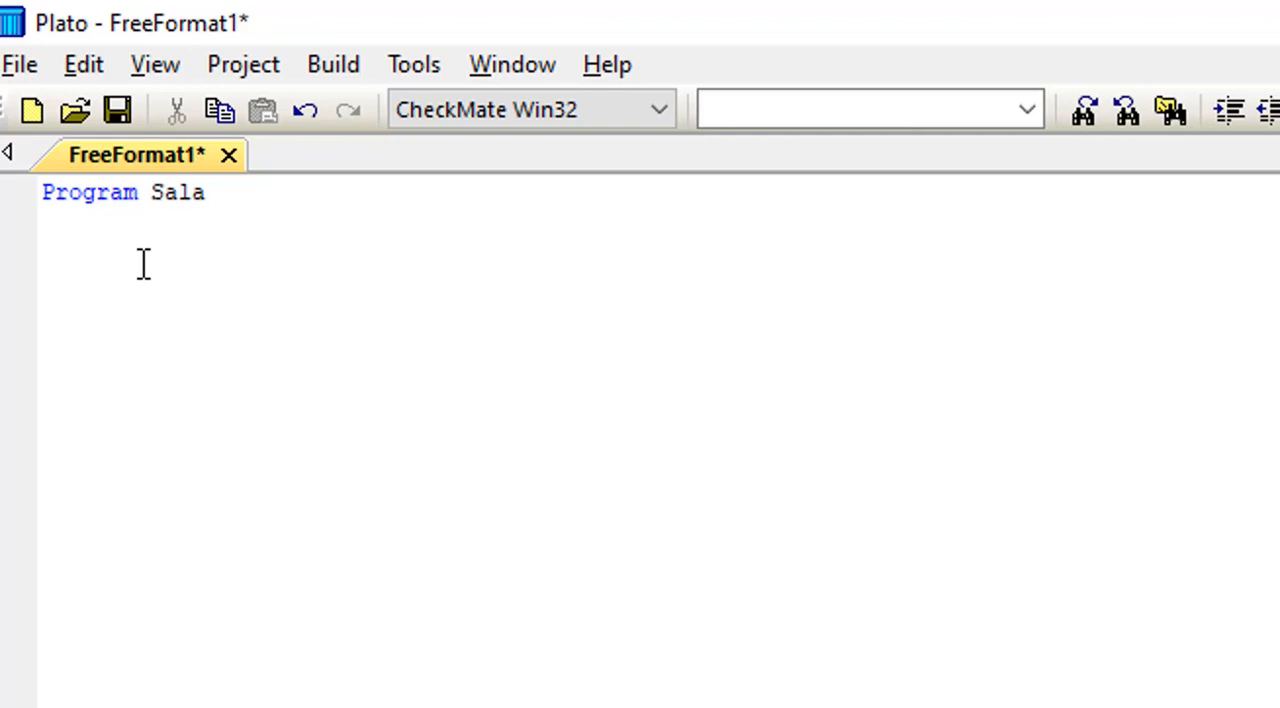
{"action": "type", "text": "ry"}
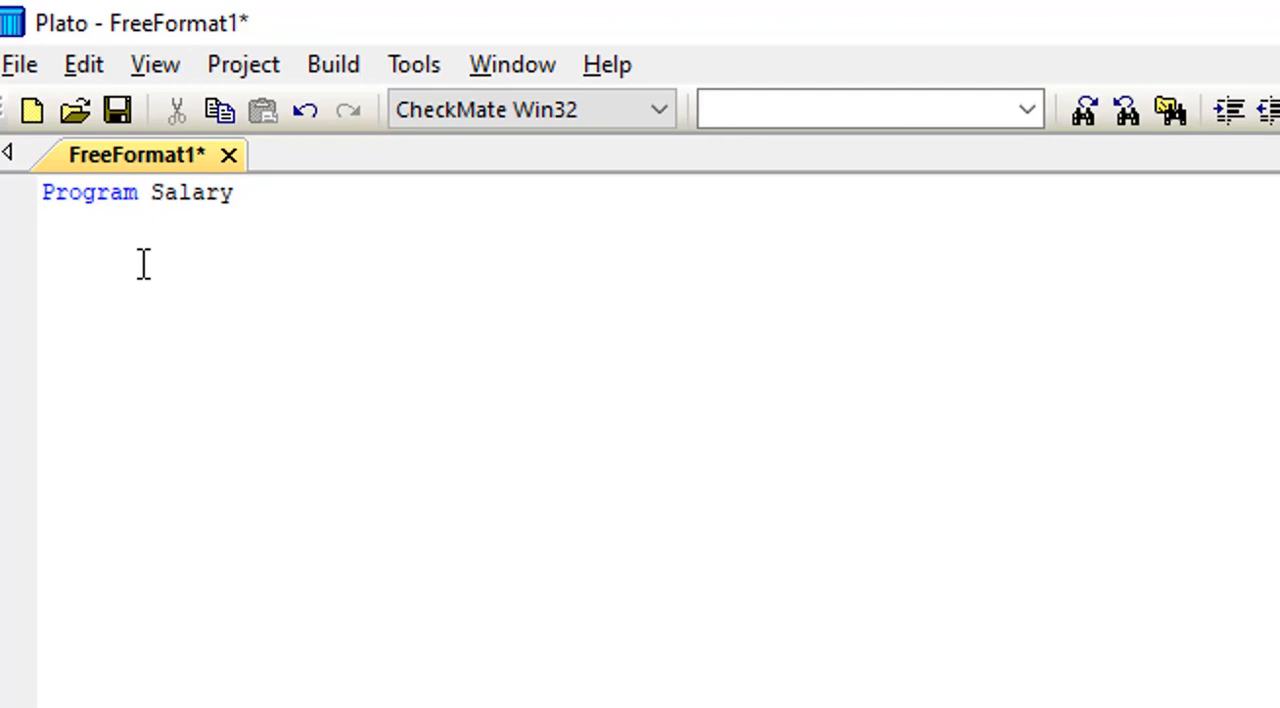
Add the 'Implicit none' declaration under the header.
{"action": "type", "text": "Impli"}
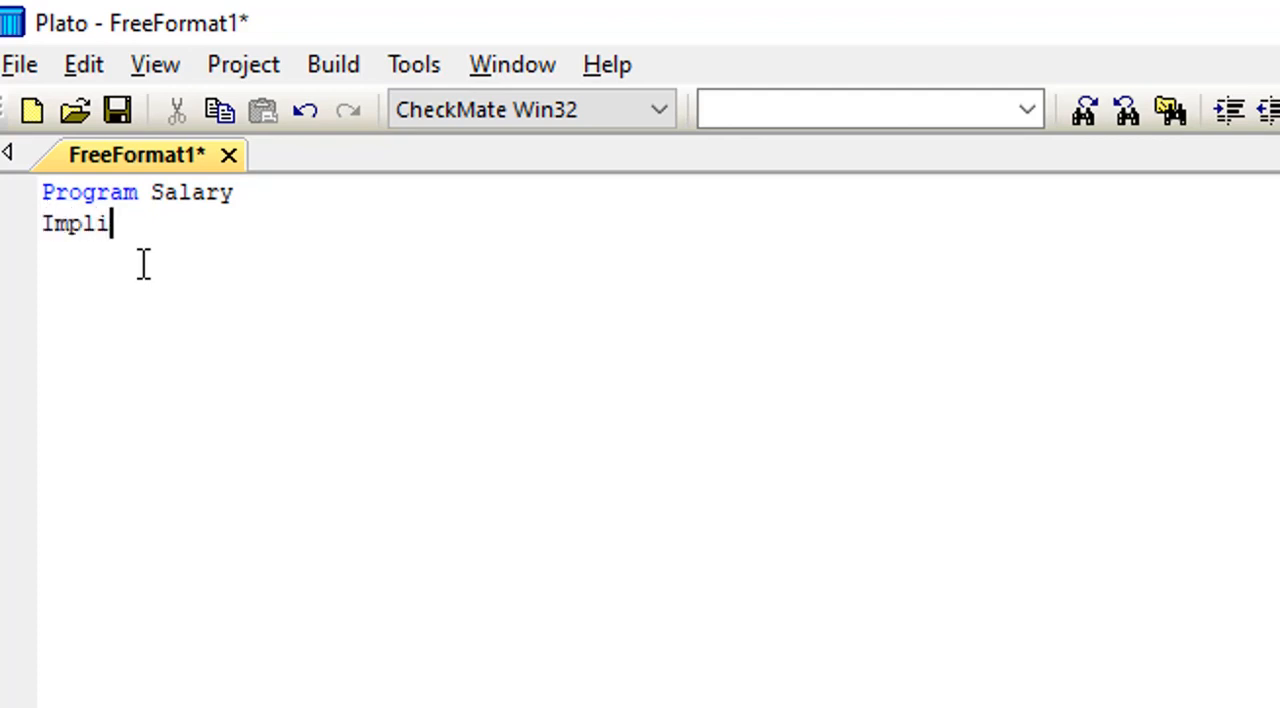
{"action": "type", "text": "cit"}
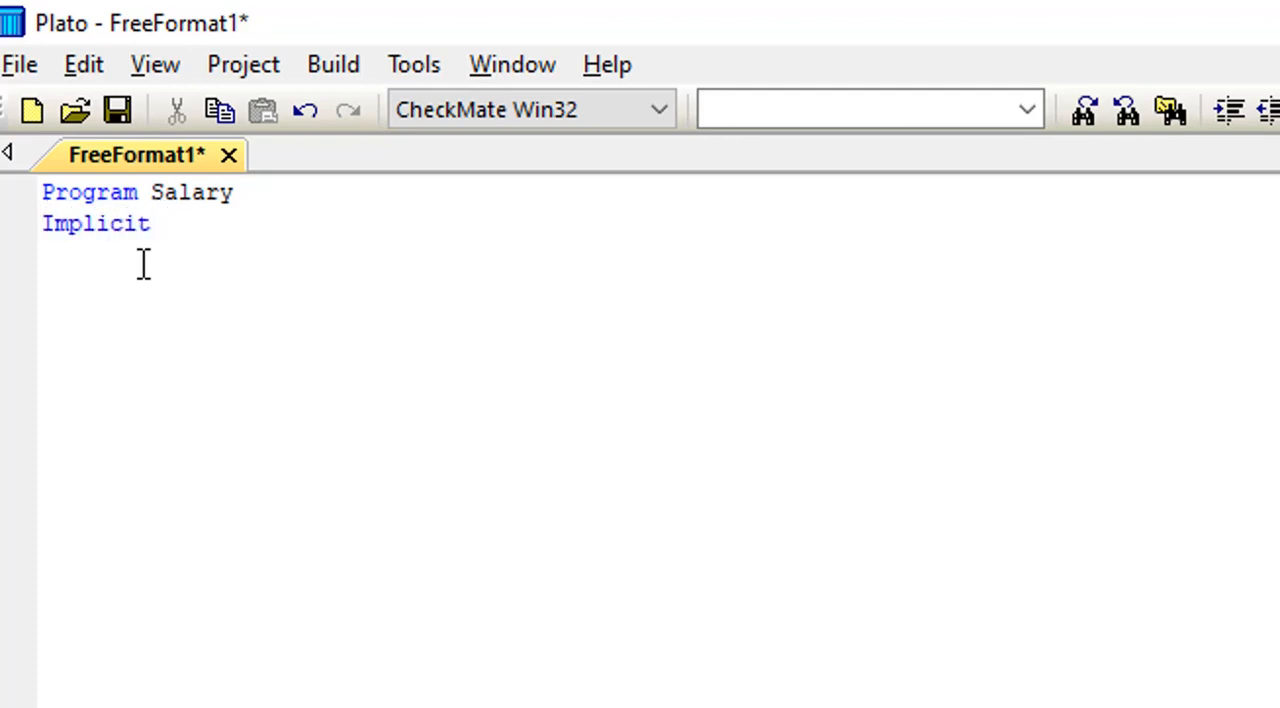
{"action": "type", "text": "none"}
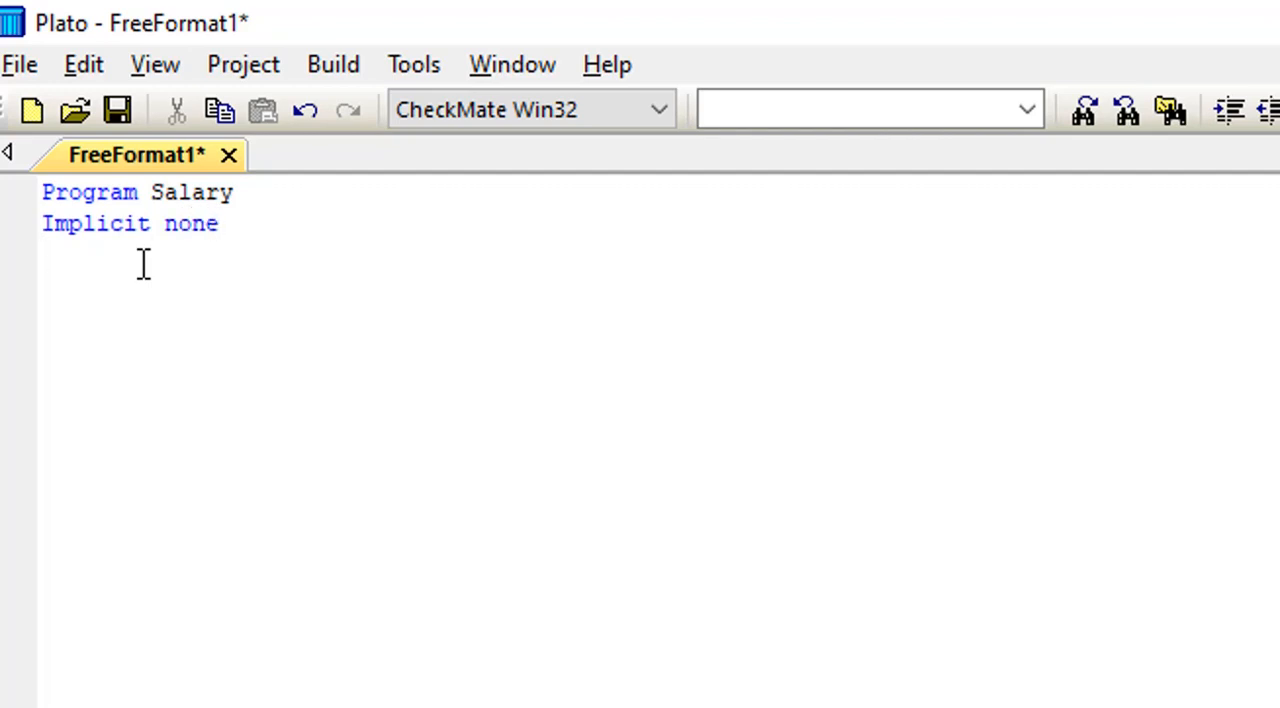
Begin the comment '!This program tells the level of a worker in'.
{"action": "type", "text": "!"}
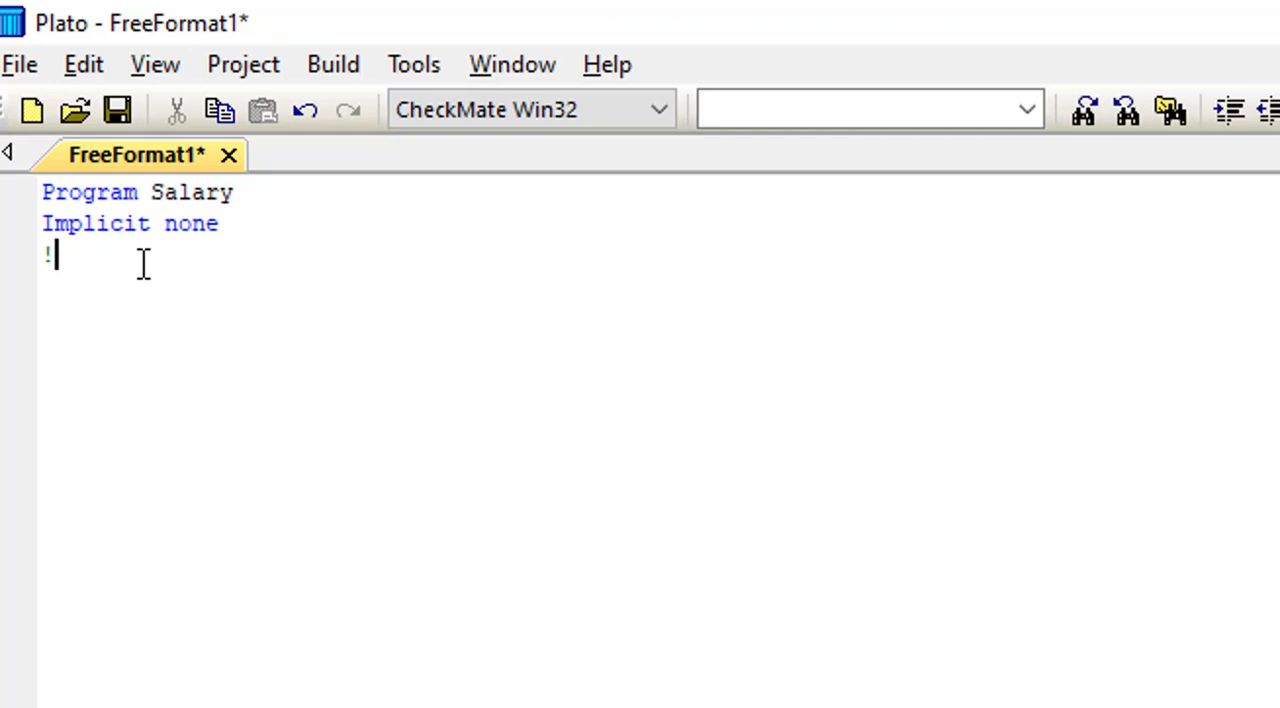
{"action": "type", "text": "This"}
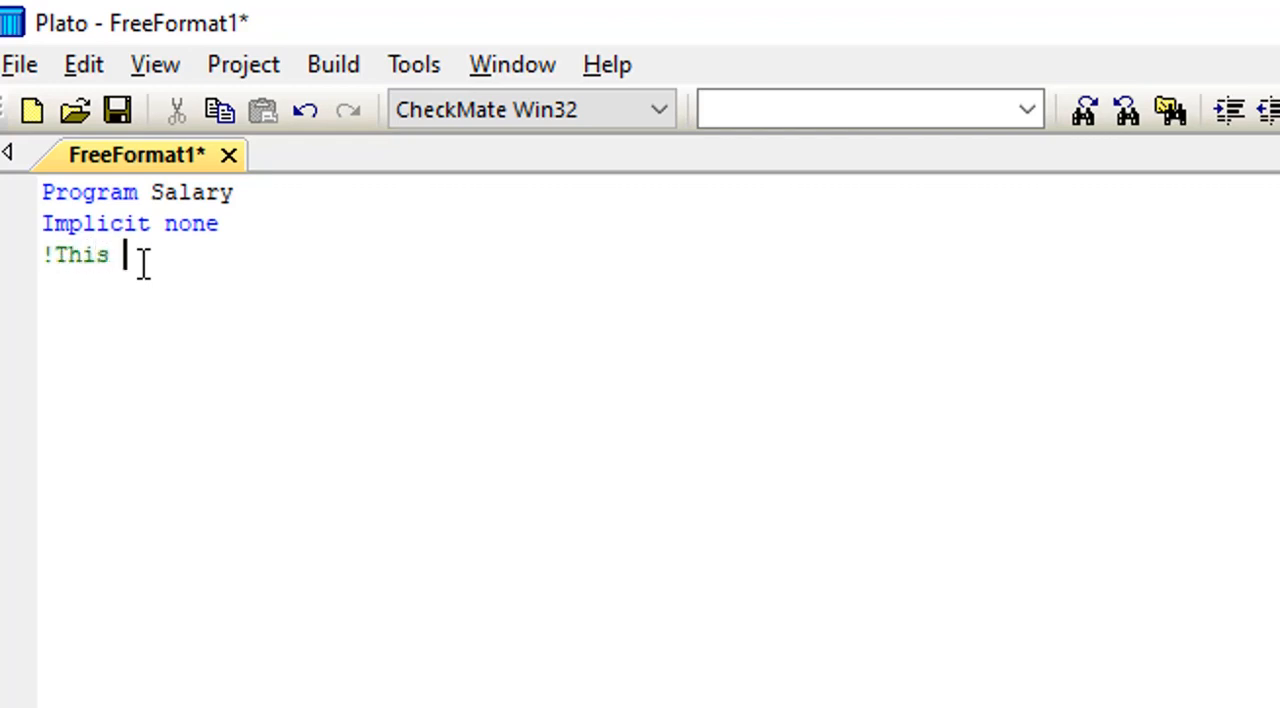
{"action": "type", "text": "progr"}
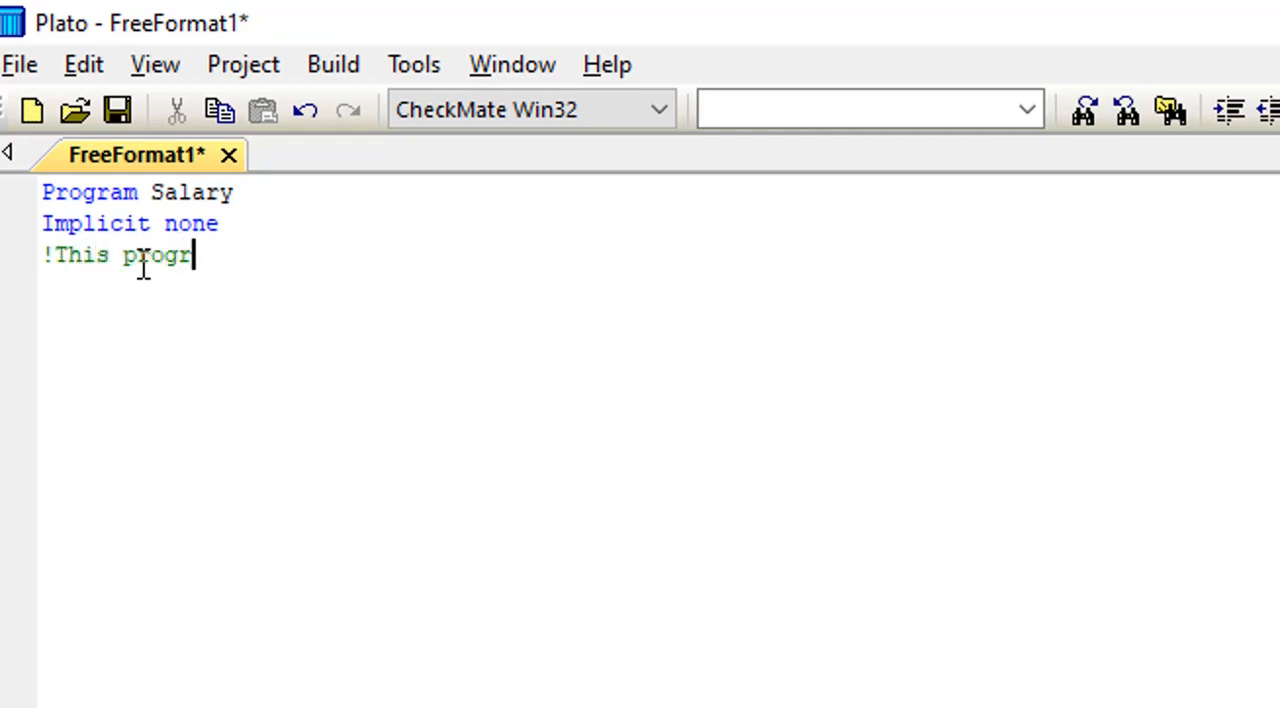
{"action": "type", "text": "am"}
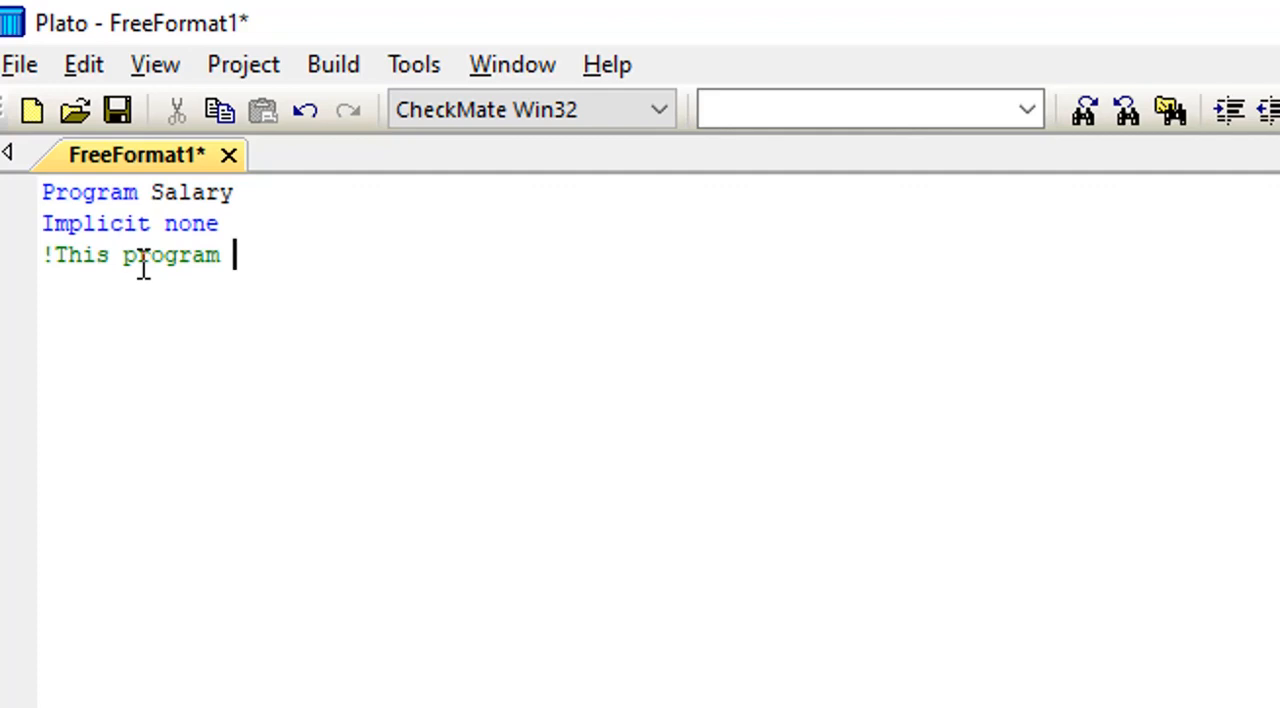
{"action": "type", "text": "Ca"}
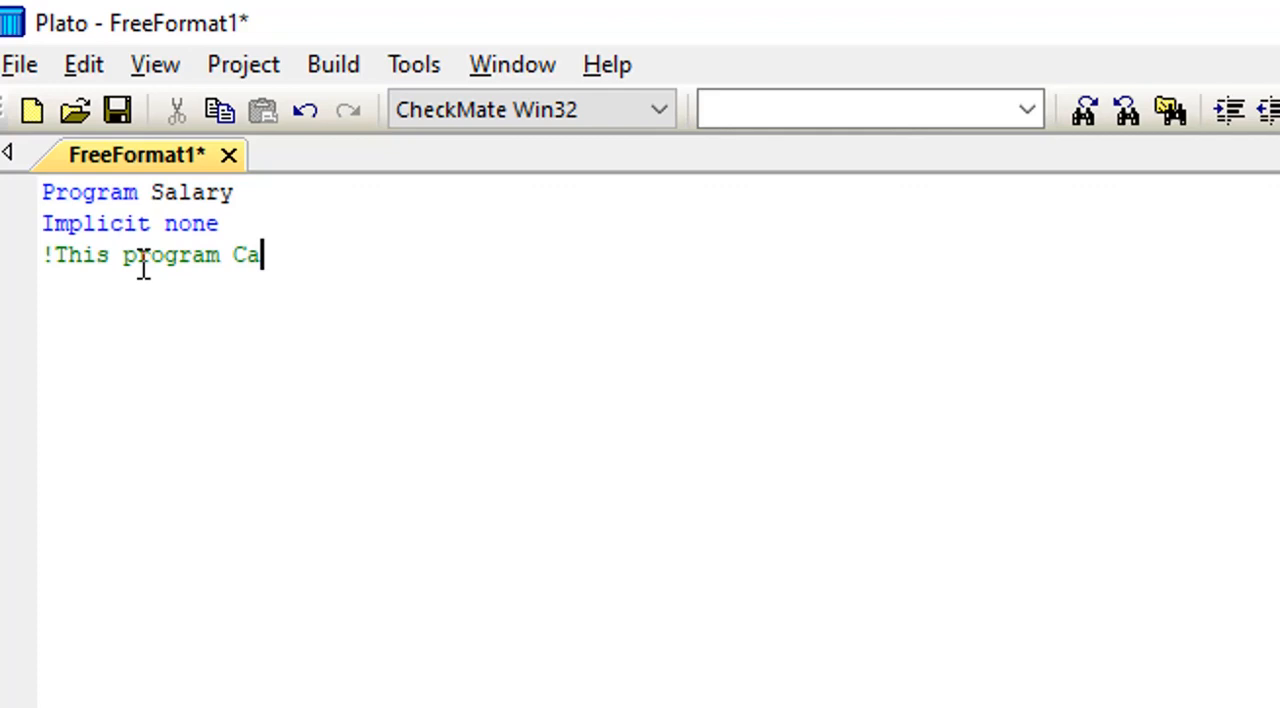
{"action": "type", "text": "l"}
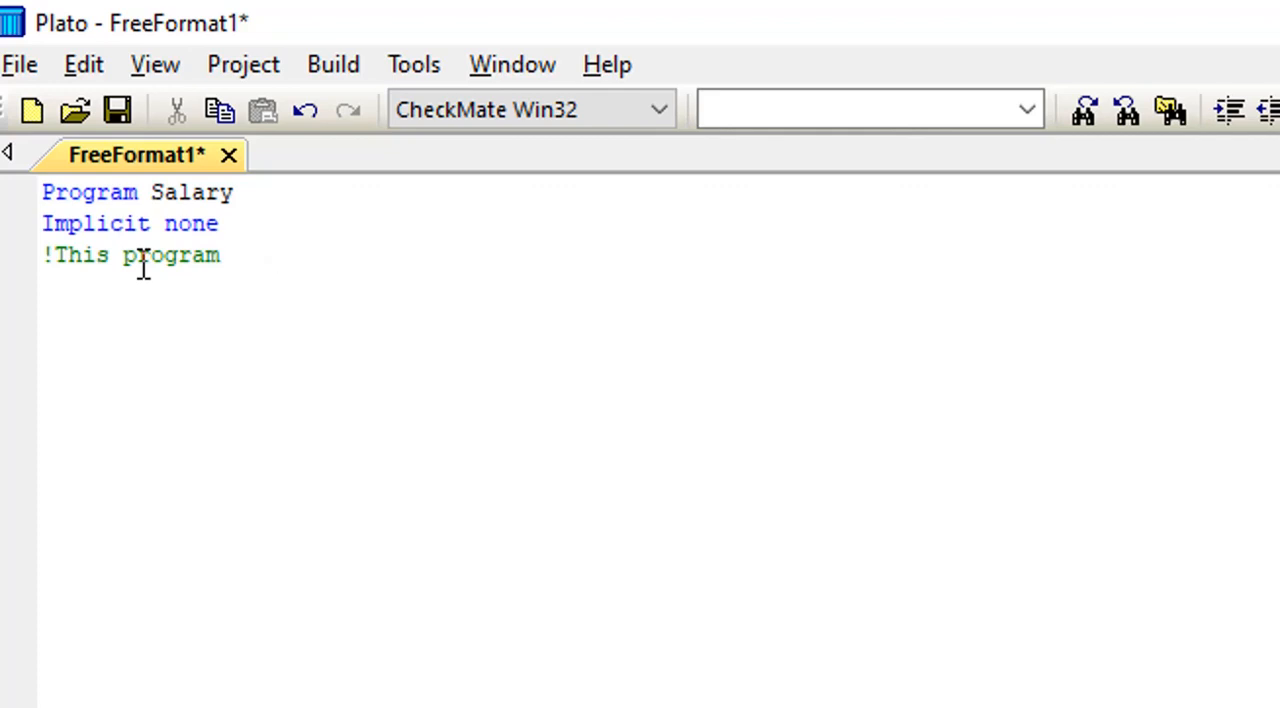
{"action": "type", "text": "tell"}
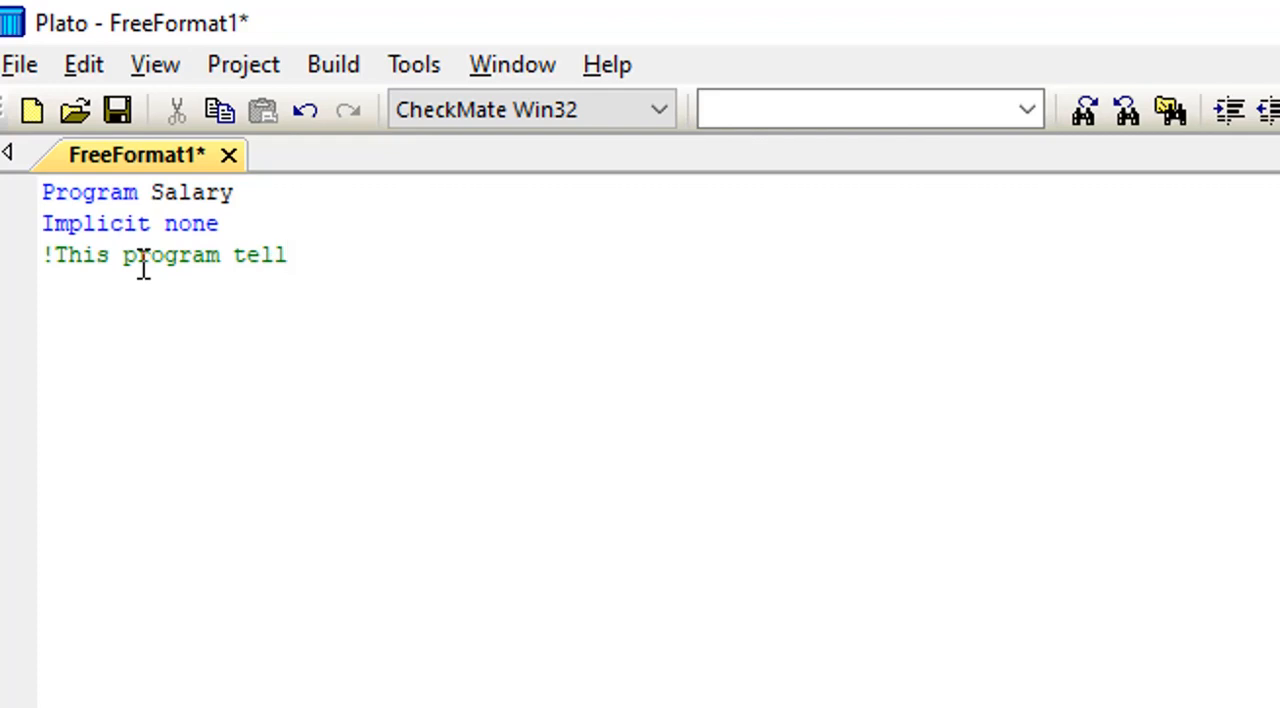
{"action": "type", "text": "s"}
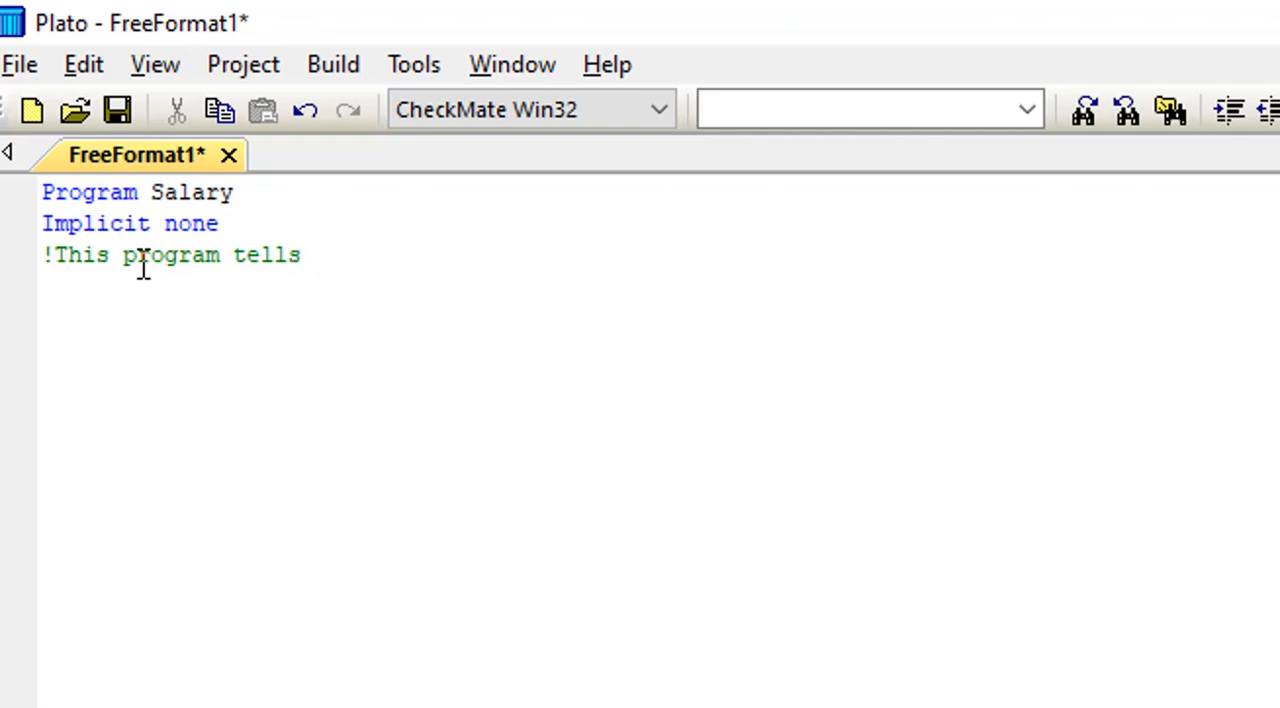
{"action": "type", "text": "the l"}
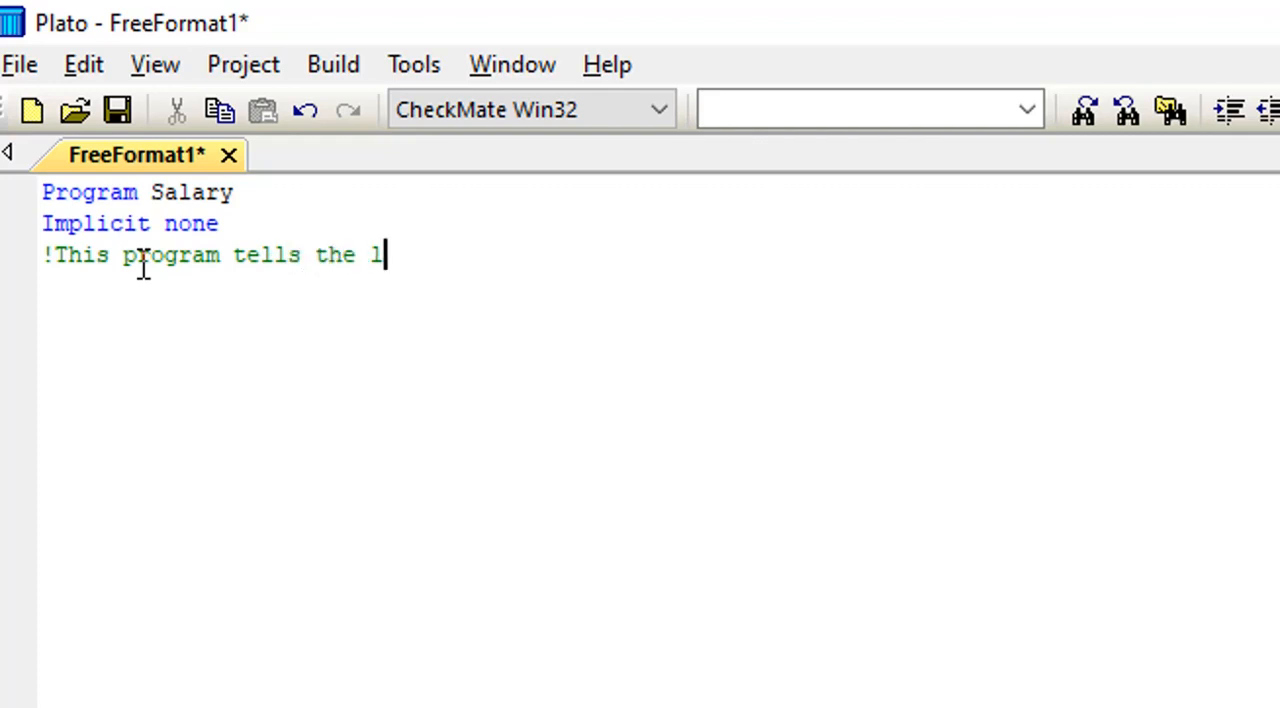
{"action": "type", "text": "evel"}
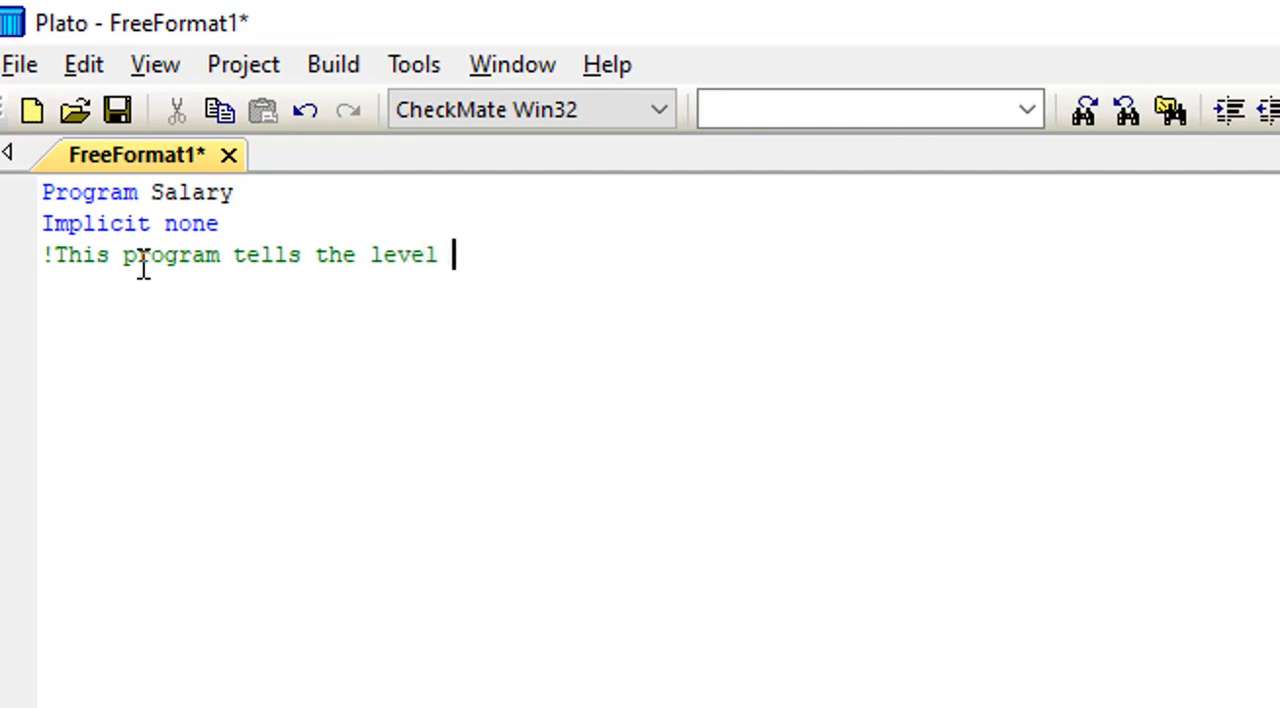
{"action": "type", "text": "of a"}
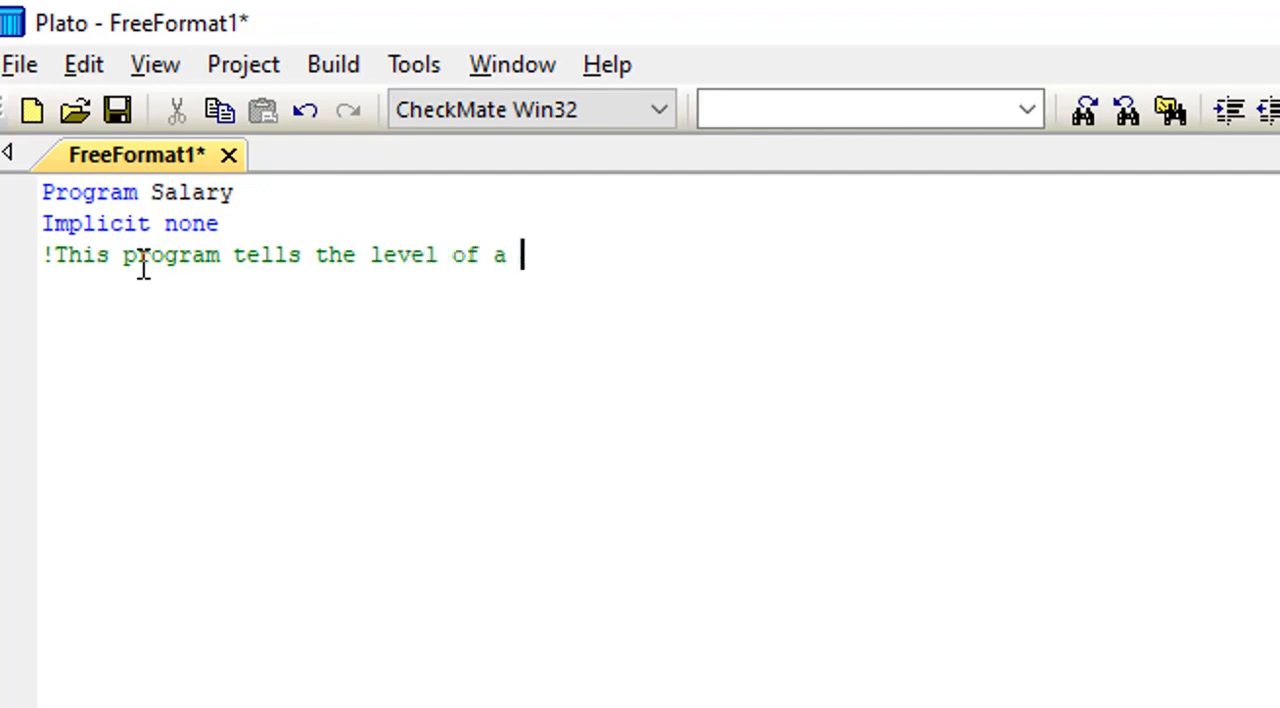
{"action": "type", "text": "work"}
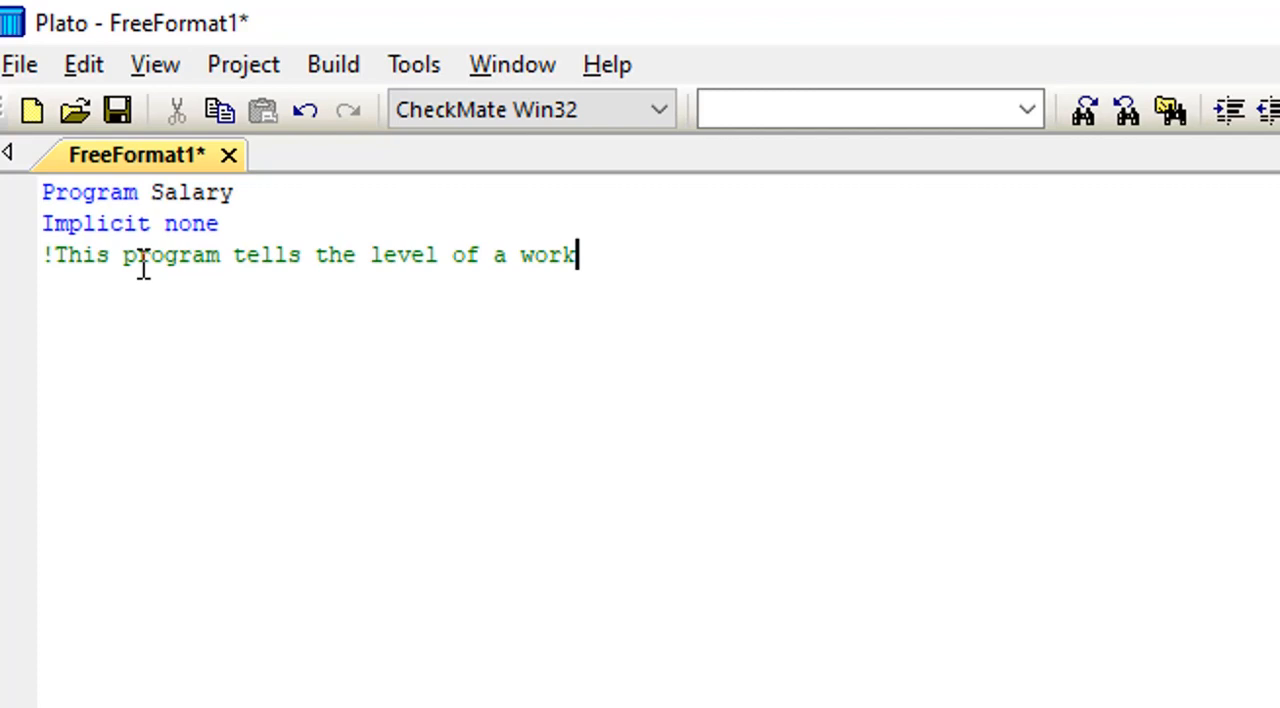
{"action": "type", "text": "er in"}
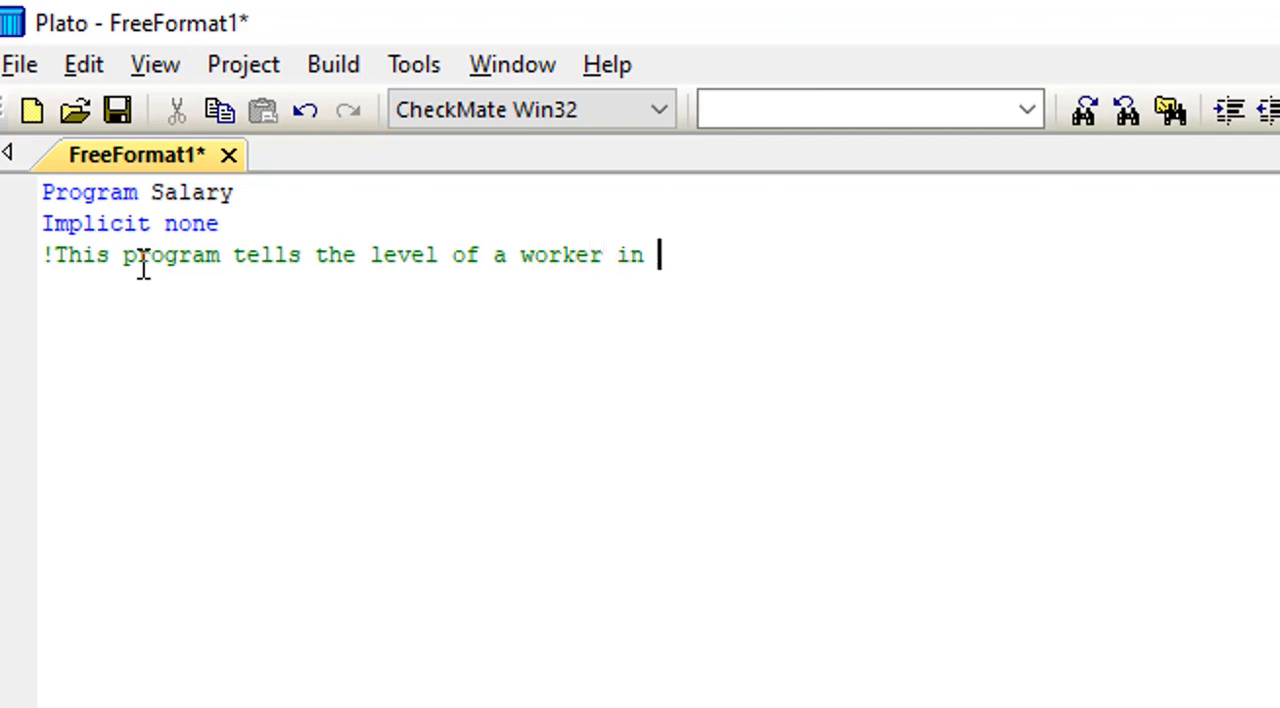
Finish the comment 'an organization using the amount of salary he' and end the line.
{"action": "type", "text": "an or"}
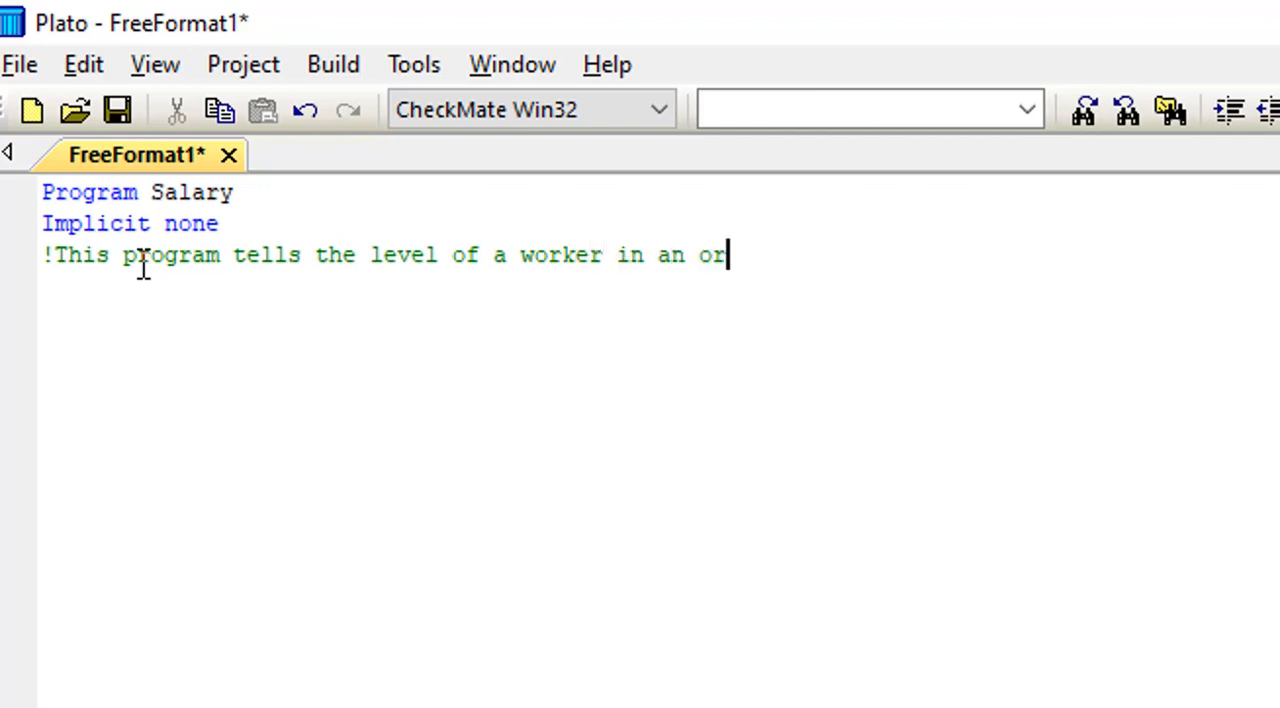
{"action": "type", "text": "gani"}
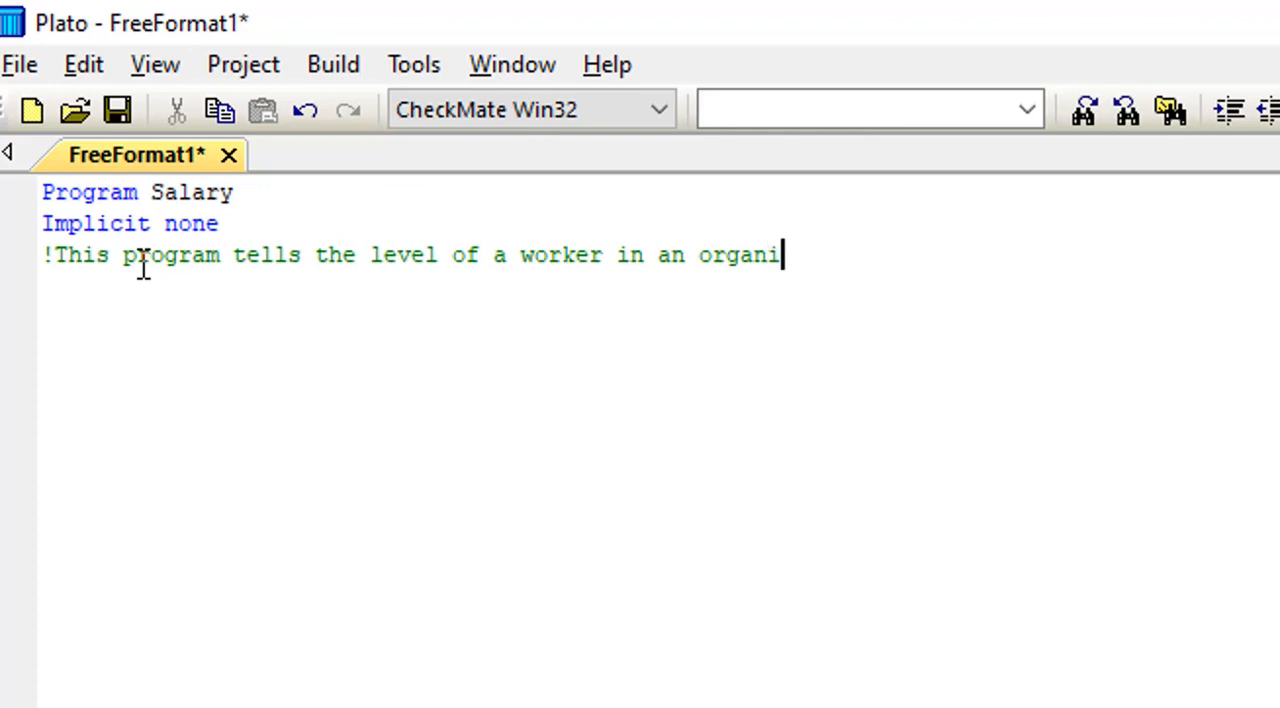
{"action": "type", "text": "za"}
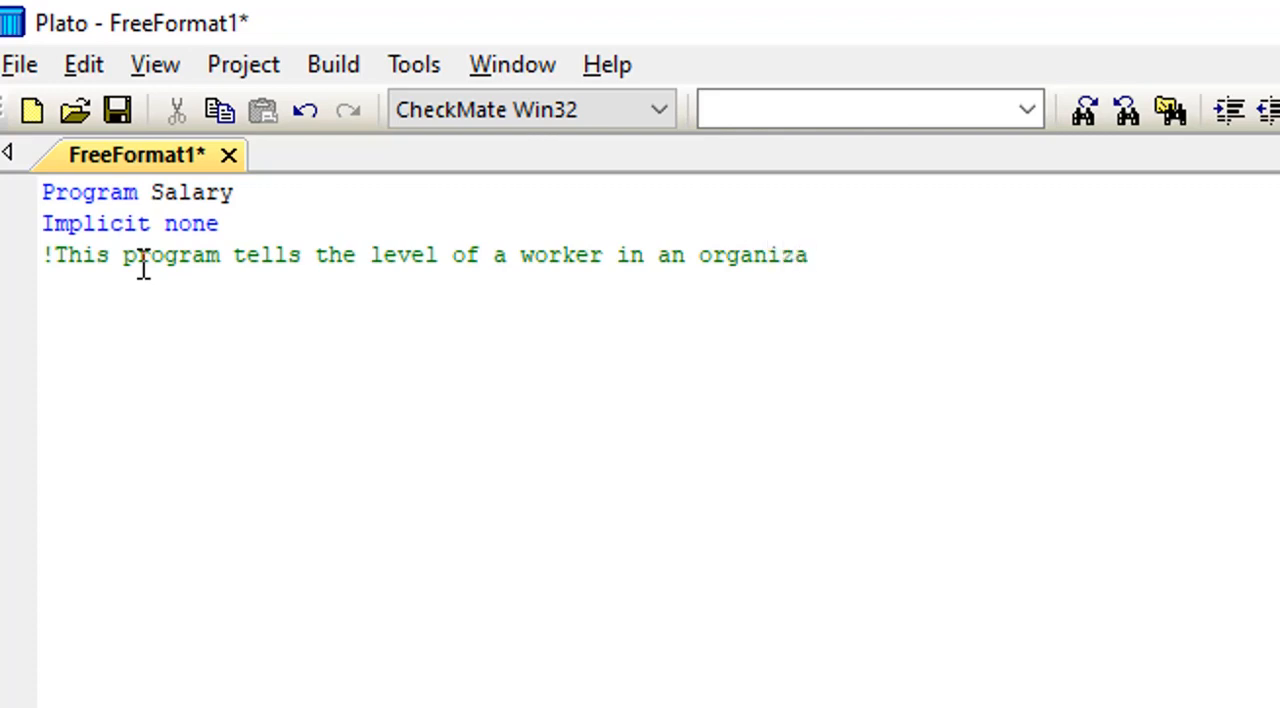
{"action": "type", "text": "tion"}
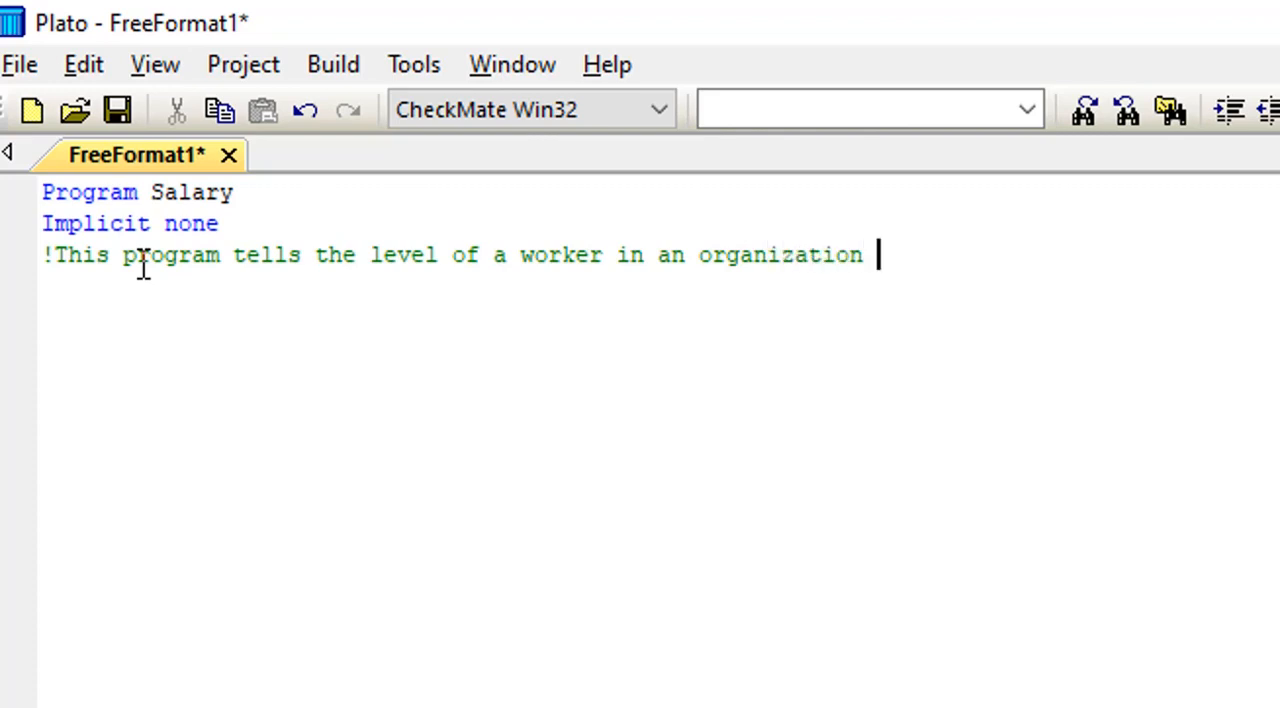
{"action": "type", "text": "using t"}
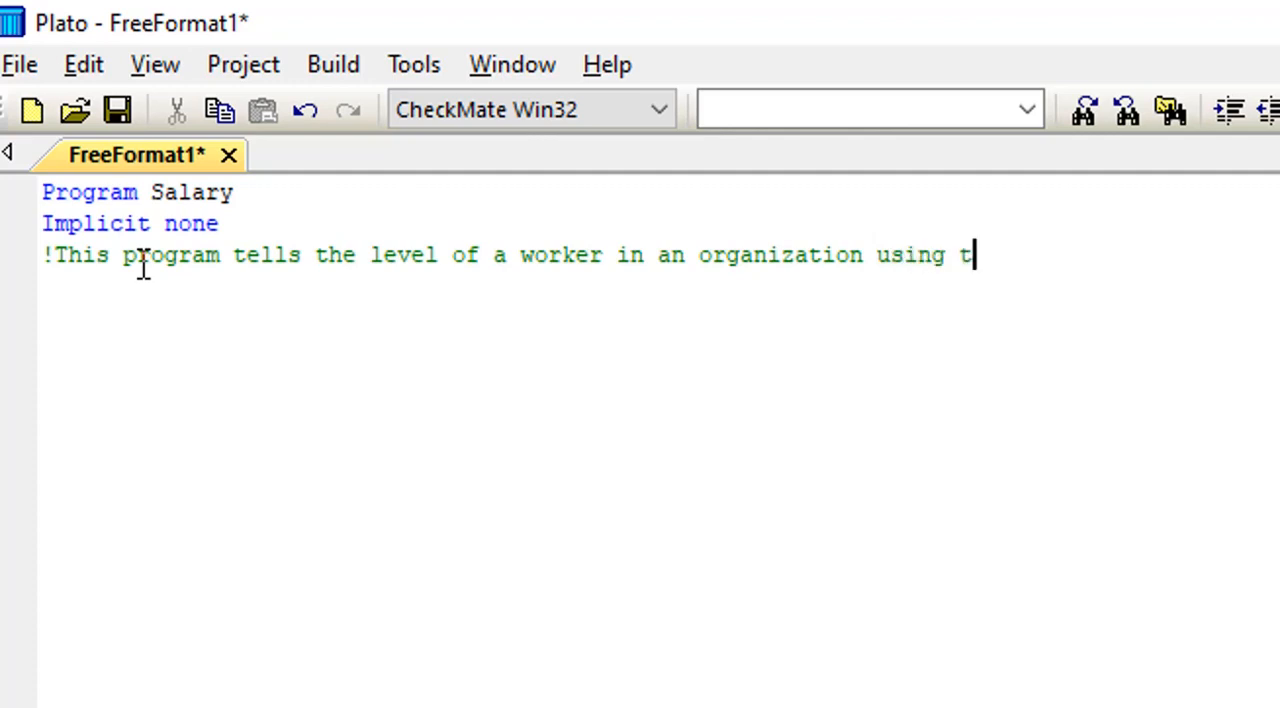
{"action": "type", "text": "he a"}
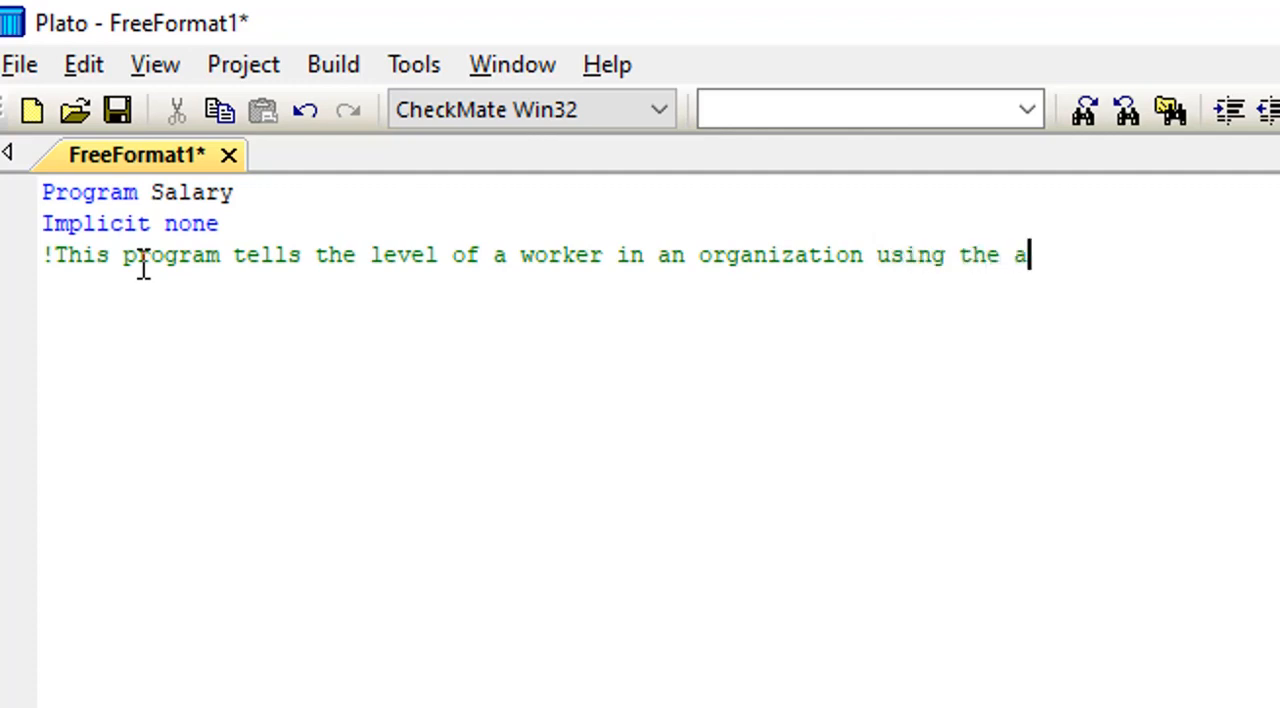
{"action": "type", "text": "mount"}
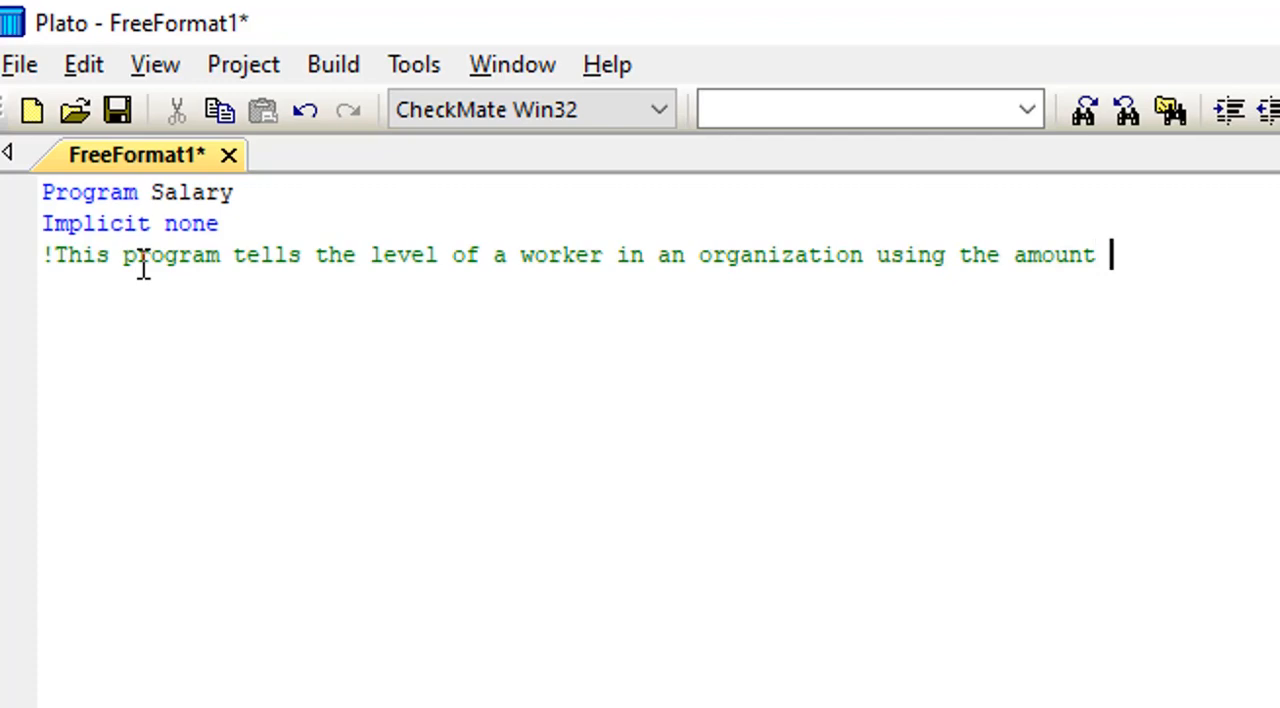
{"action": "type", "text": "of"}
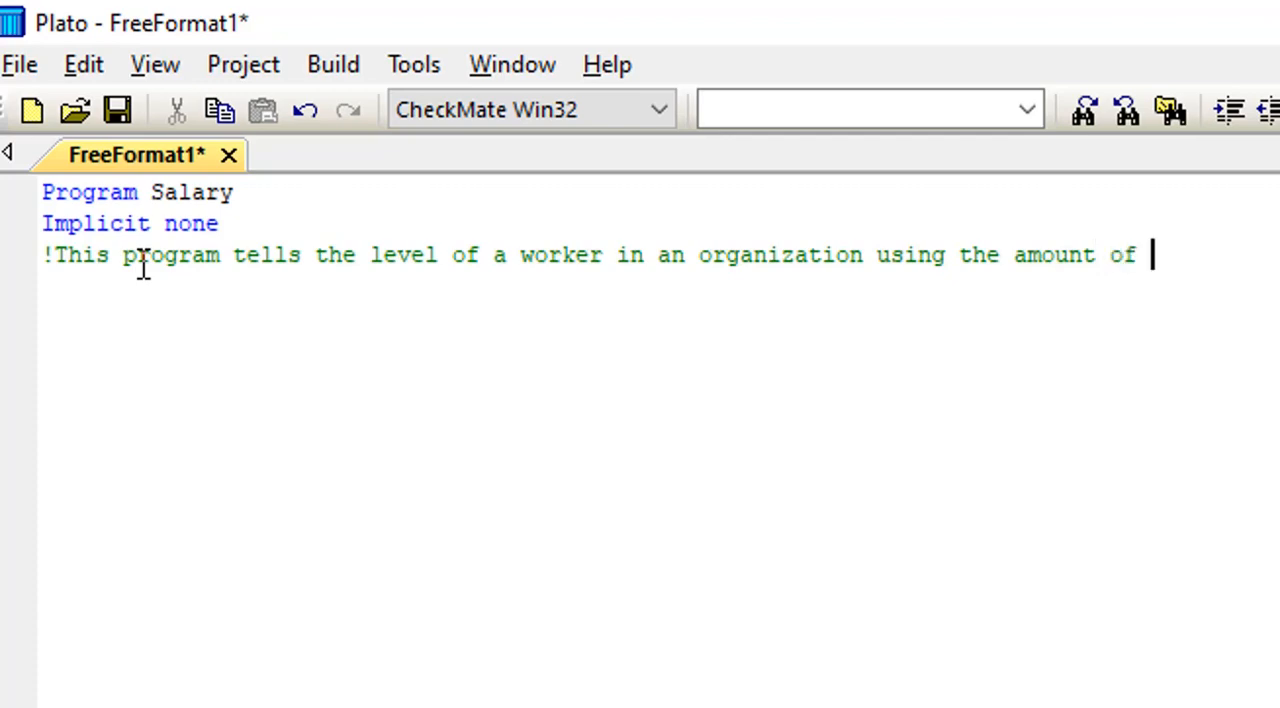
{"action": "type", "text": "salary"}
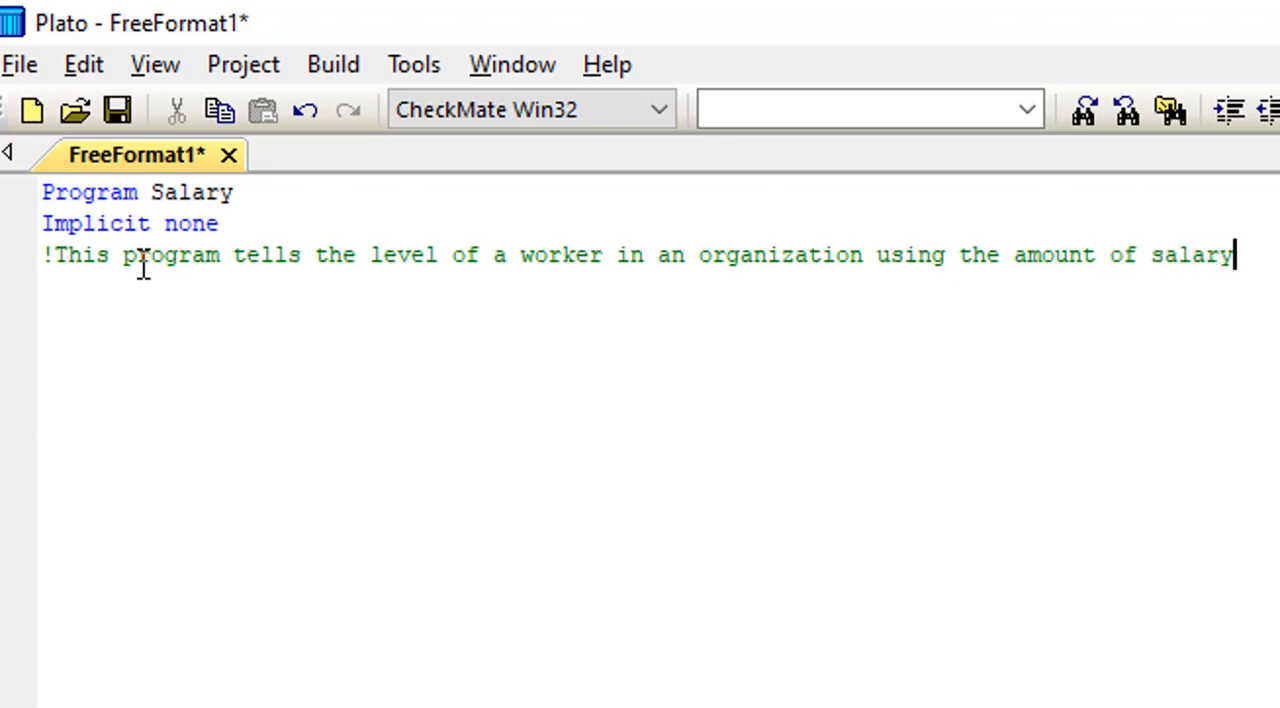
{"action": "type", "text": "he"}
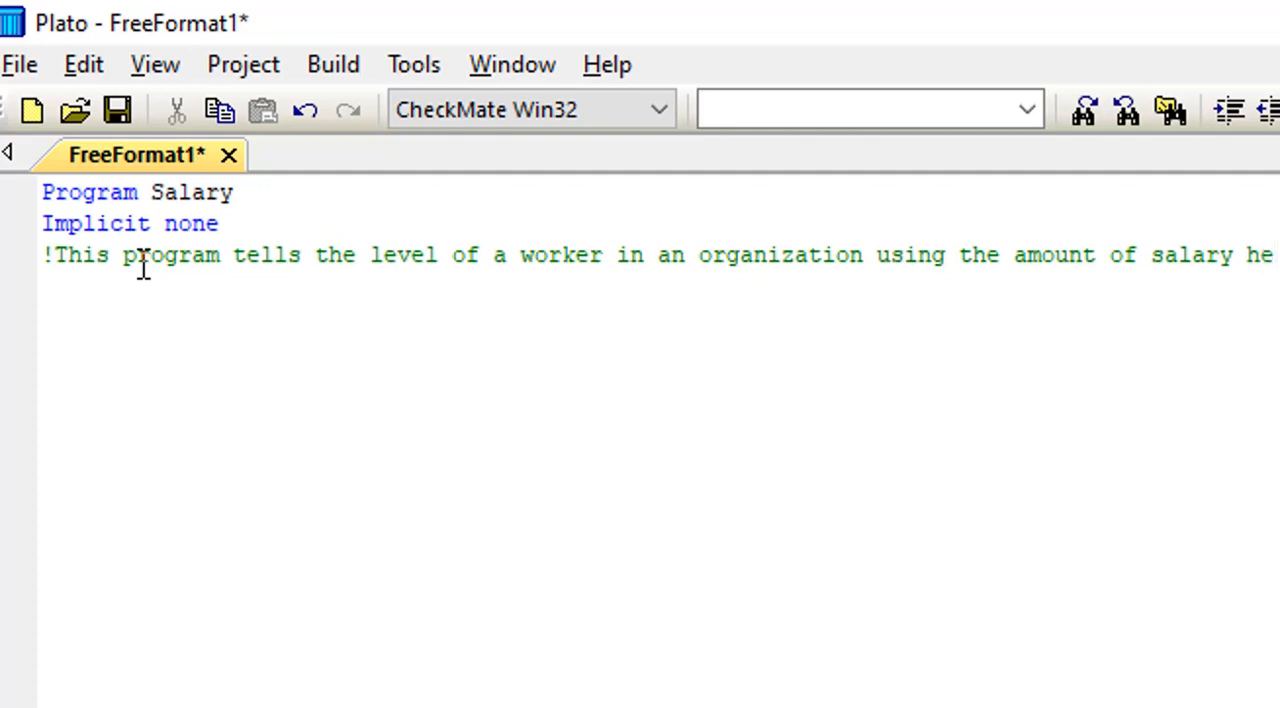
{"action": "key", "text": "Enter"}
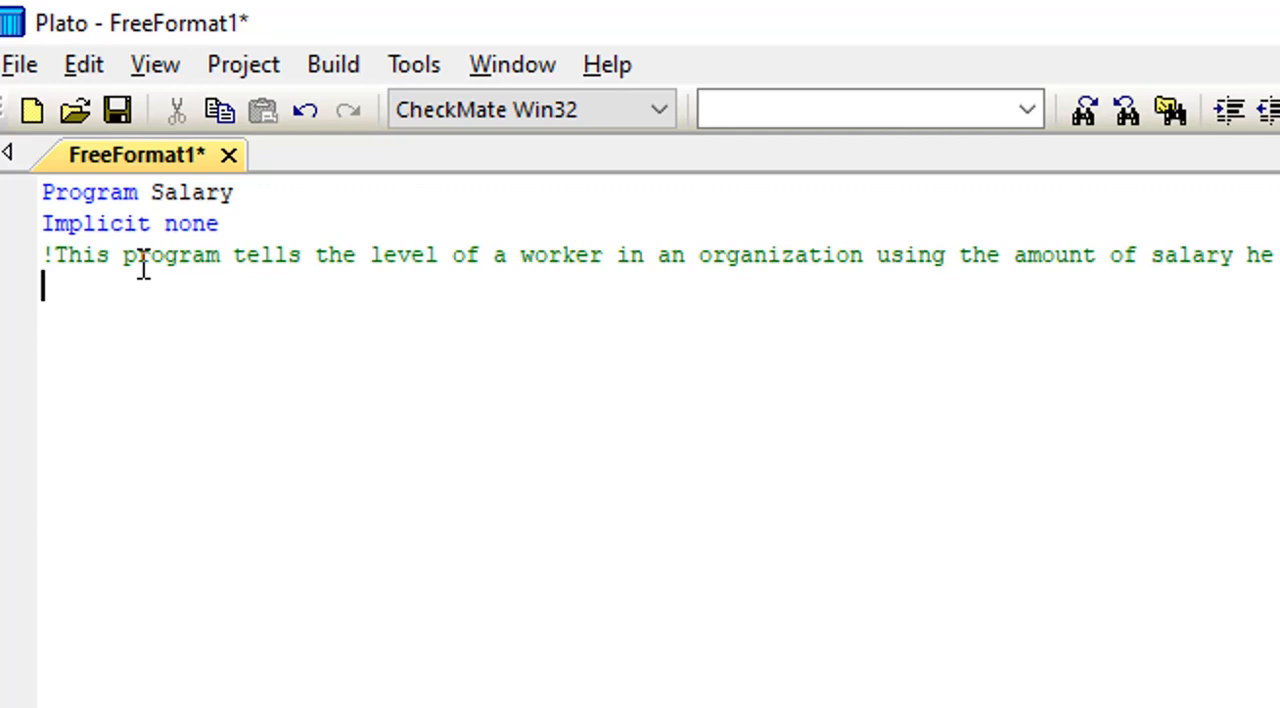
Declare the real variable with 'Real :: Amnt', removing a stray letter.
{"action": "type", "text": "I"}
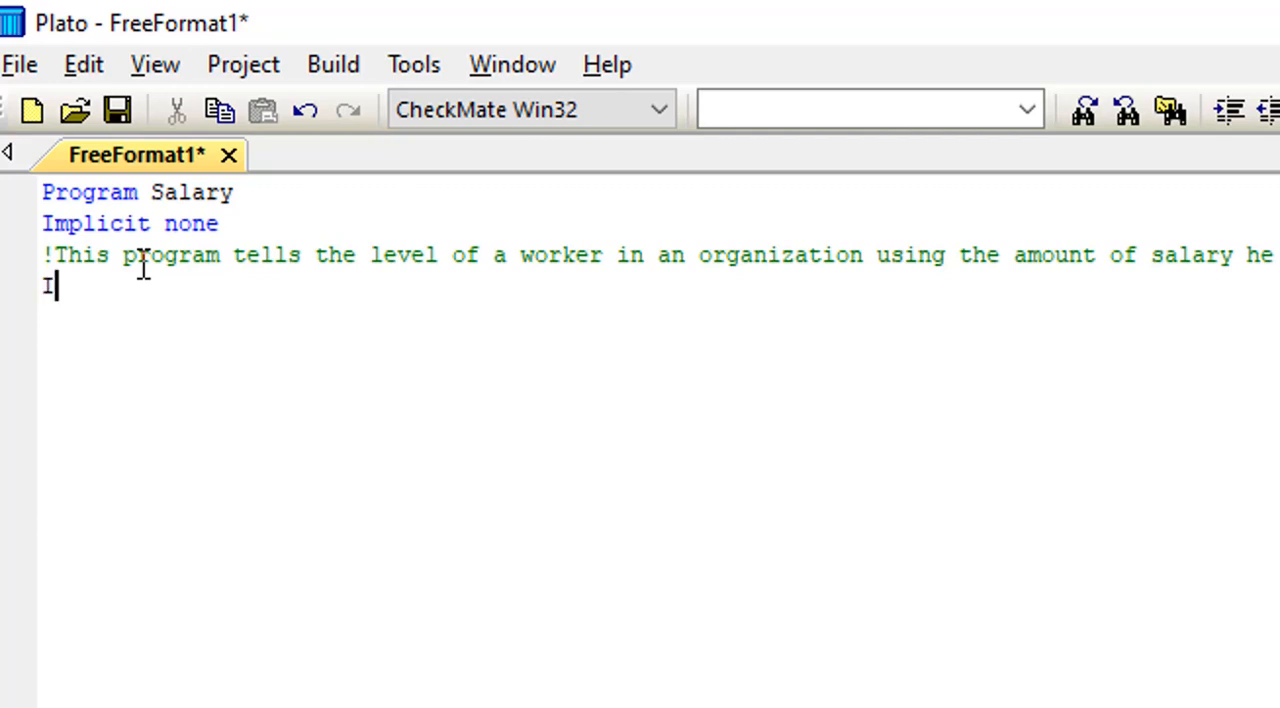
{"action": "key", "text": "Backspace"}
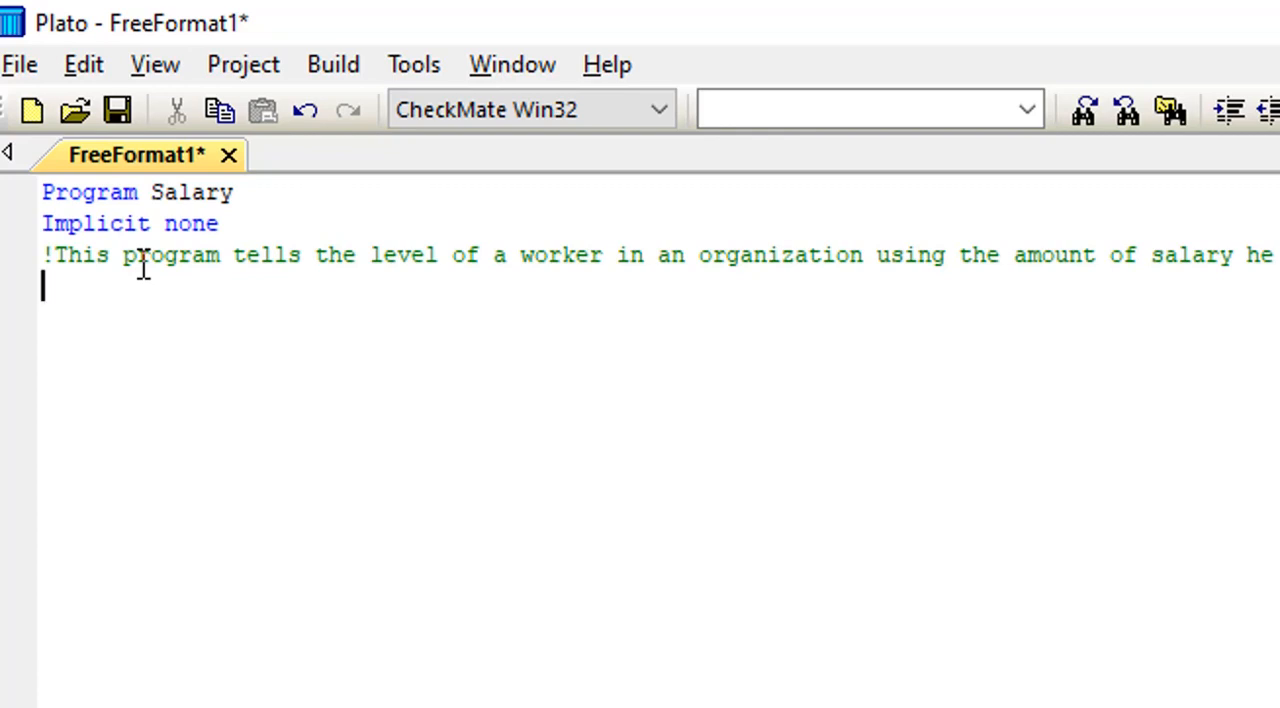
{"action": "type", "text": "Re"}
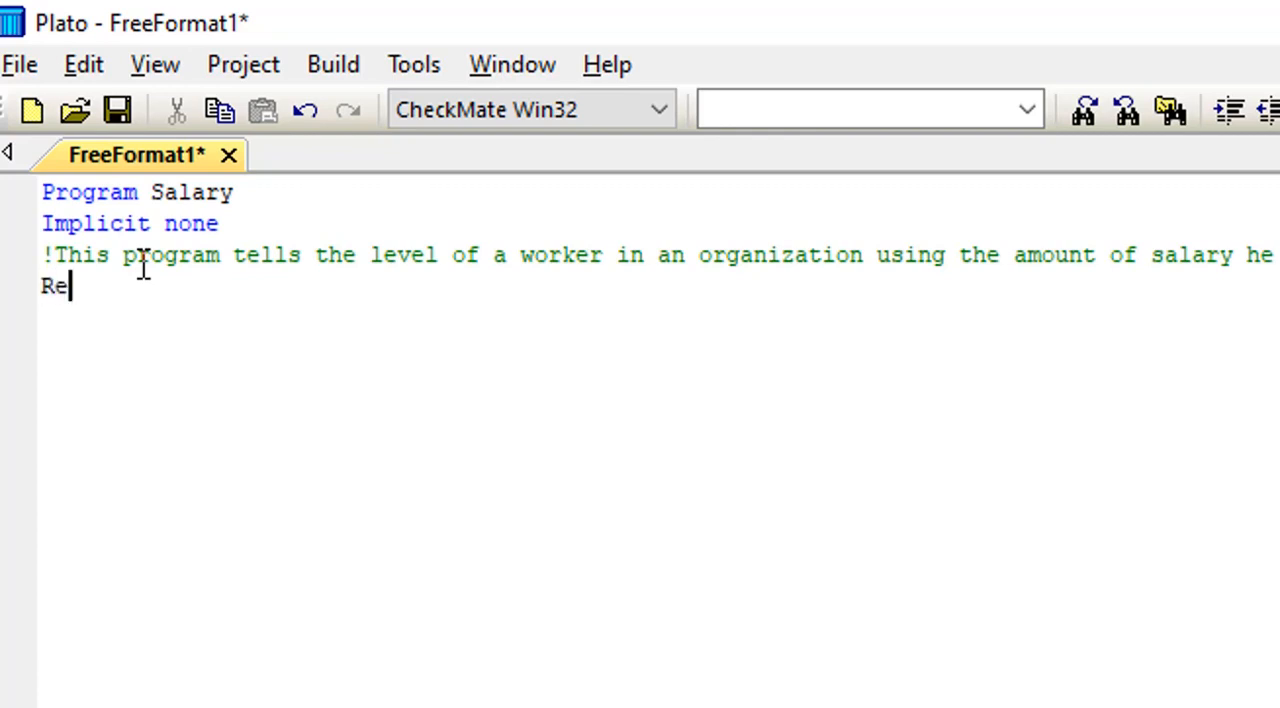
{"action": "type", "text": "a"}
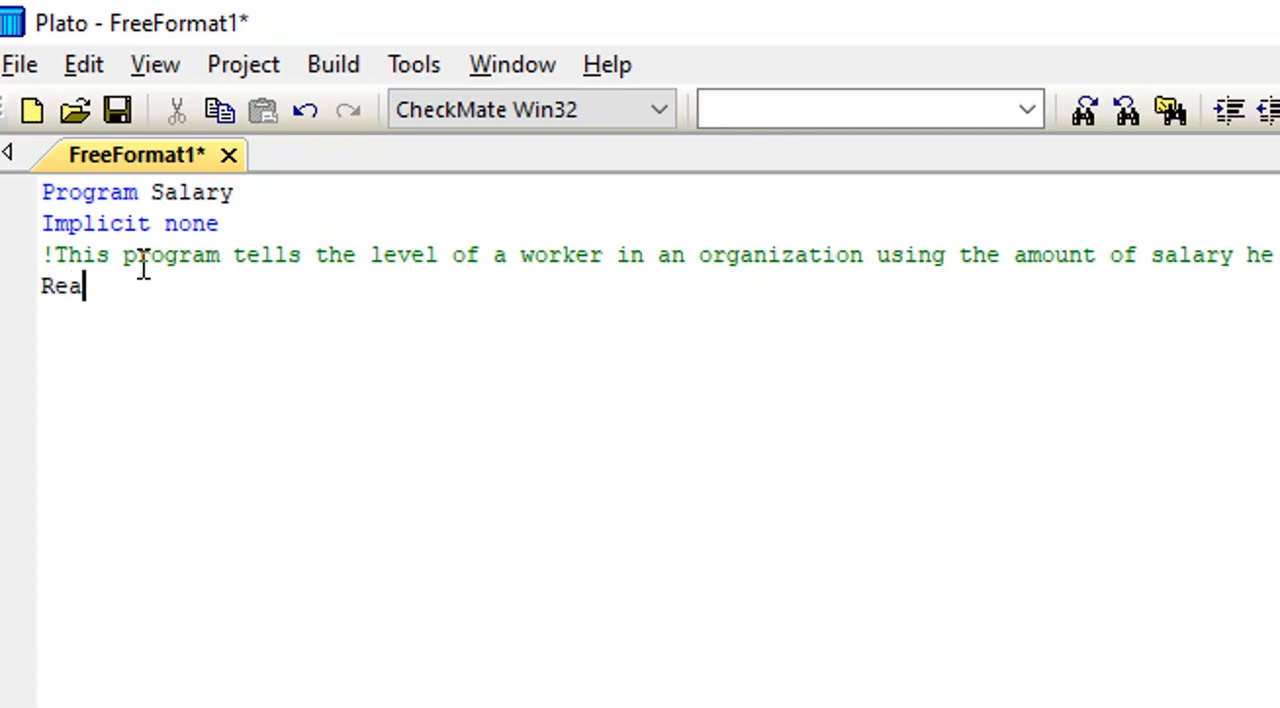
{"action": "type", "text": "l ::"}
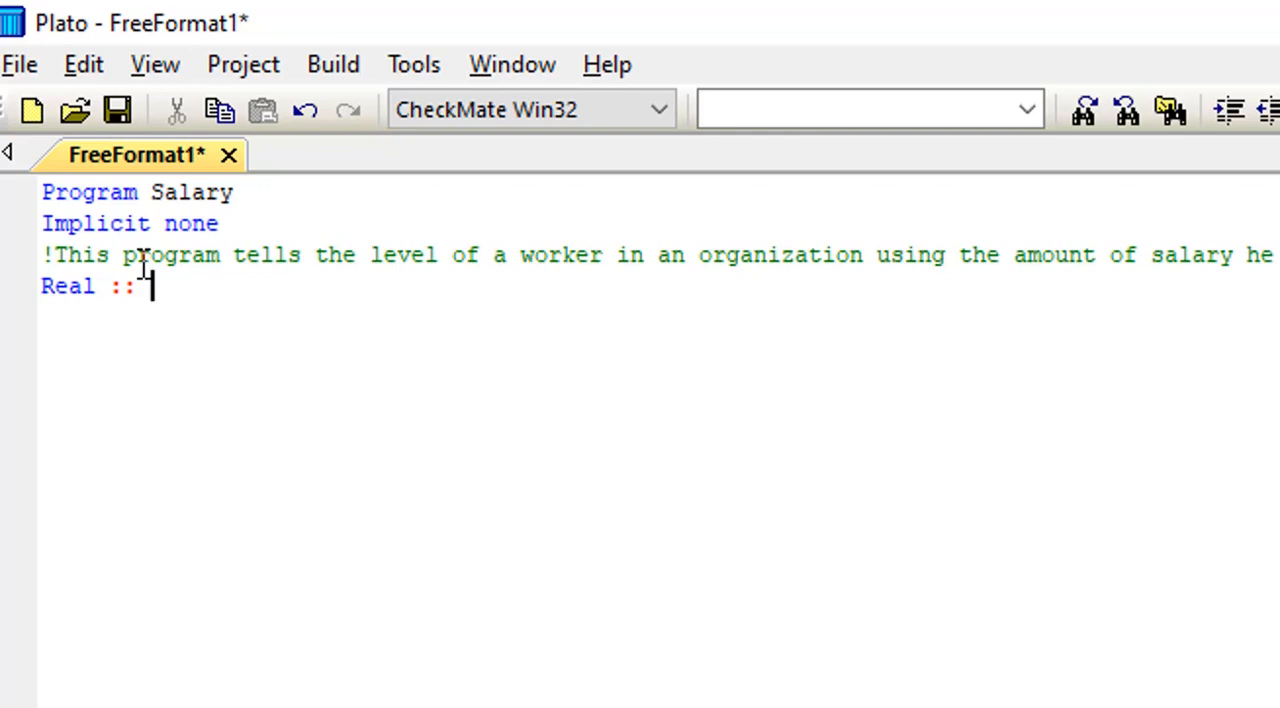
{"action": "type", "text": "Am"}
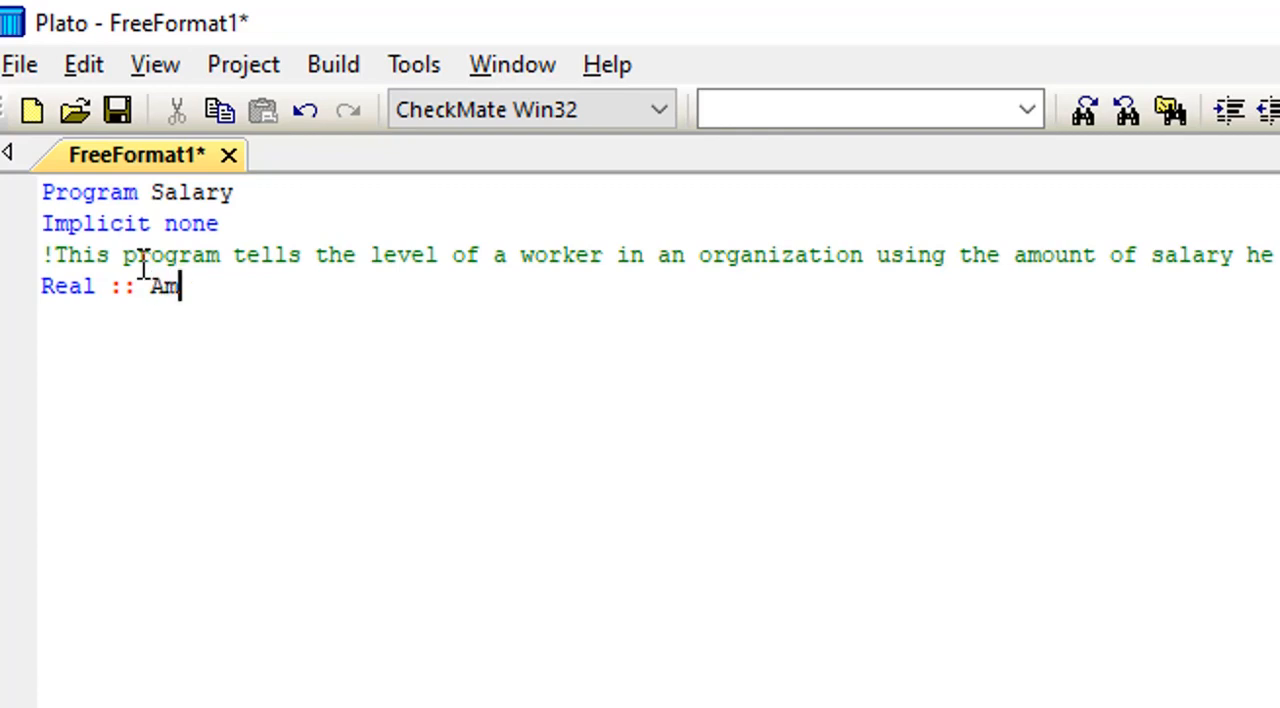
{"action": "type", "text": "nt"}
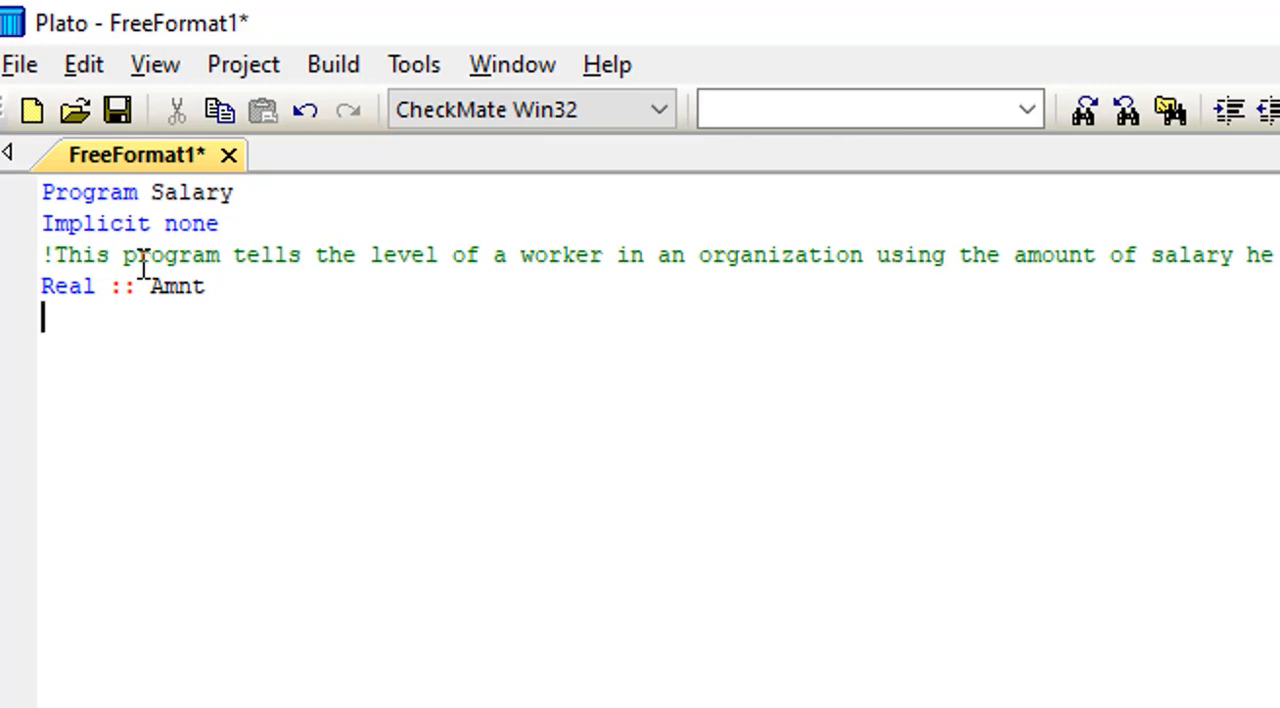
Start the Print* prompt string 'Please enter the am...'.
{"action": "type", "text": "P"}
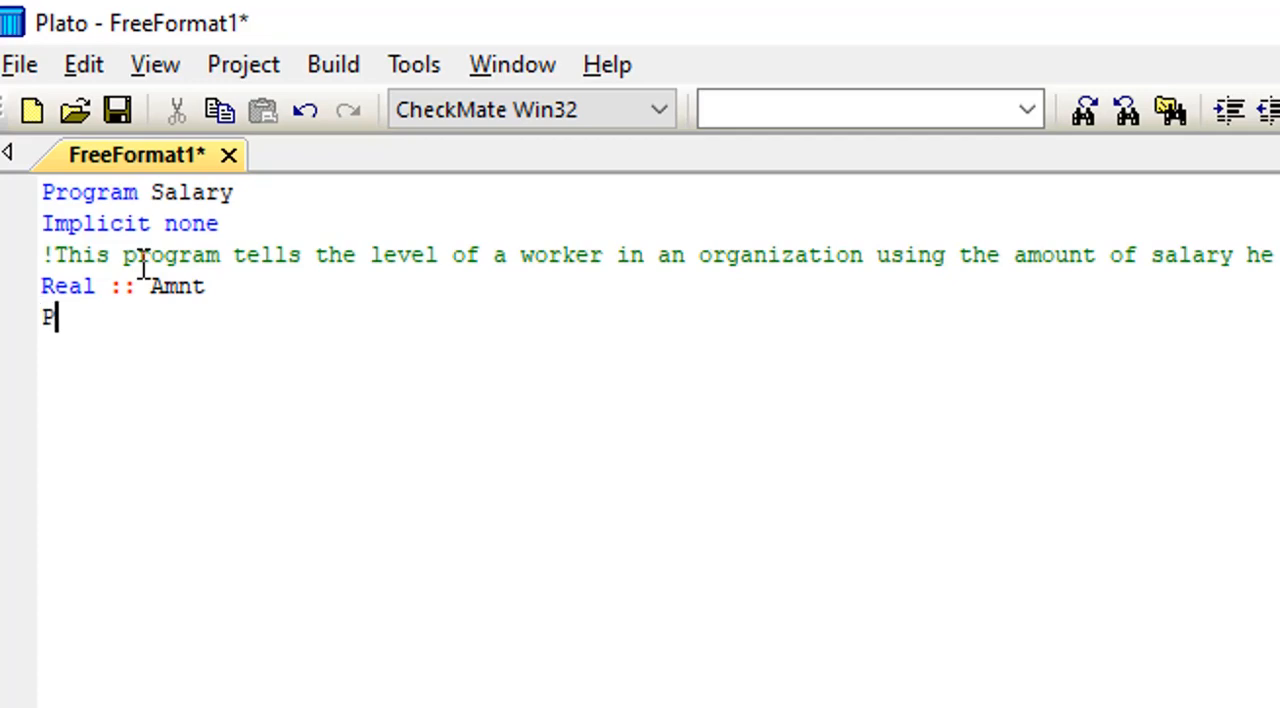
{"action": "type", "text": "rint*,"}
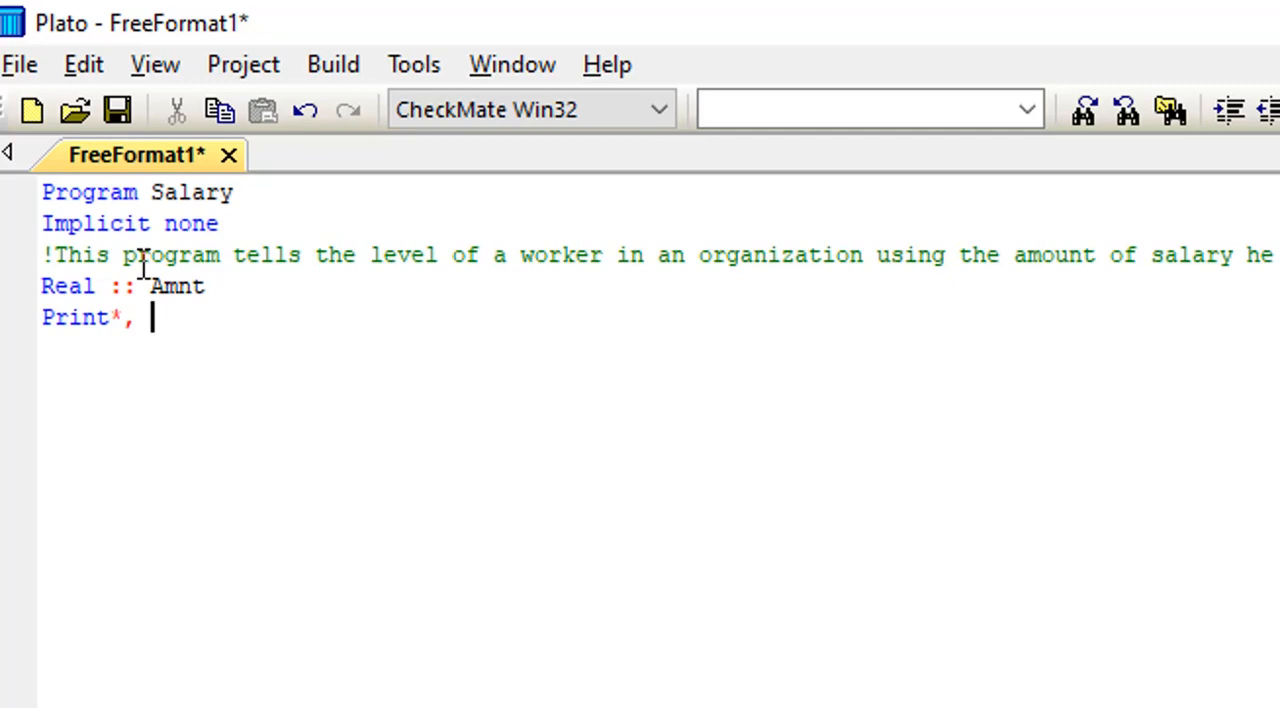
{"action": "type", "text": "\""}
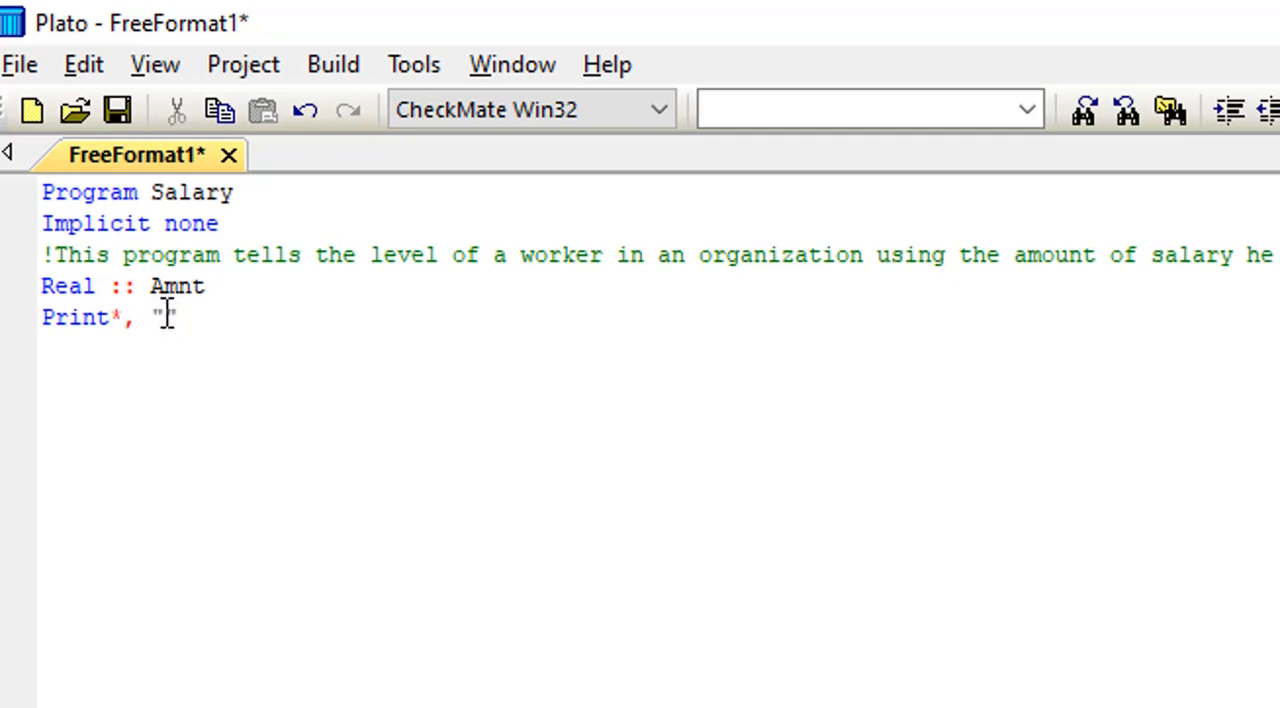
{"action": "type", "text": "Plea"}
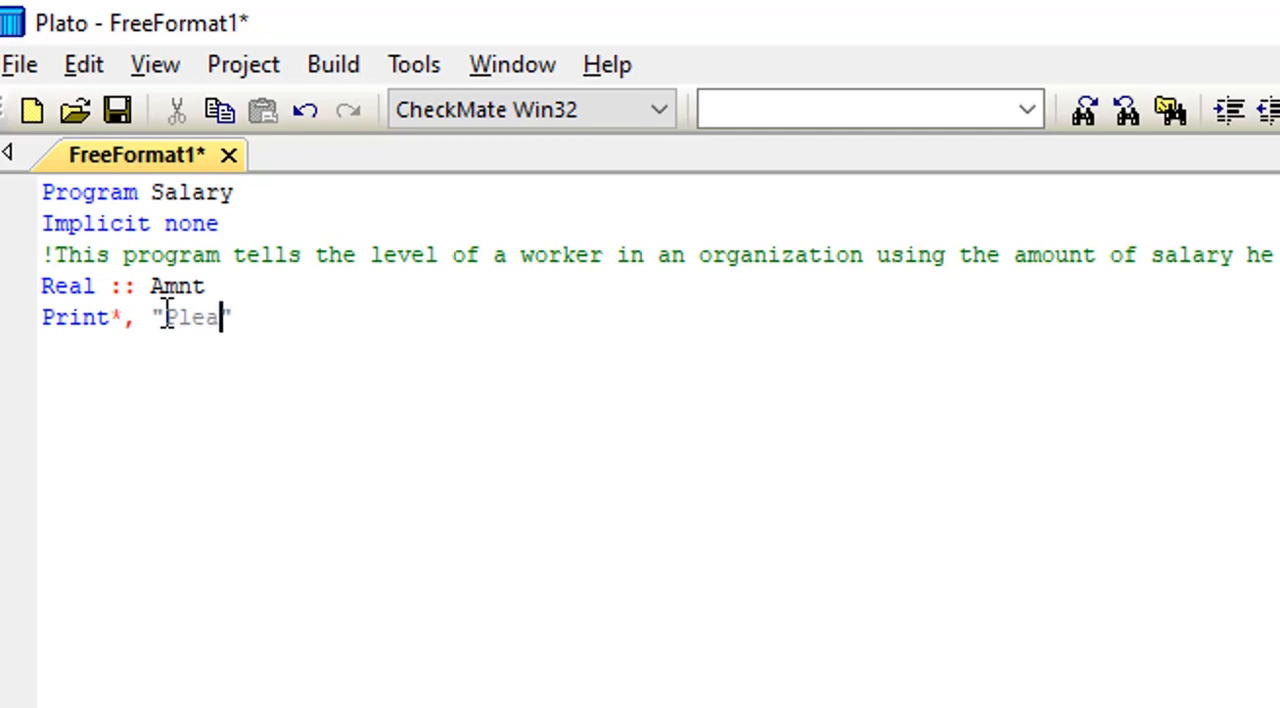
{"action": "type", "text": "se en"}
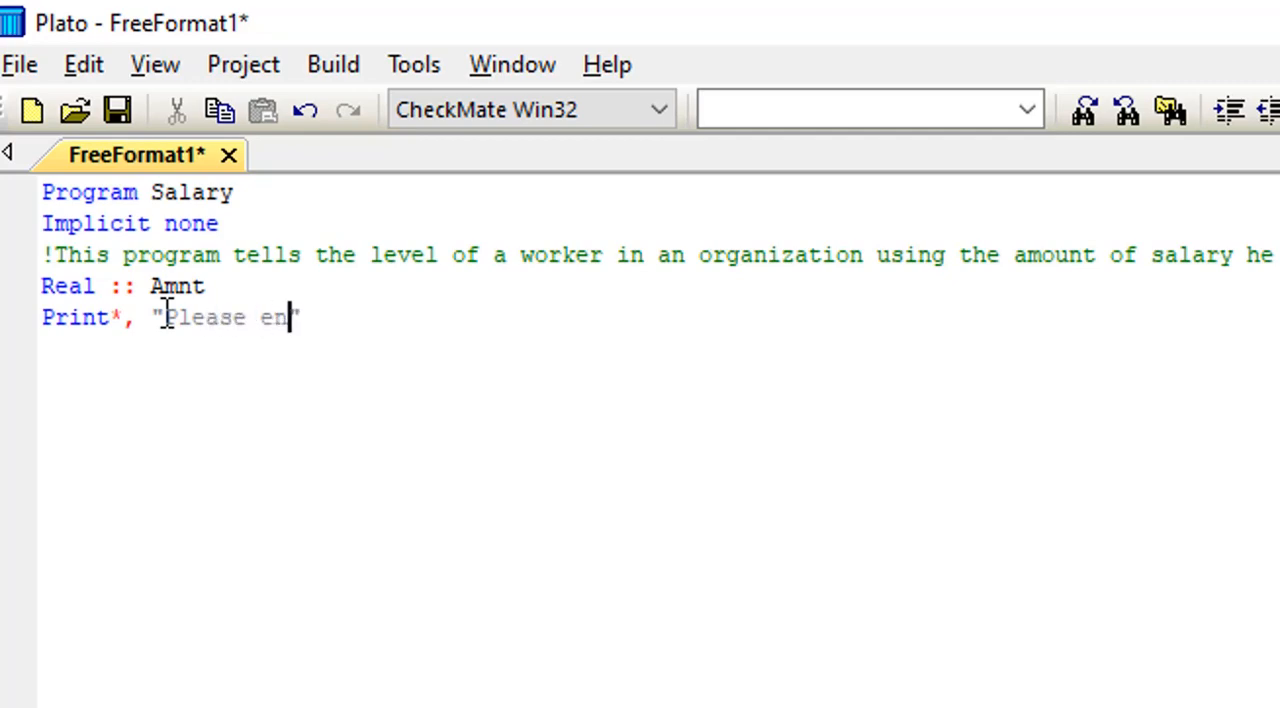
{"action": "type", "text": "ter the"}
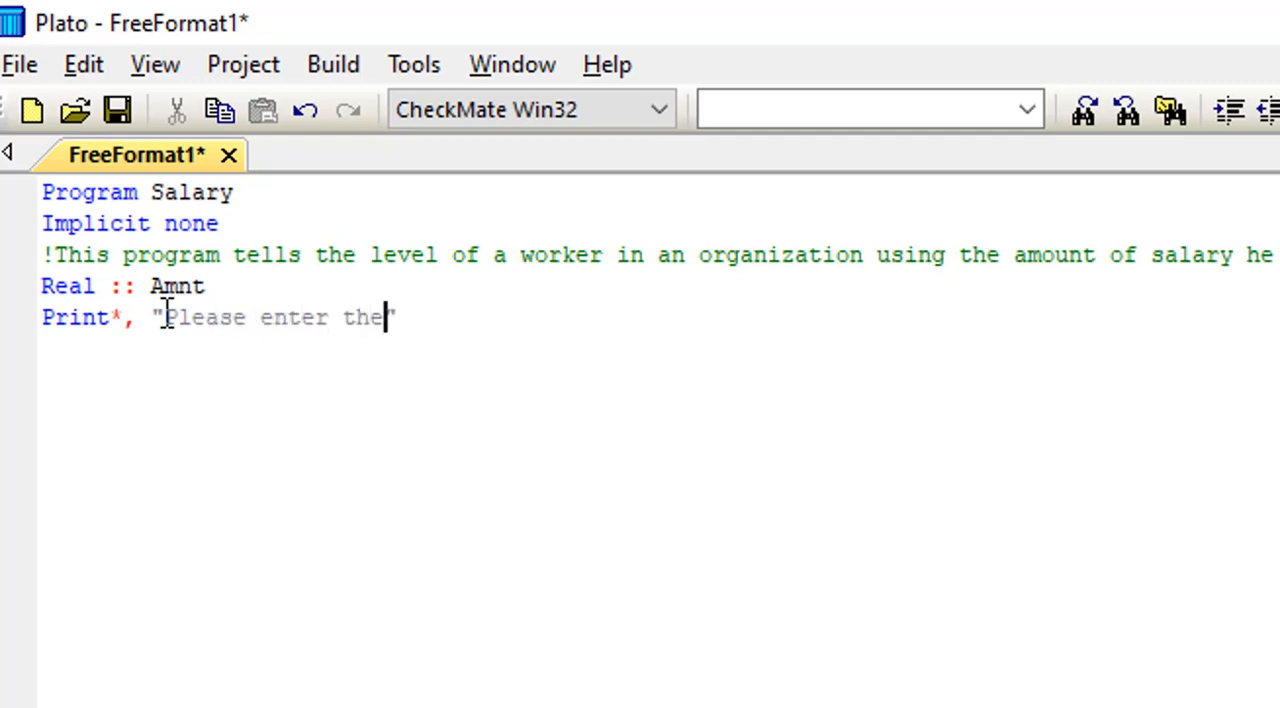
{"action": "type", "text": "amount"}
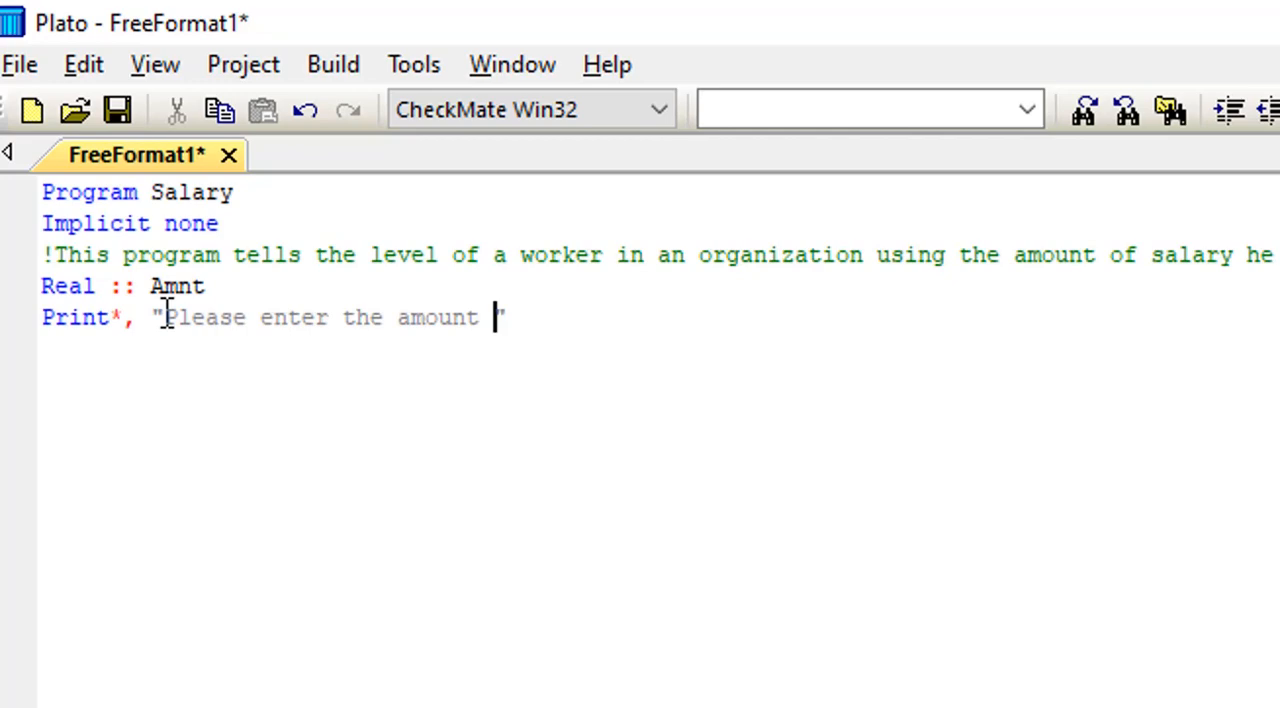
Complete the prompt '...of money the worker earns per month' and close the quotes.
{"action": "type", "text": "o"}
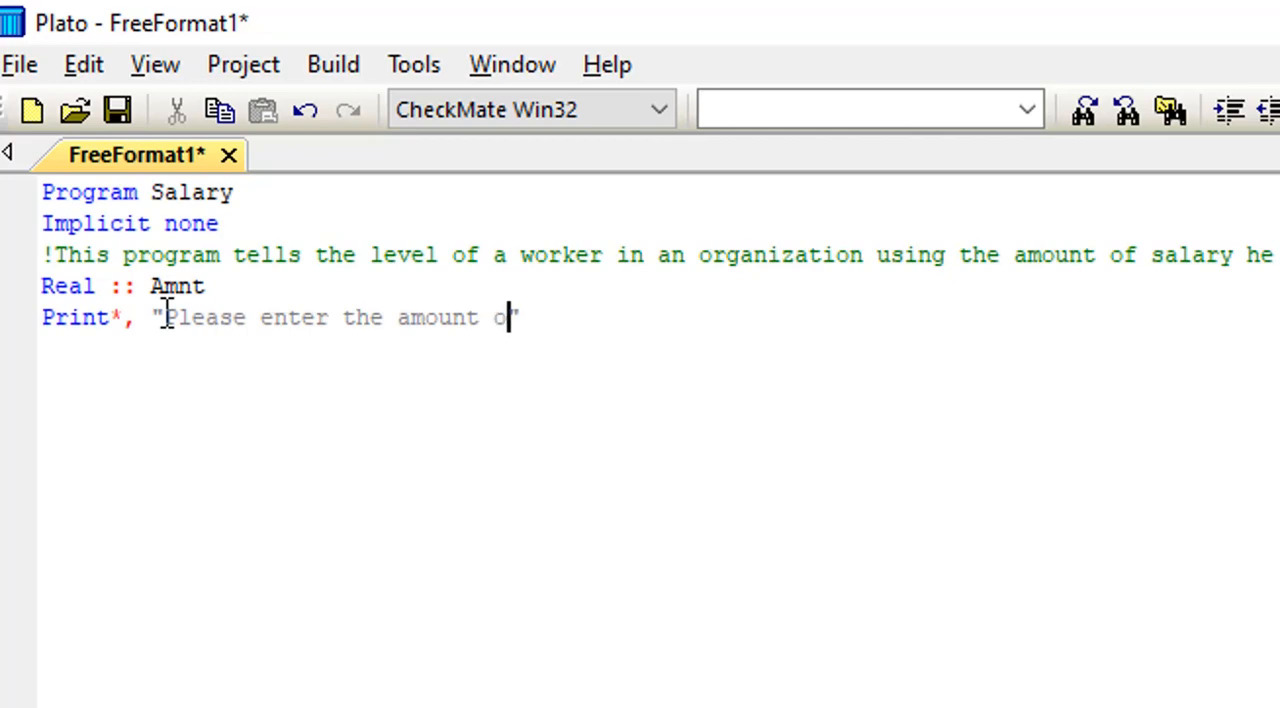
{"action": "type", "text": "f mon"}
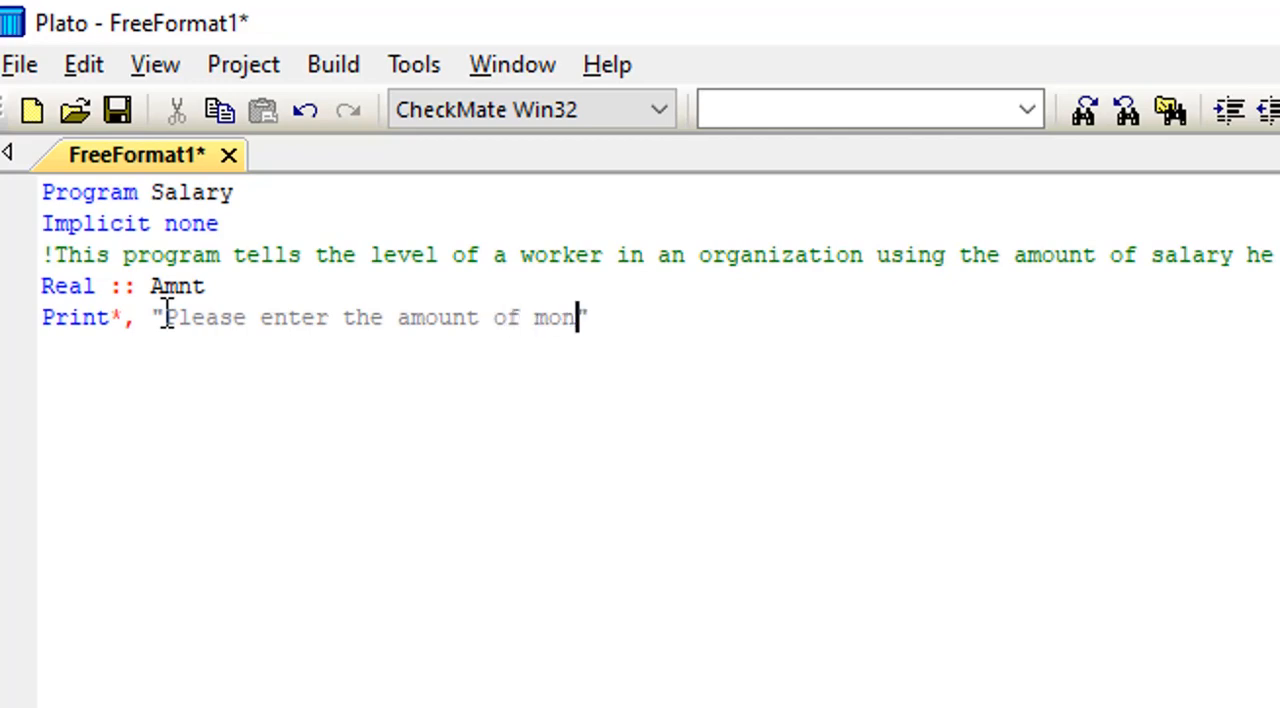
{"action": "type", "text": "ey the"}
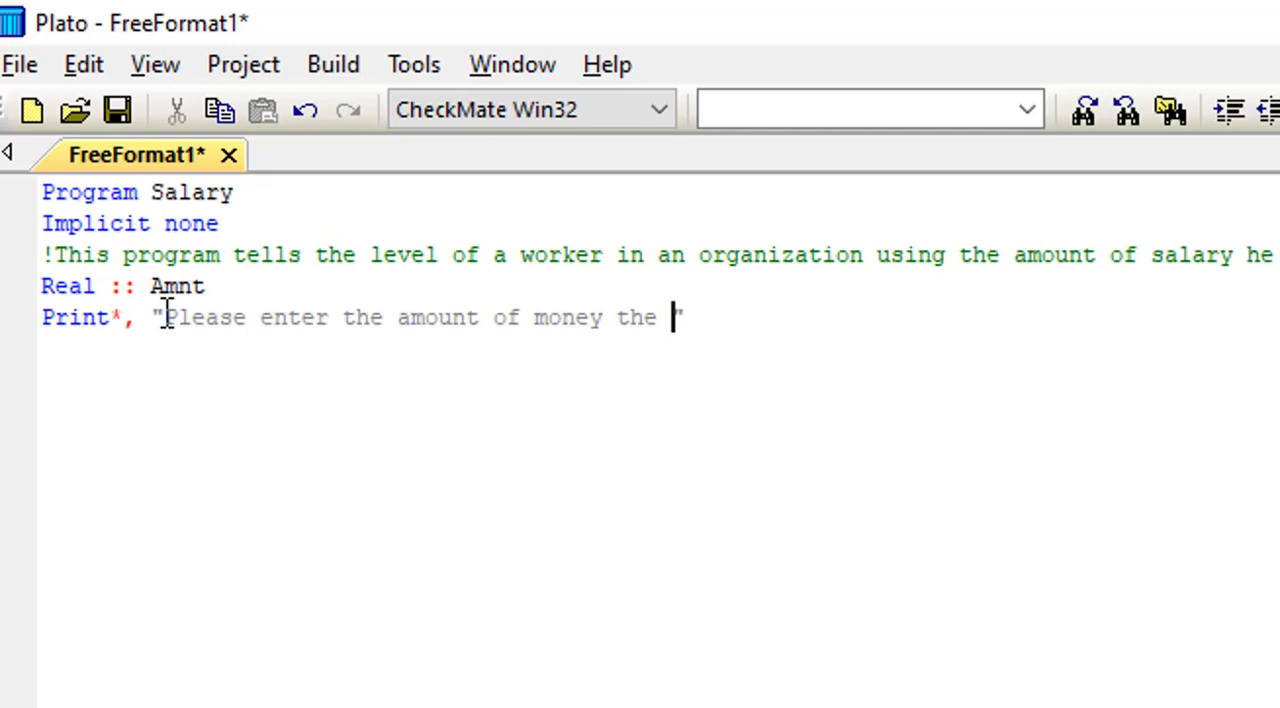
{"action": "type", "text": "worker"}
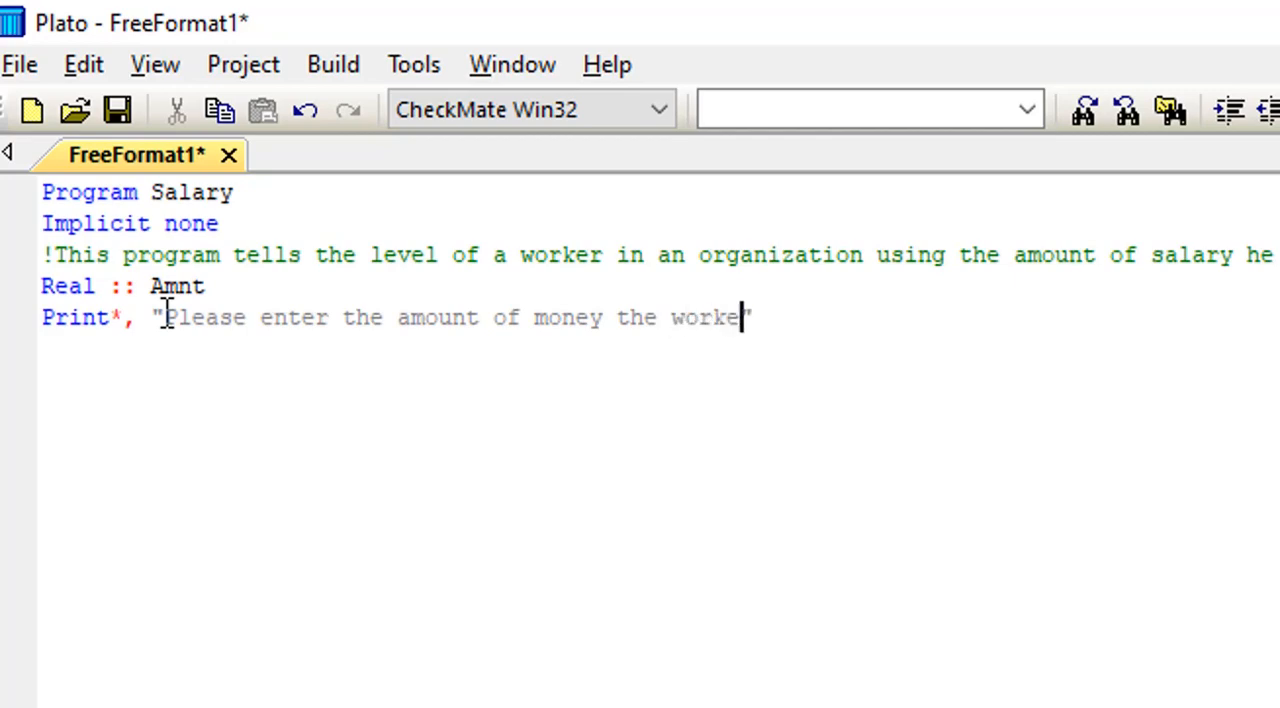
{"action": "type", "text": "ea"}
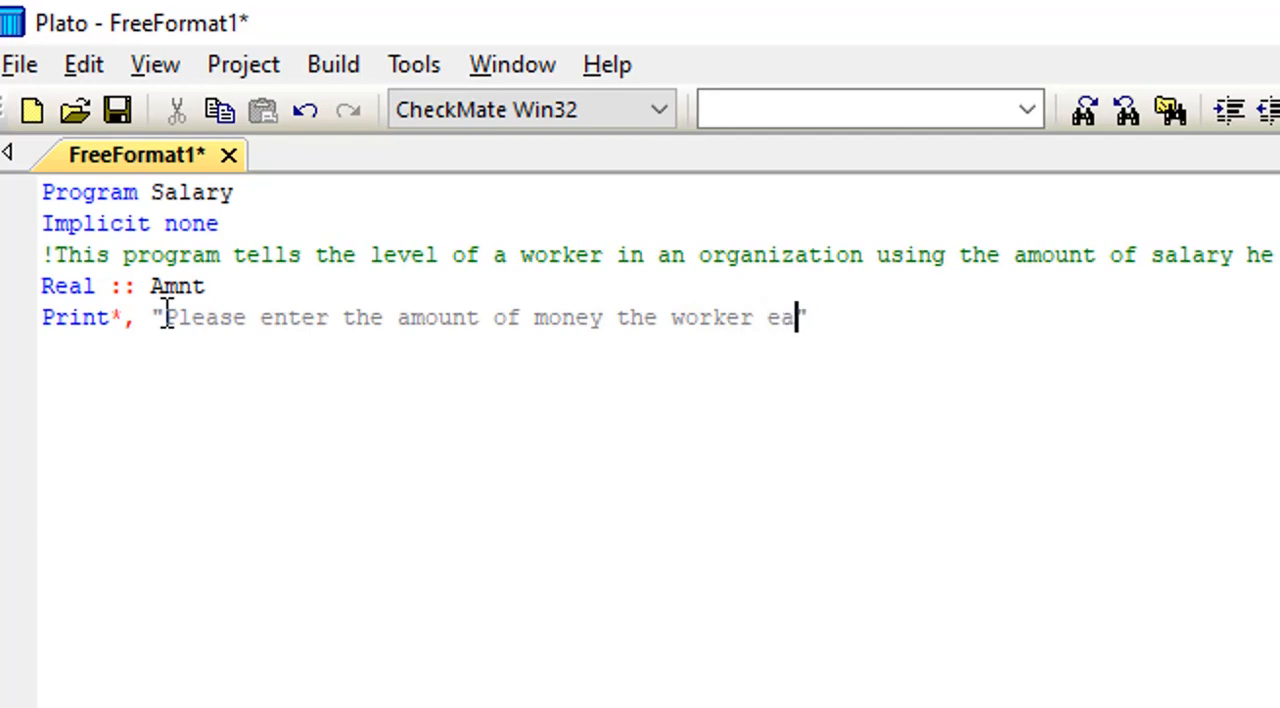
{"action": "type", "text": "rns \""}
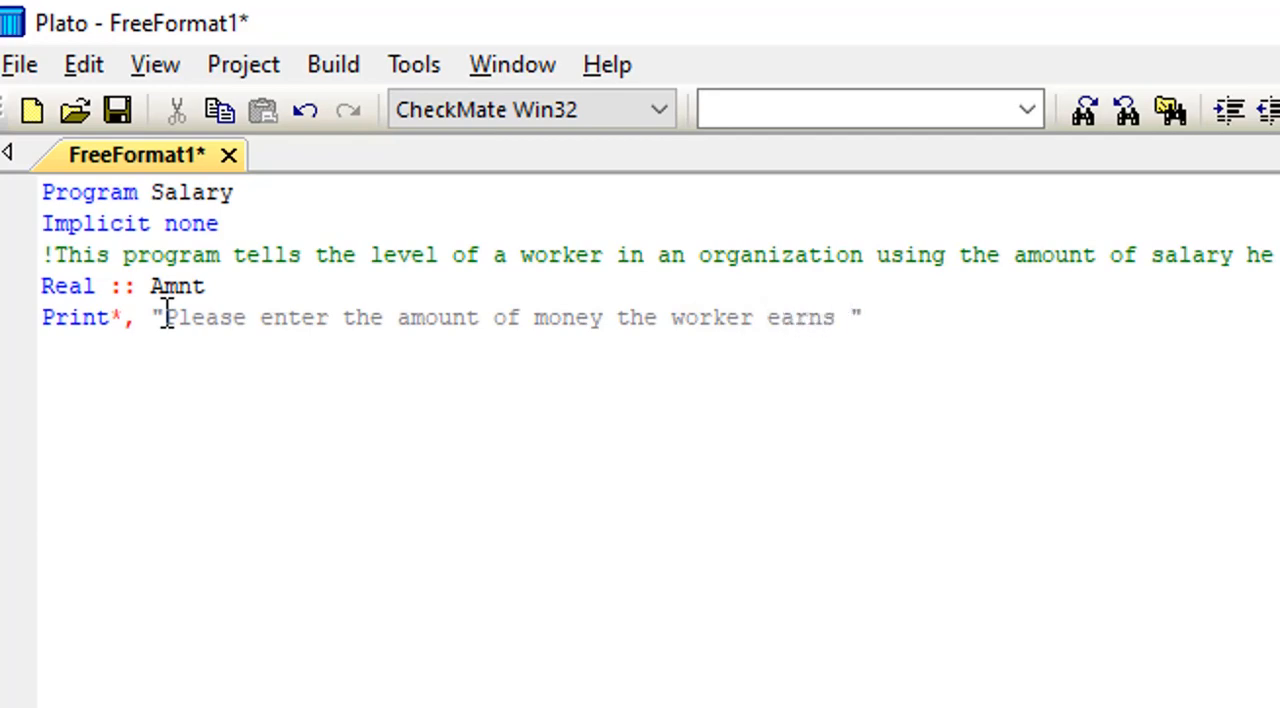
{"action": "type", "text": "pe"}
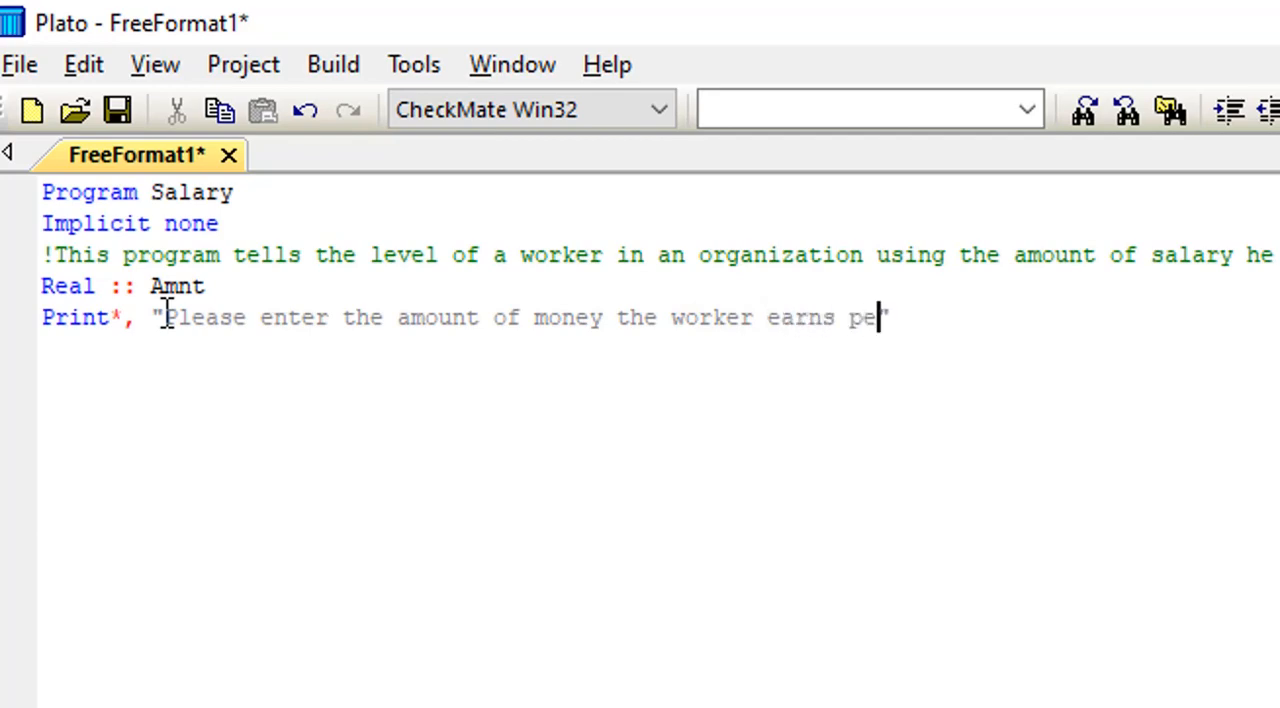
{"action": "type", "text": "r month"}
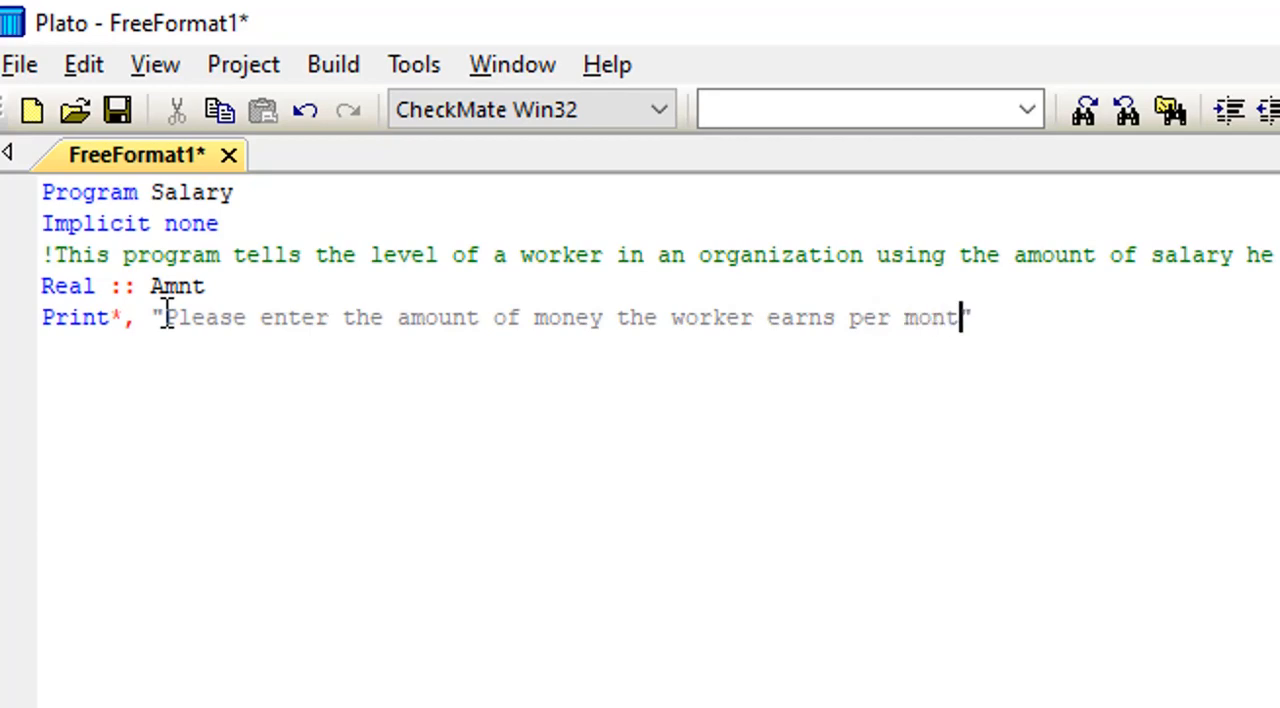
{"action": "type", "text": "h\""}
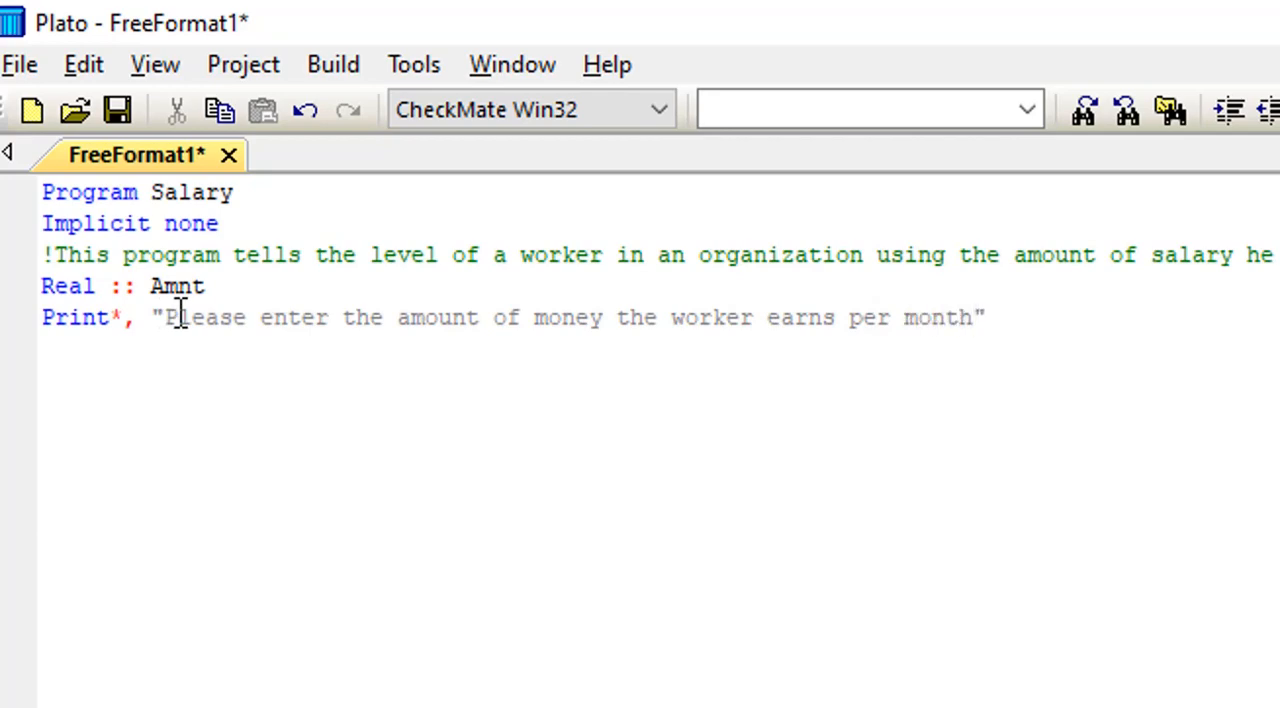
{"action": "left_click", "coordinate": [992, 316]}
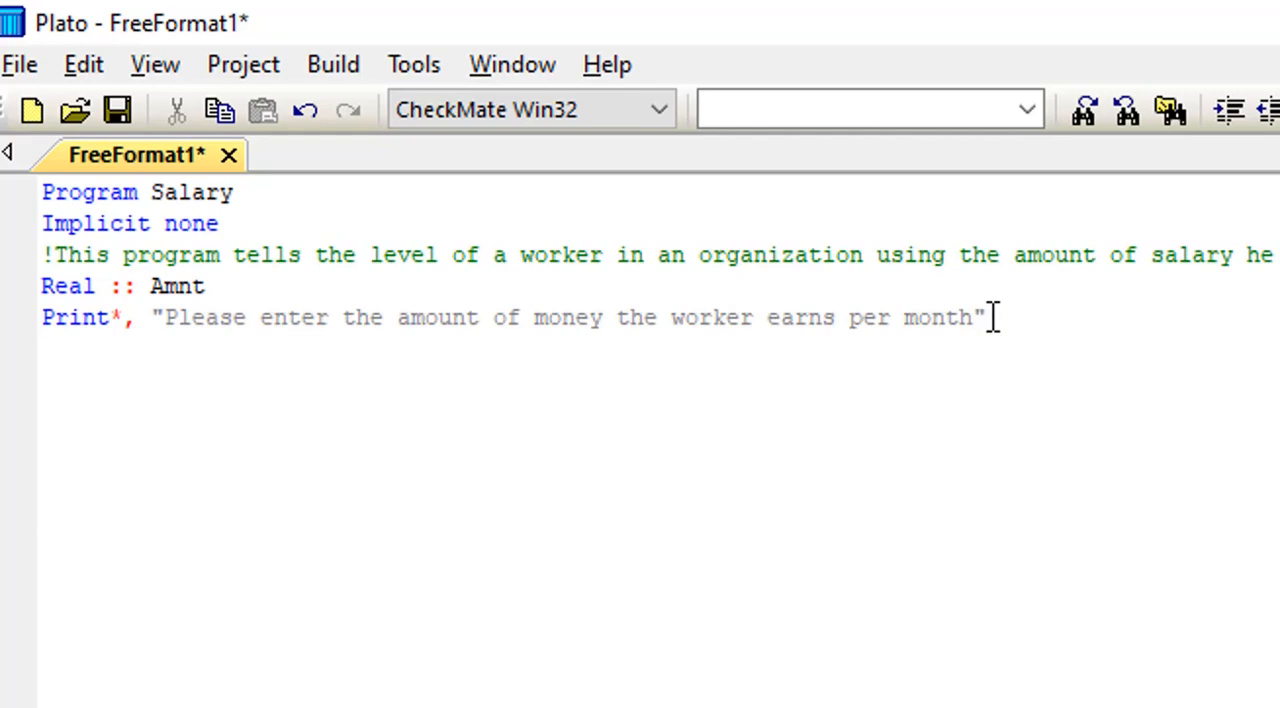
Add 'Read*, Amnt' and begin an If statement on the next line.
{"action": "type", "text": "Rea"}
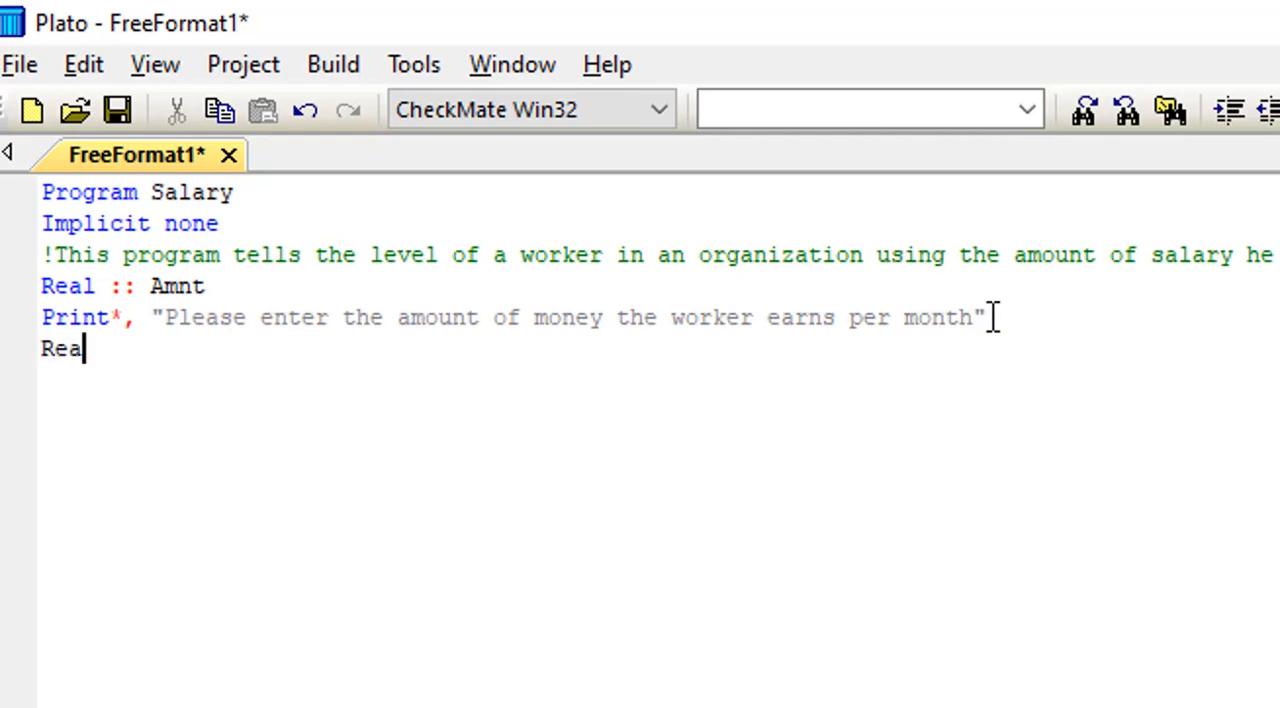
{"action": "type", "text": "d"}
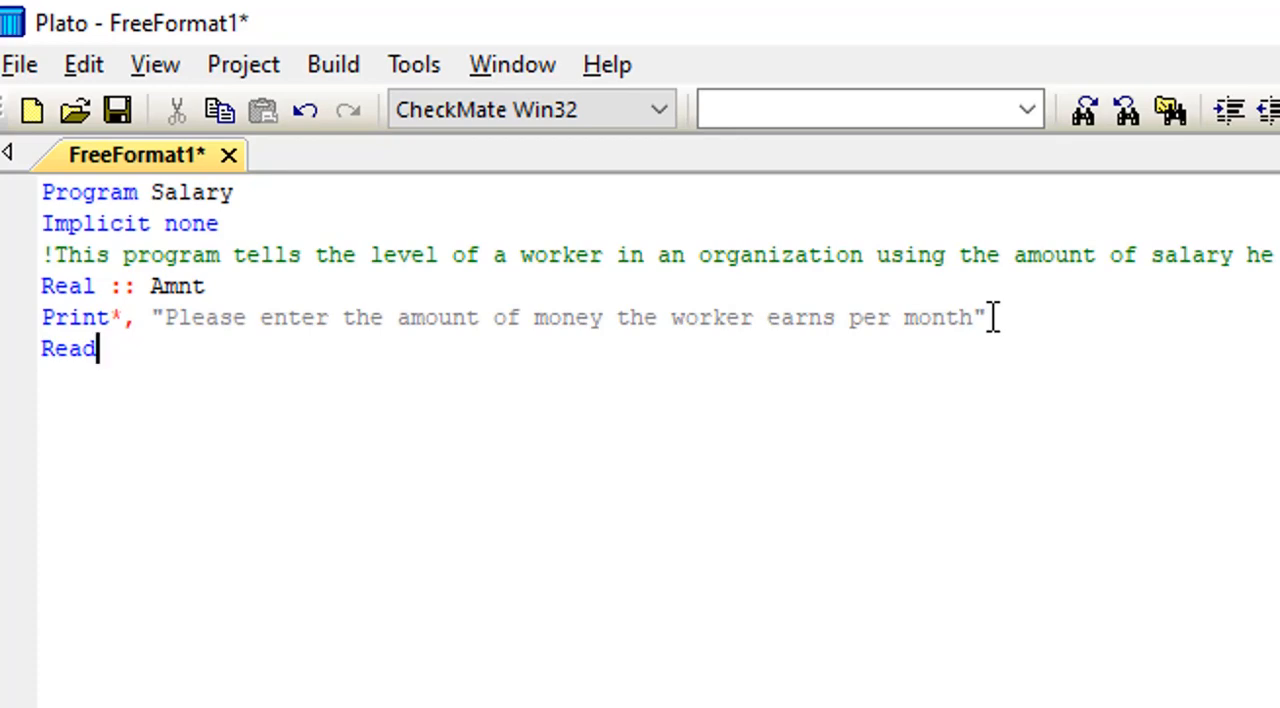
{"action": "type", "text": "*,"}
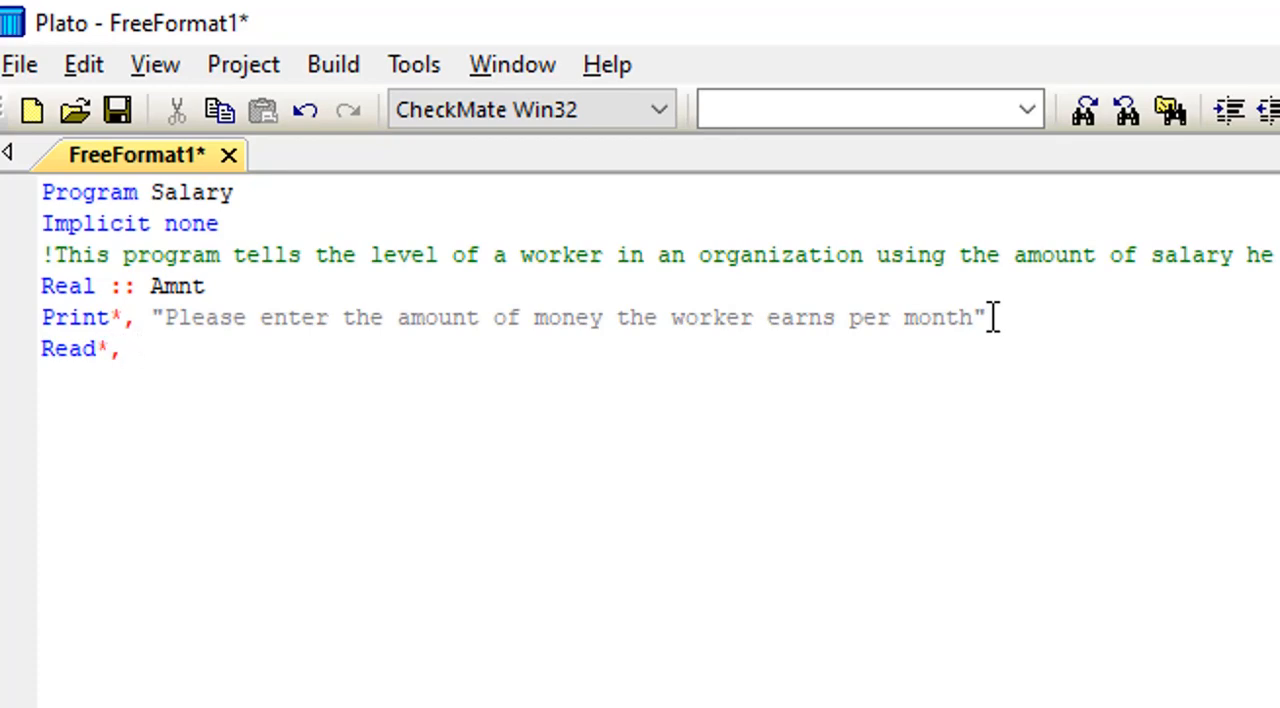
{"action": "type", "text": "Amnt"}
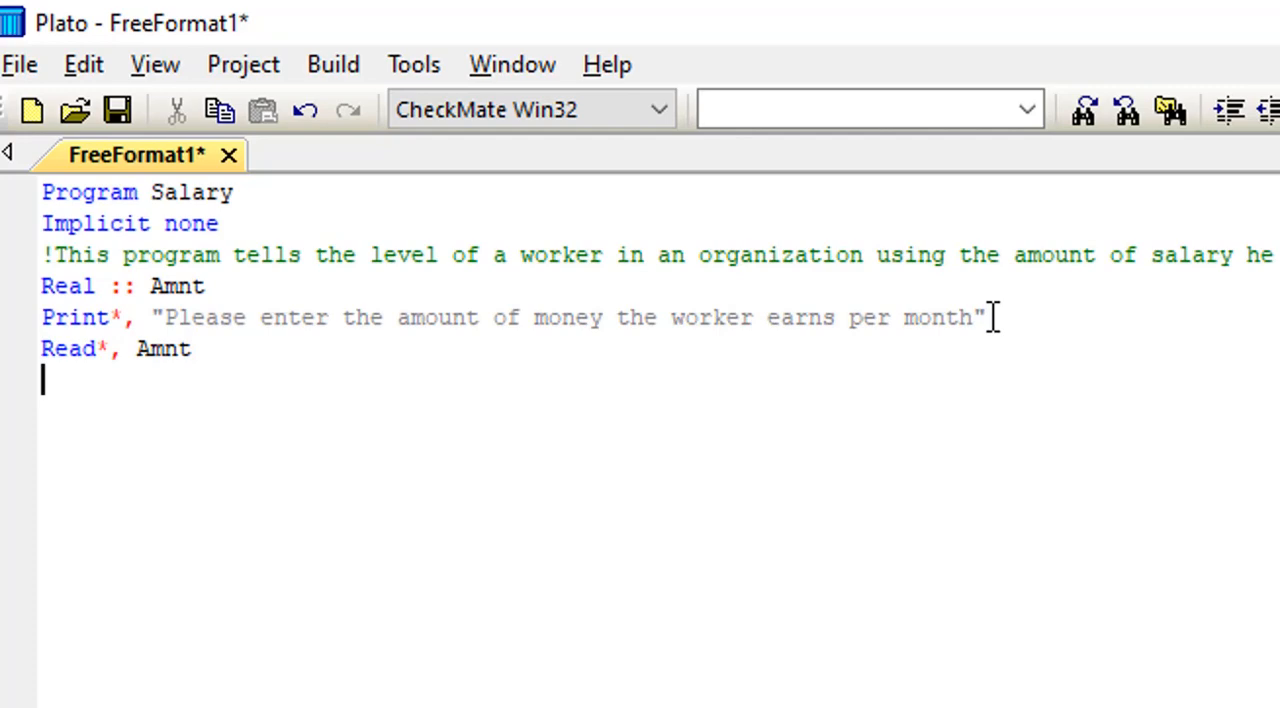
{"action": "type", "text": "If"}
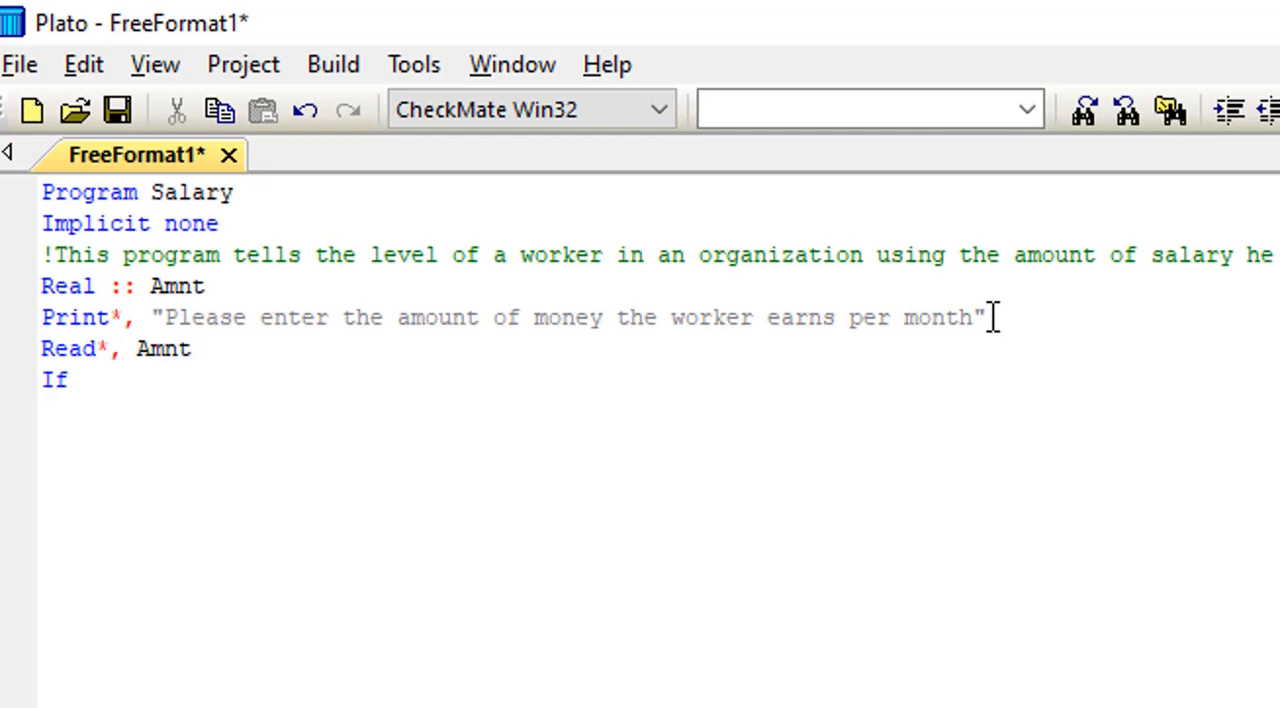
Write the condition 'If (Amnt < 1.0) then', correcting the variable name.
{"action": "type", "text": "(A"}
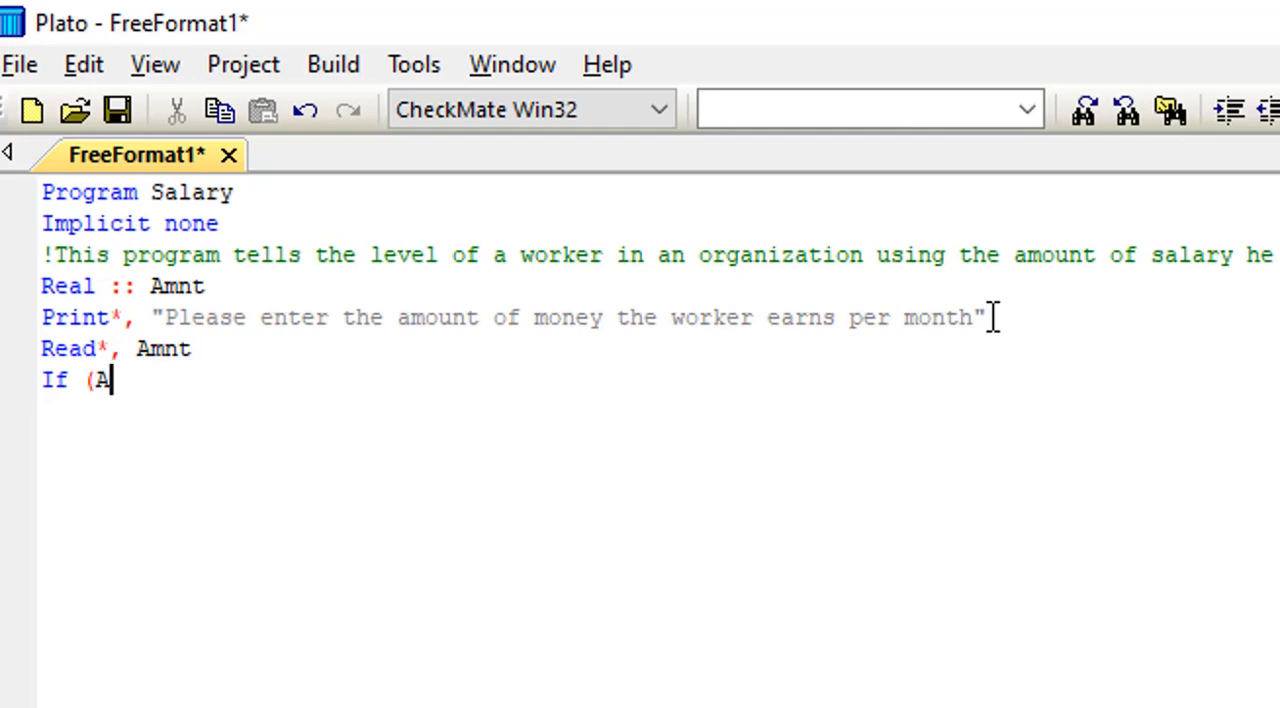
{"action": "type", "text": "Mnt"}
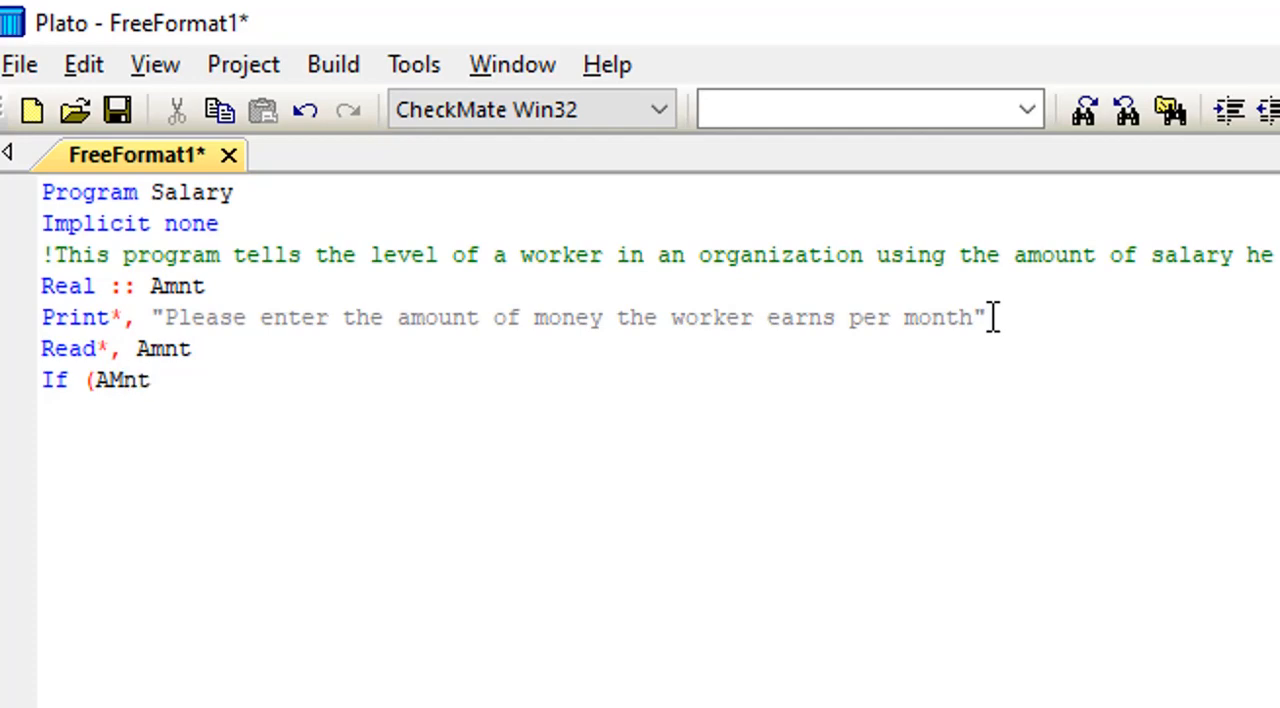
{"action": "key", "text": "Backspace"}
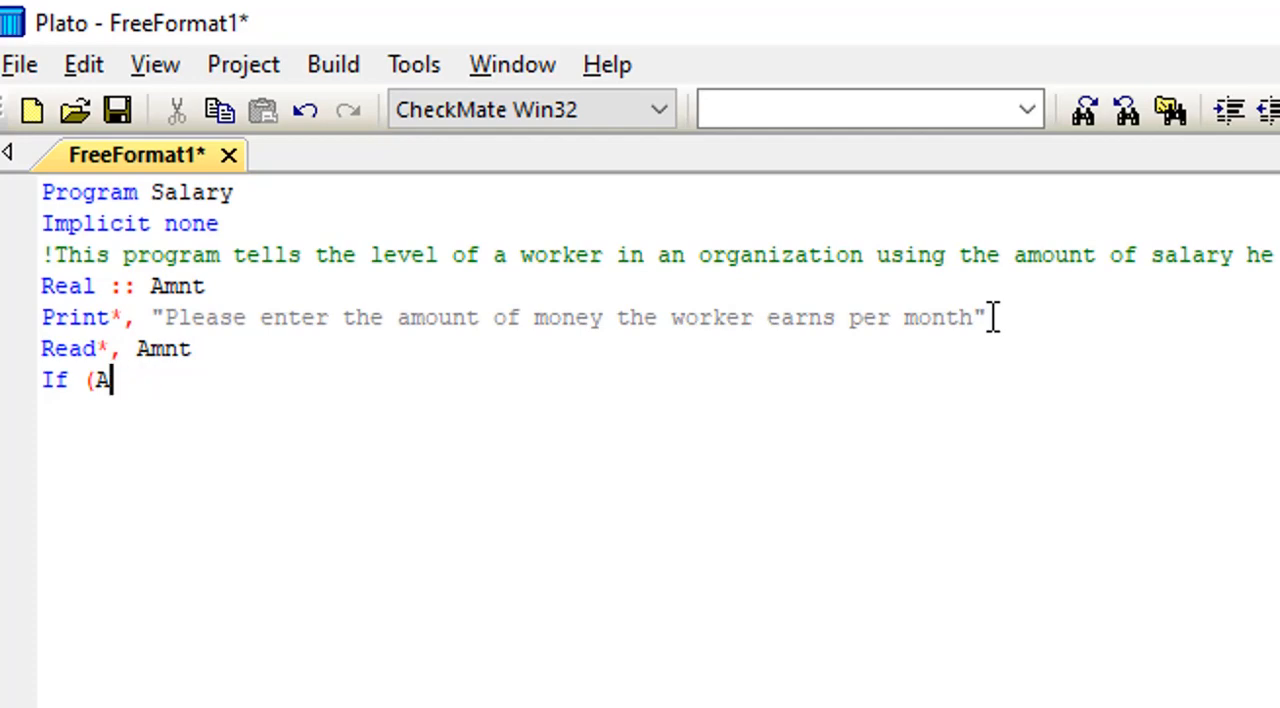
{"action": "type", "text": "mnt"}
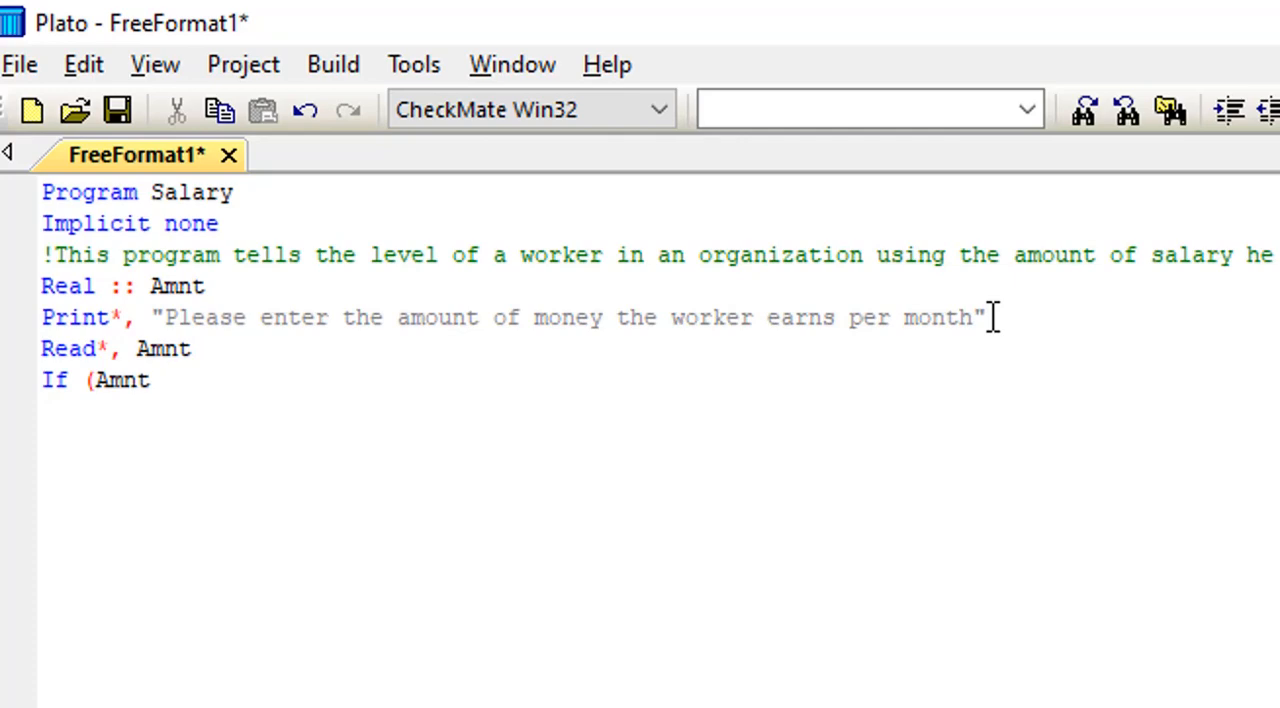
{"action": "type", "text": ","}
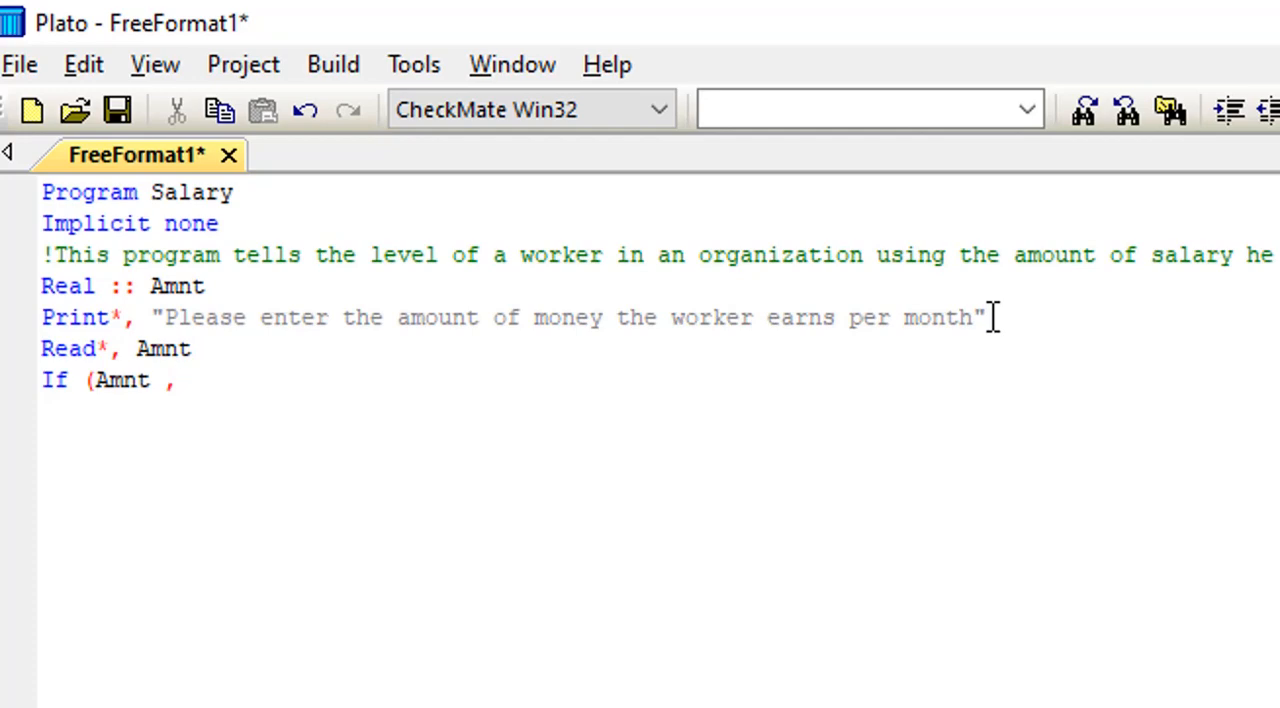
{"action": "type", "text": "<"}
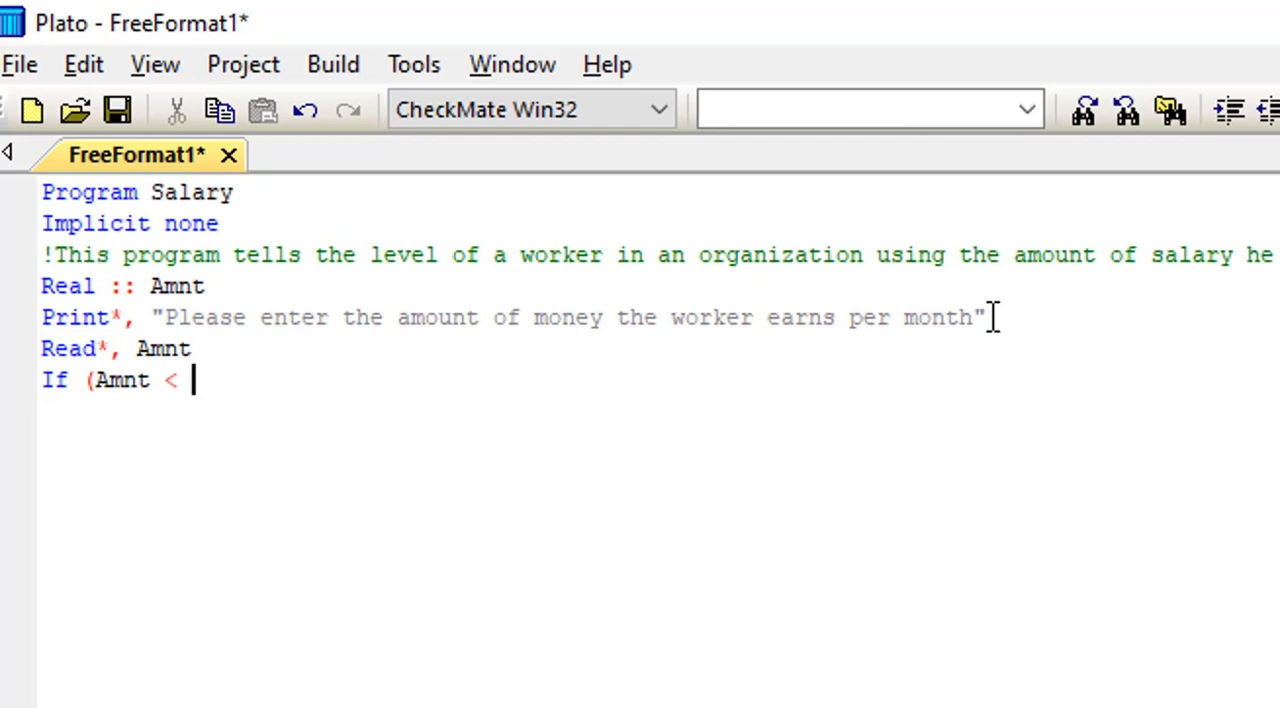
{"action": "type", "text": "1"}
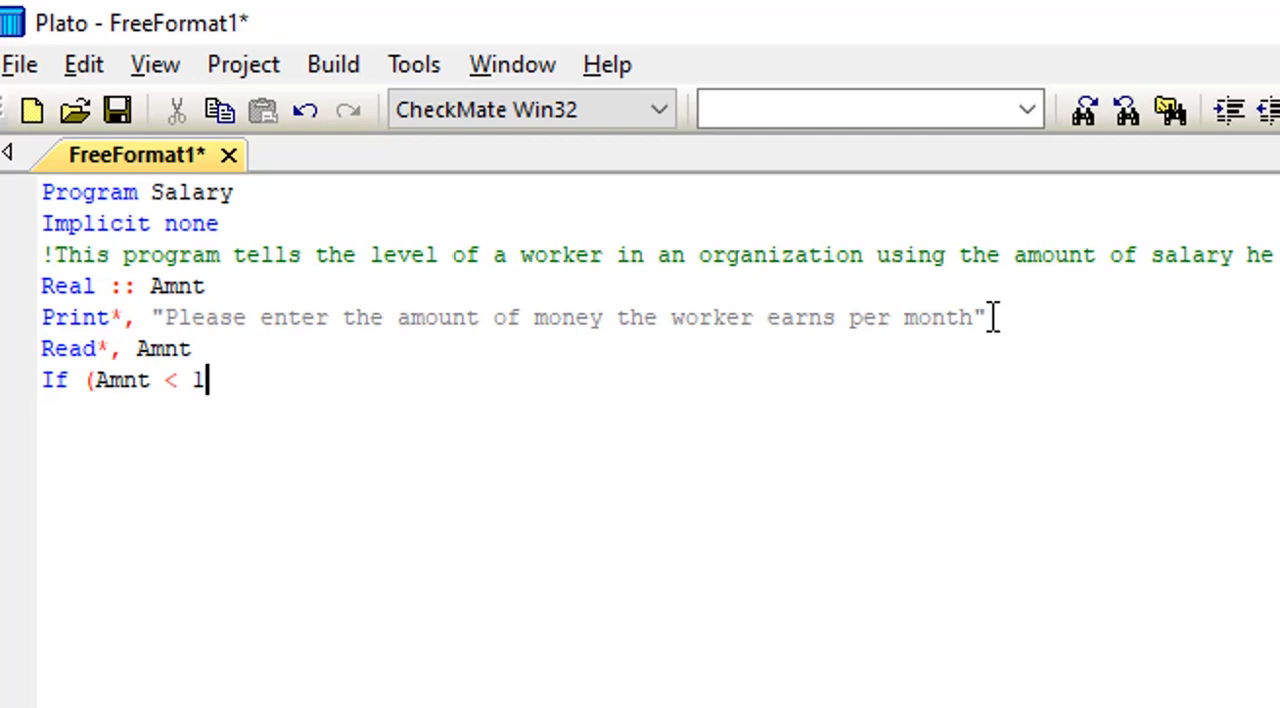
{"action": "type", "text": "."}
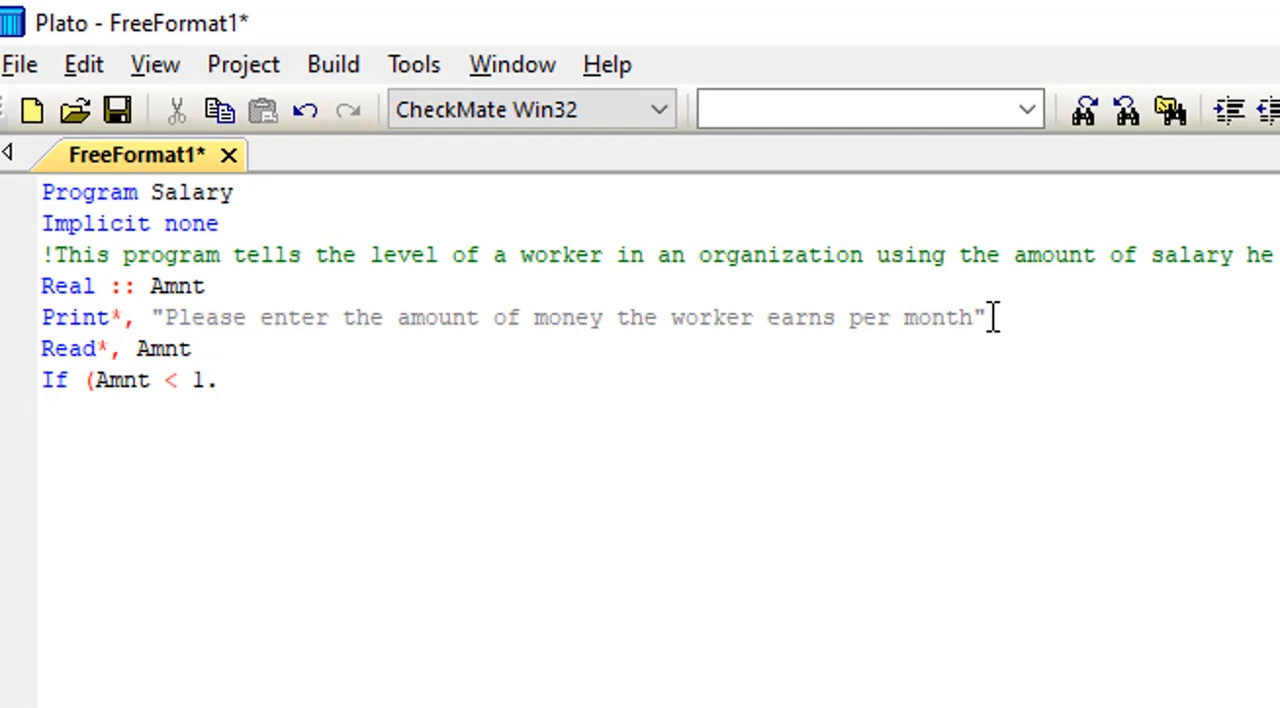
{"action": "type", "text": "0"}
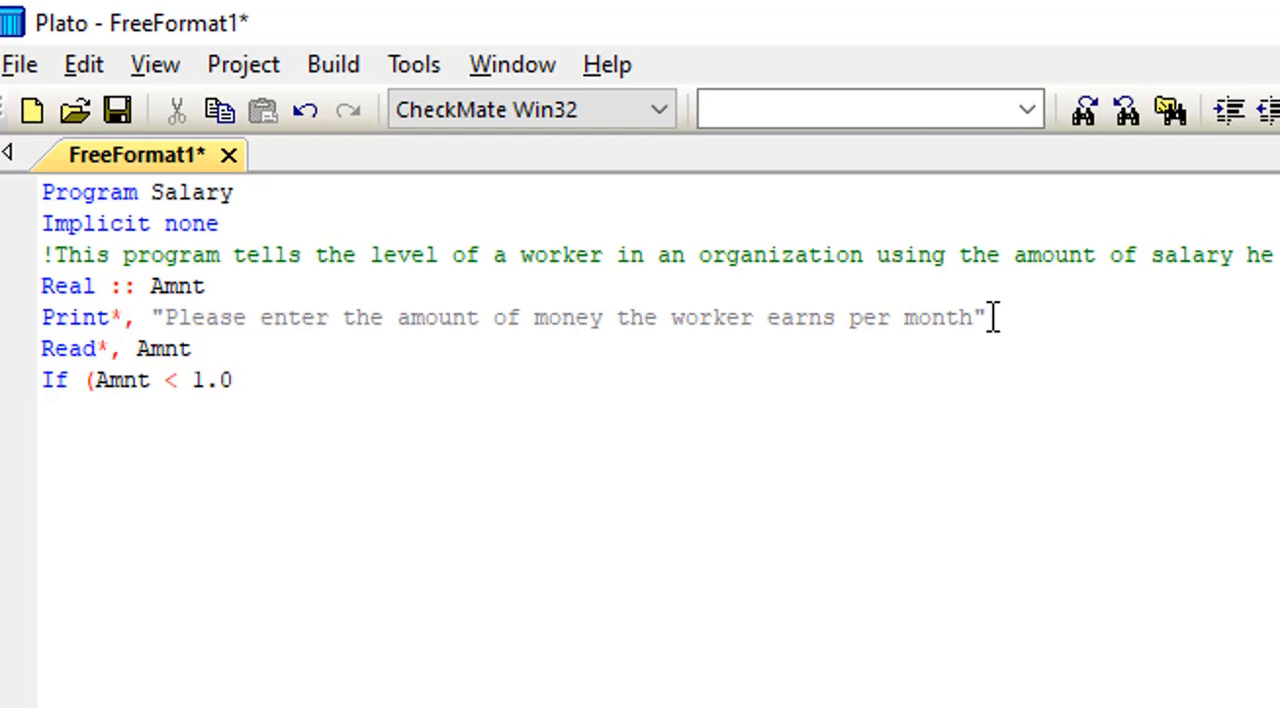
{"action": "type", "text": ")"}
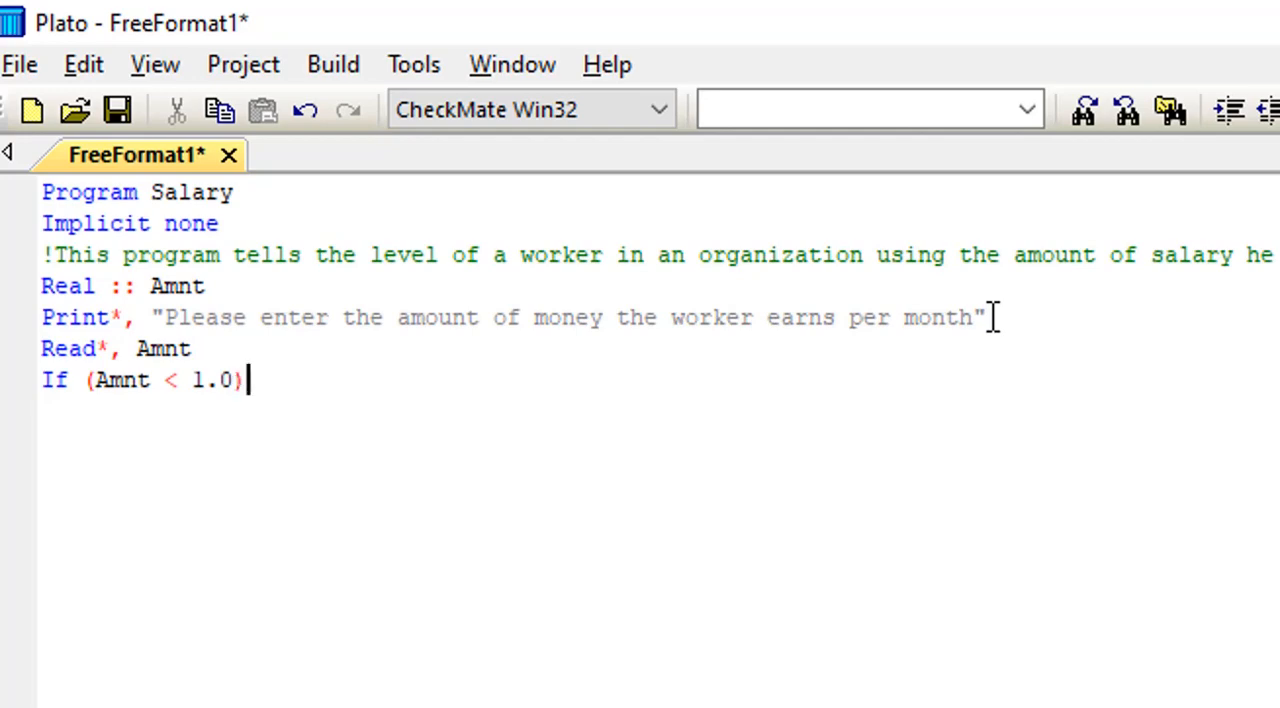
{"action": "type", "text": "the"}
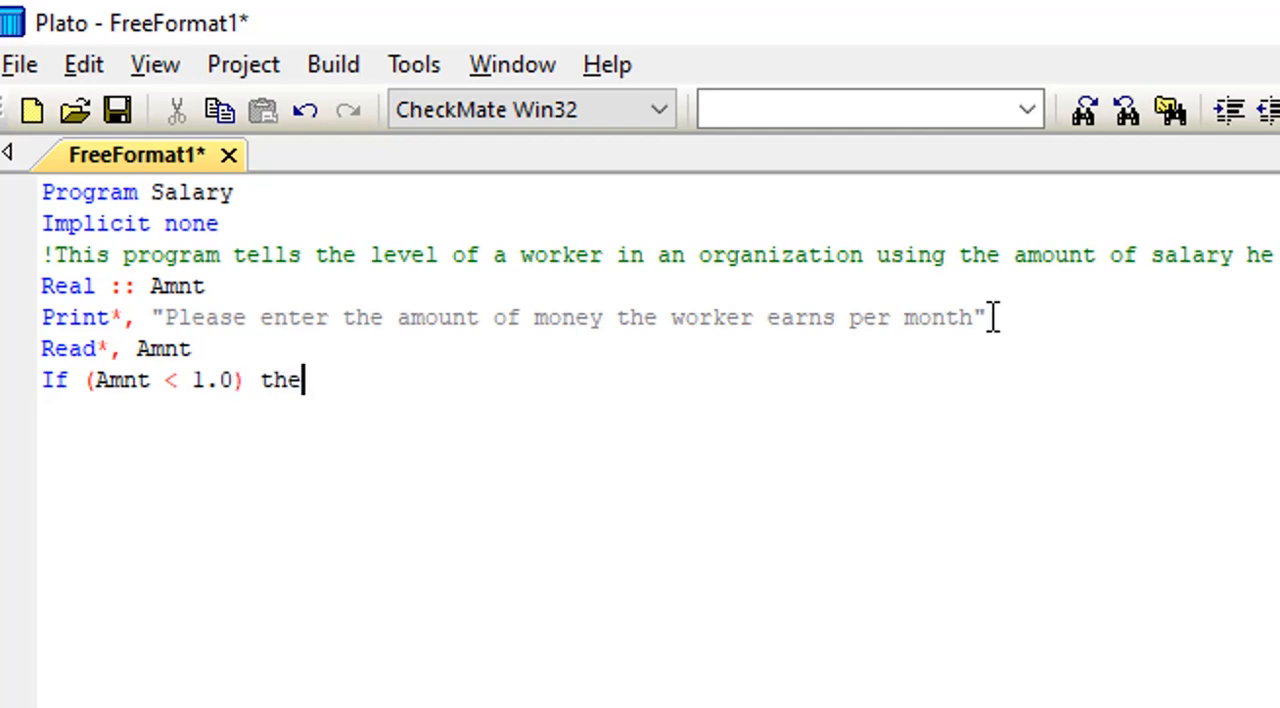
{"action": "type", "text": "n"}
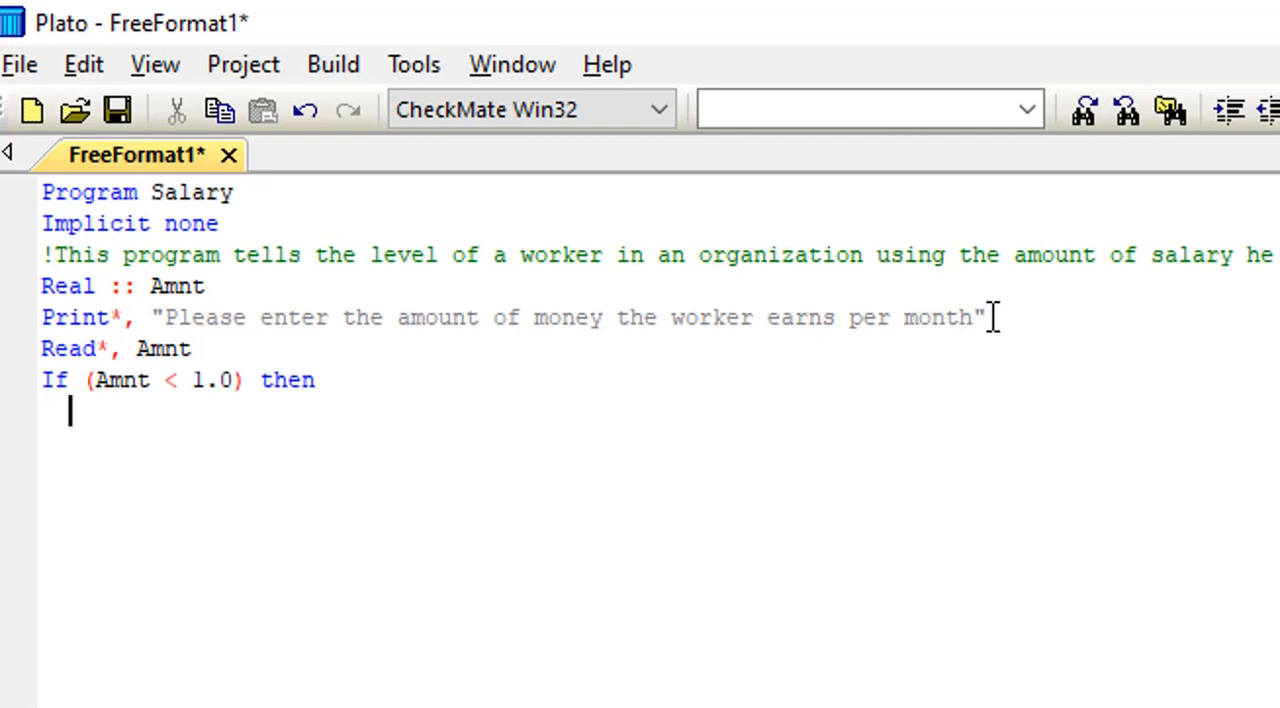
Inside the If block print the message "This is an invalid amount".
{"action": "type", "text": "P"}
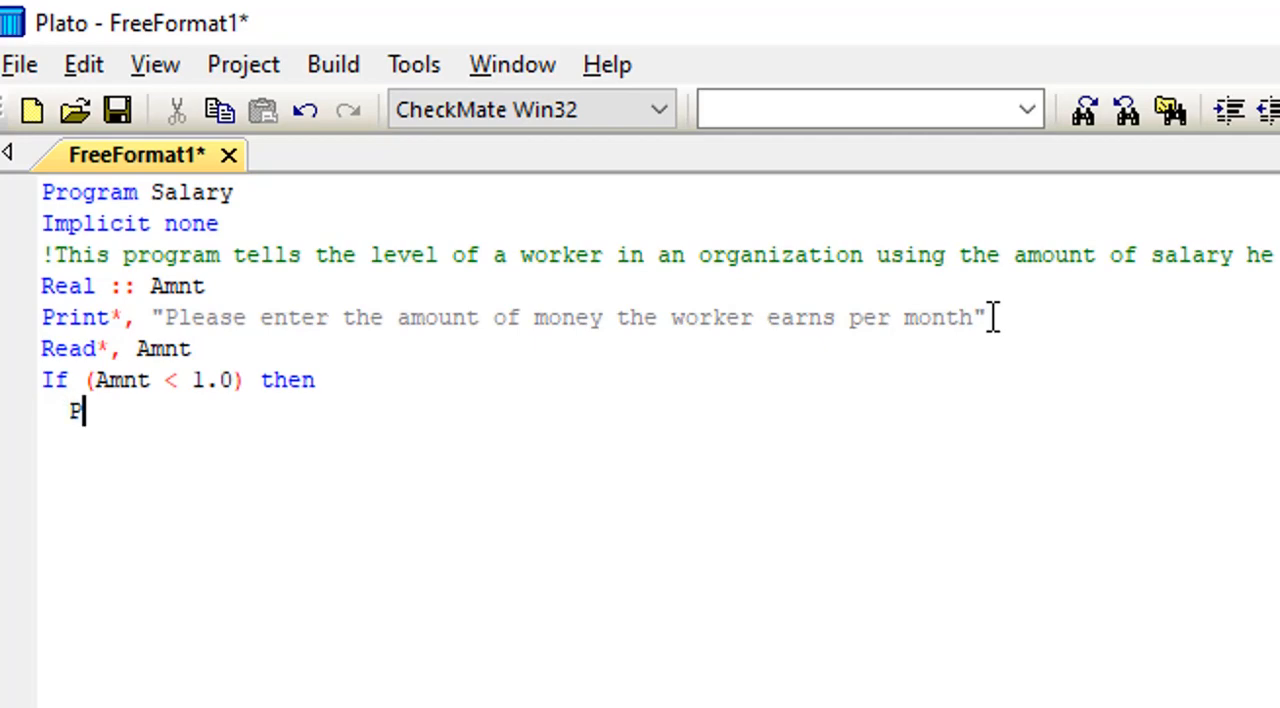
{"action": "type", "text": "rint"}
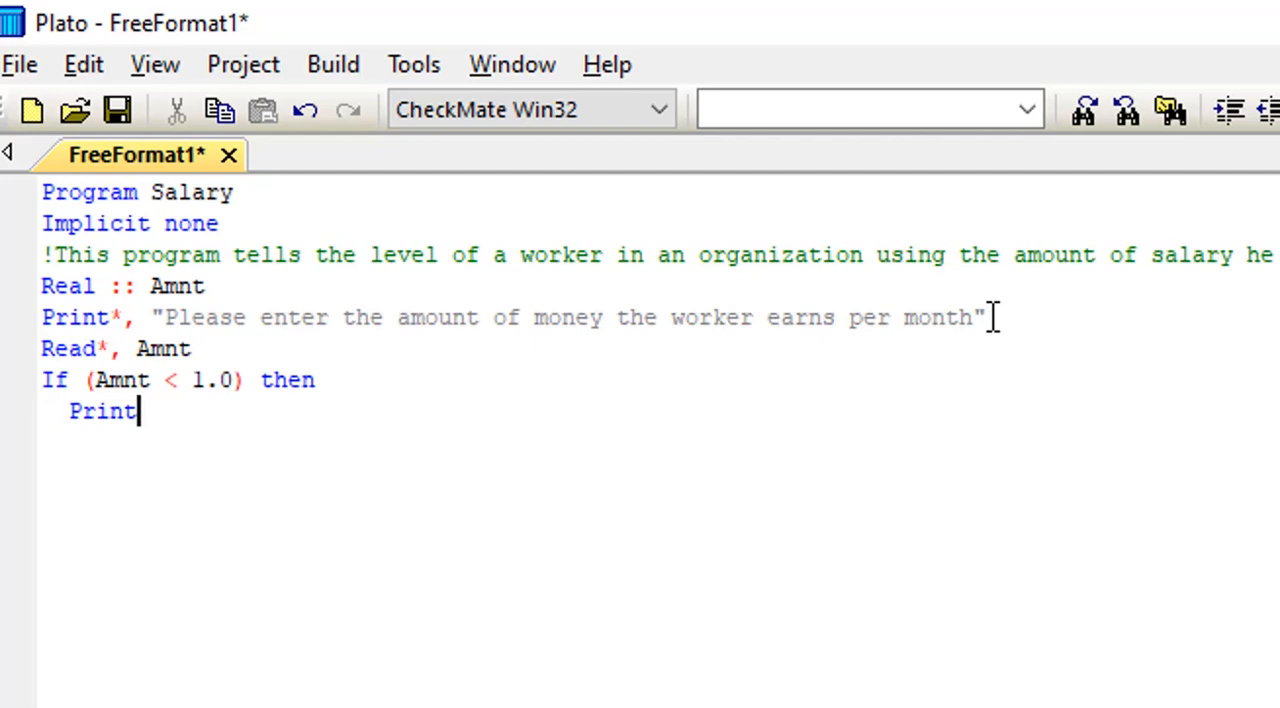
{"action": "type", "text": "*"}
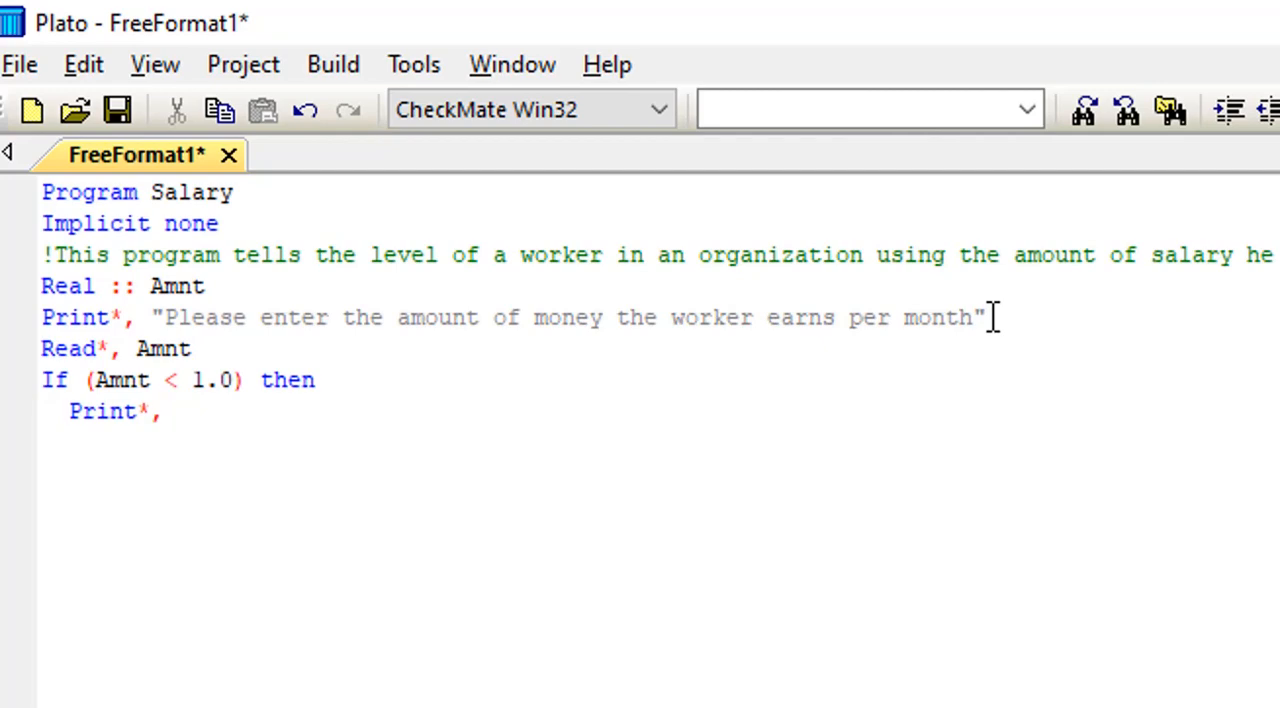
{"action": "left_click", "coordinate": [178, 412]}
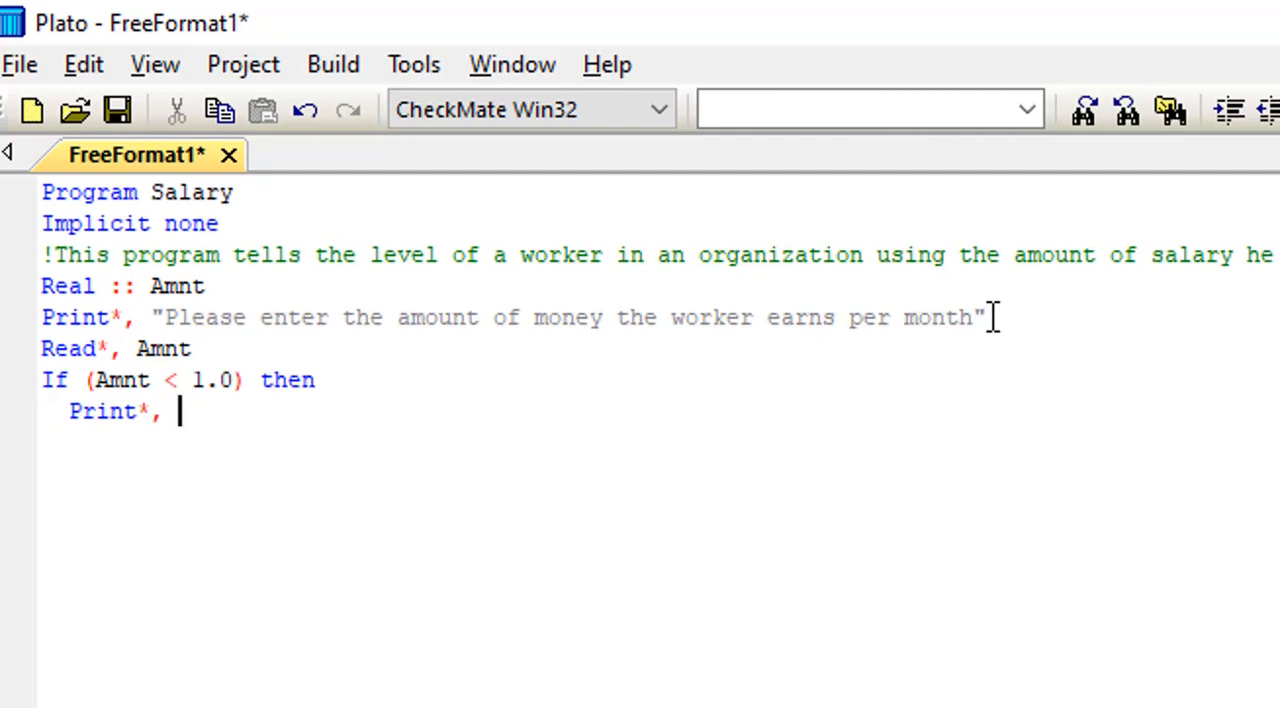
{"action": "type", "text": "\"\""}
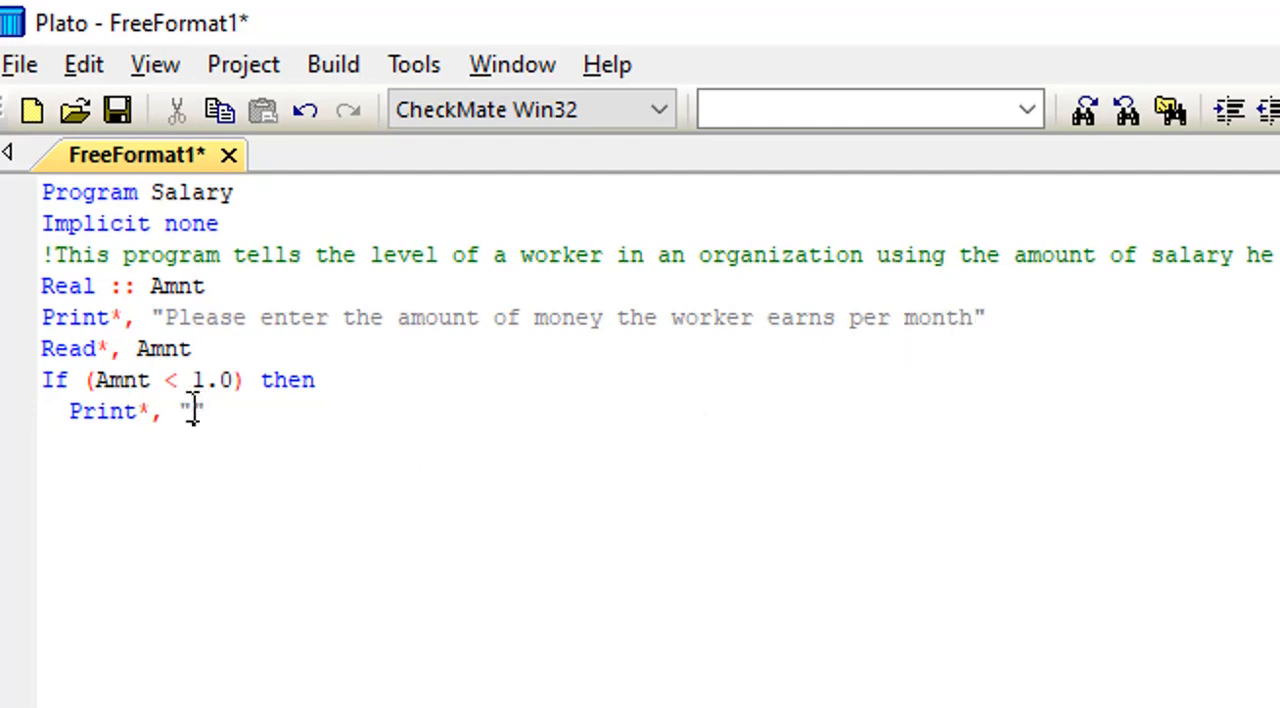
{"action": "type", "text": "This is an"}
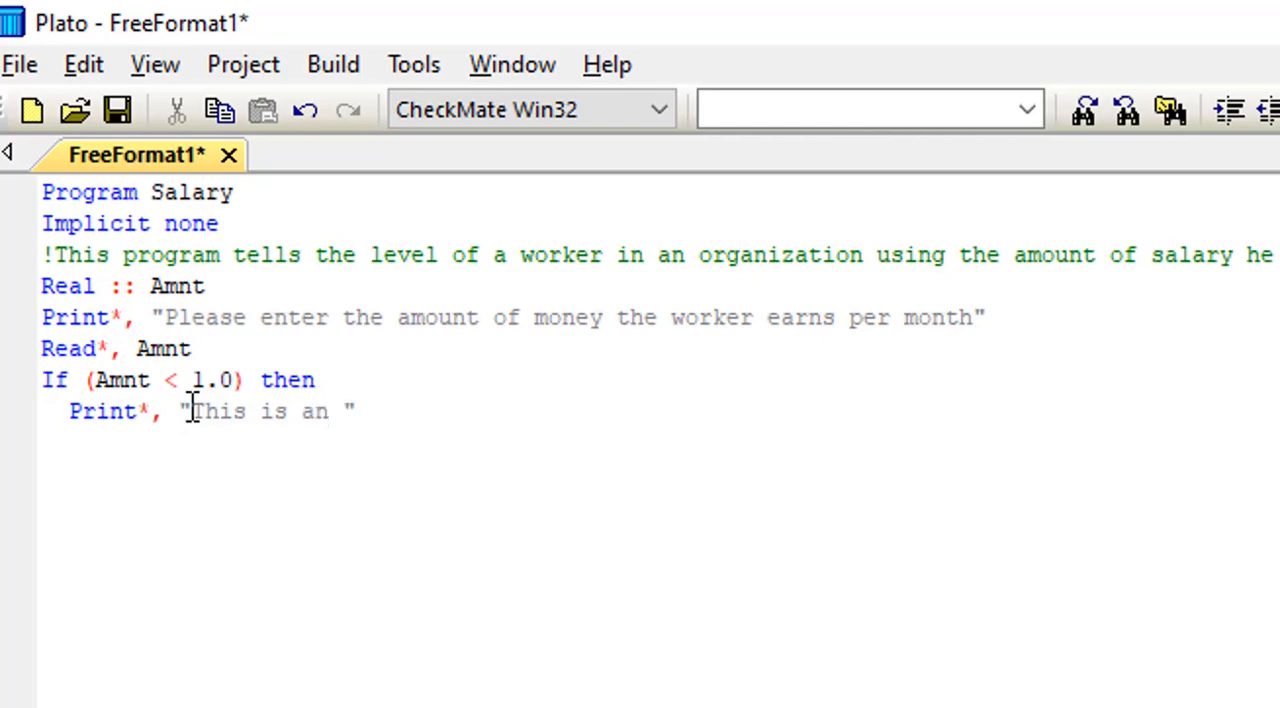
{"action": "type", "text": "in"}
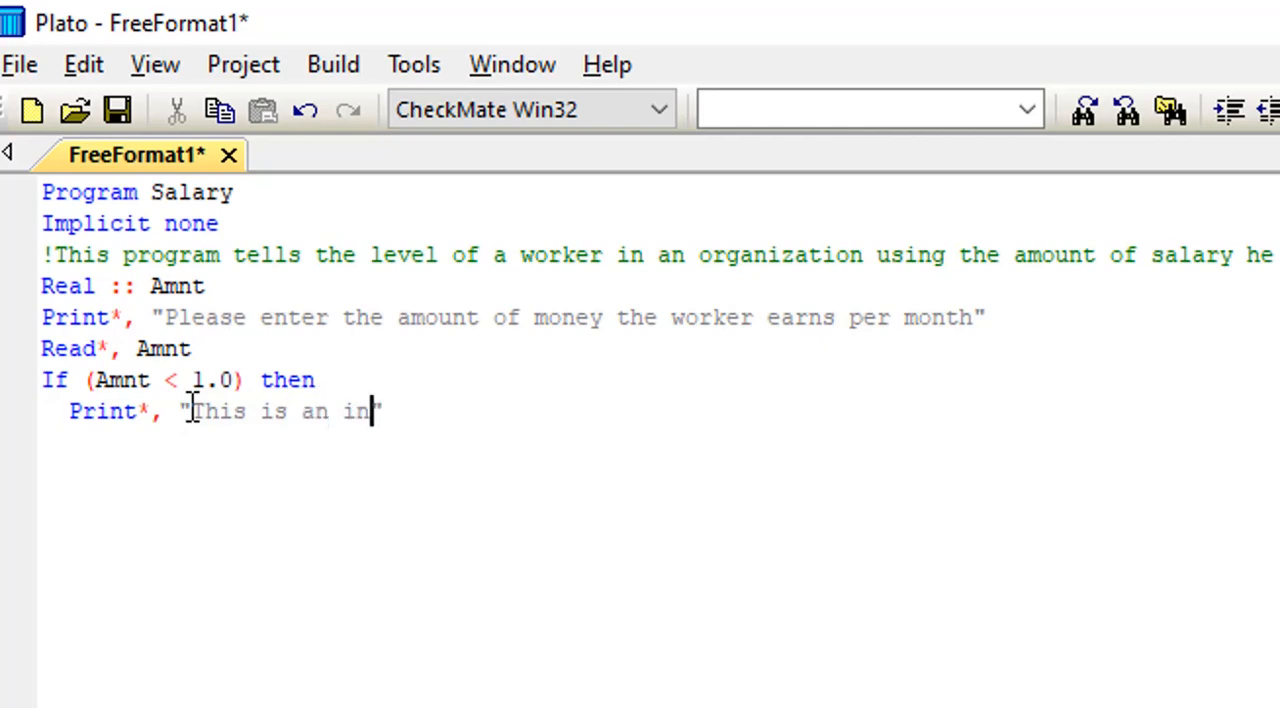
{"action": "type", "text": "valid"}
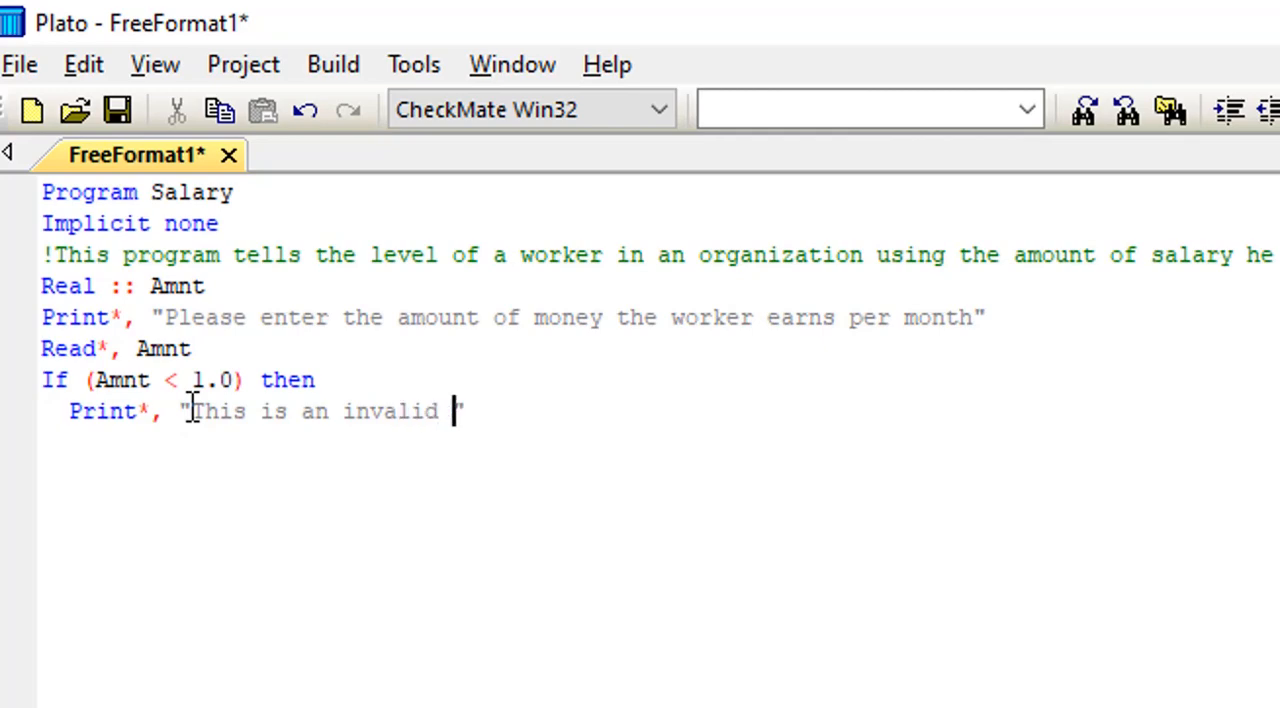
{"action": "type", "text": "amo"}
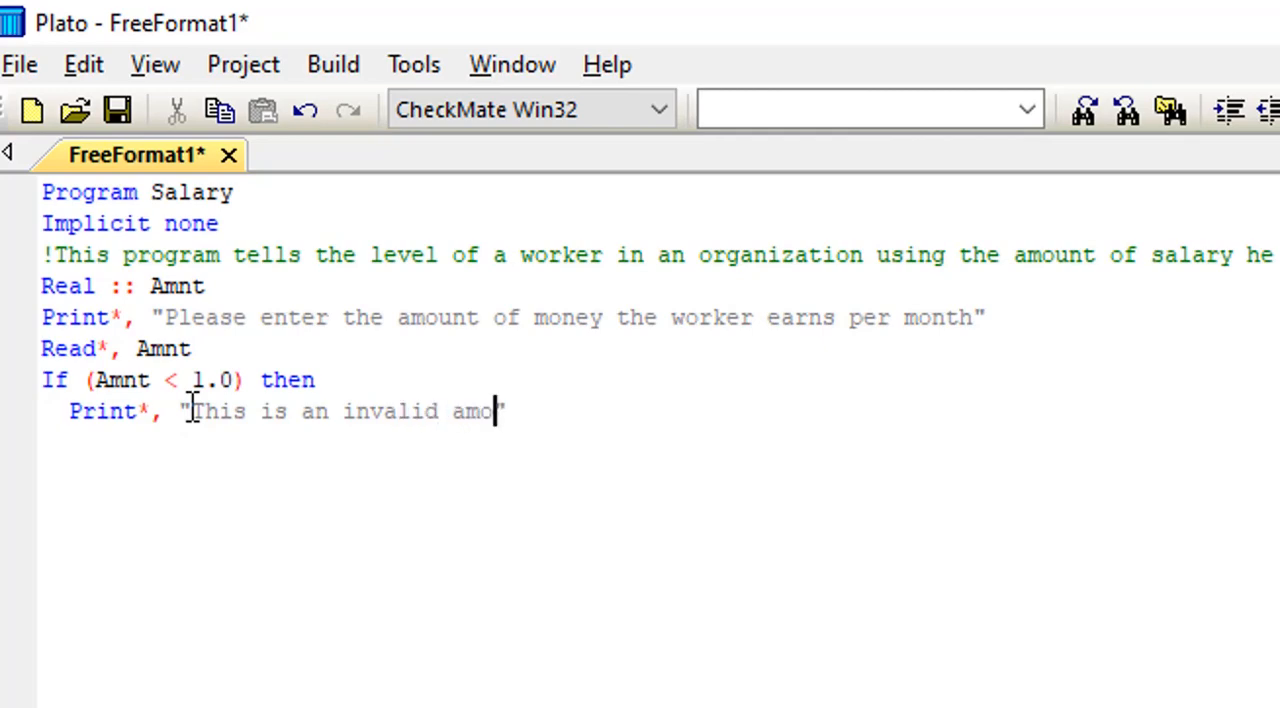
{"action": "type", "text": "unt"}
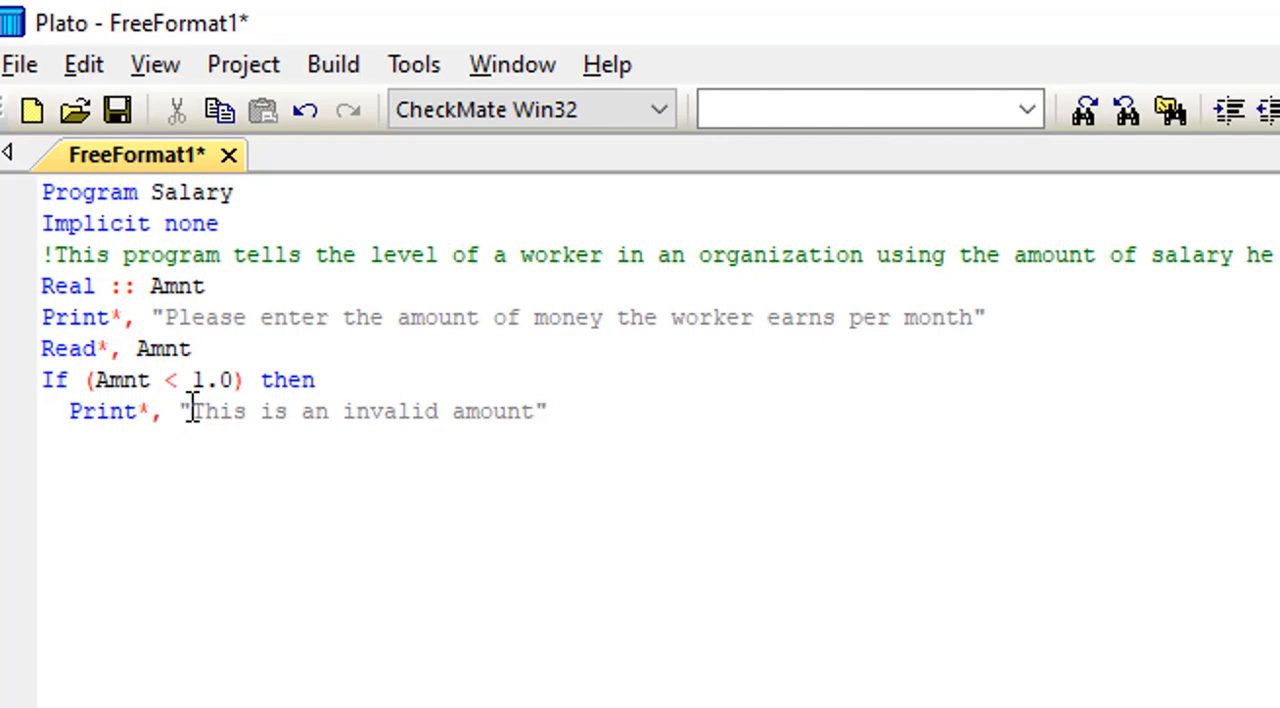
{"action": "left_click", "coordinate": [536, 412]}
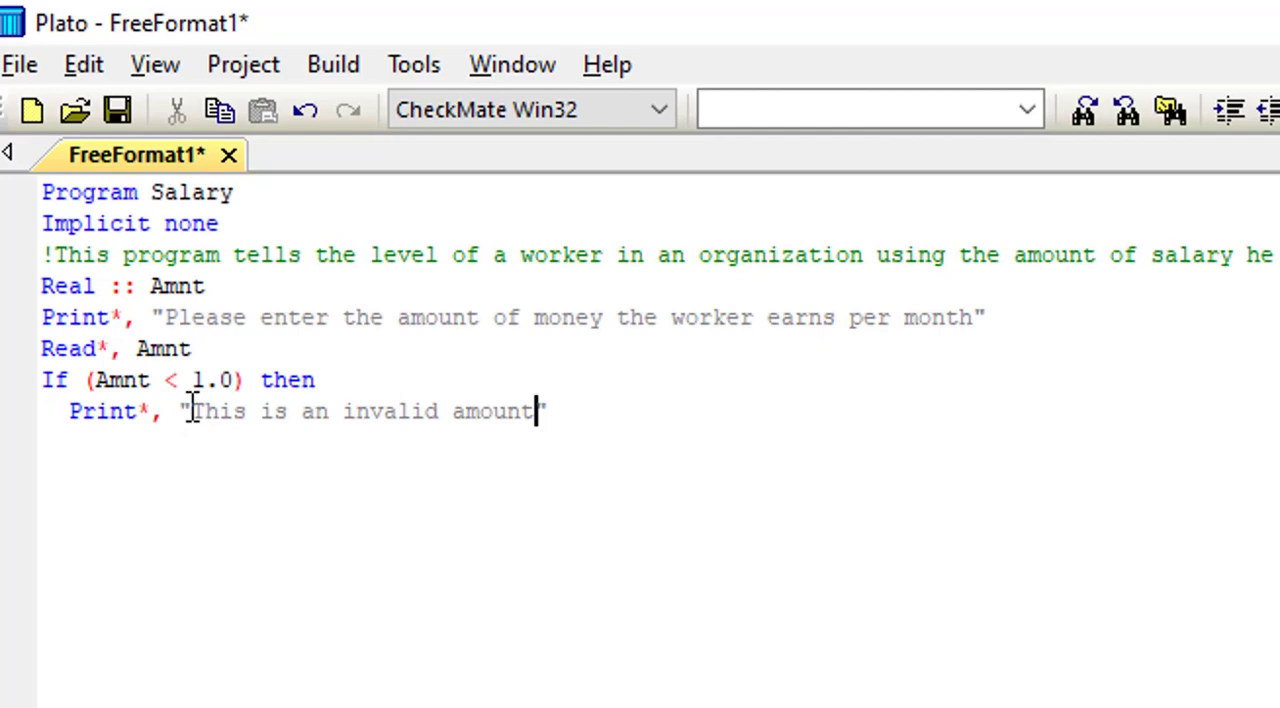
{"action": "mouse_move", "coordinate": [568, 412]}
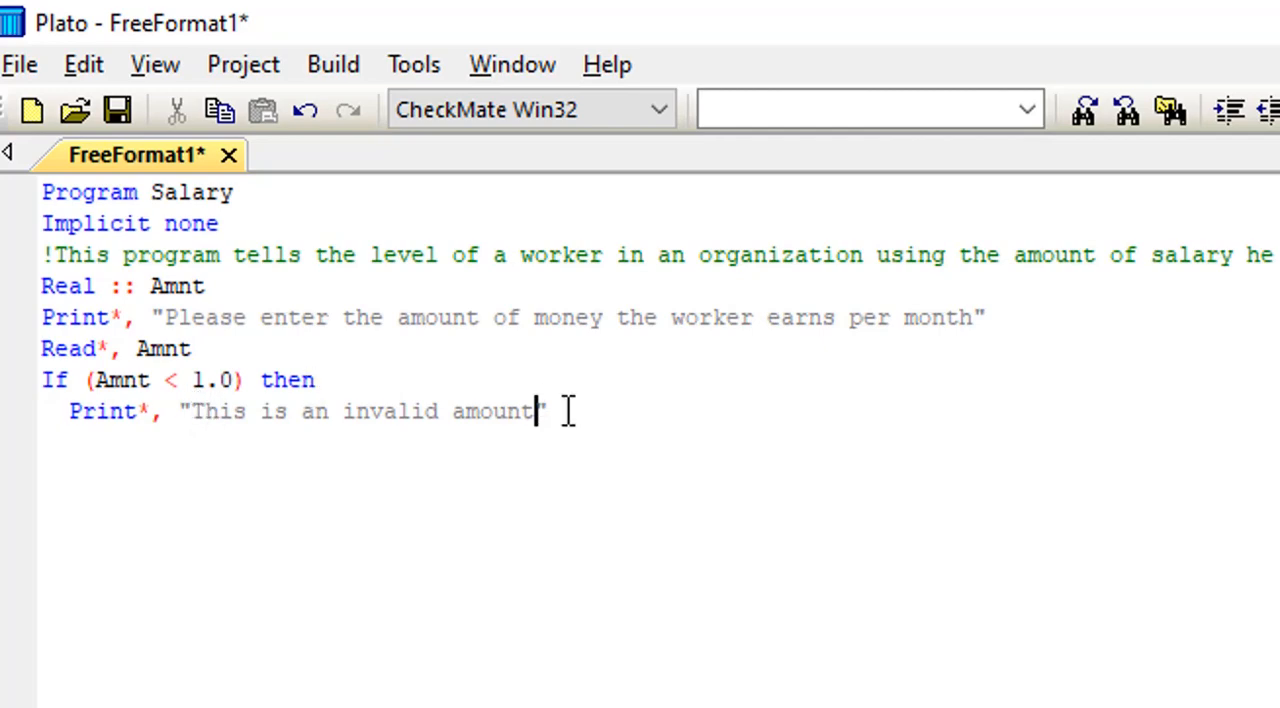
{"action": "type", "text": "\""}
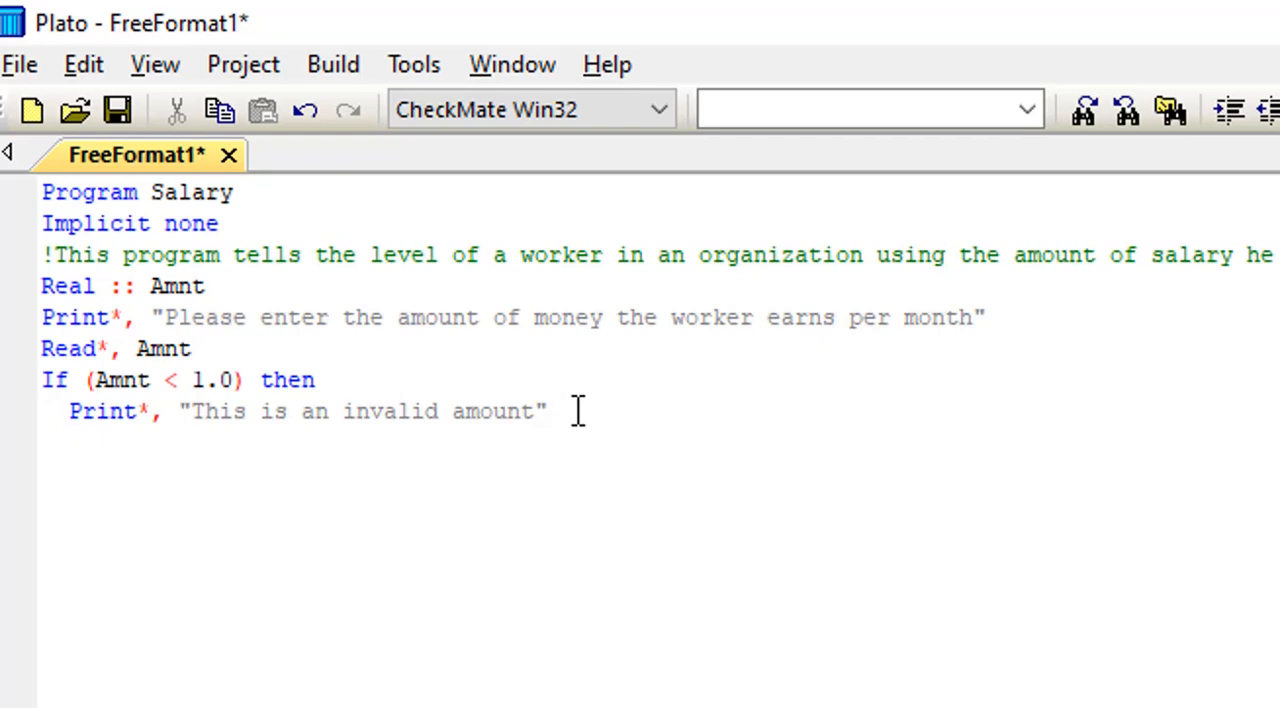
Start the clause "Else if (Amnt >" on a new line, correcting typos along the way.
{"action": "type", "text": "E"}
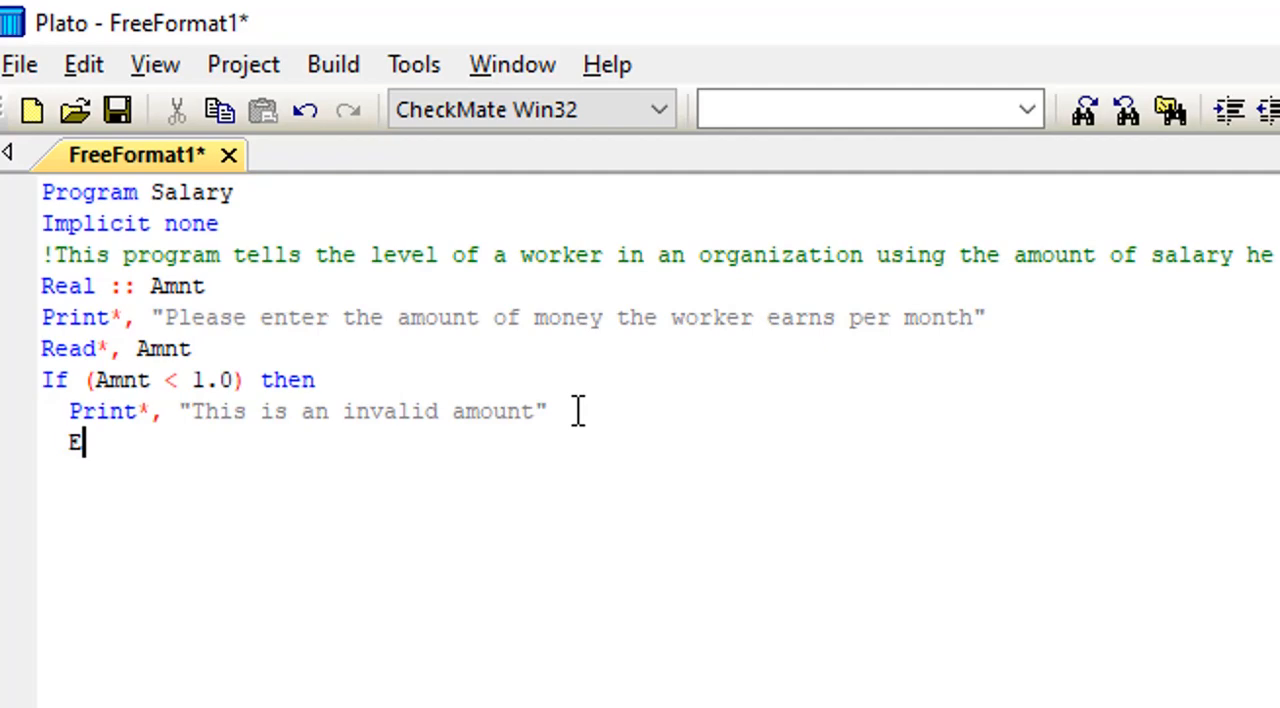
{"action": "type", "text": "lse"}
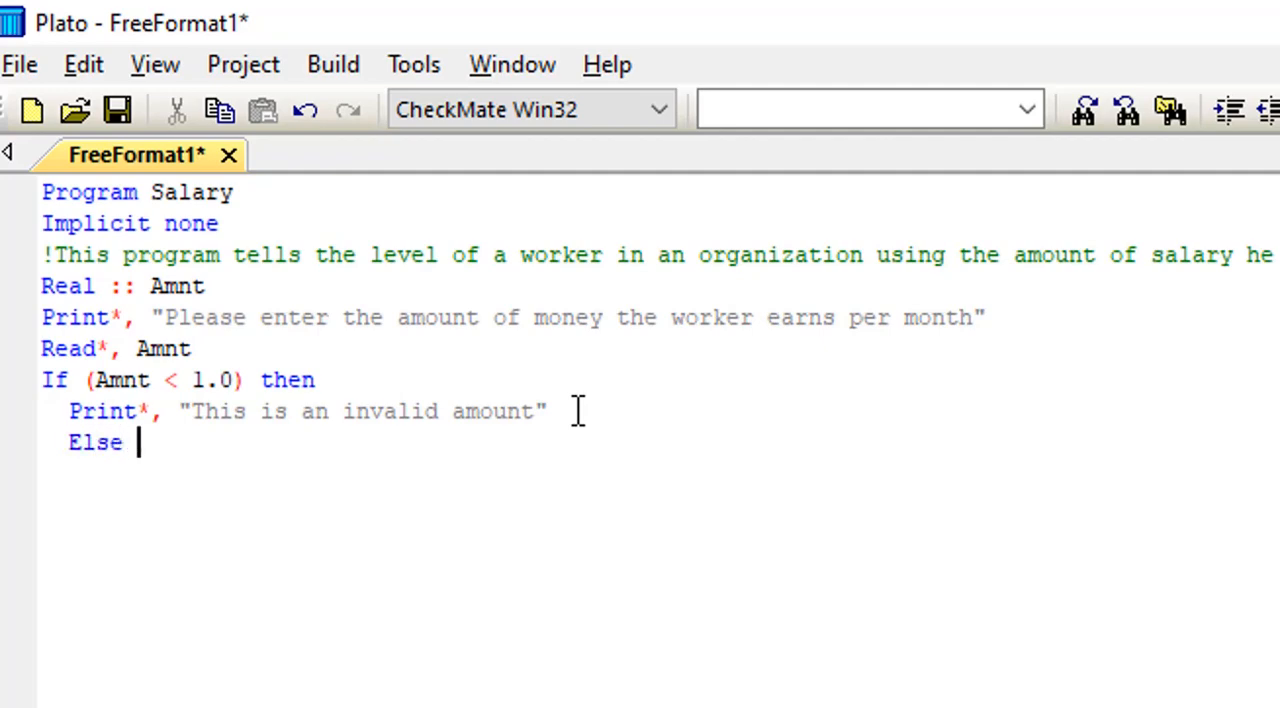
{"action": "type", "text": "if"}
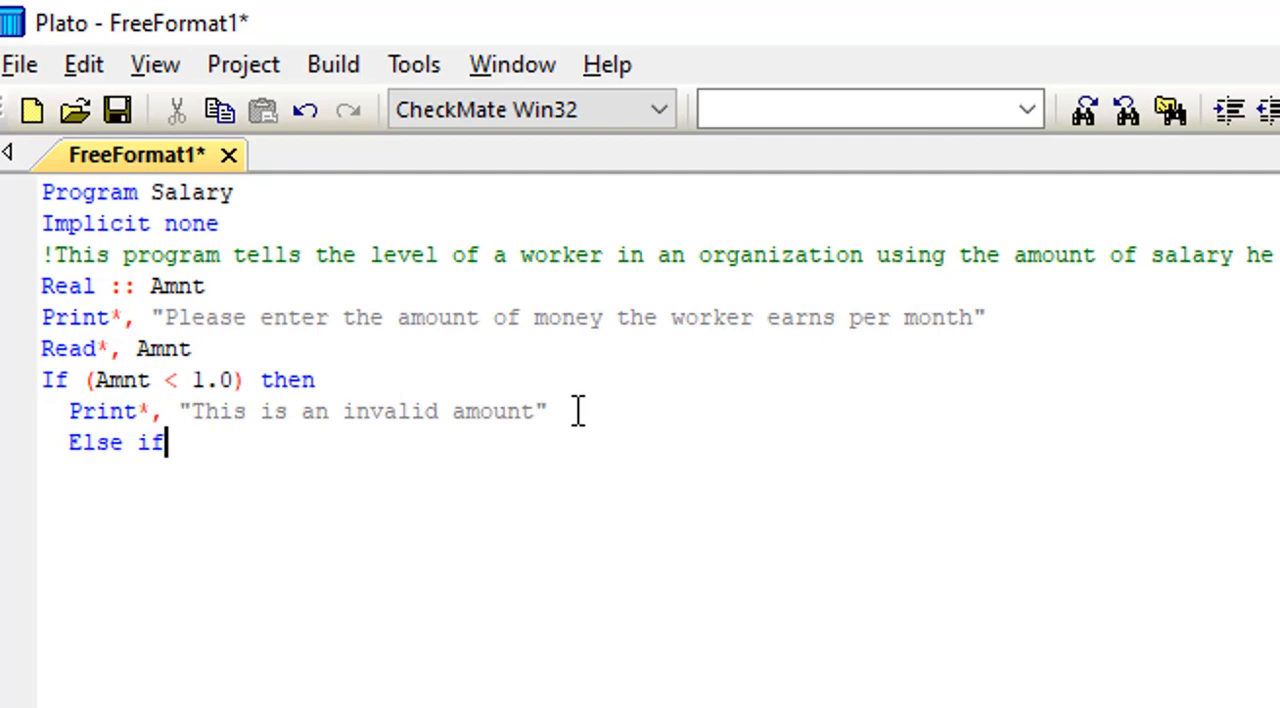
{"action": "type", "text": "th"}
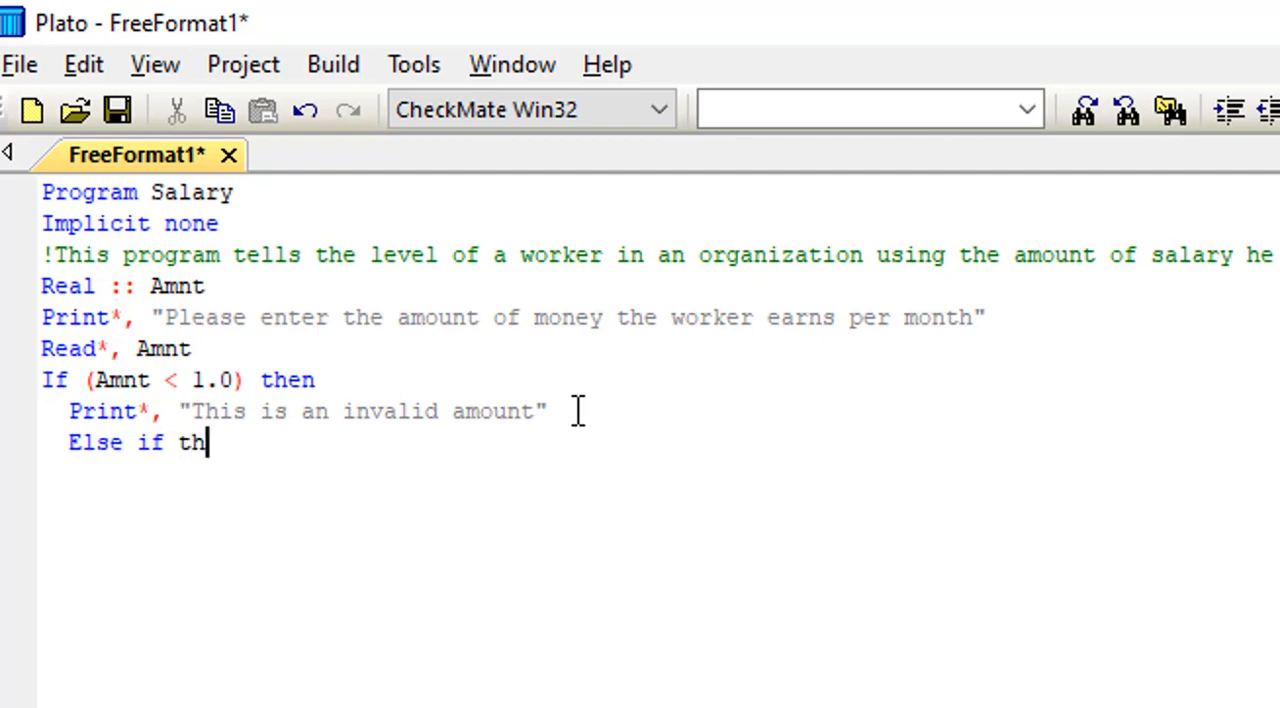
{"action": "key", "text": "BackSpace"}
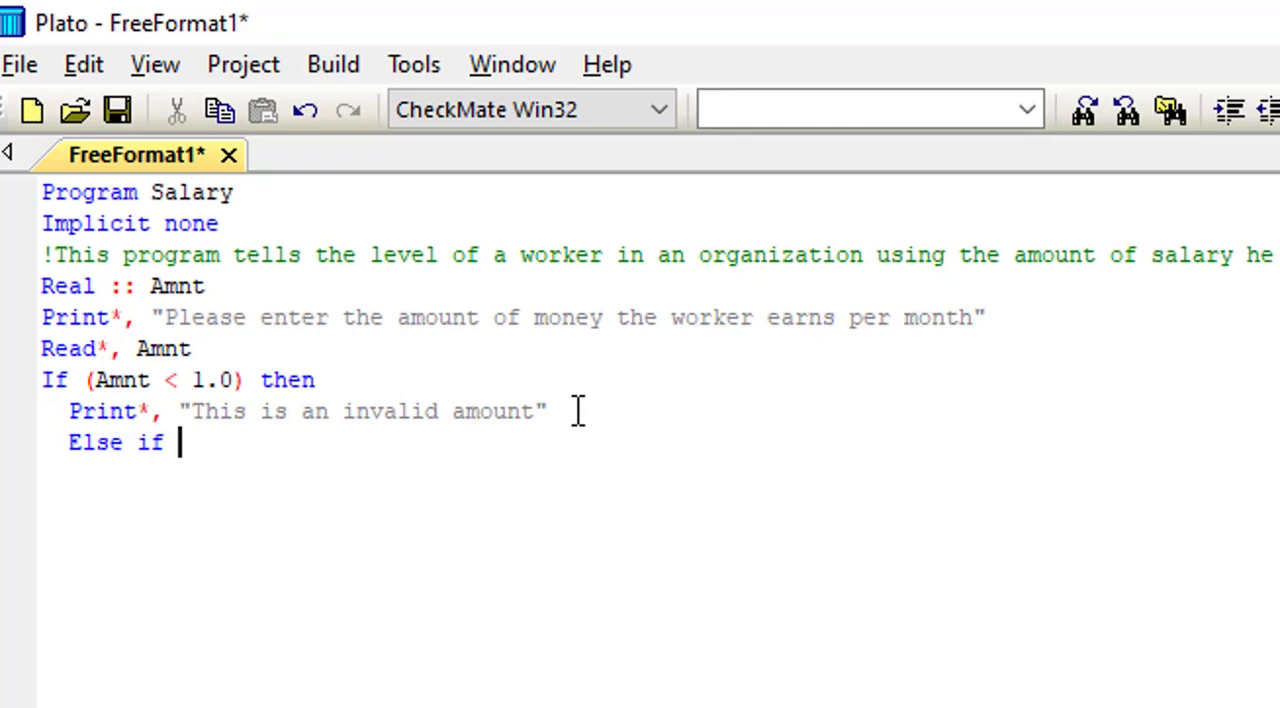
{"action": "type", "text": "("}
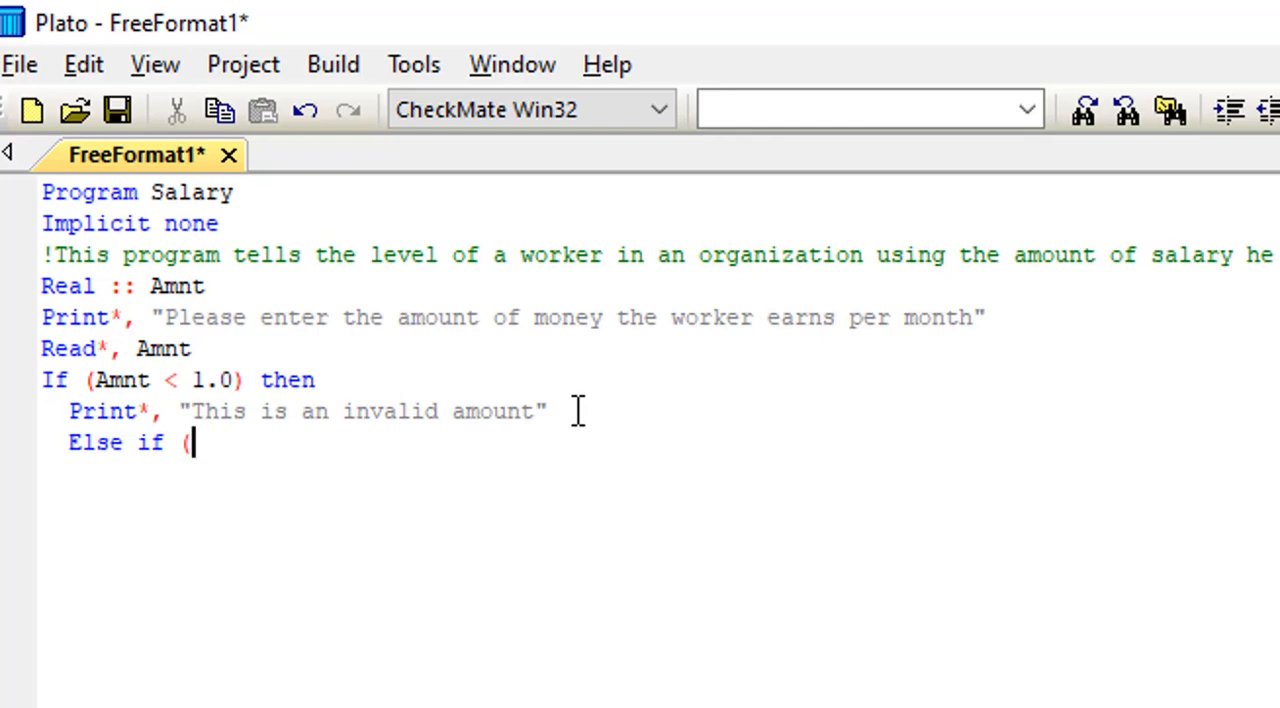
{"action": "type", "text": "Am"}
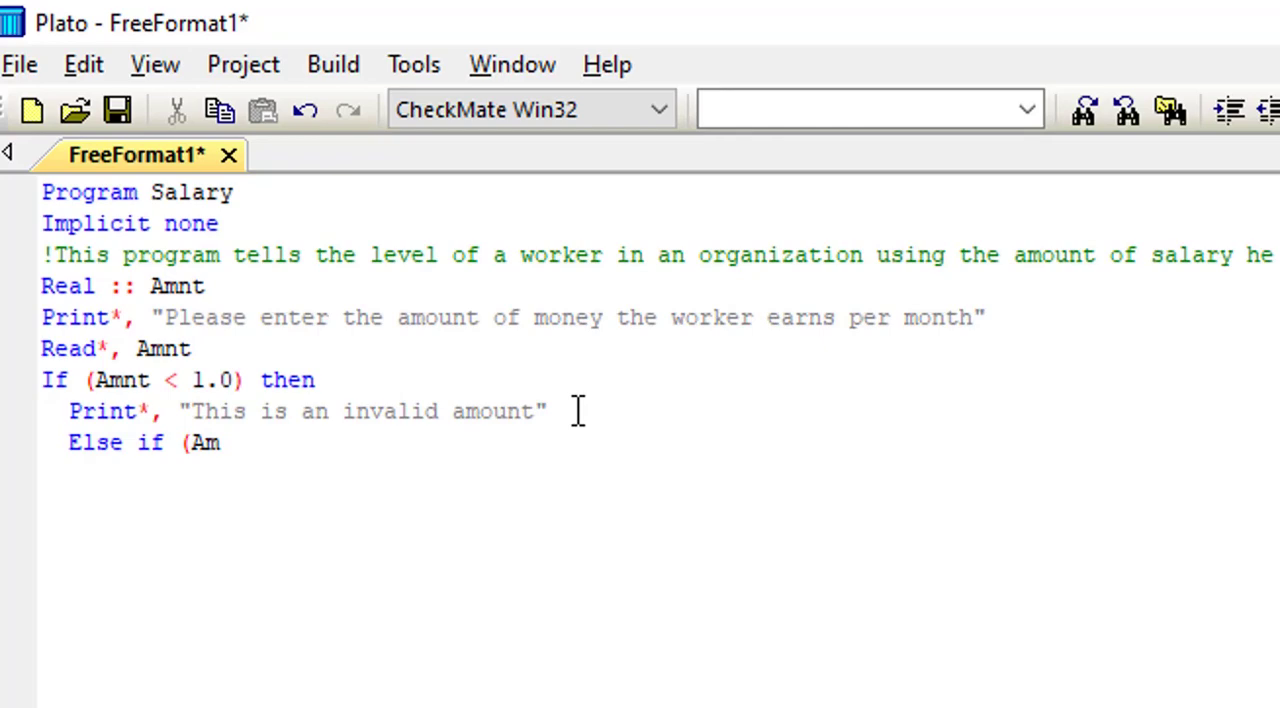
{"action": "type", "text": "ou"}
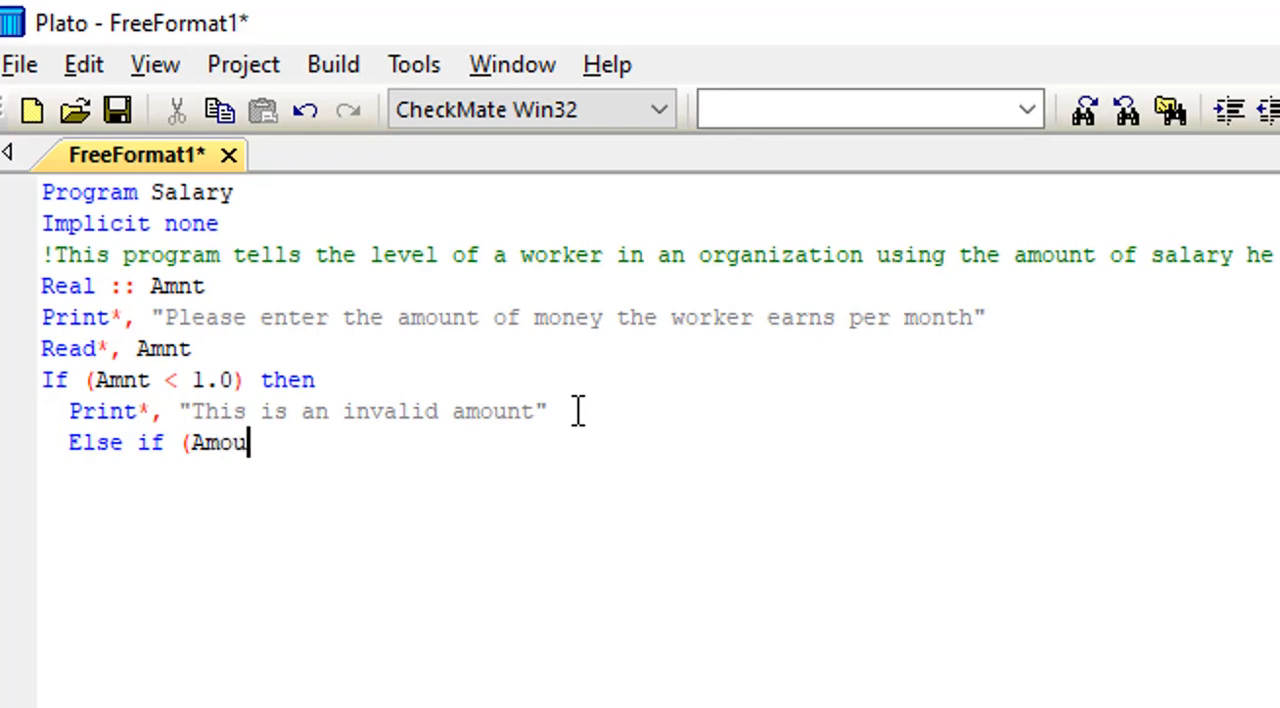
{"action": "type", "text": "nt"}
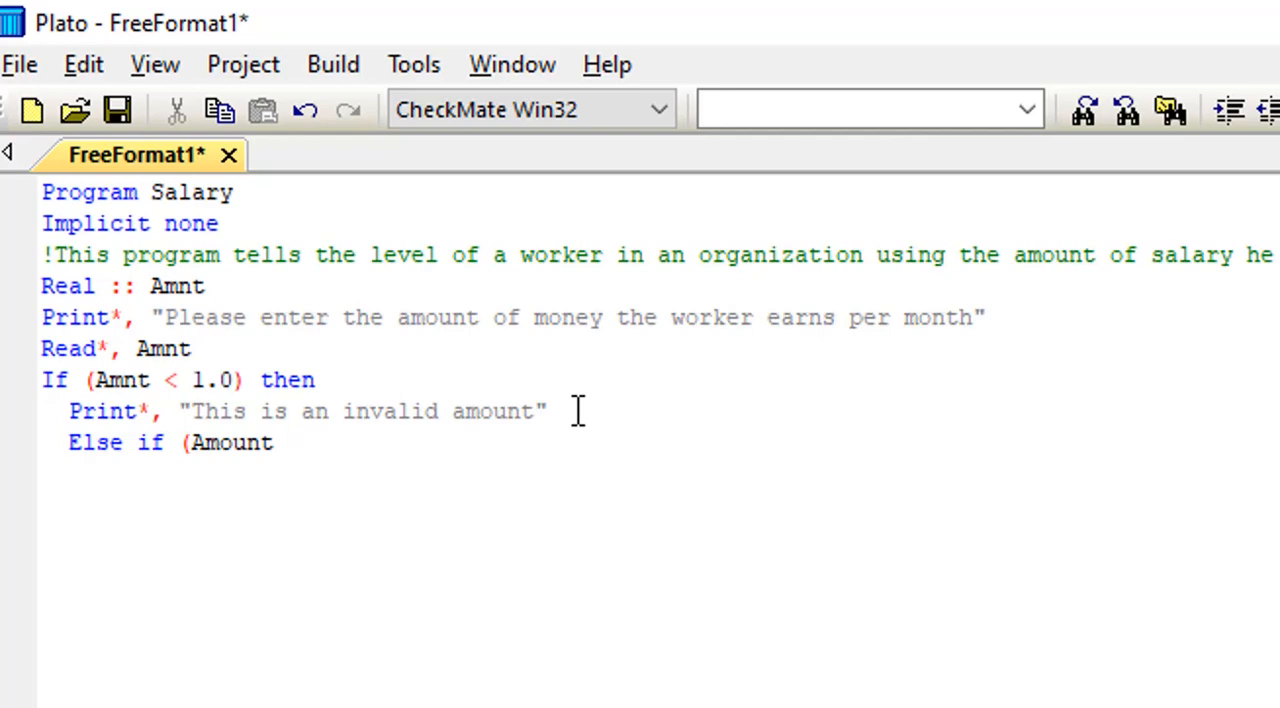
{"action": "type", "text": "is"}
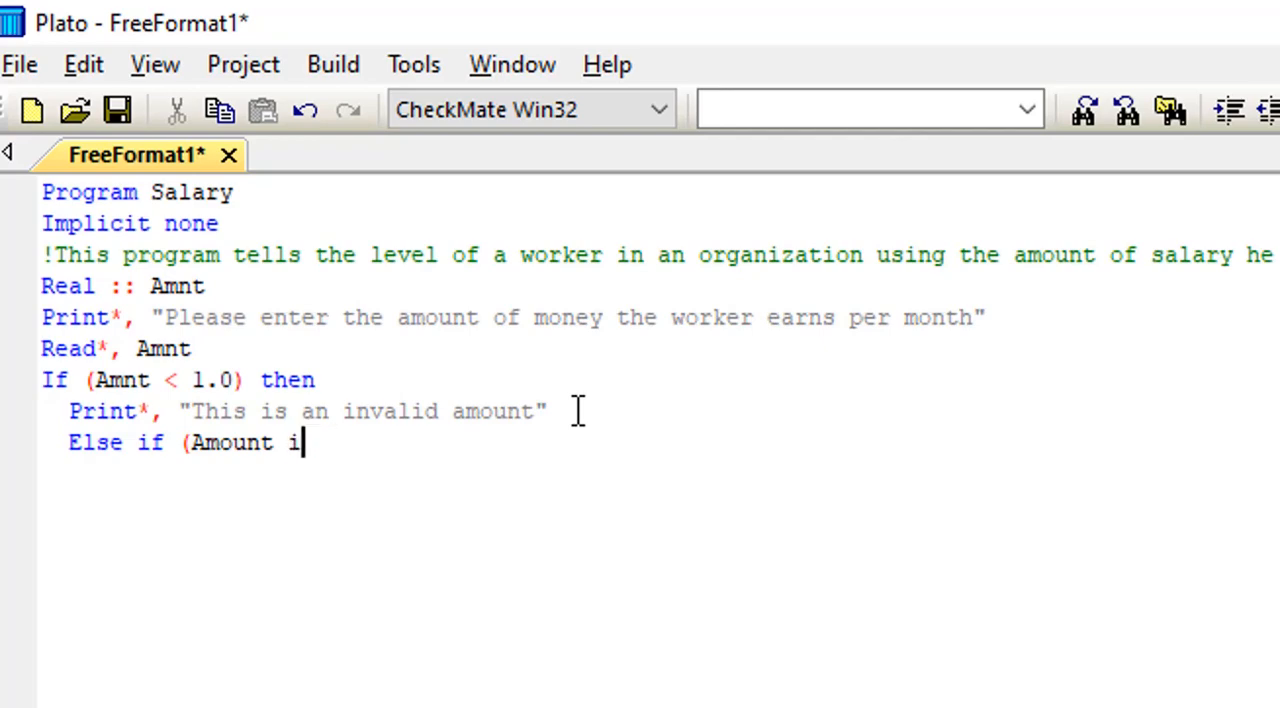
{"action": "key", "text": "backspace"}
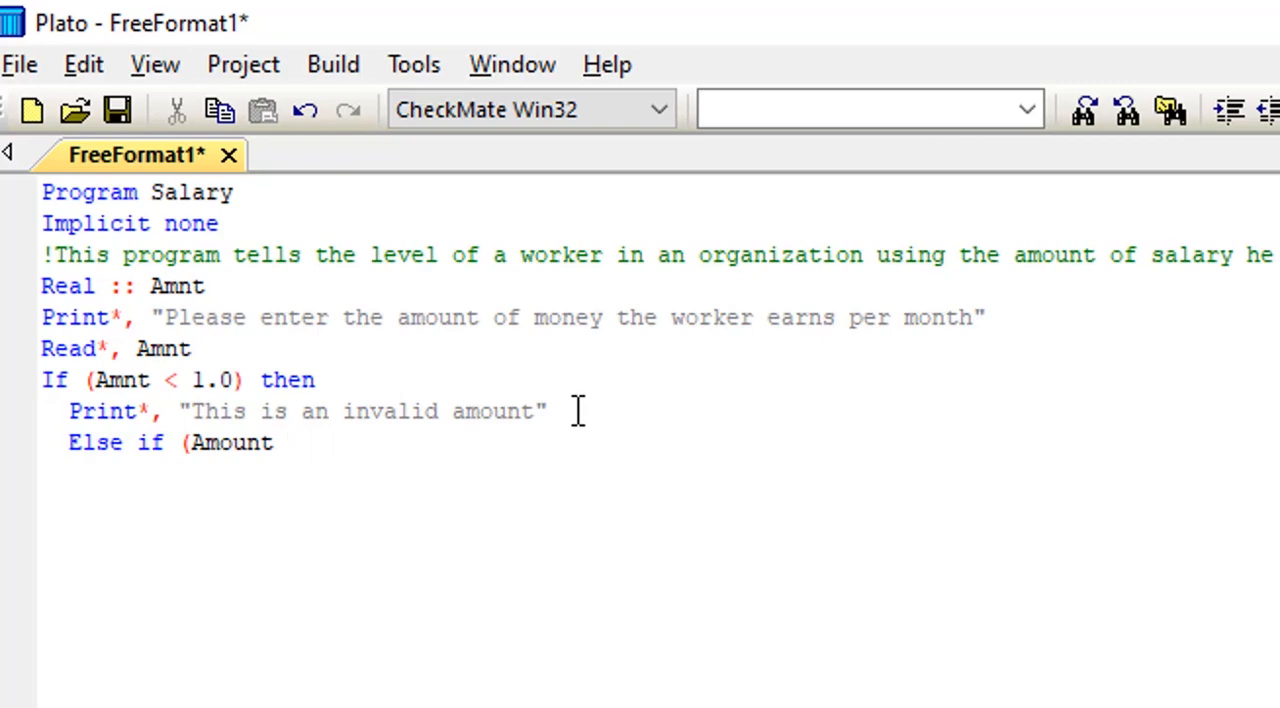
{"action": "type", "text": ">"}
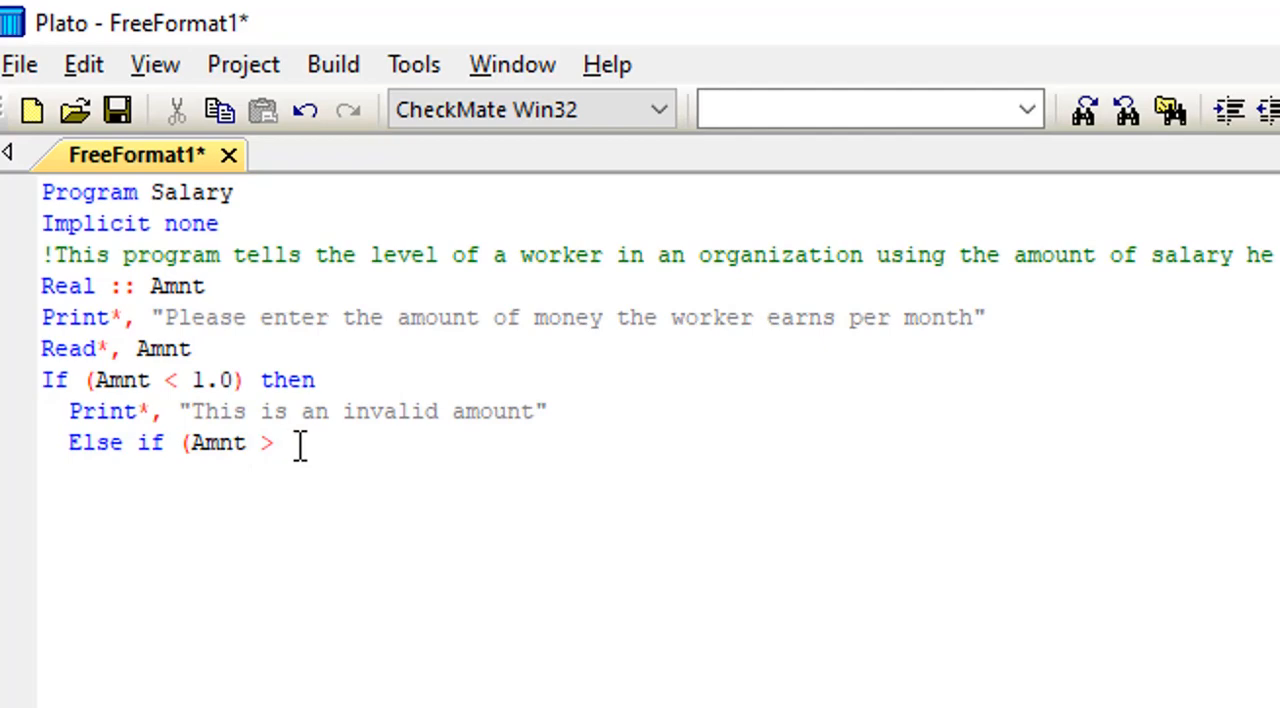
Complete the condition as "0 .AND. Amnt < 10000) Then" and start the block's body line.
{"action": "type", "text": "0 ."}
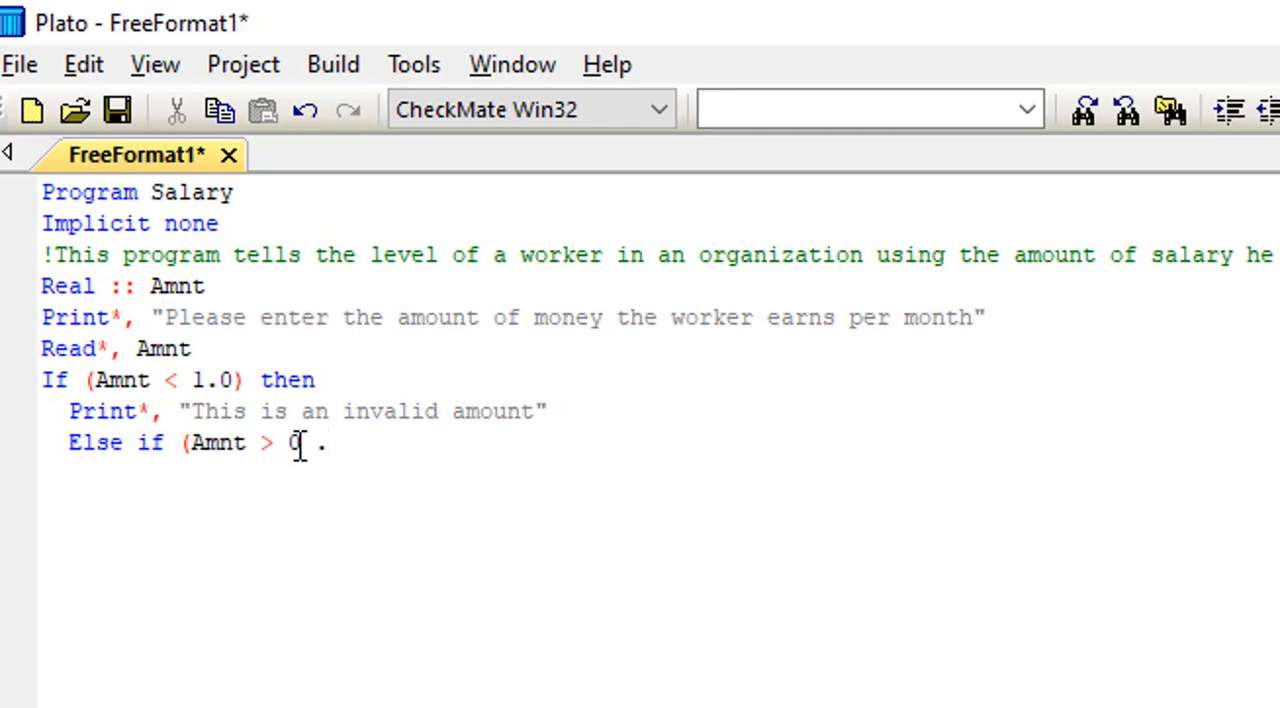
{"action": "type", "text": "AN"}
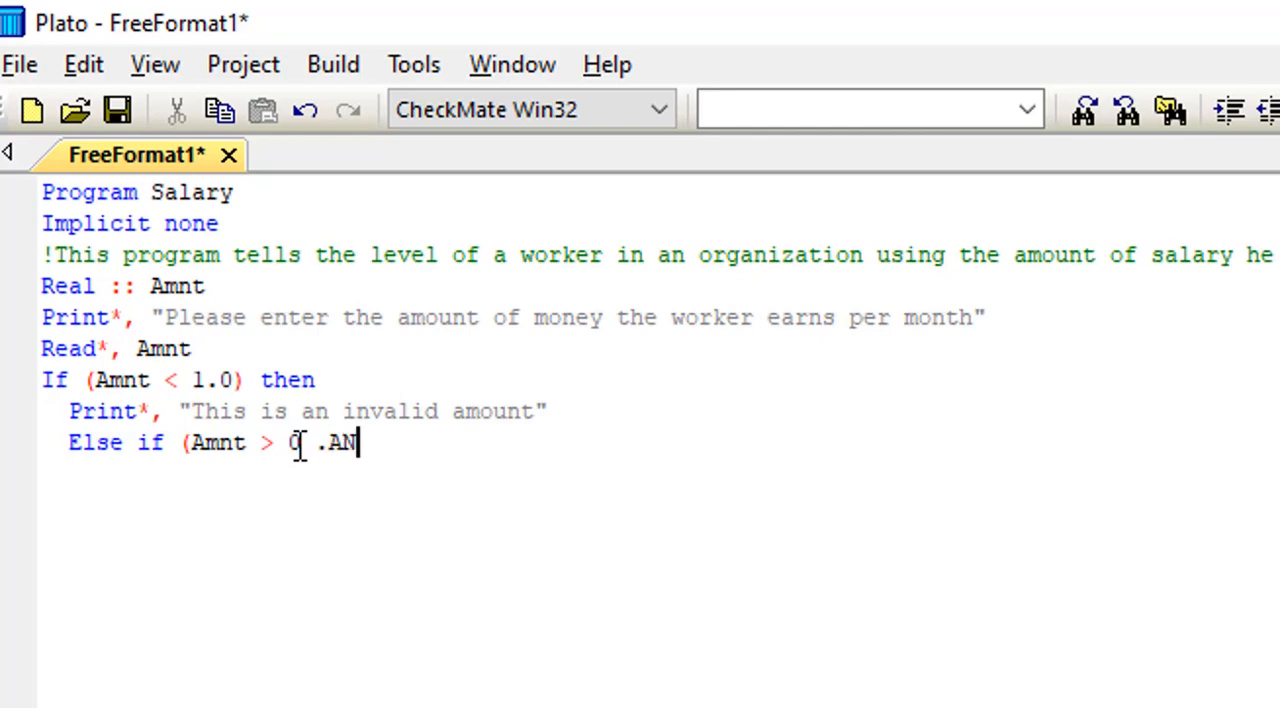
{"action": "type", "text": "D."}
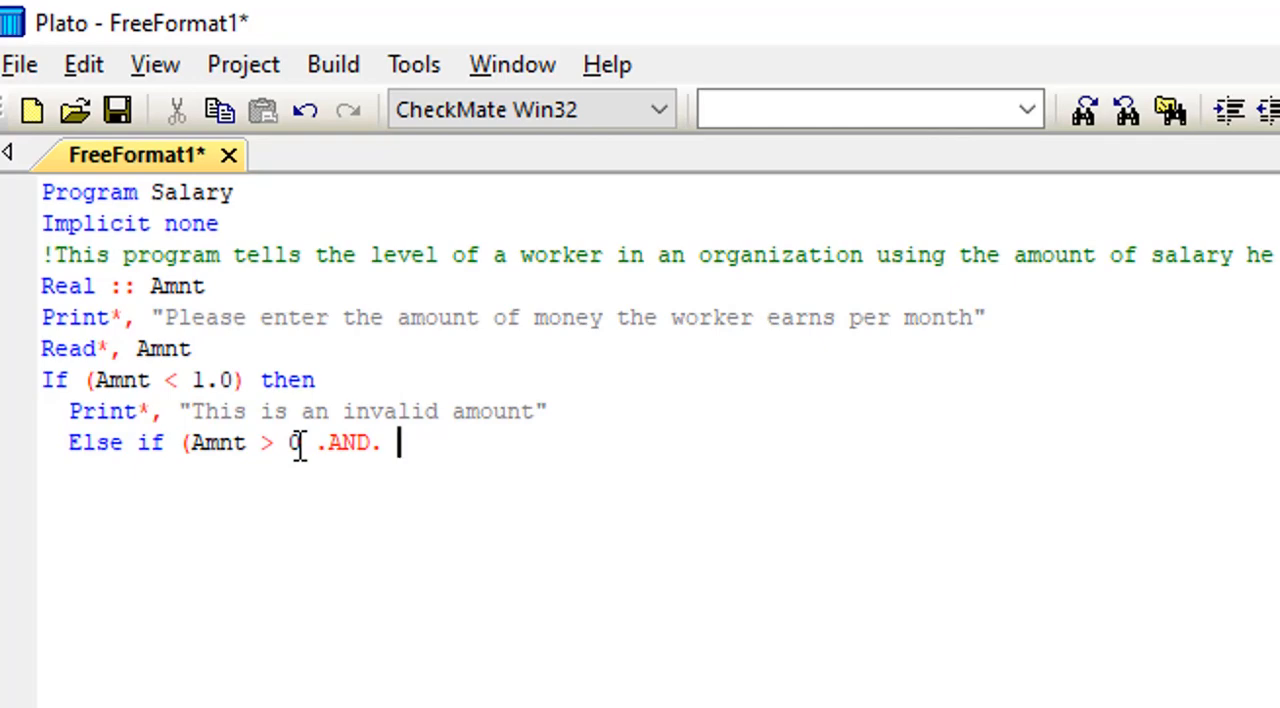
{"action": "type", "text": "Am"}
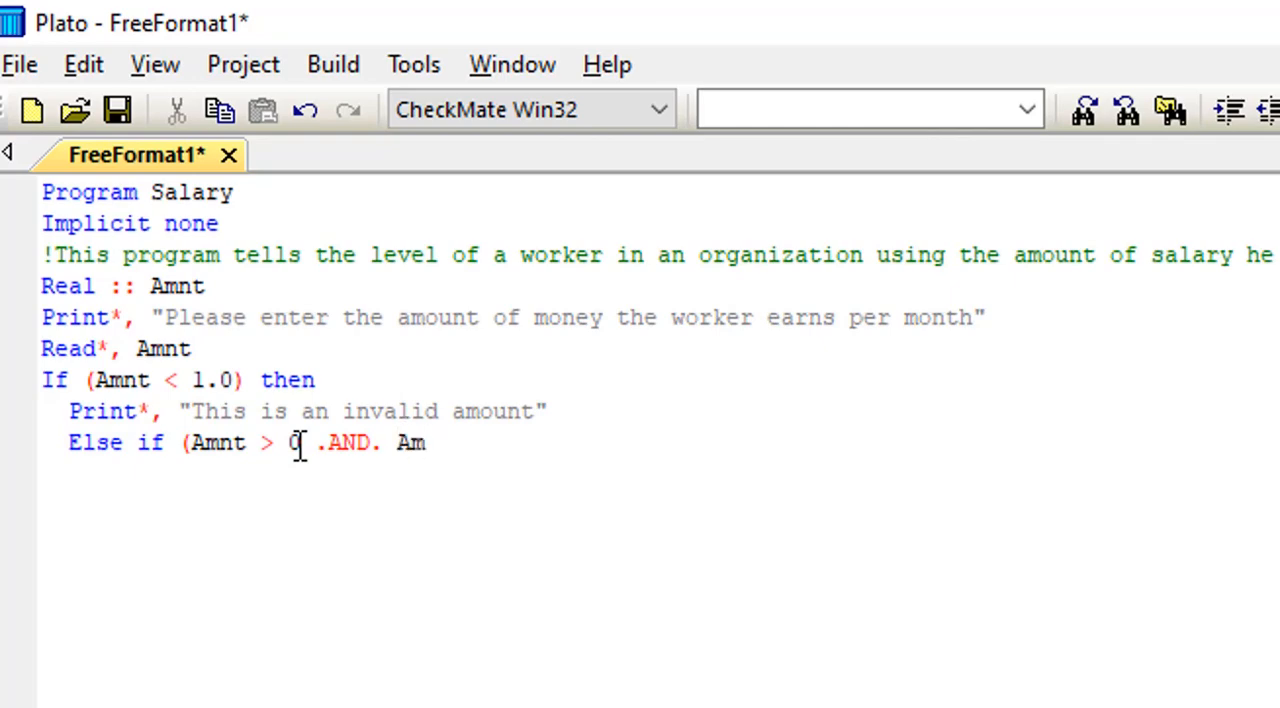
{"action": "type", "text": "nt"}
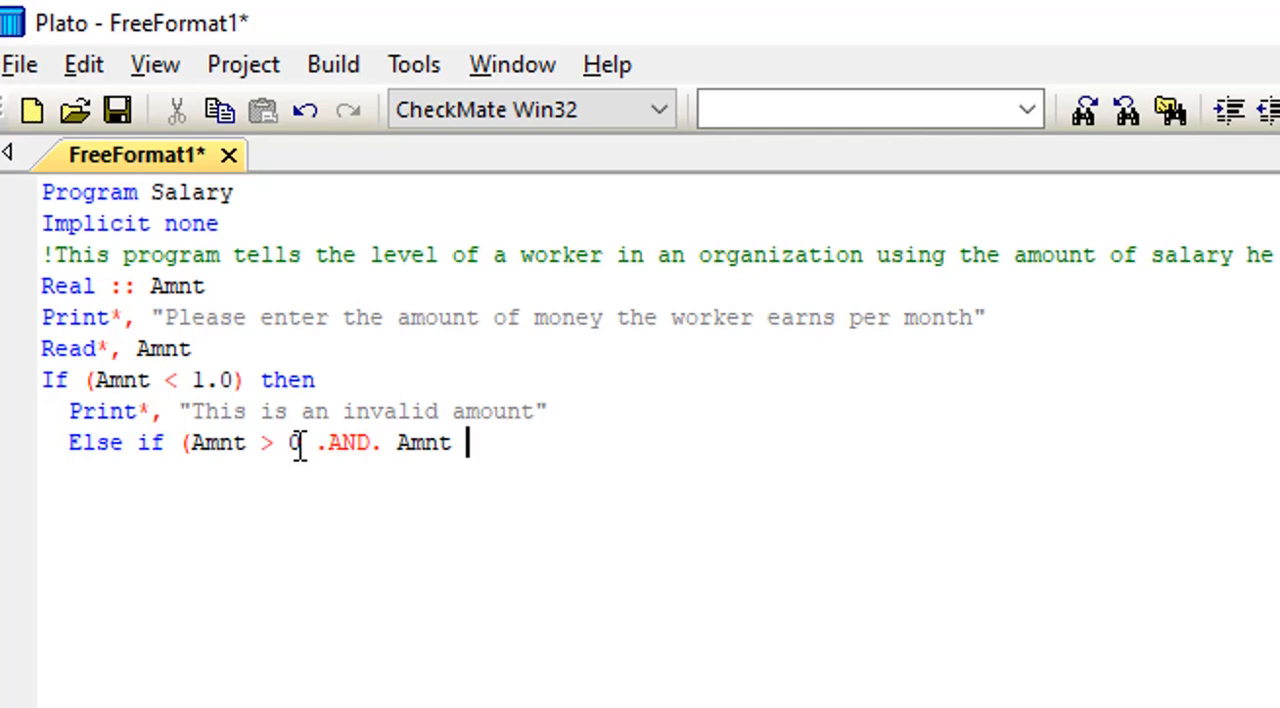
{"action": "type", "text": ","}
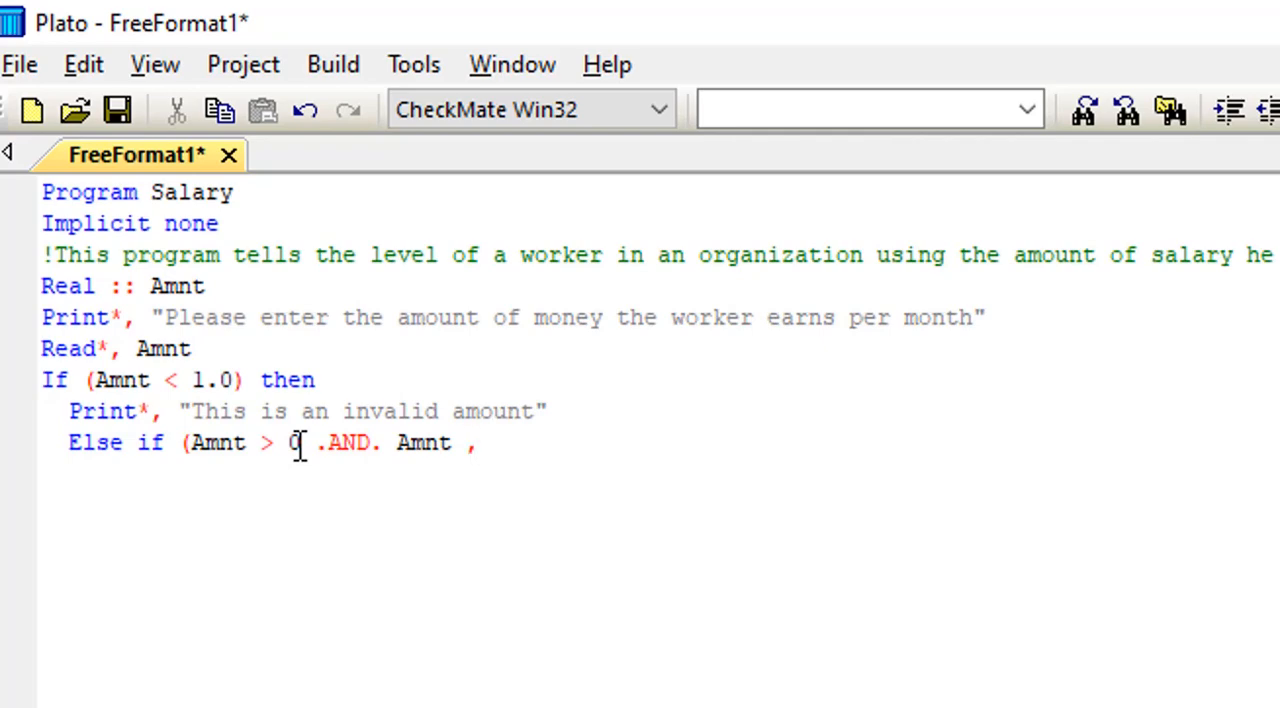
{"action": "type", "text": "<"}
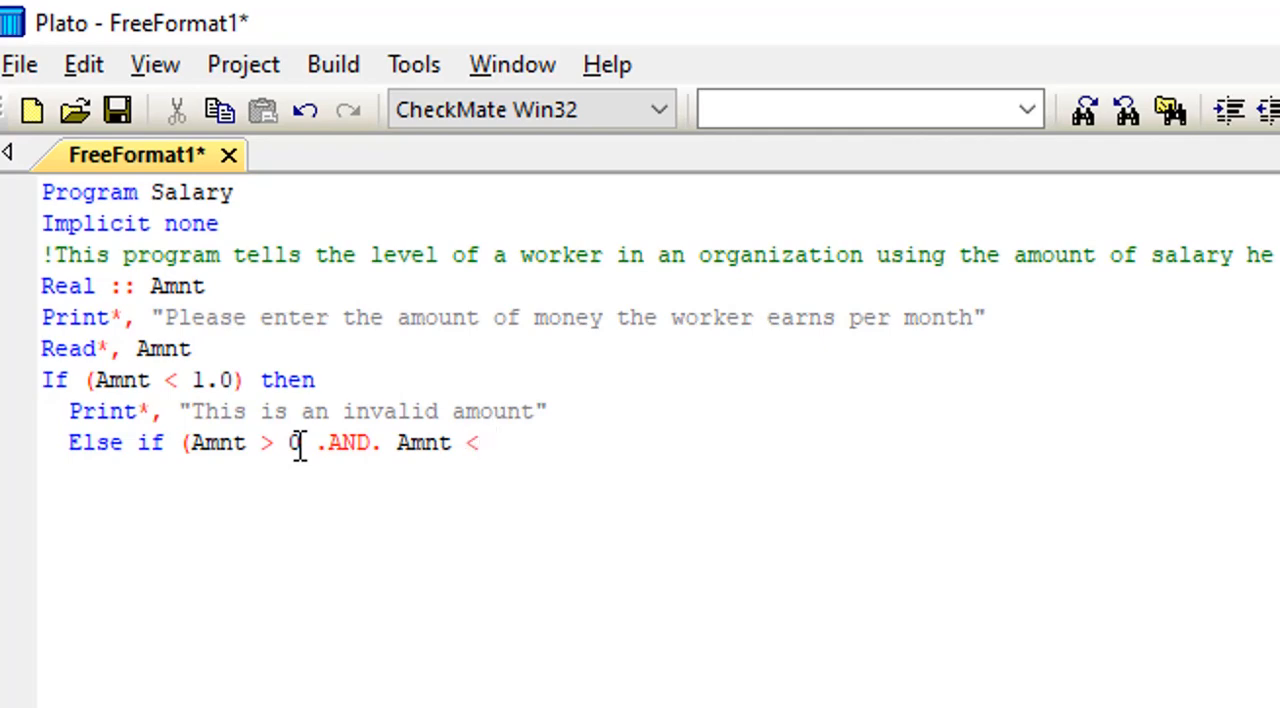
{"action": "type", "text": "1"}
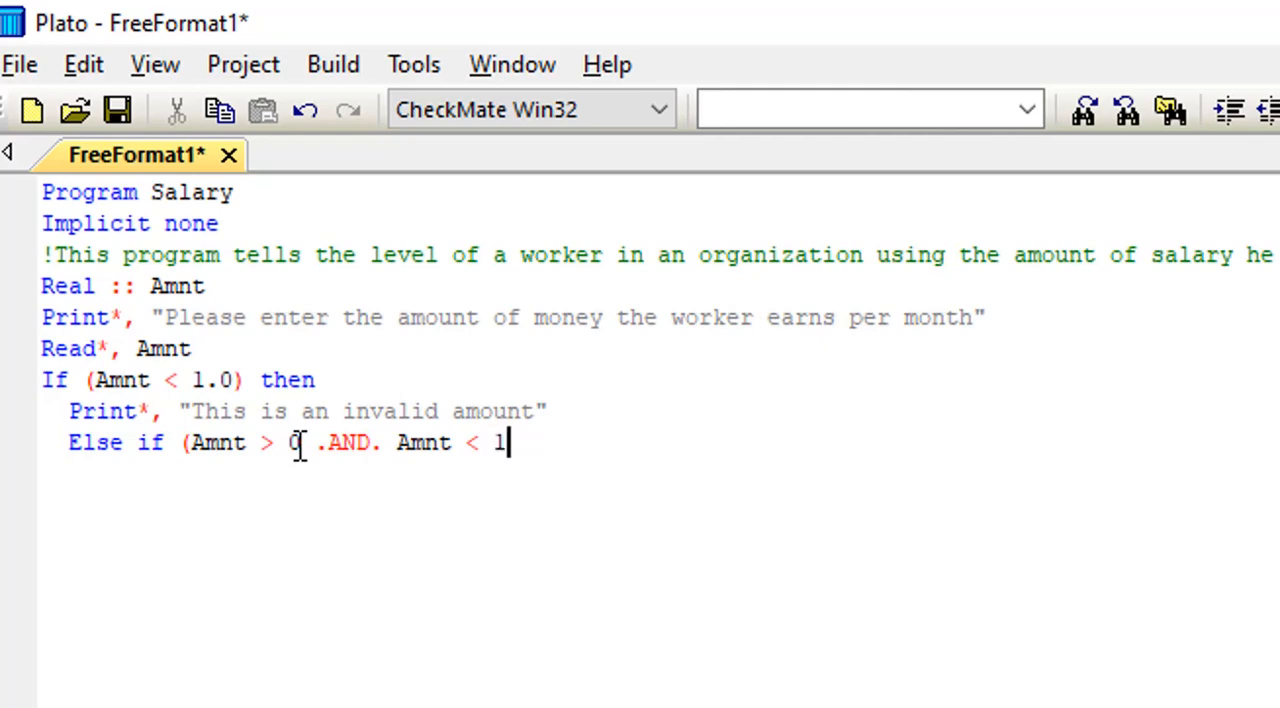
{"action": "type", "text": "000"}
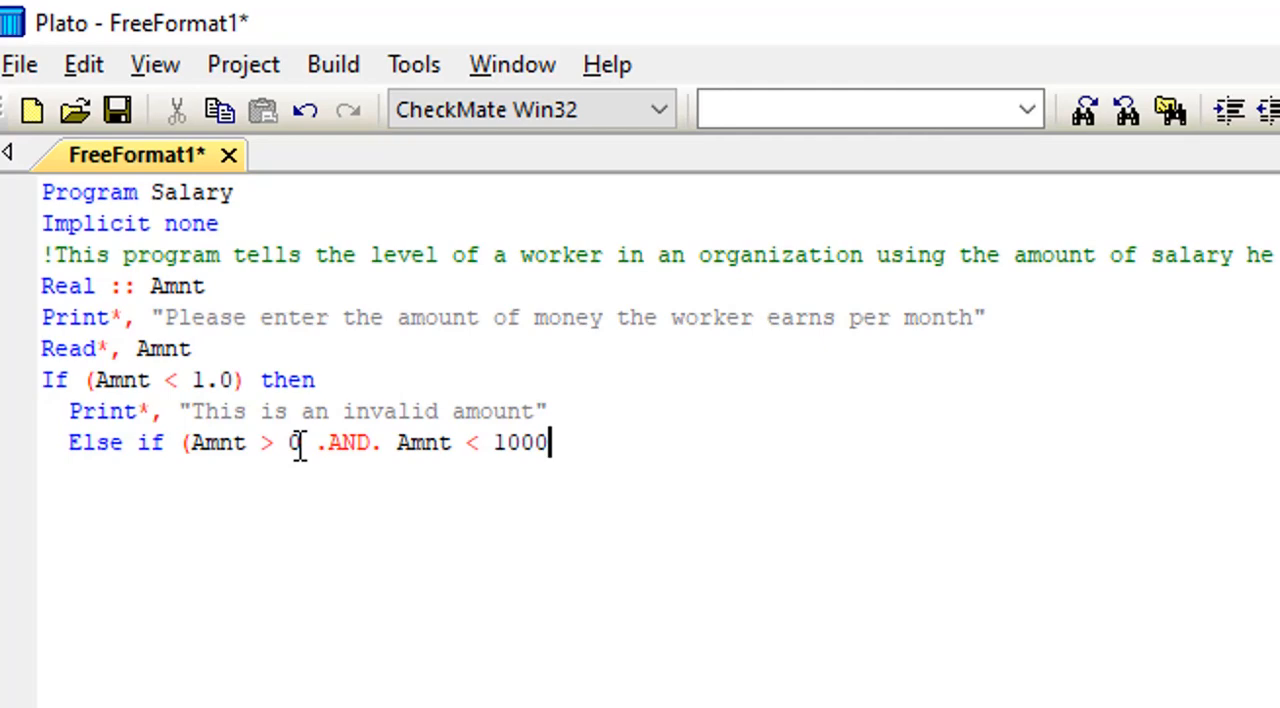
{"action": "type", "text": "0"}
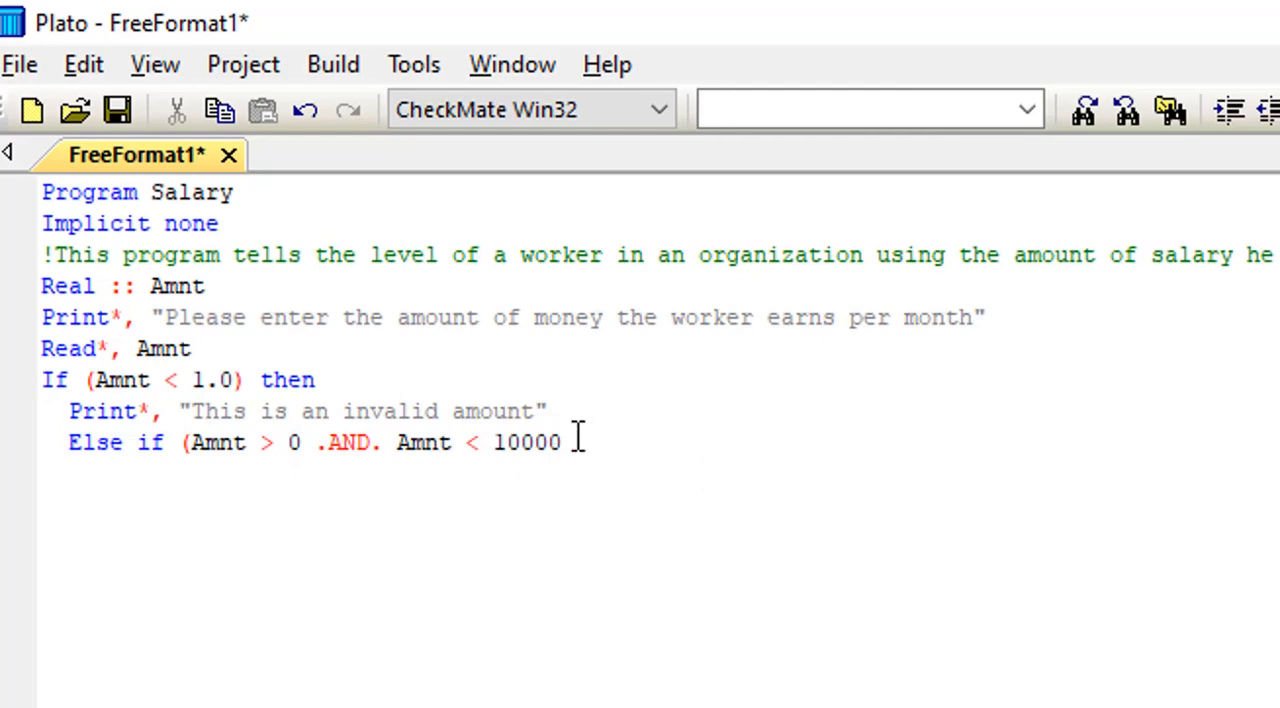
{"action": "type", "text": ")"}
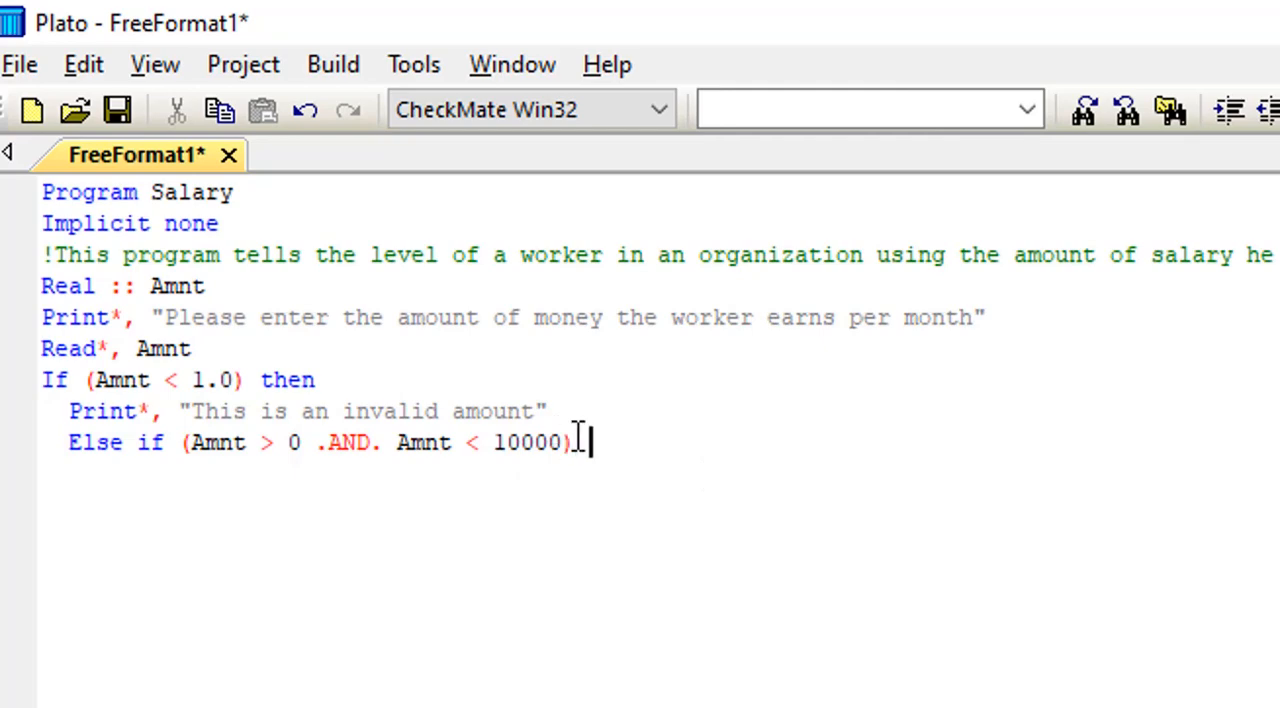
{"action": "type", "text": "The"}
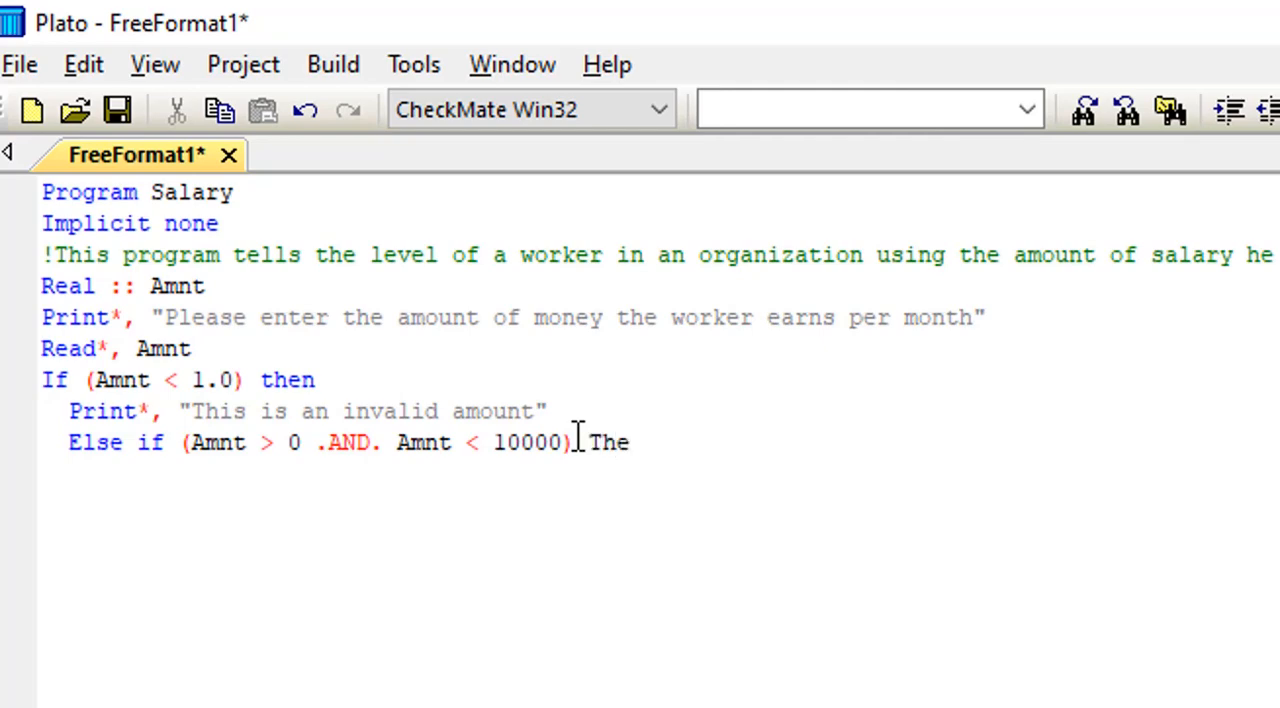
{"action": "type", "text": "n"}
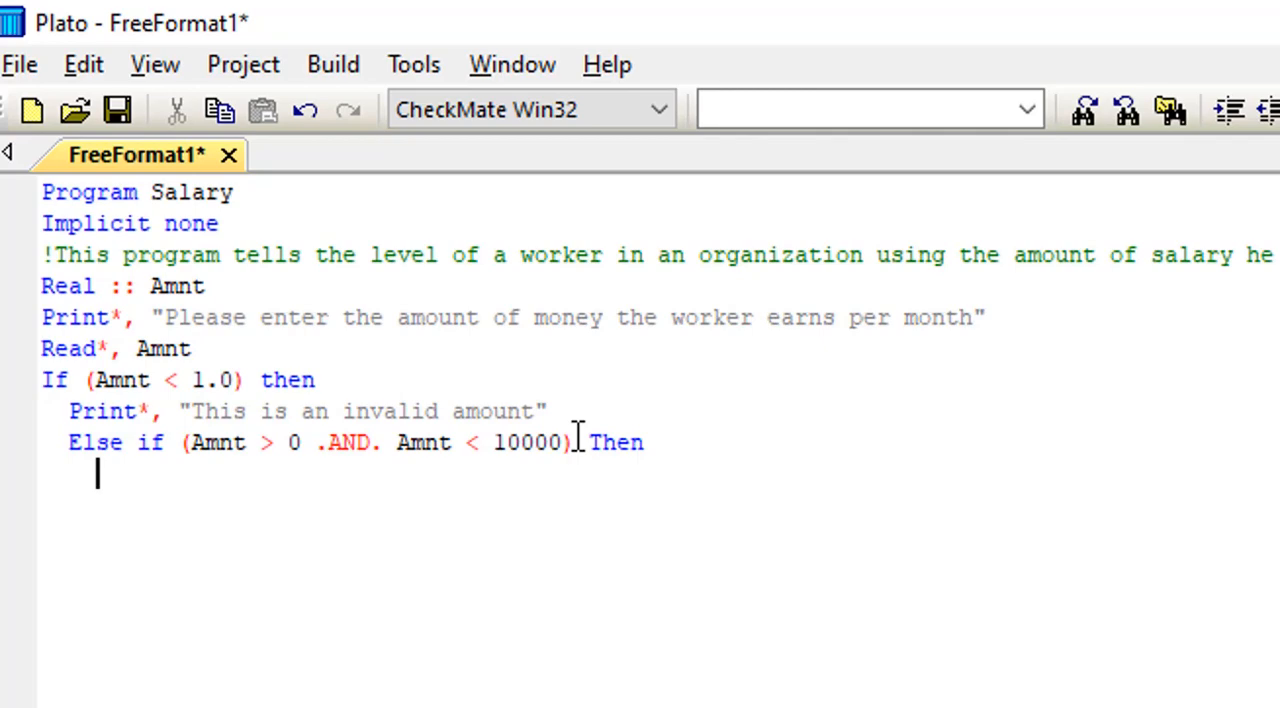
Add Print*, "The worker is in level one" inside the Else if branch.
{"action": "type", "text": "Pr"}
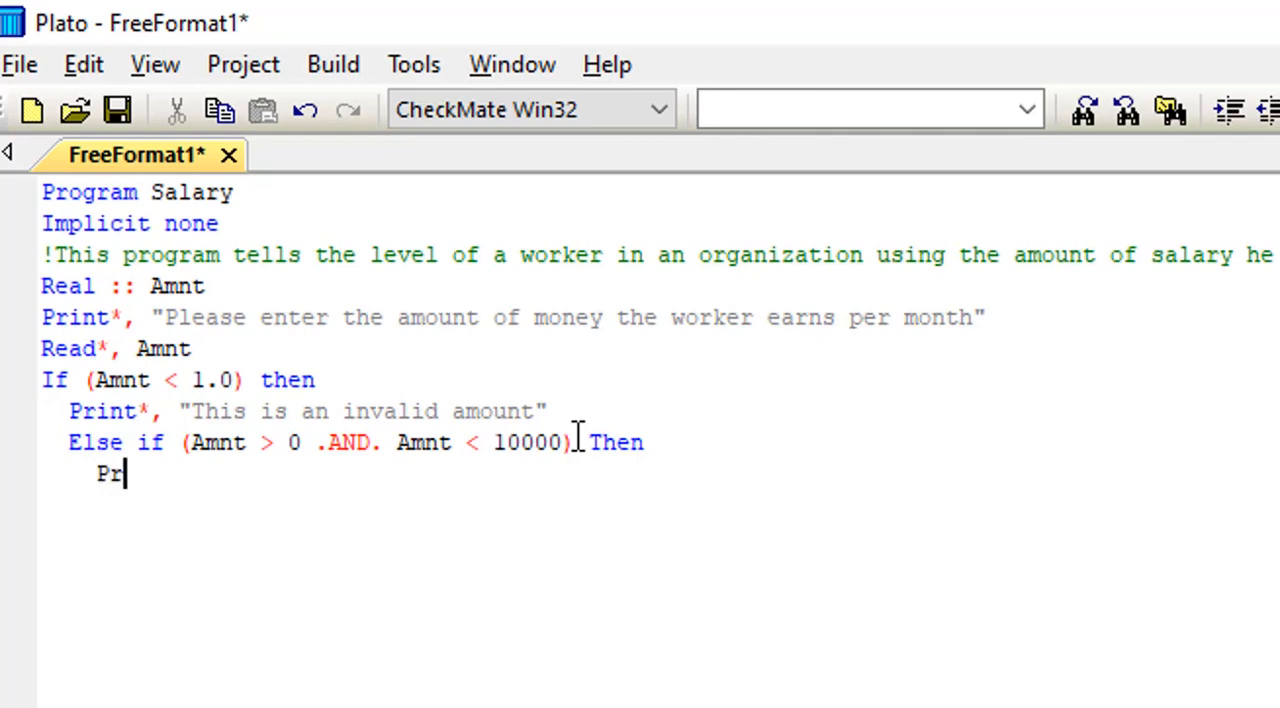
{"action": "type", "text": "int"}
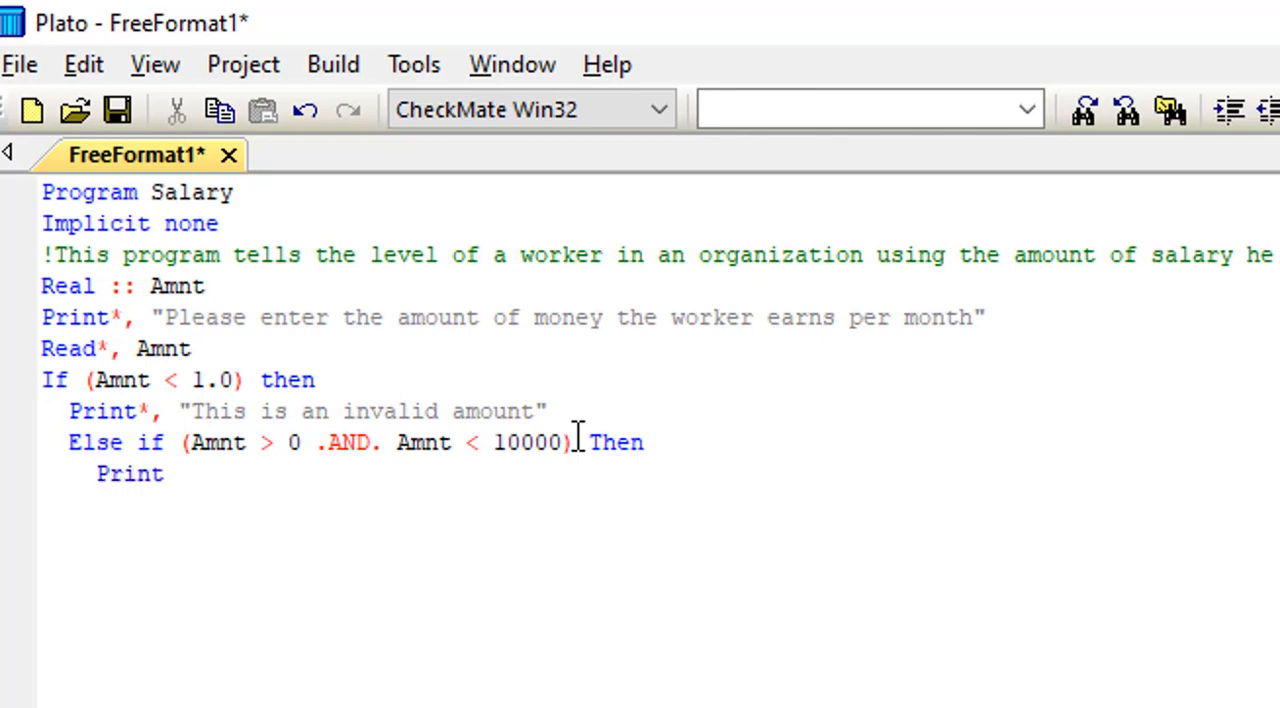
{"action": "type", "text": "*"}
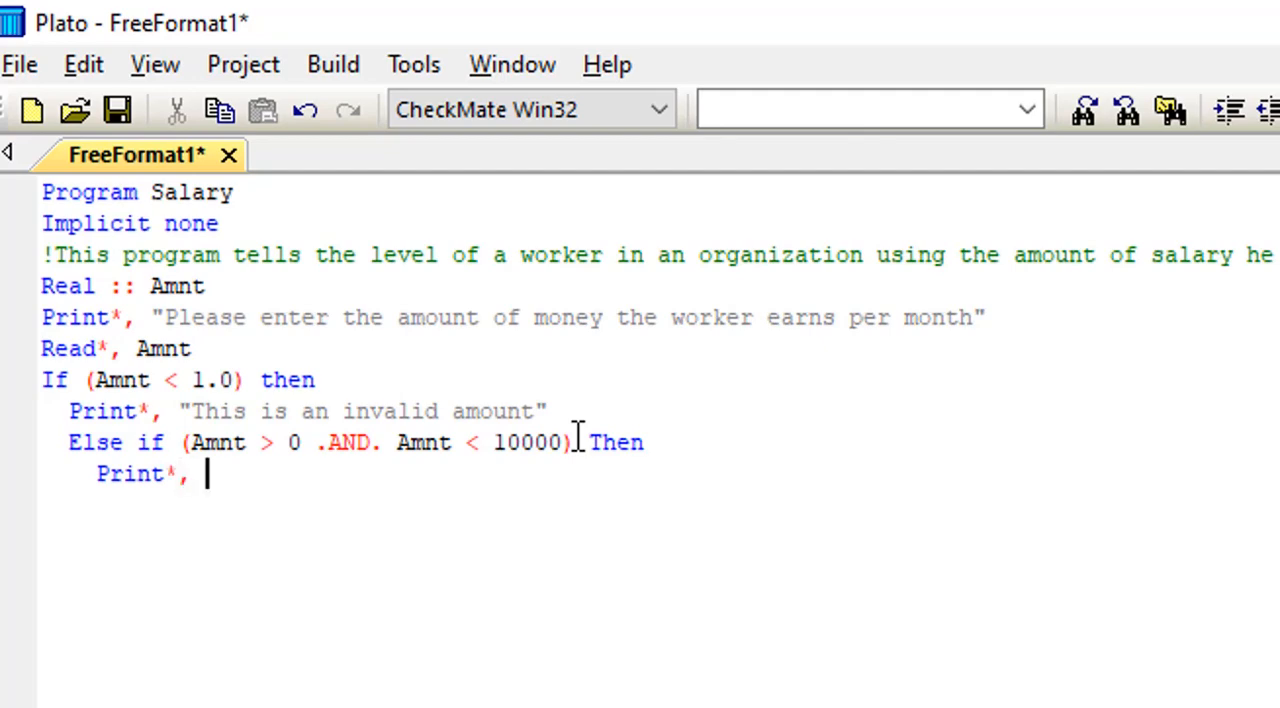
{"action": "type", "text": "\"\""}
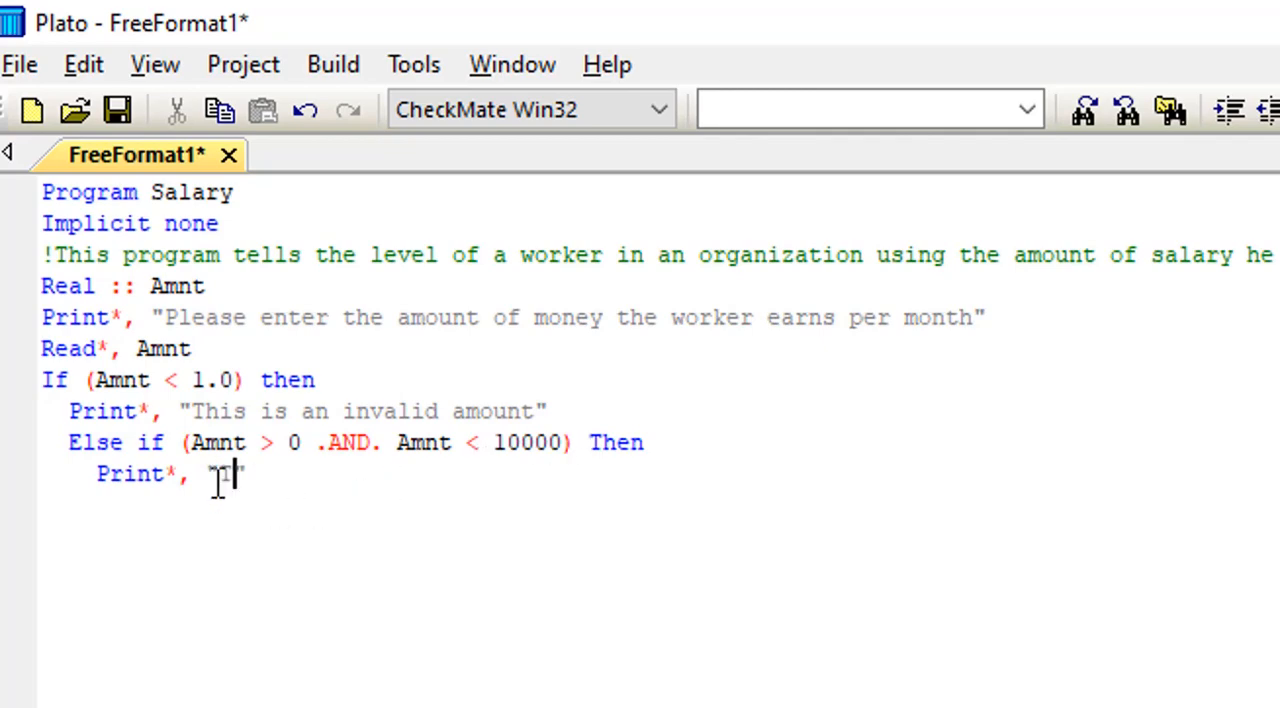
{"action": "type", "text": "he"}
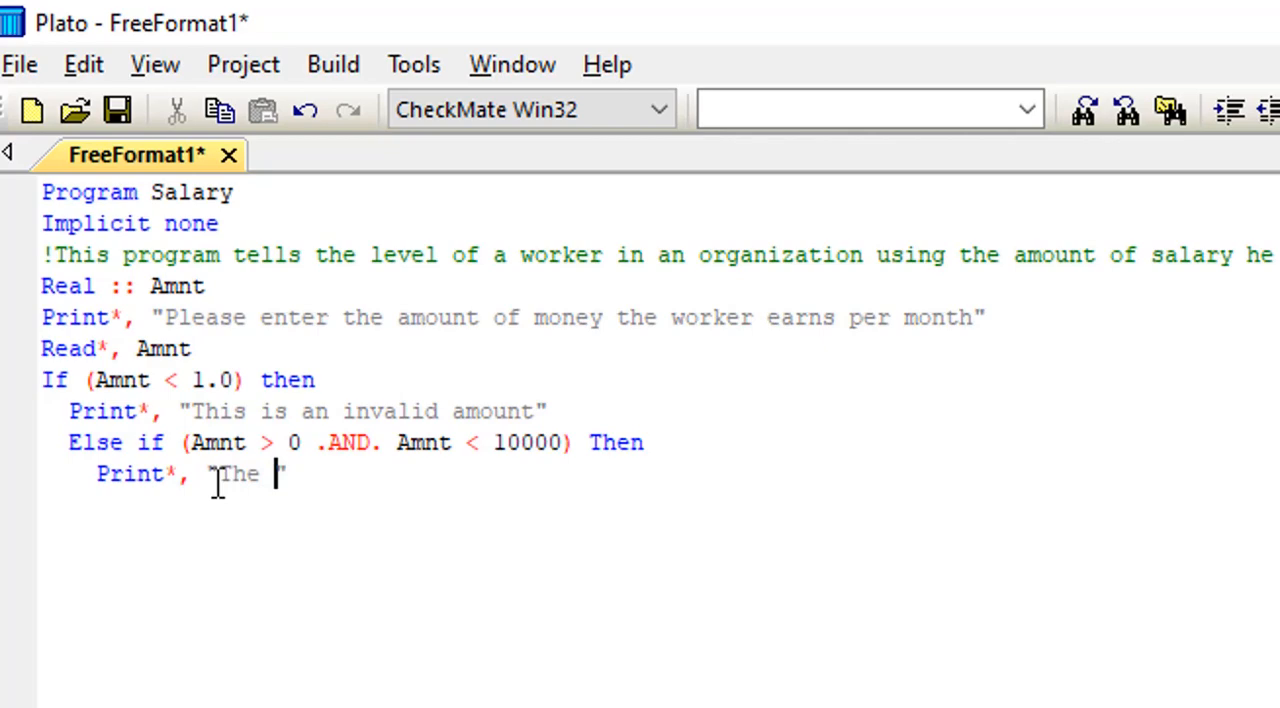
{"action": "type", "text": "worker"}
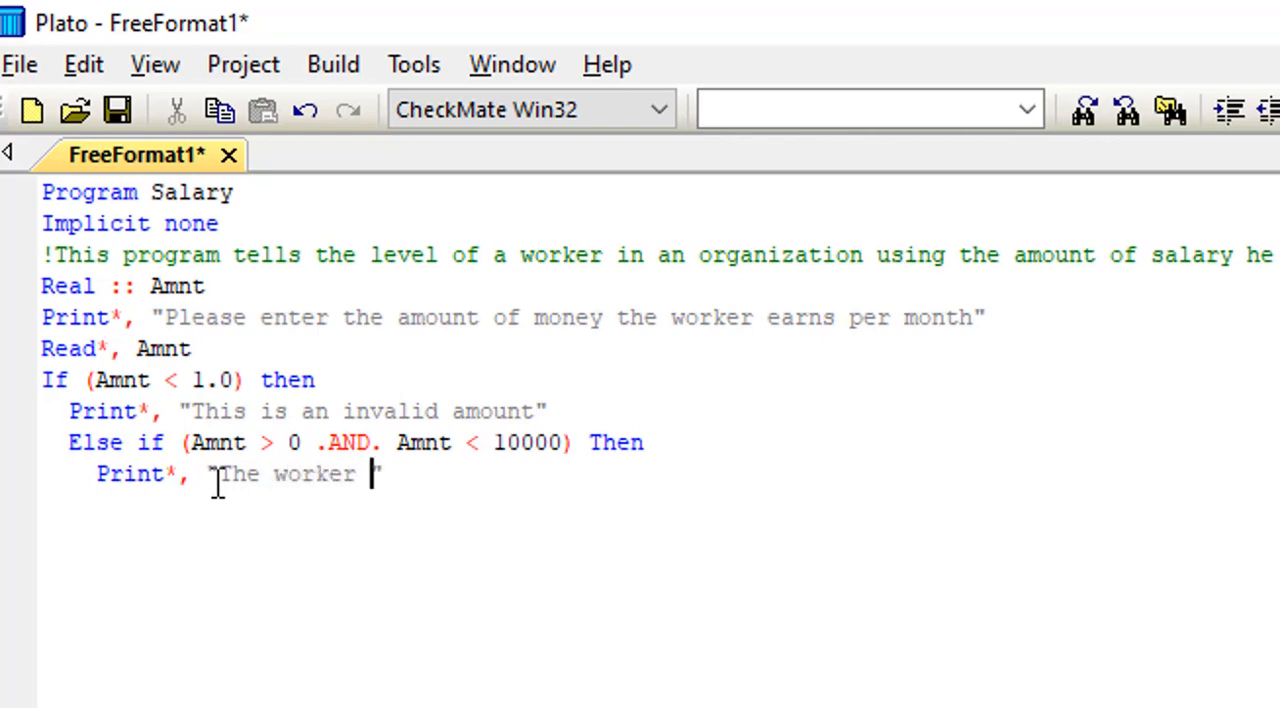
{"action": "type", "text": "is in"}
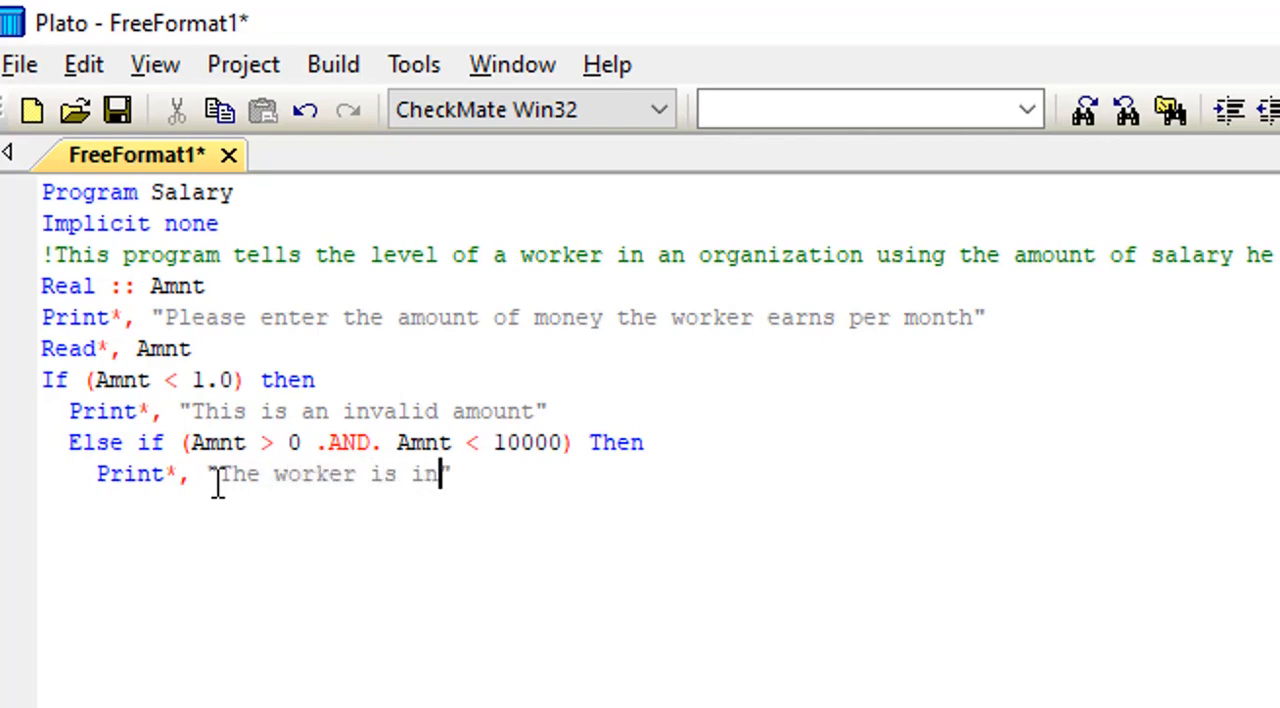
{"action": "type", "text": "le"}
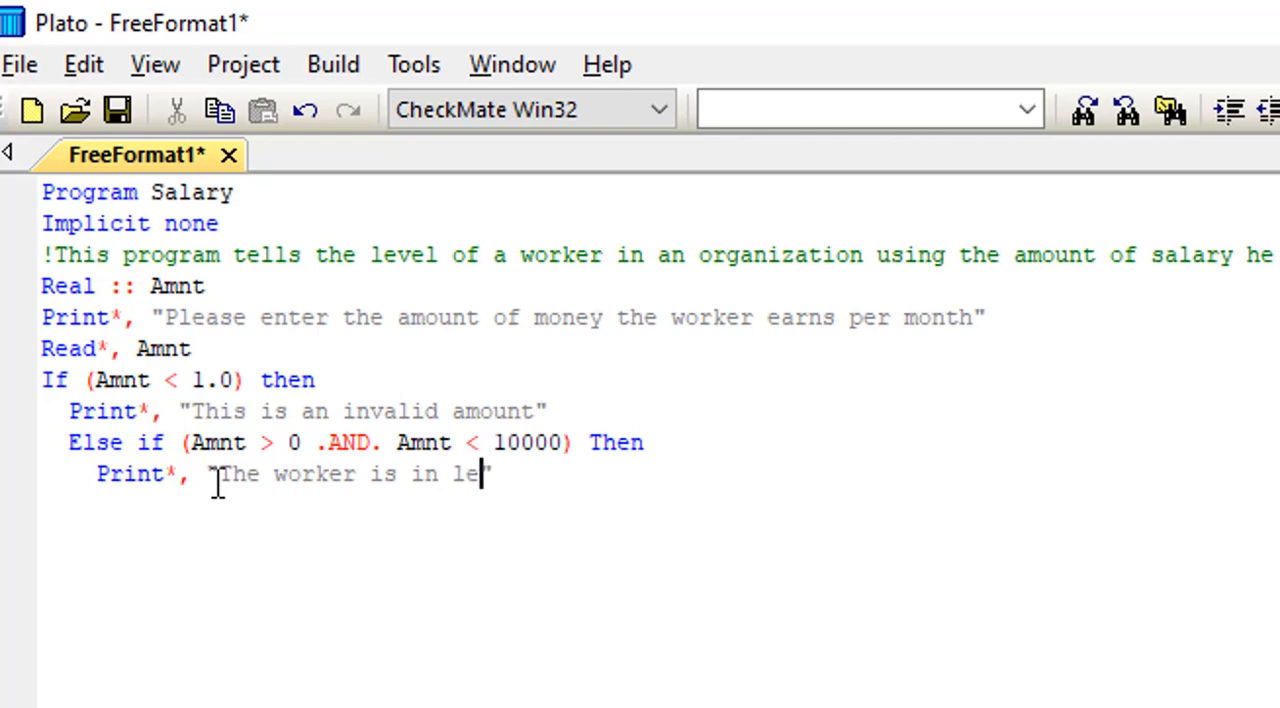
{"action": "type", "text": "vel o"}
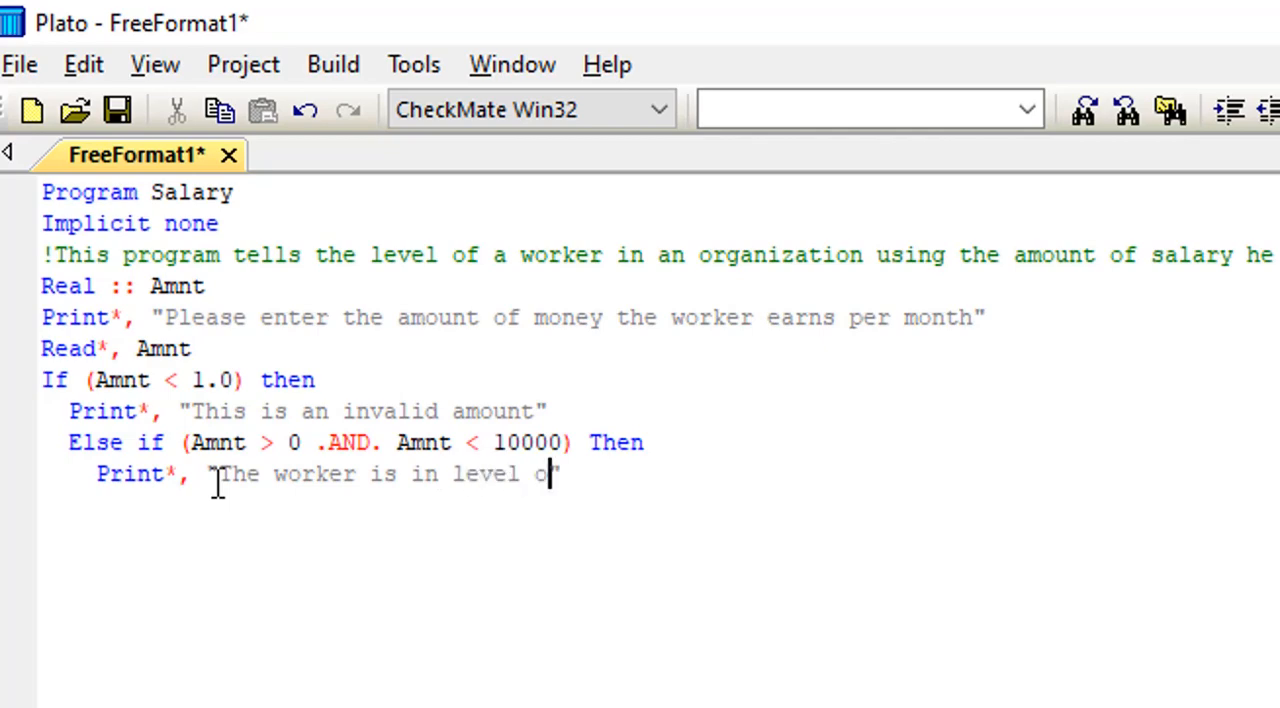
{"action": "type", "text": "ne\""}
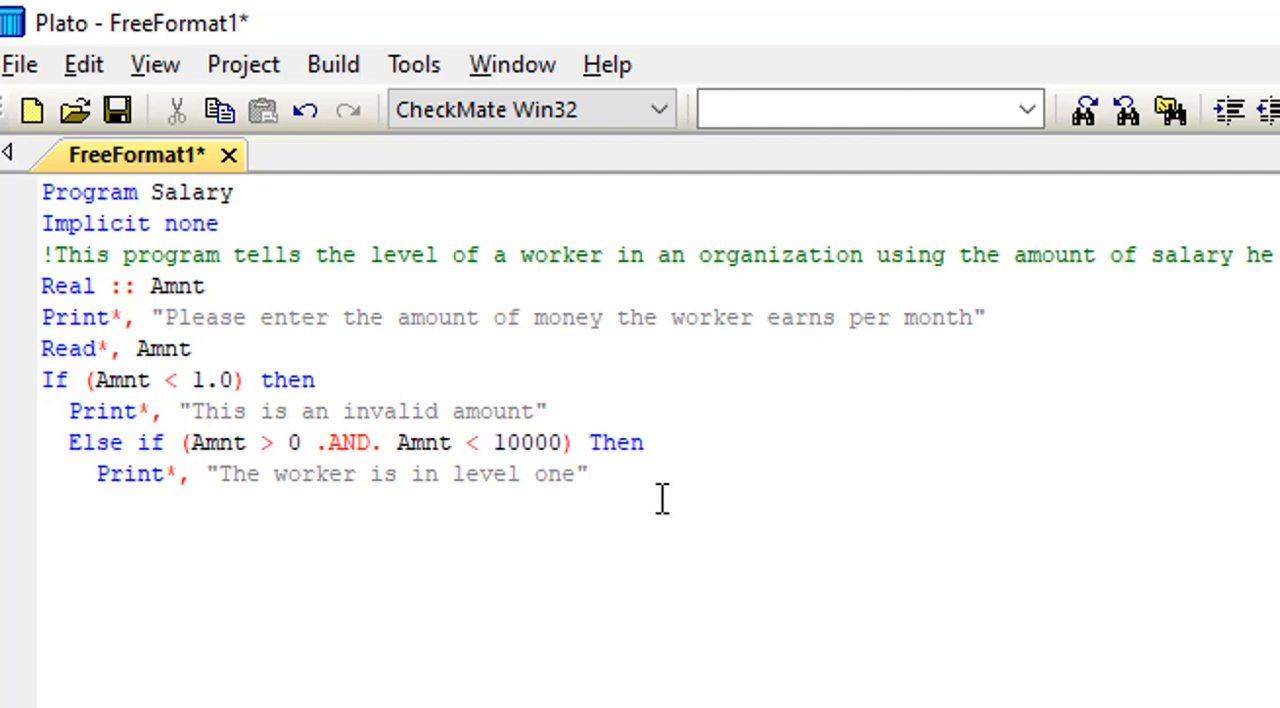
Add an Else branch and draft its Print* message about the worker's level.
{"action": "type", "text": "Else"}
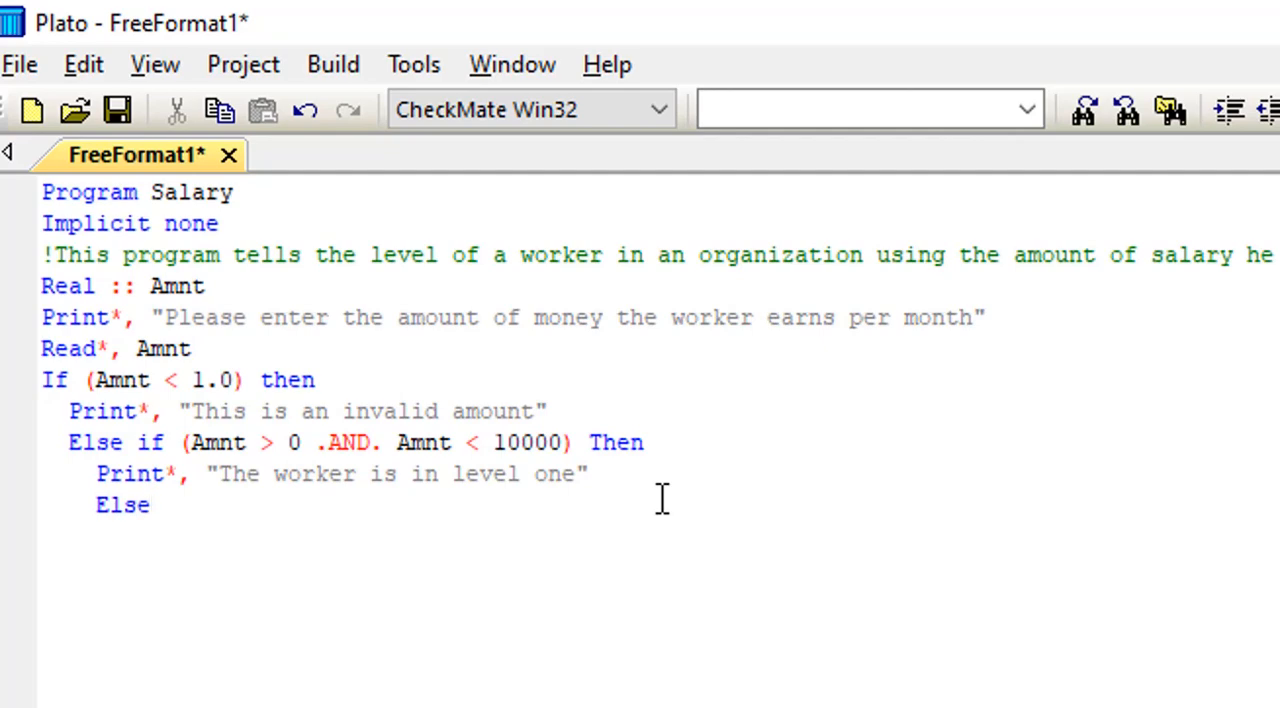
{"action": "left_click", "coordinate": [150, 504]}
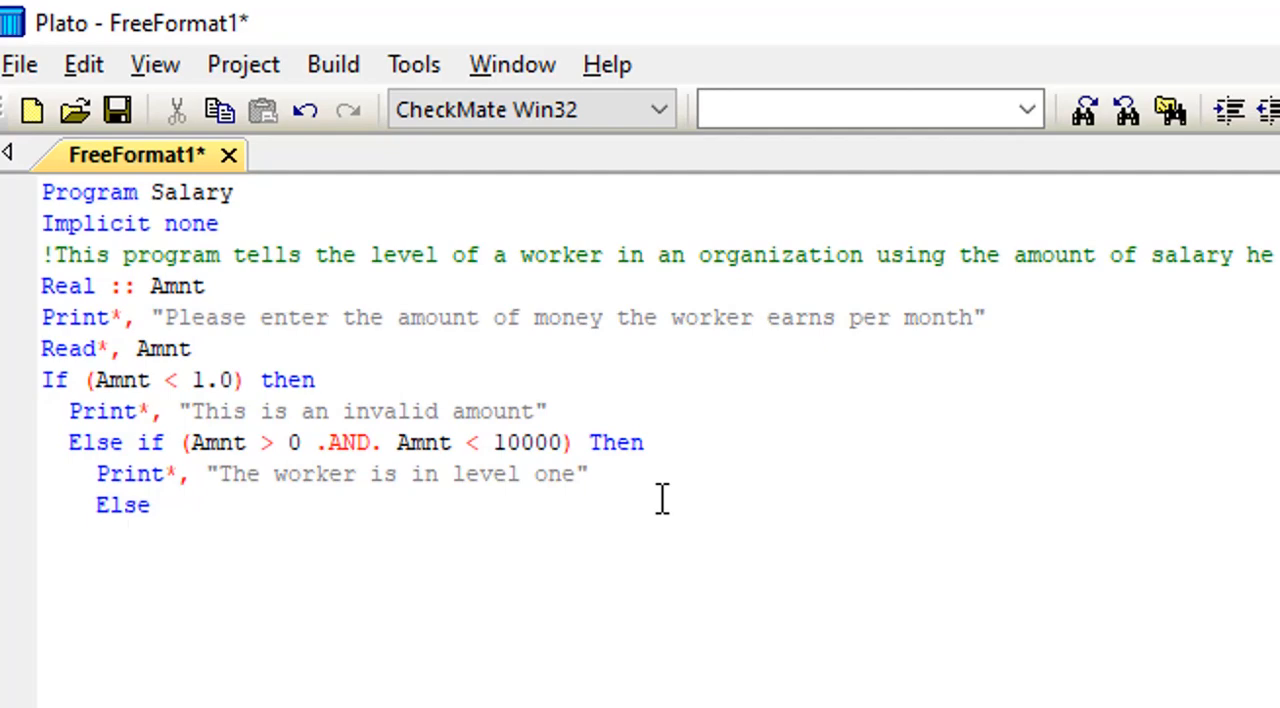
{"action": "type", "text": "P"}
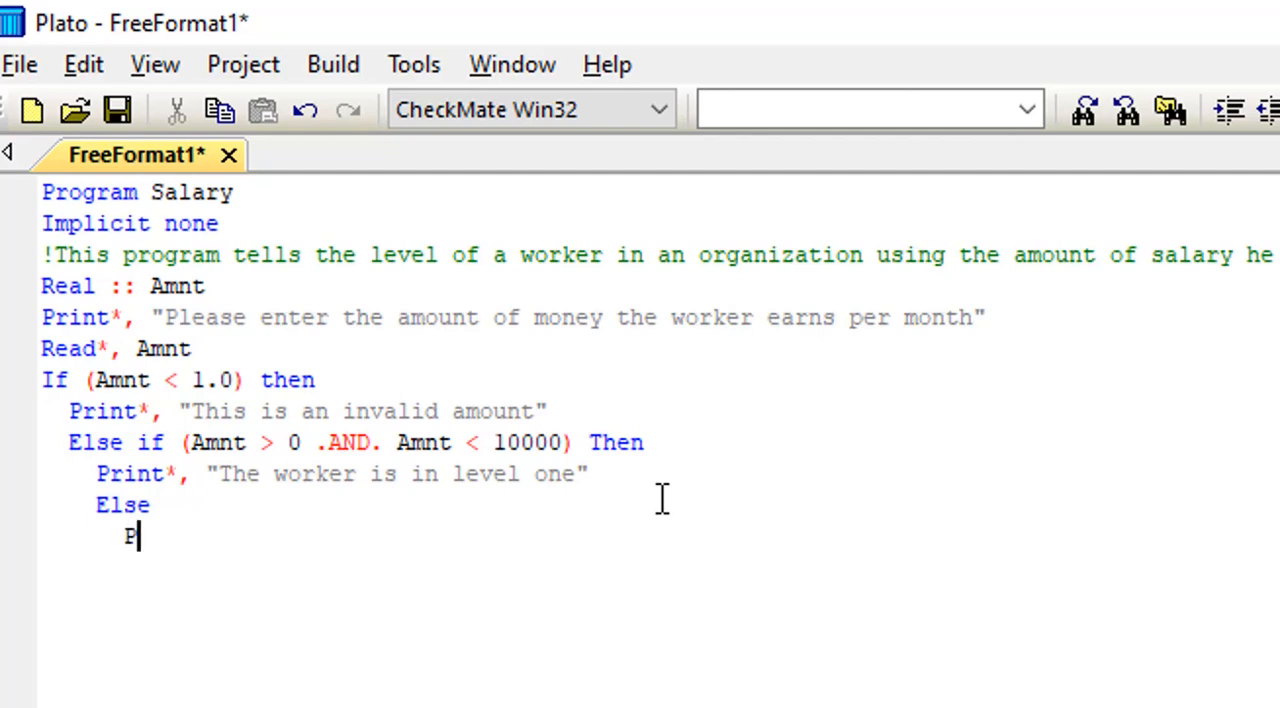
{"action": "type", "text": "rint"}
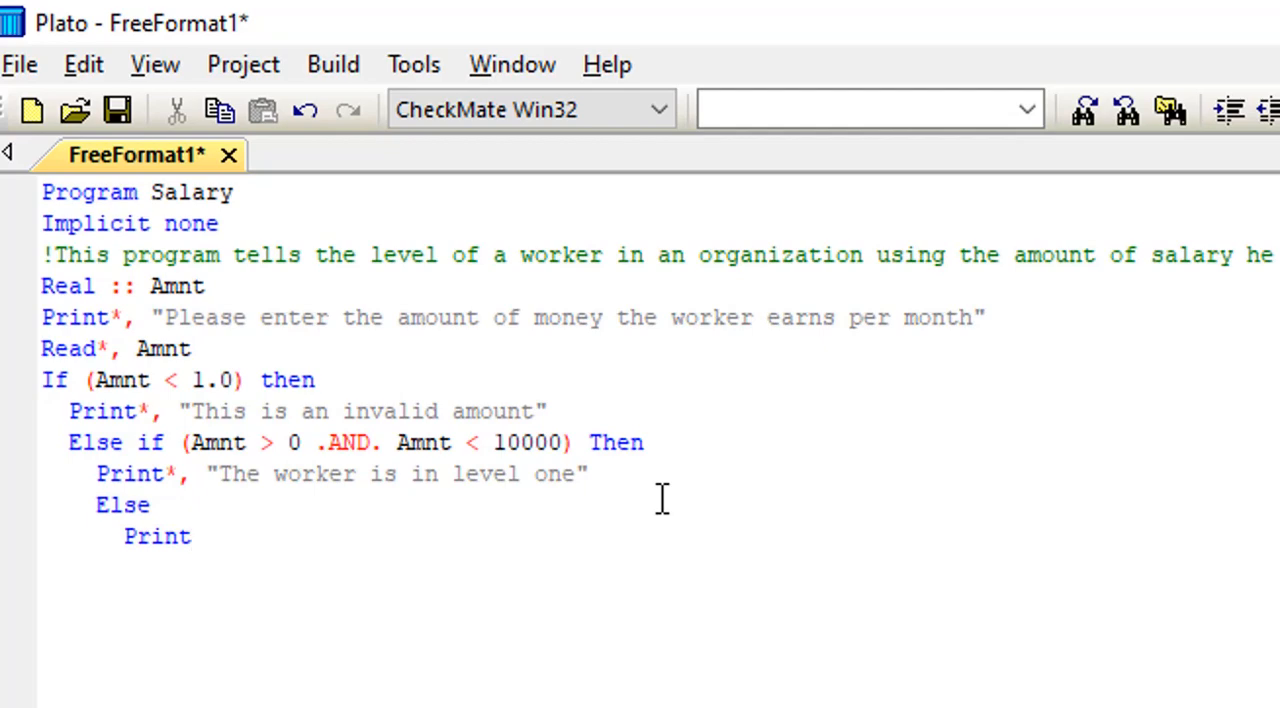
{"action": "type", "text": "*"}
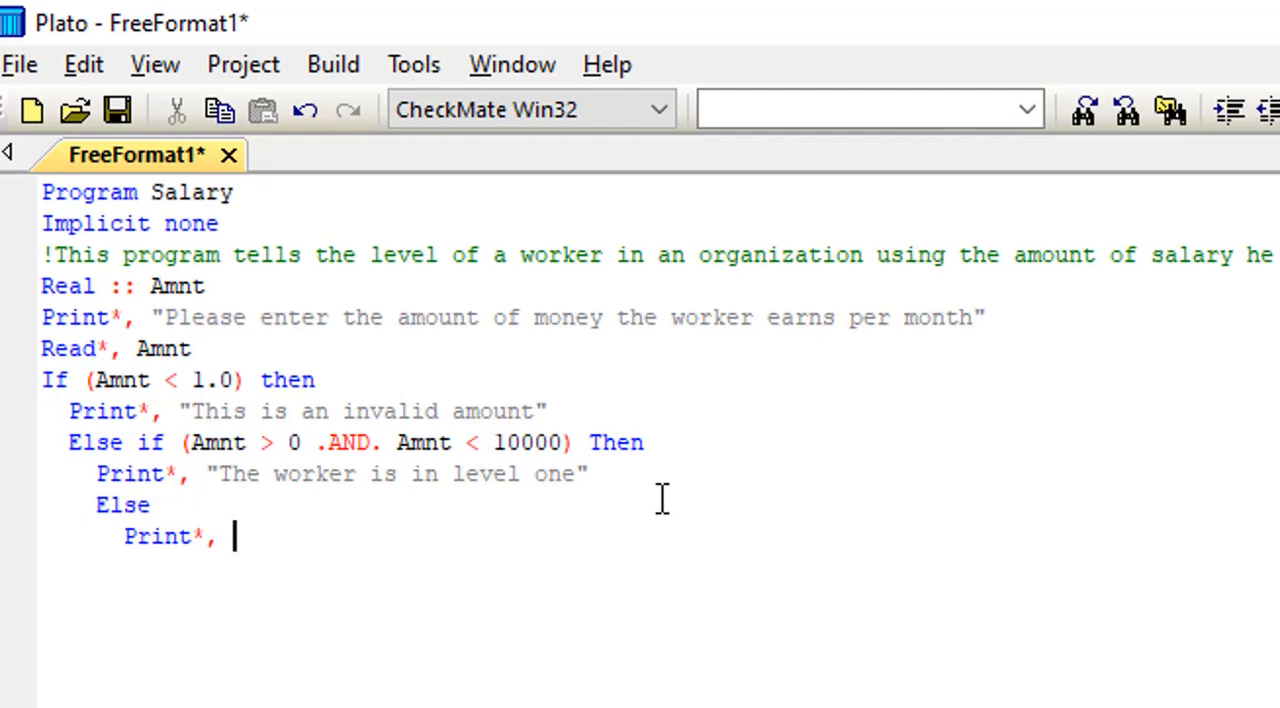
{"action": "type", "text": "\""}
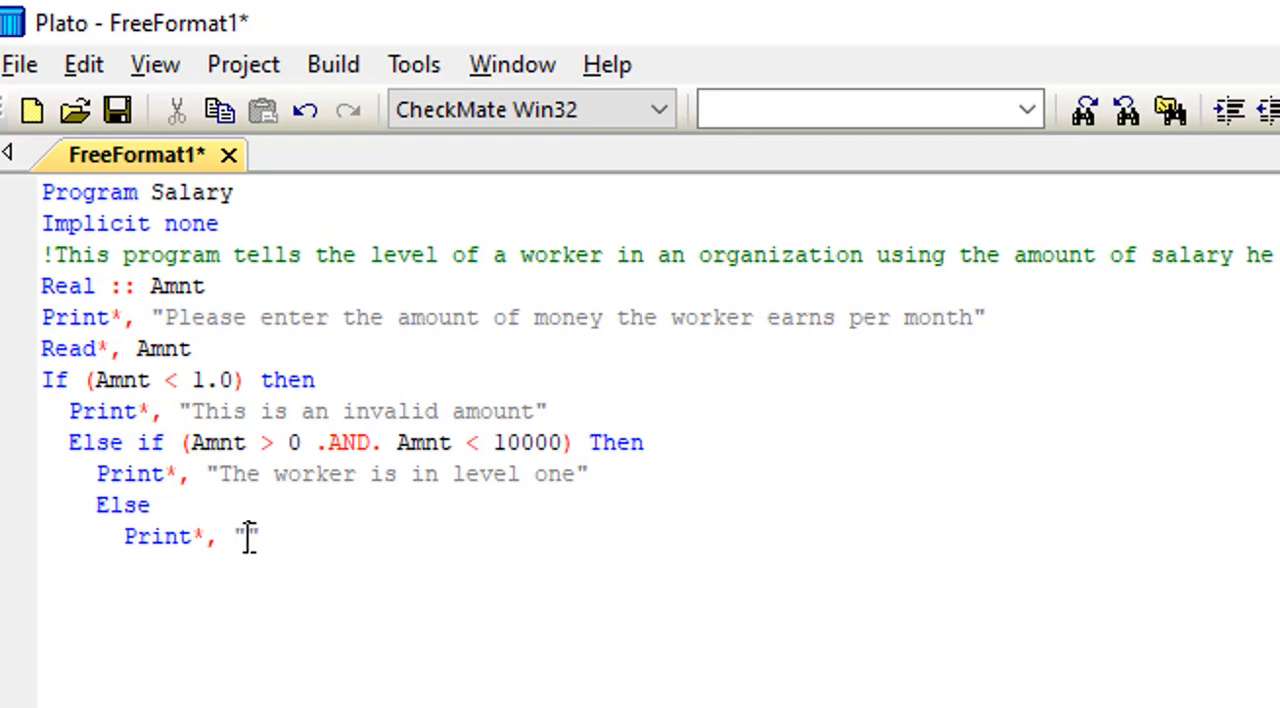
{"action": "type", "text": "The"}
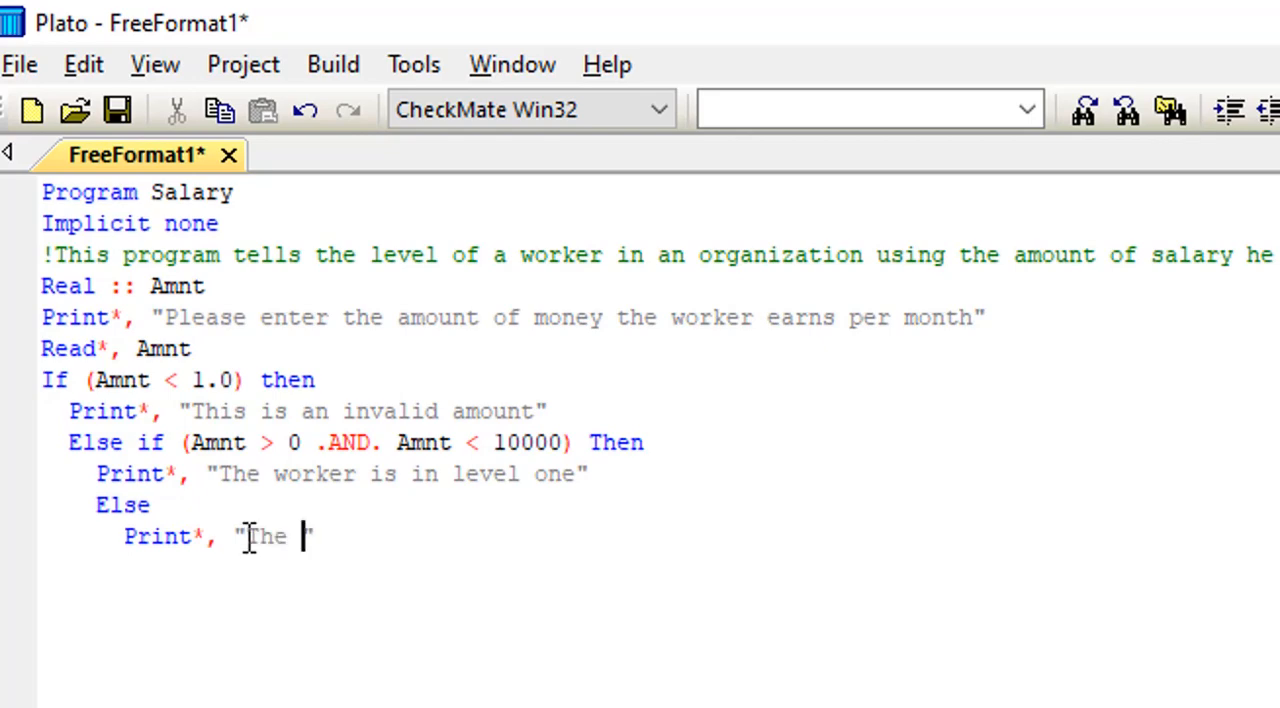
{"action": "type", "text": "worker is"}
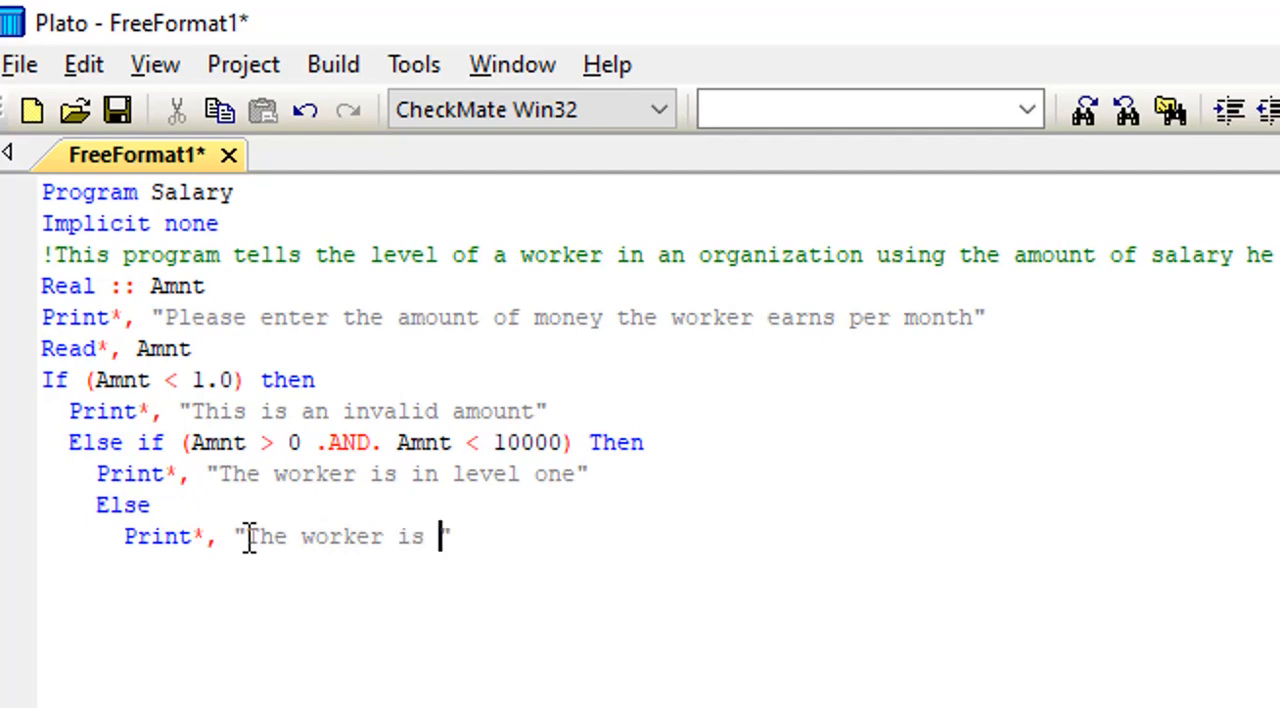
{"action": "type", "text": "i"}
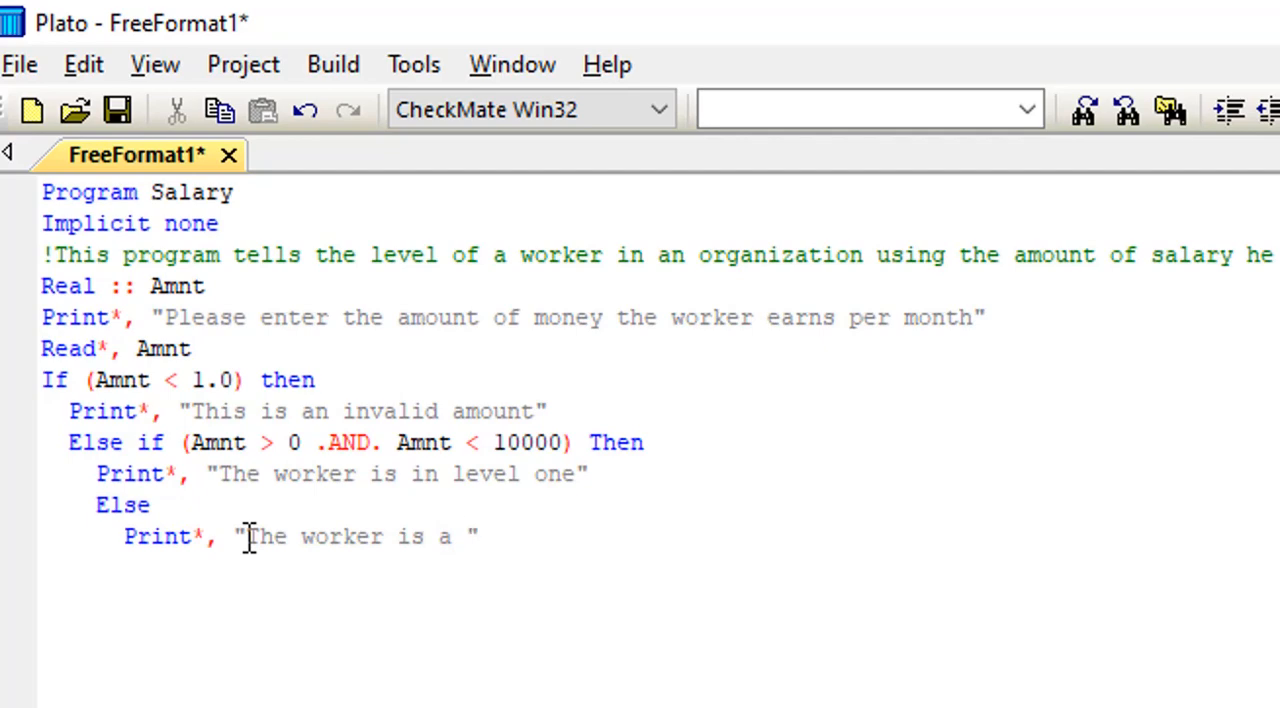
{"action": "type", "text": "hi"}
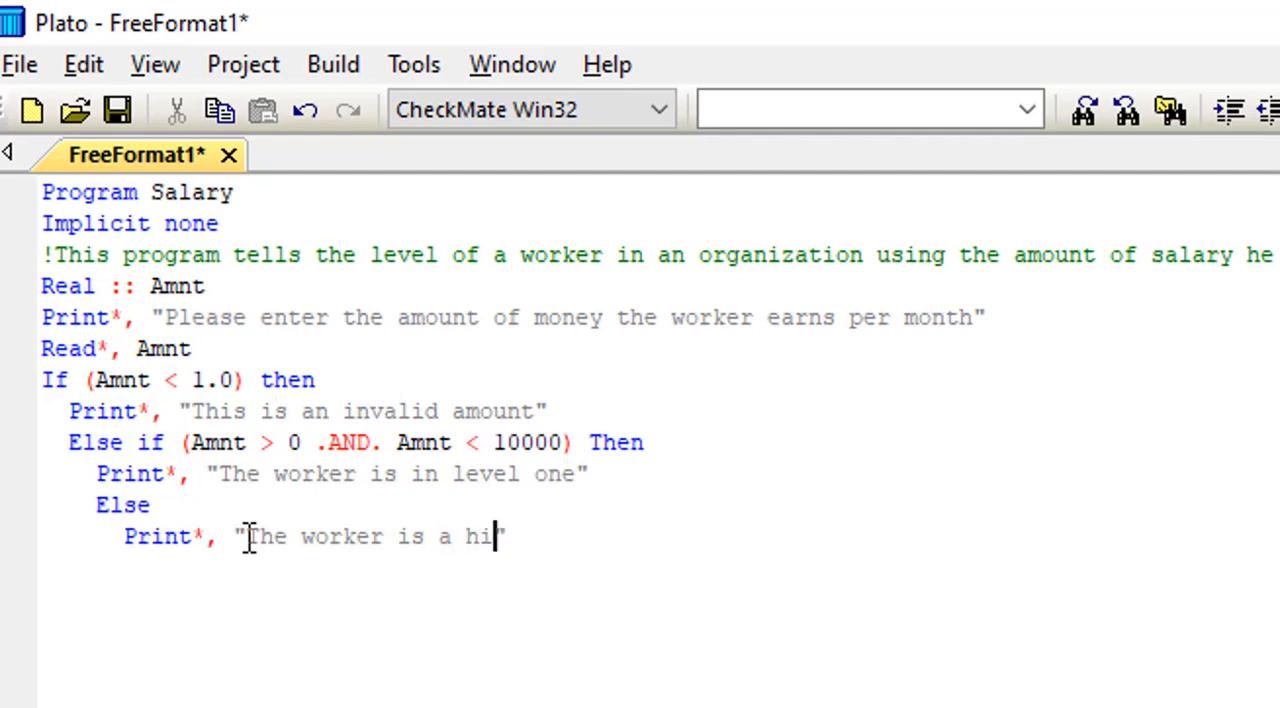
{"action": "type", "text": "gh l"}
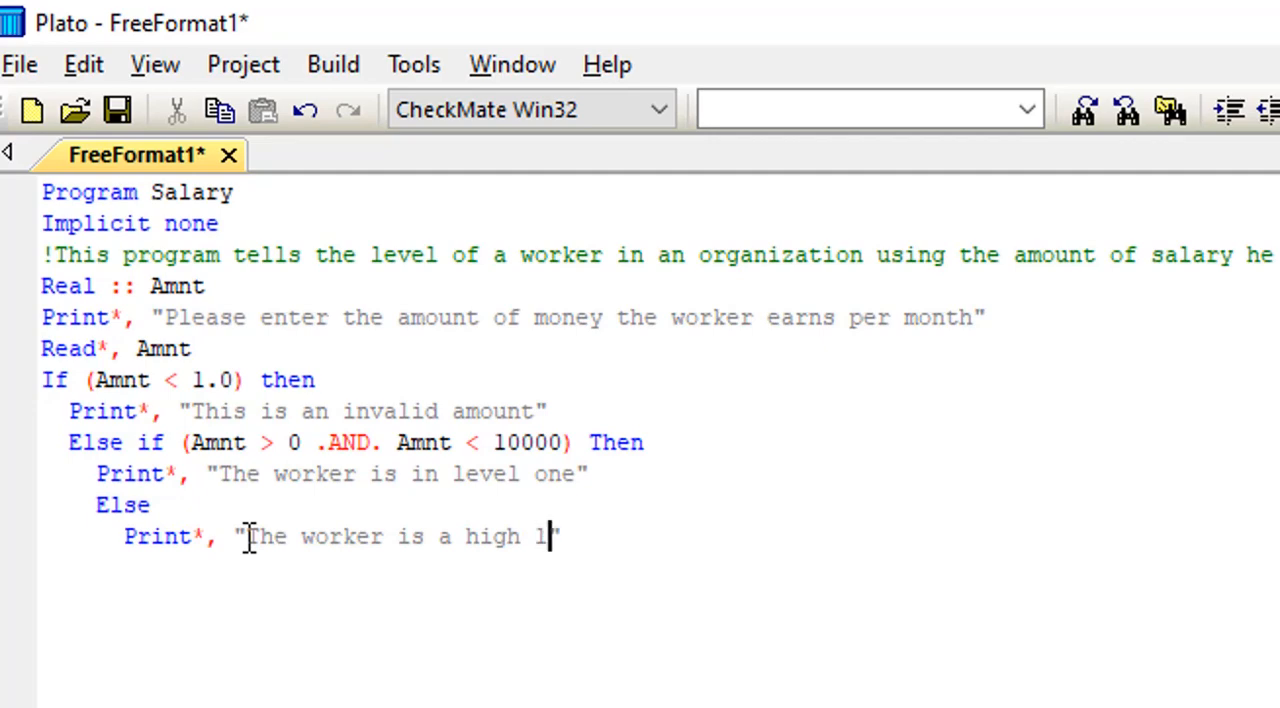
{"action": "type", "text": "evel"}
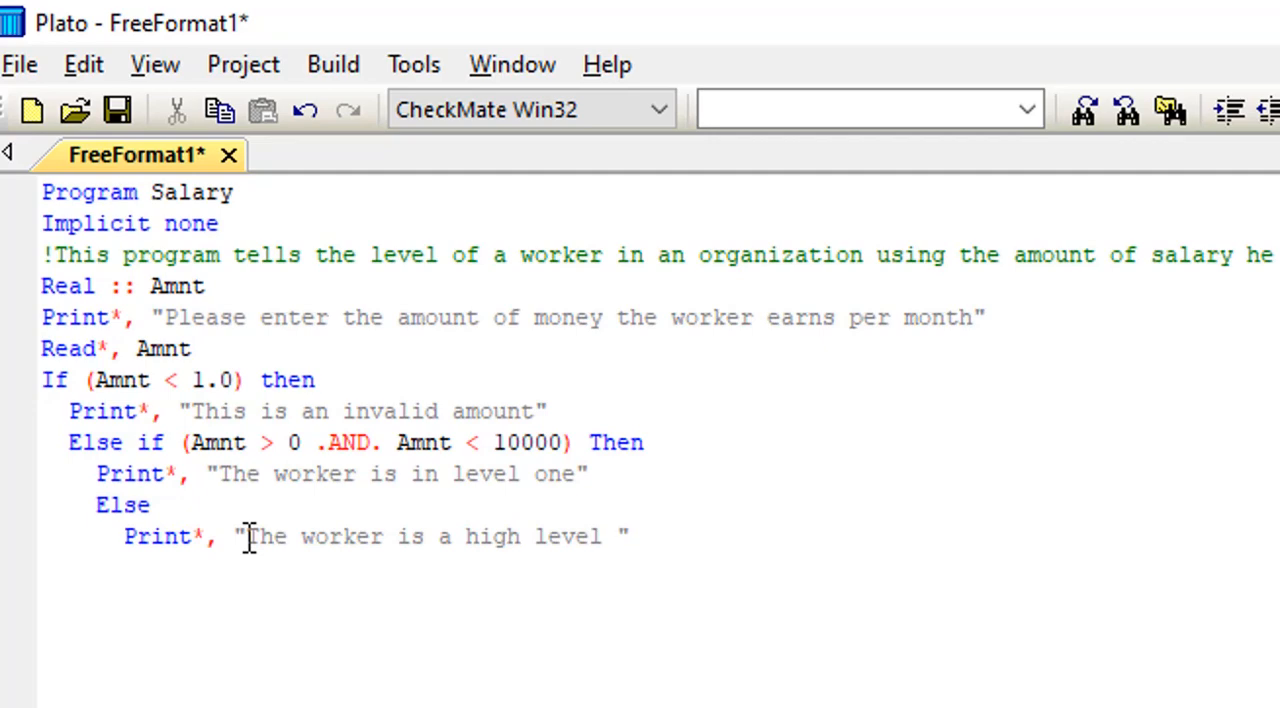
Reword the message to "The worker in level two" and start a new line below it.
{"action": "key", "text": "Backspace"}
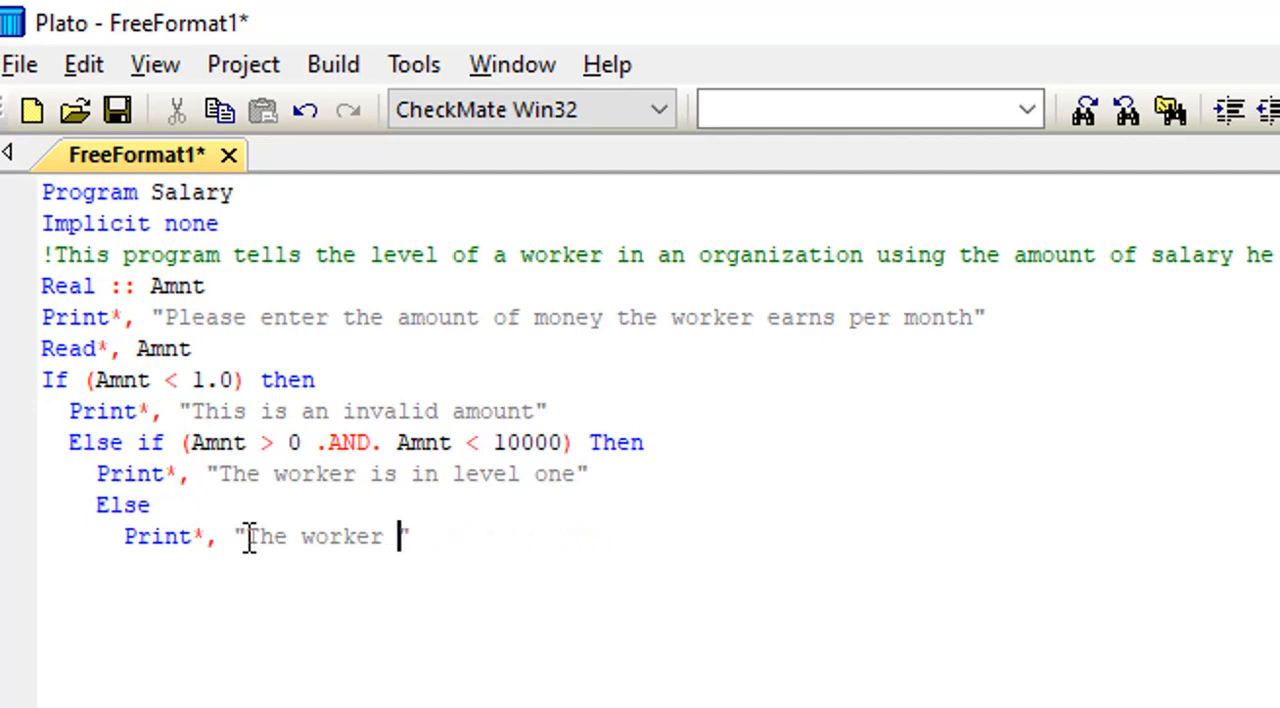
{"action": "type", "text": "in l"}
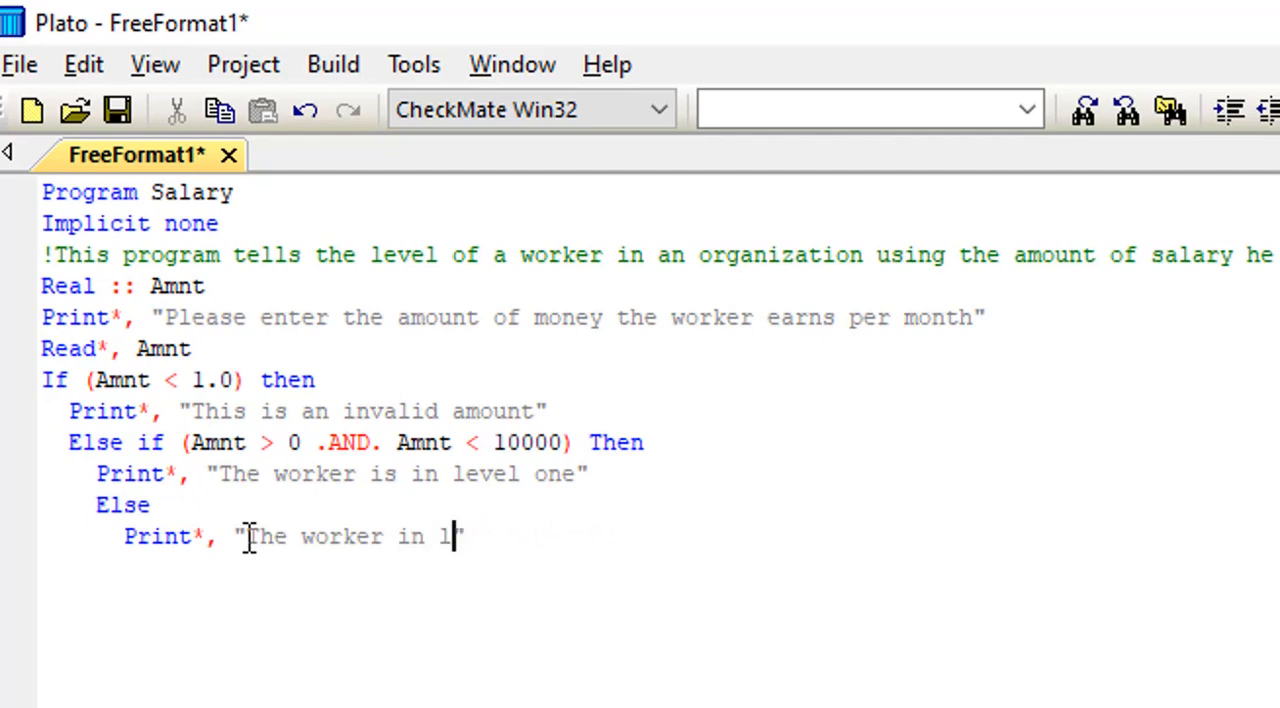
{"action": "type", "text": "evel"}
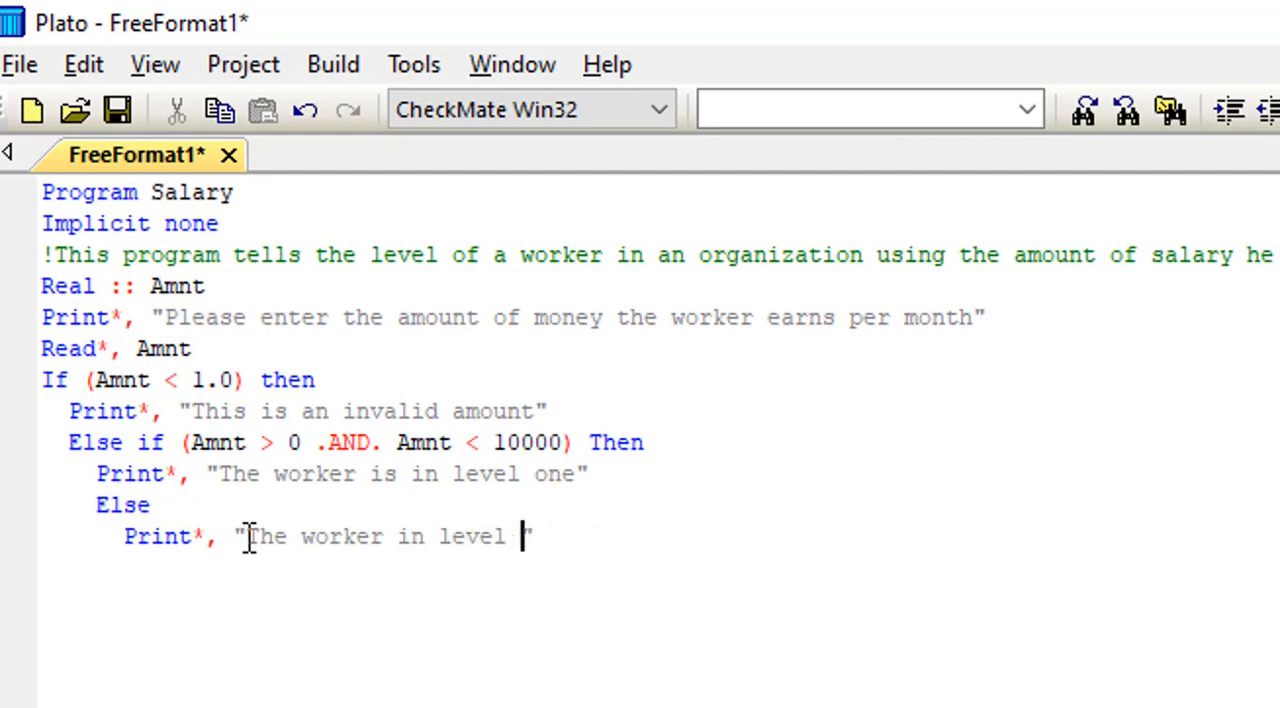
{"action": "type", "text": "two"}
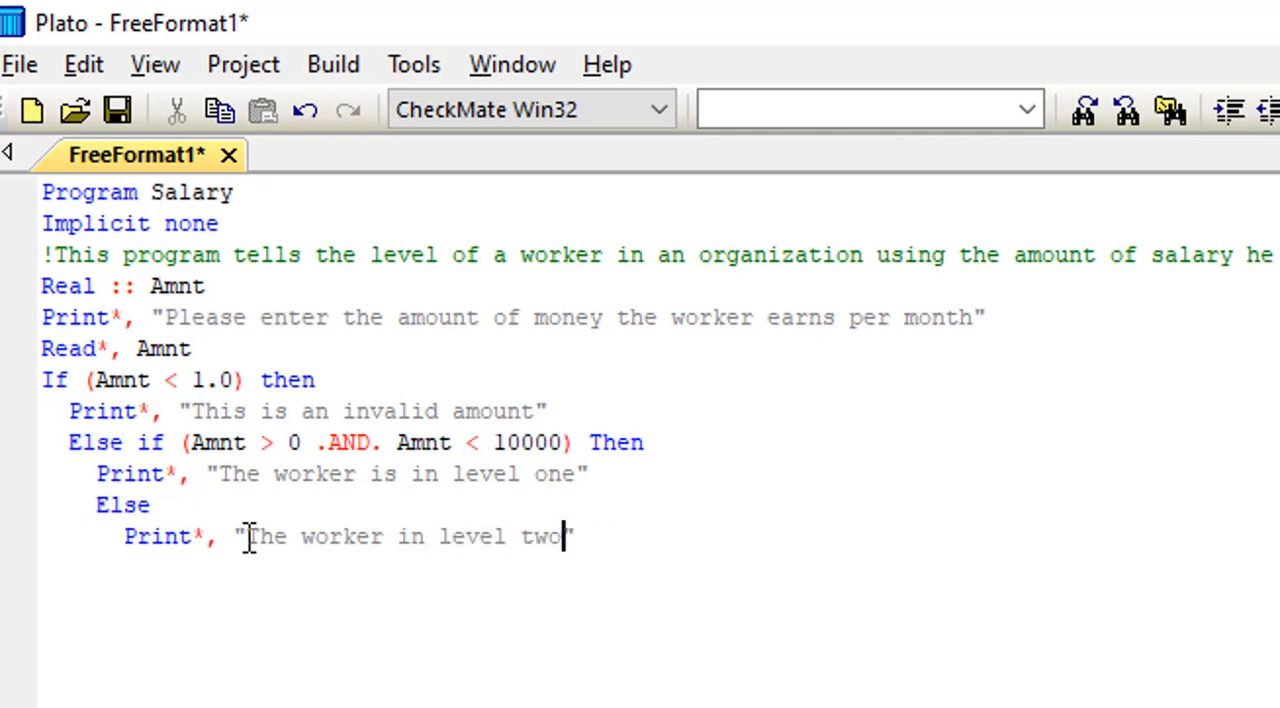
{"action": "mouse_move", "coordinate": [510, 508]}
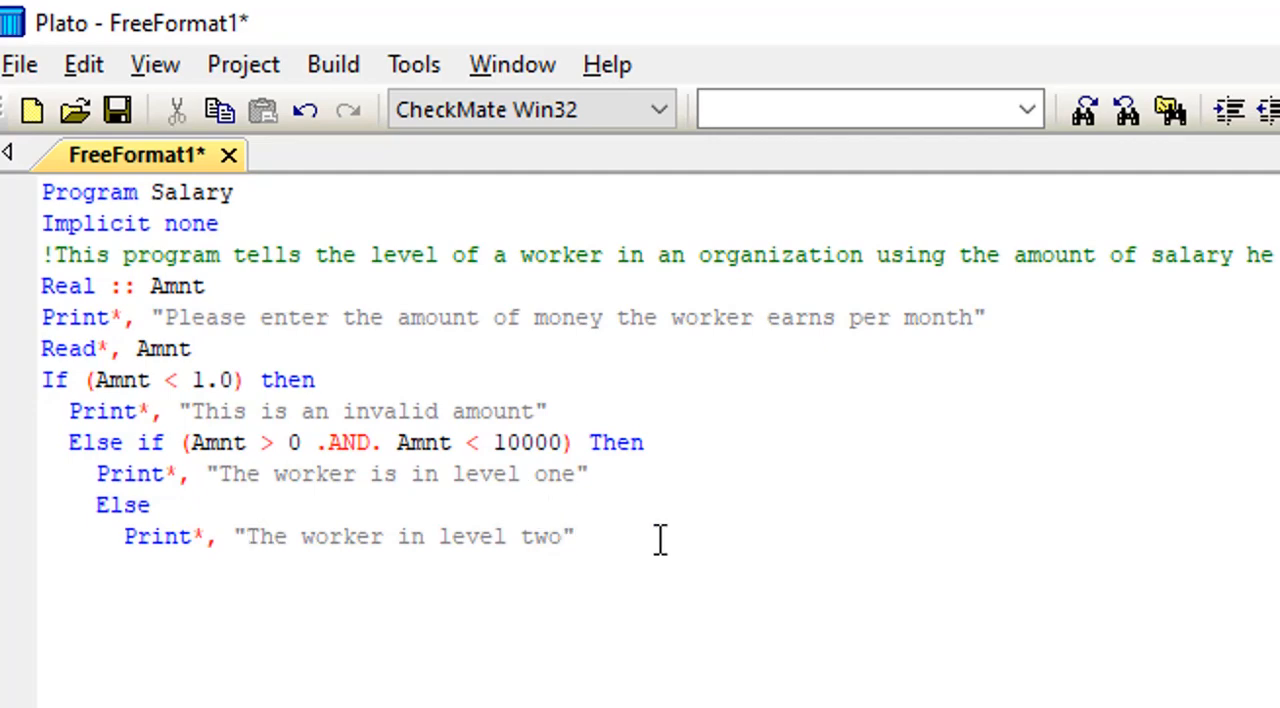
{"action": "key", "text": "Return"}
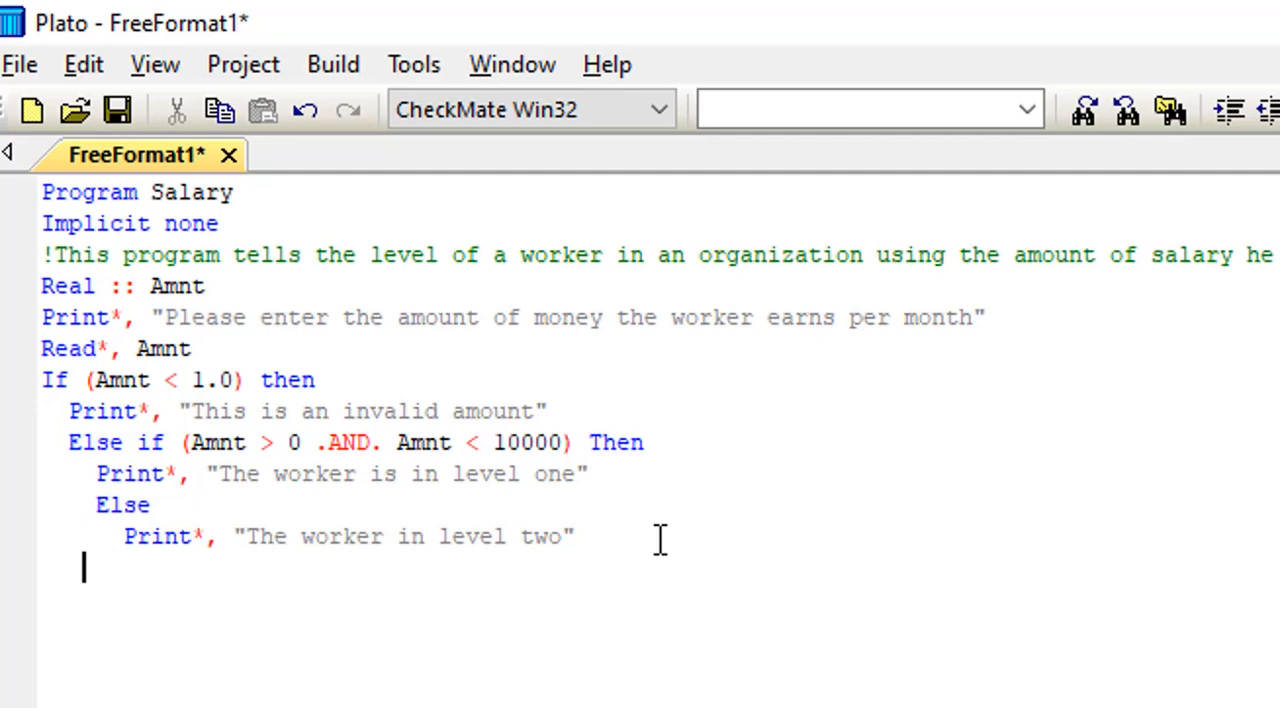
Close the If block with End if at the left margin, fixing the indentation.
{"action": "type", "text": "End"}
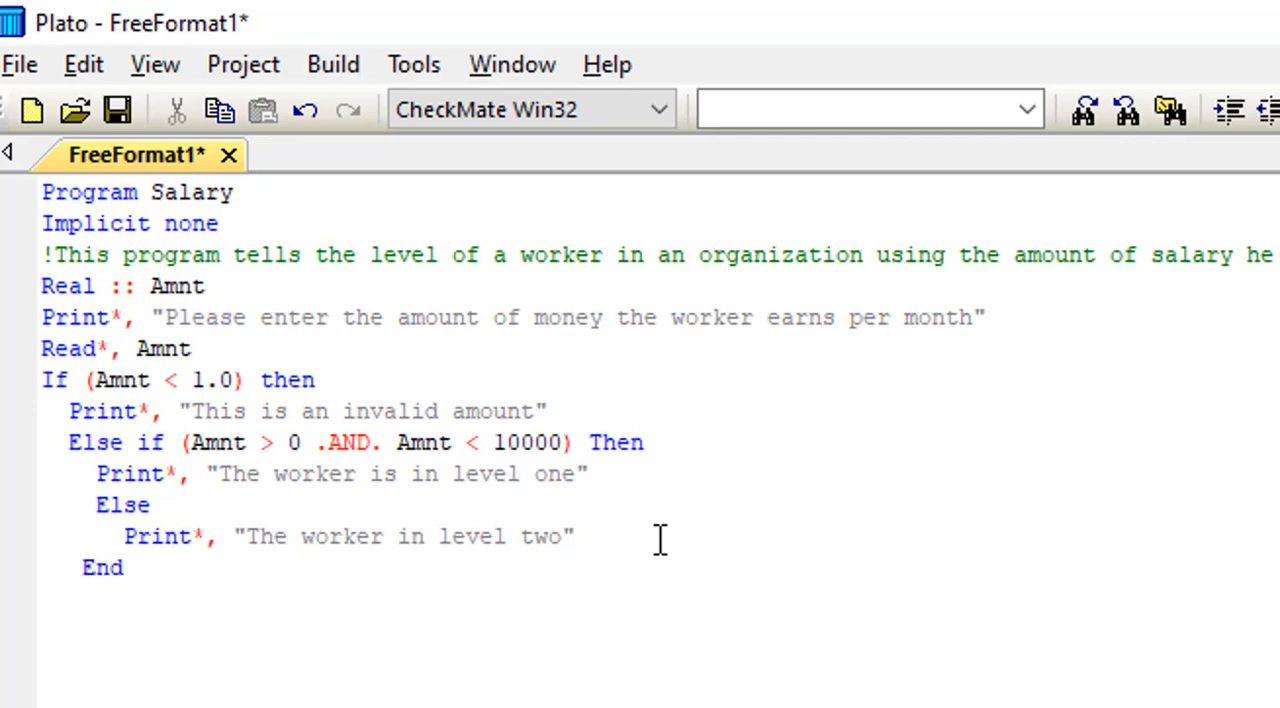
{"action": "type", "text": "if"}
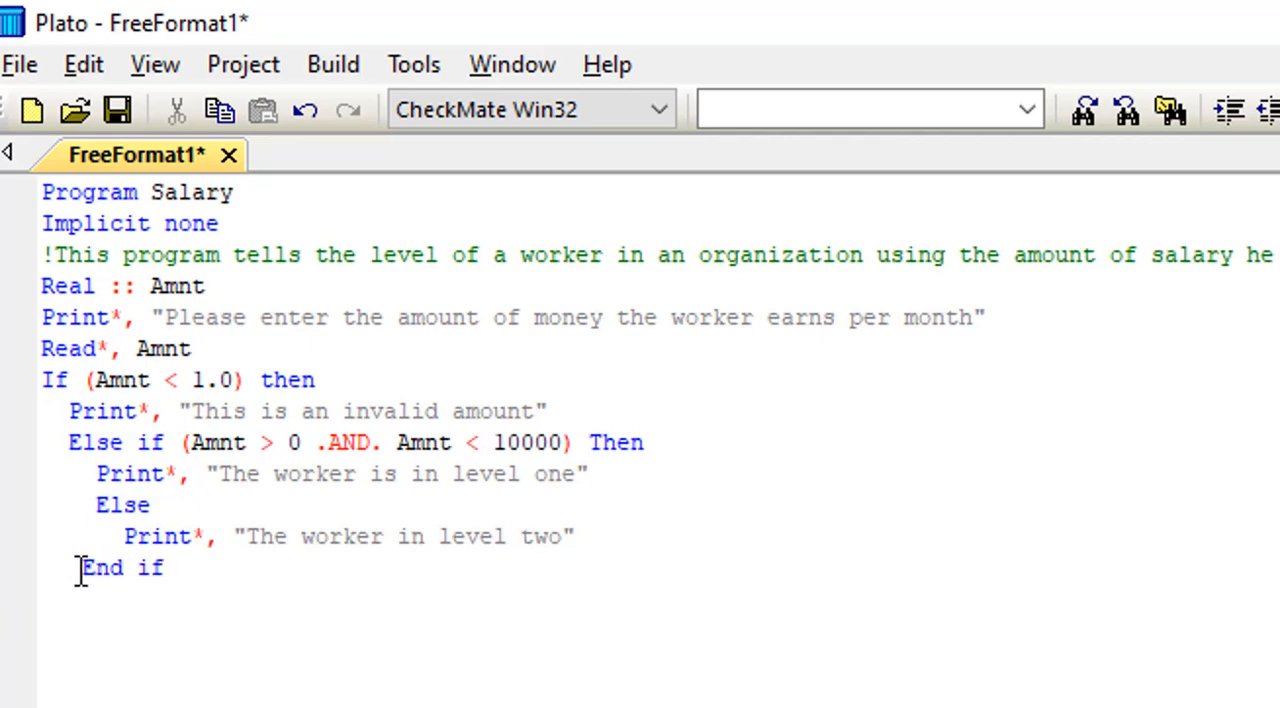
{"action": "key", "text": "BackSpace"}
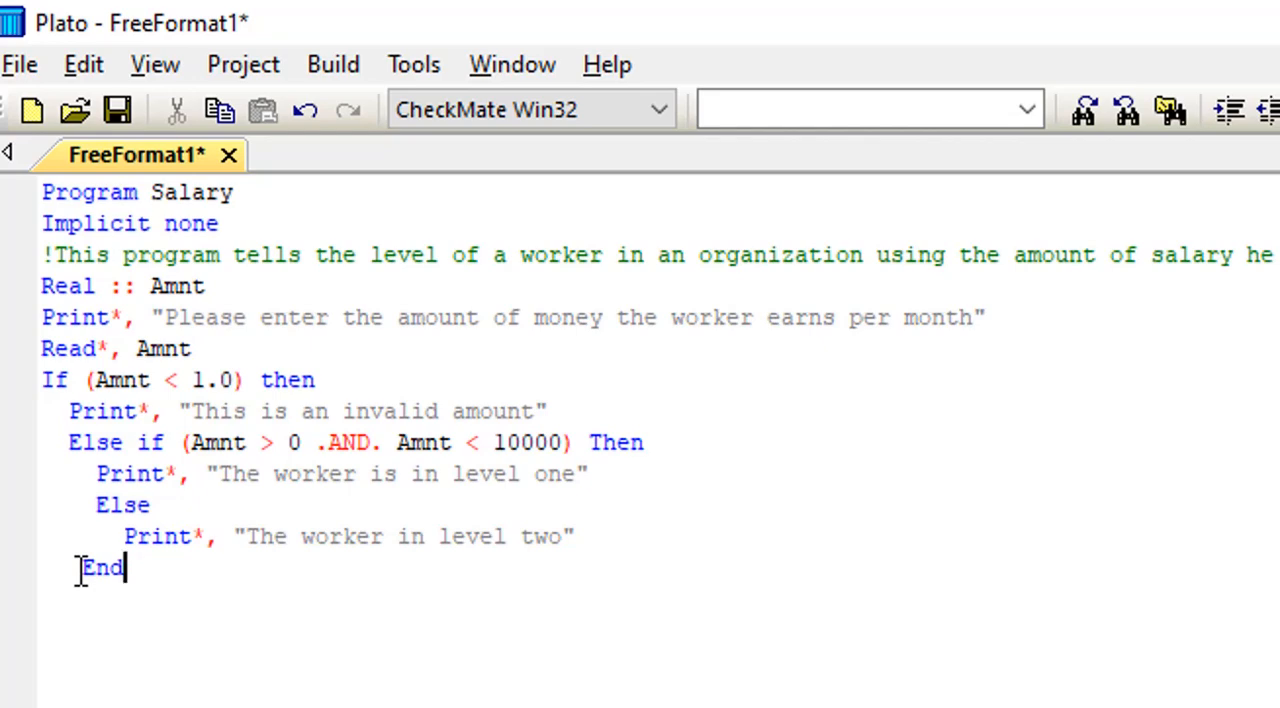
{"action": "key", "text": "BackSpace"}
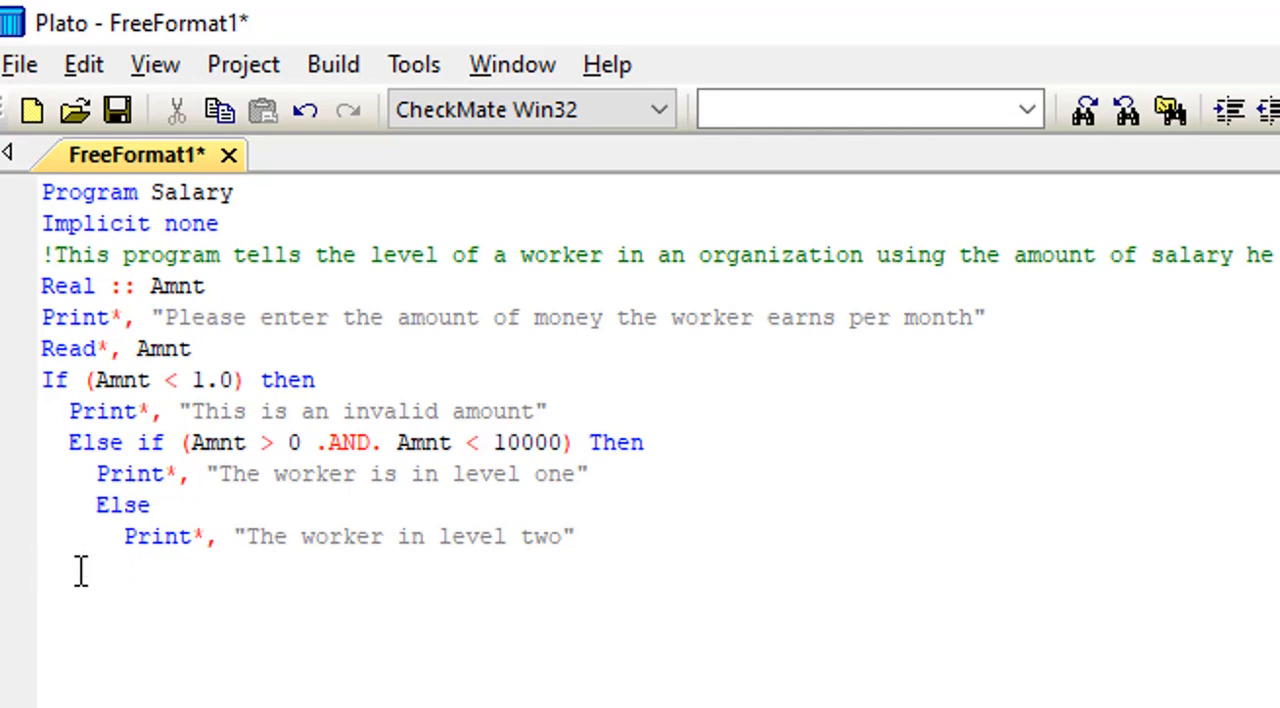
{"action": "left_click", "coordinate": [112, 568]}
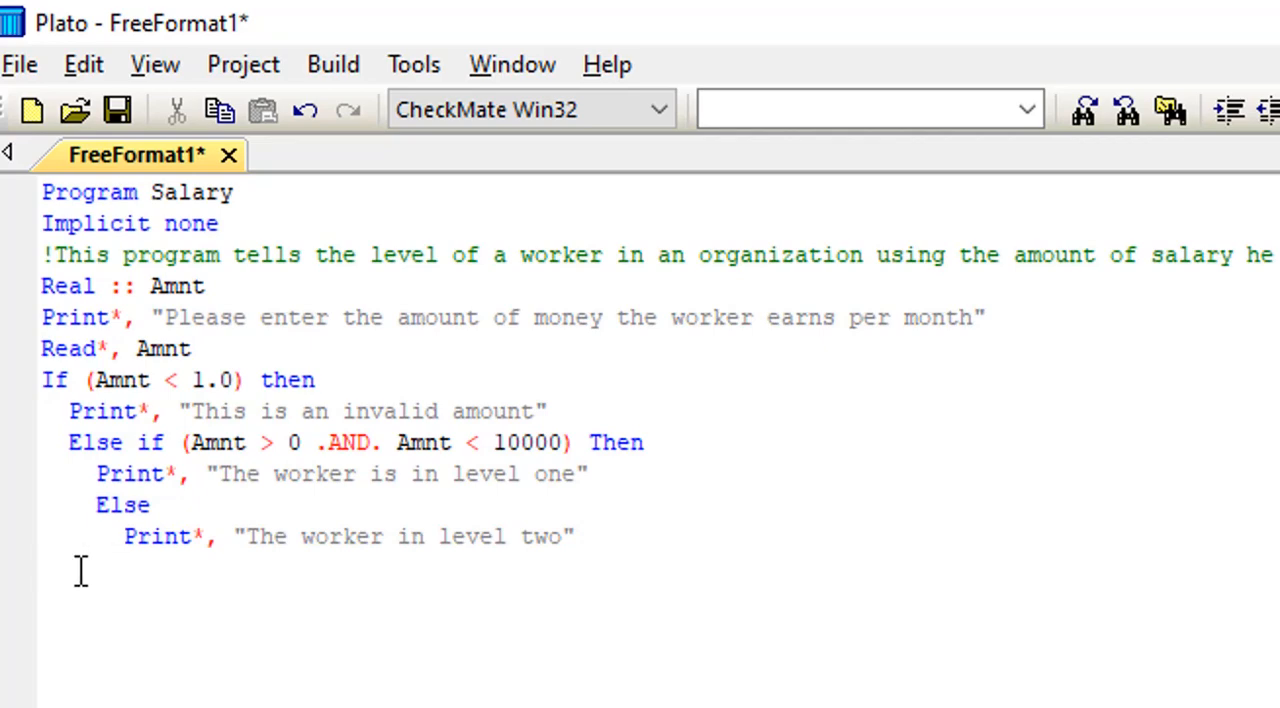
{"action": "type", "text": "End"}
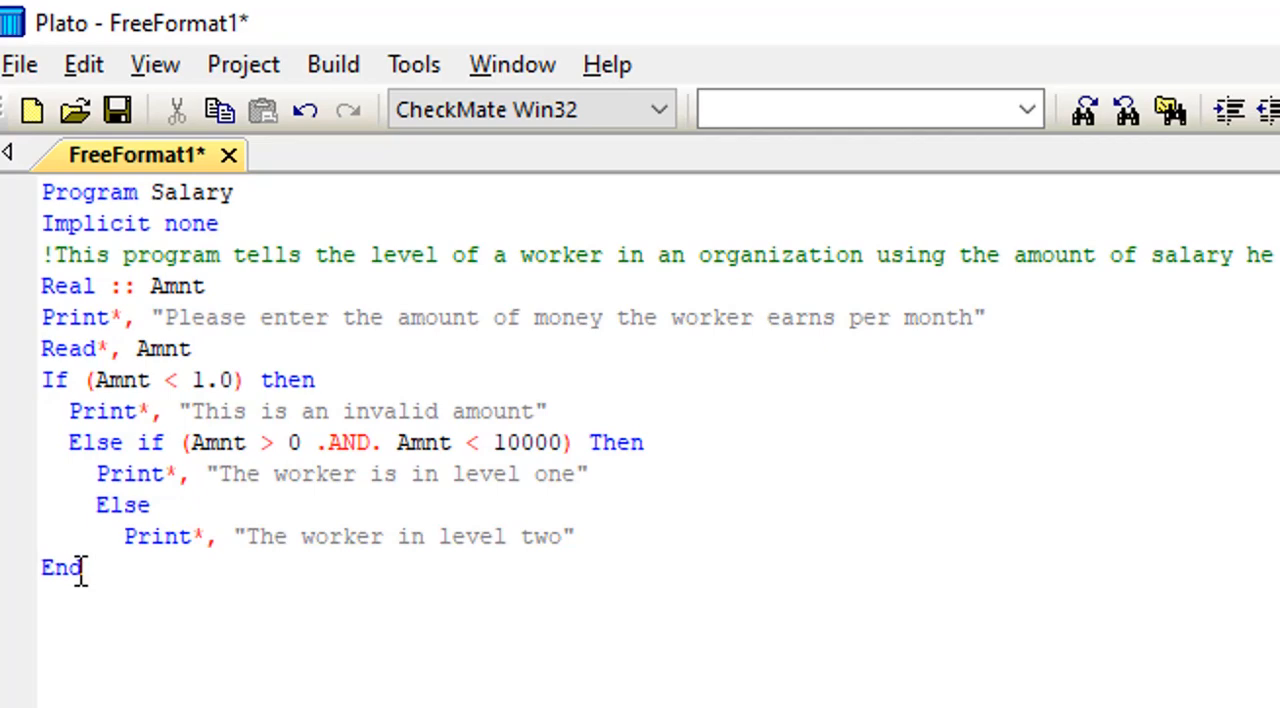
{"action": "type", "text": "if"}
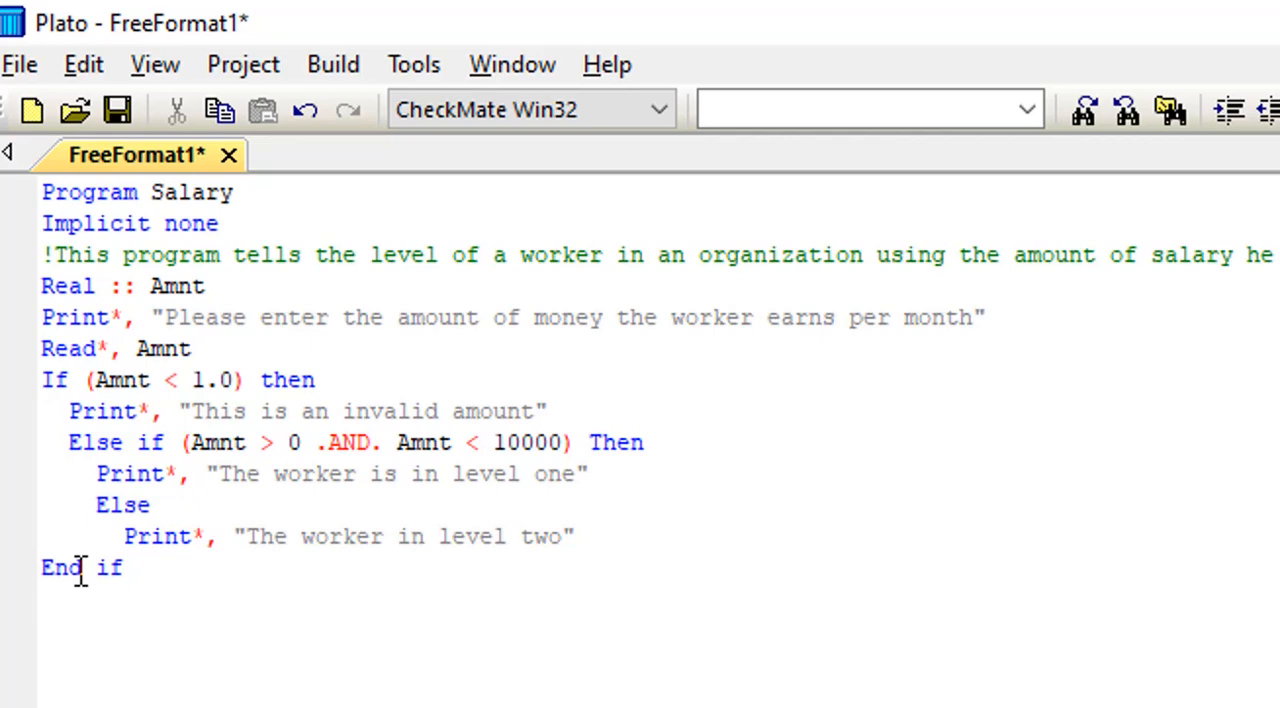
Finish the source with End program Salary.
{"action": "type", "text": "End"}
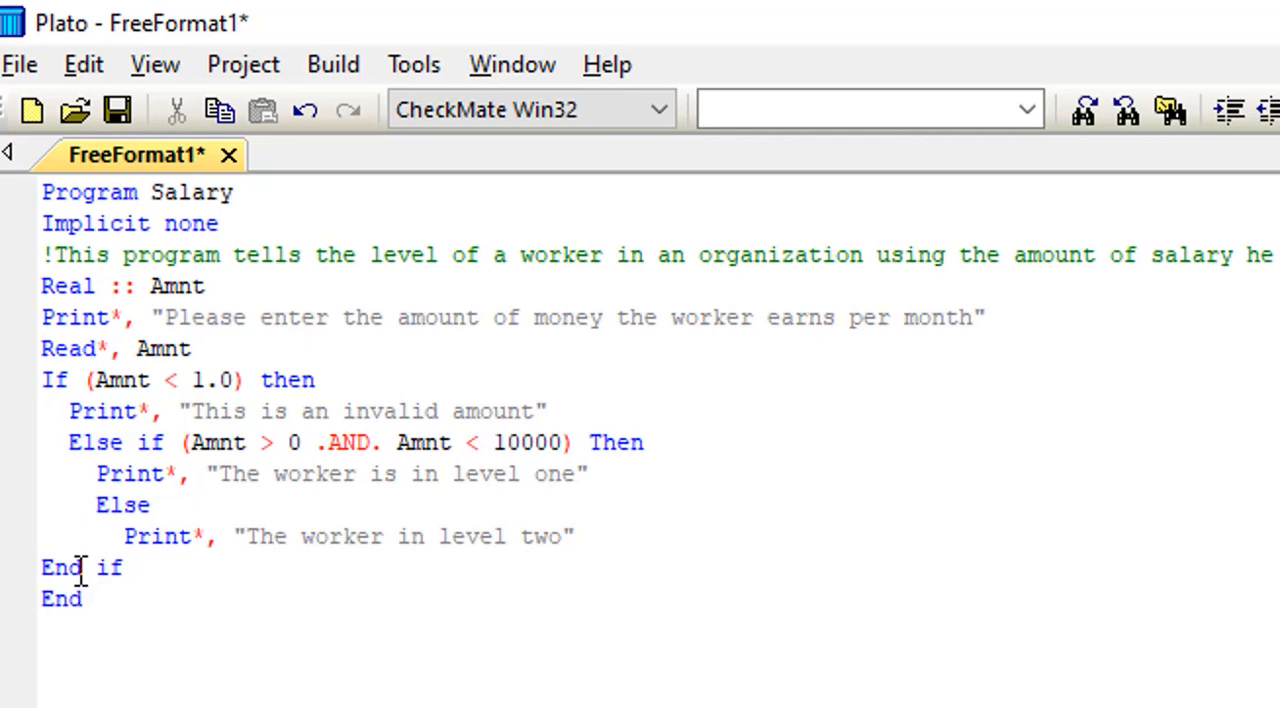
{"action": "type", "text": "progr"}
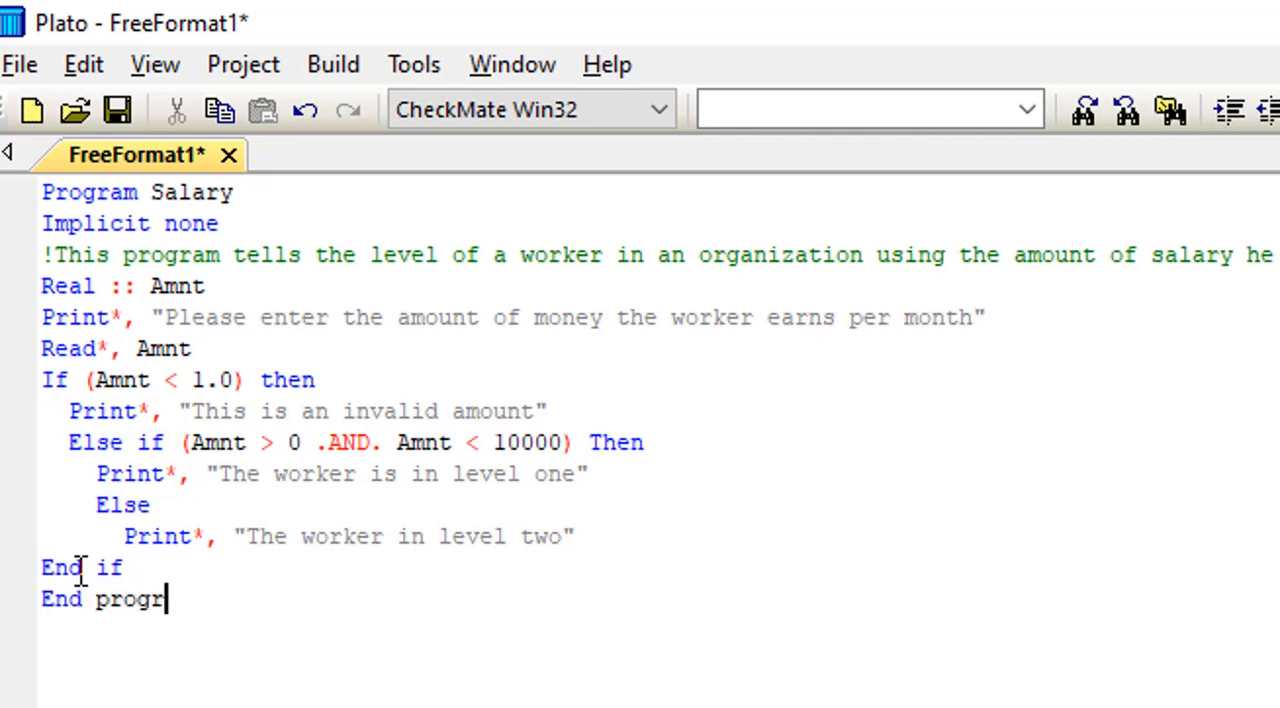
{"action": "type", "text": "am"}
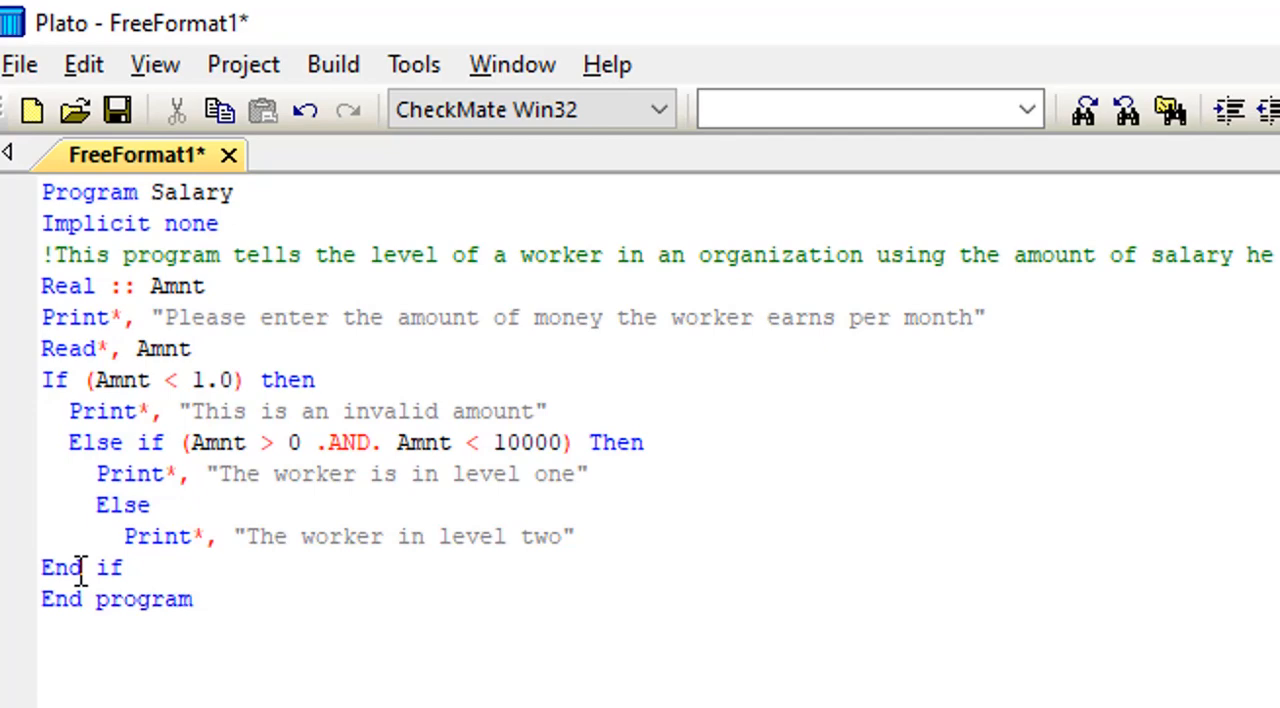
{"action": "type", "text": "Sa"}
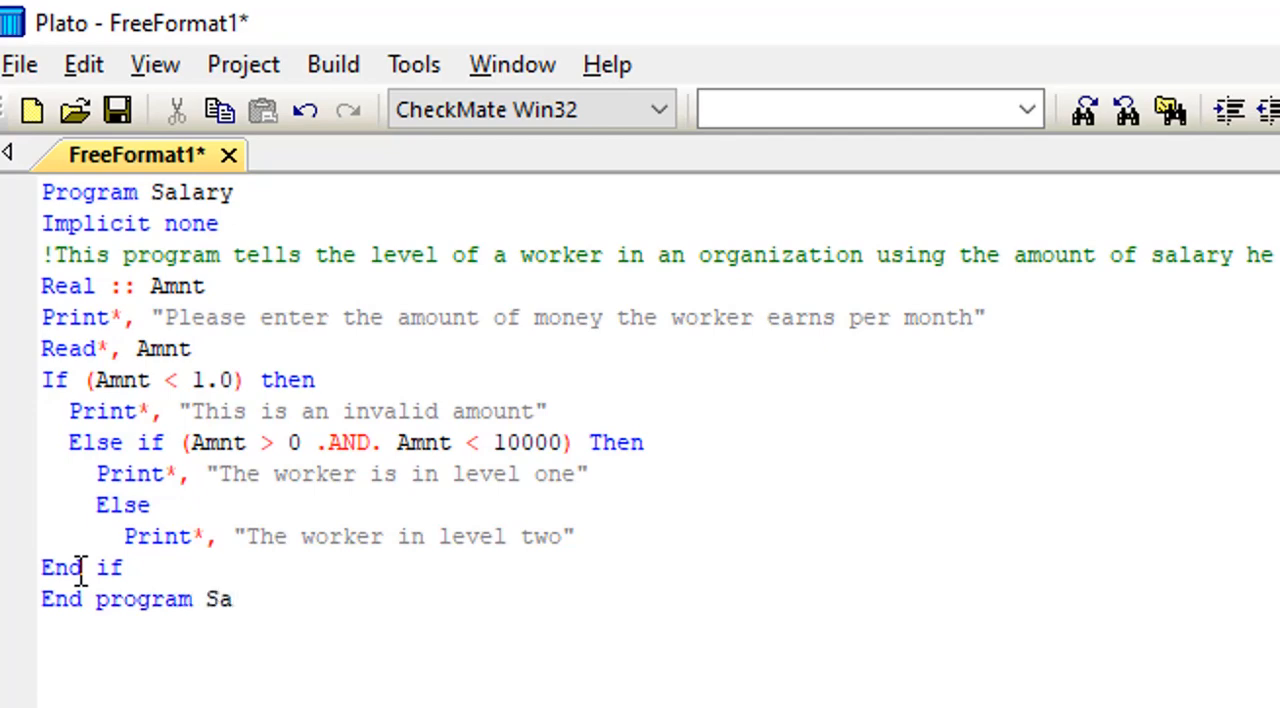
{"action": "type", "text": "lary"}
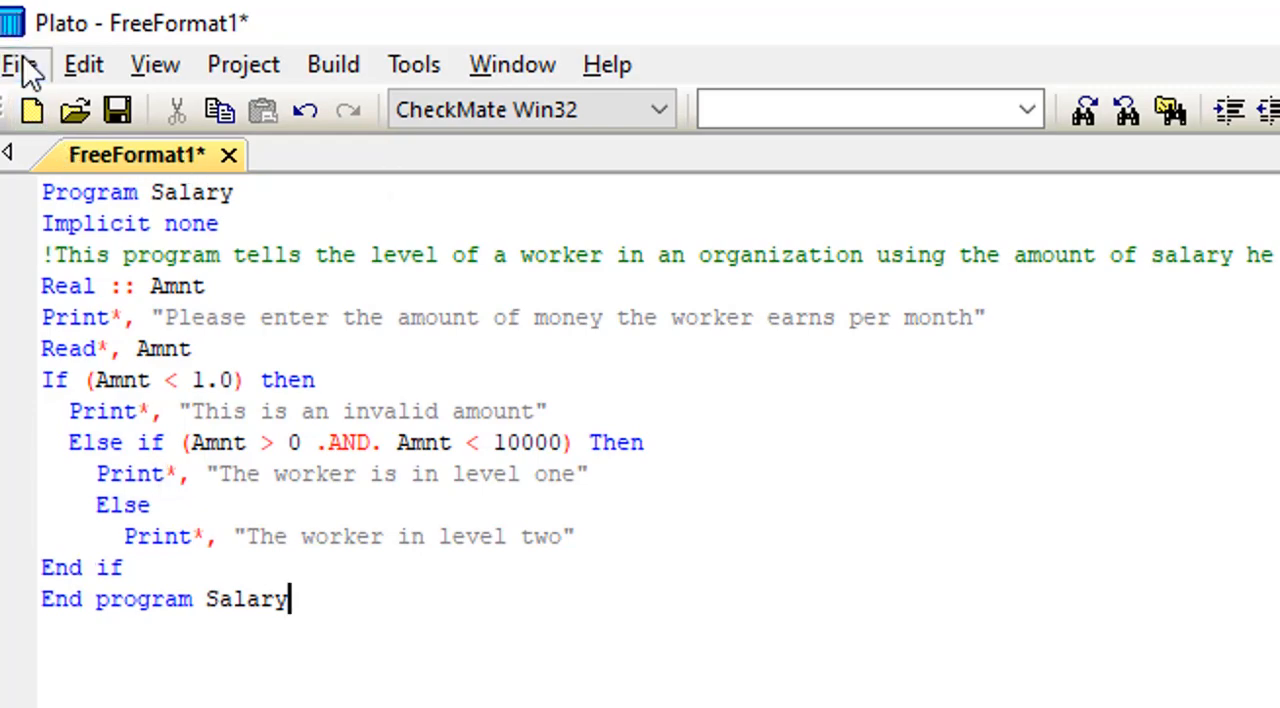
Save the source as Salary.f95 via Save As on This PC.
{"action": "left_click", "coordinate": [20, 64]}
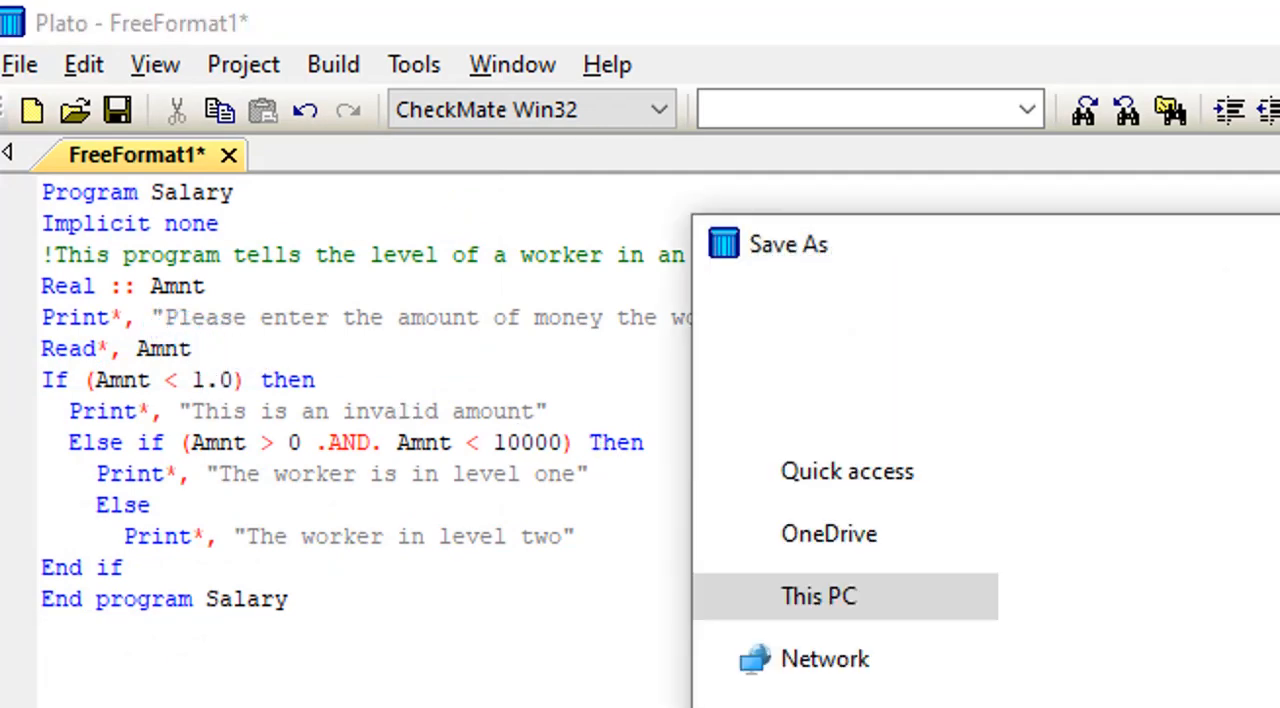
{"action": "left_click", "coordinate": [818, 596]}
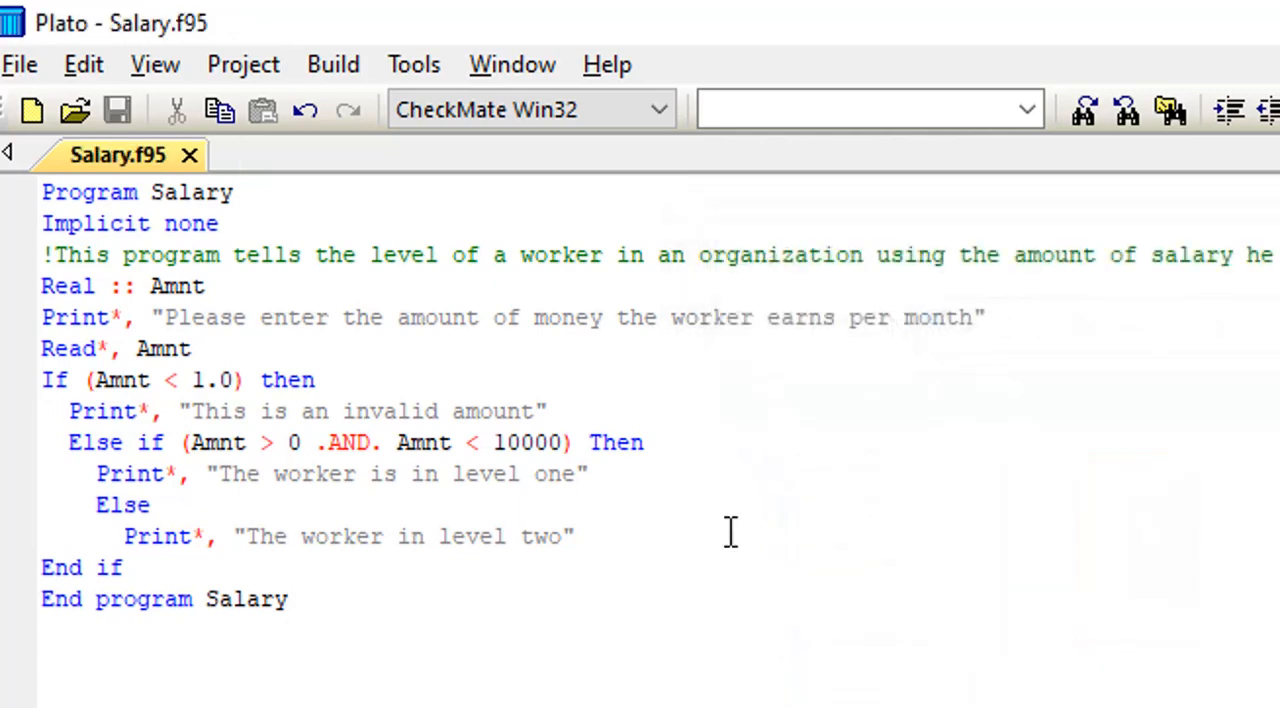
Compile and run Salary.f95 with Build > Start Run so its console window opens.
{"action": "left_click", "coordinate": [332, 64]}
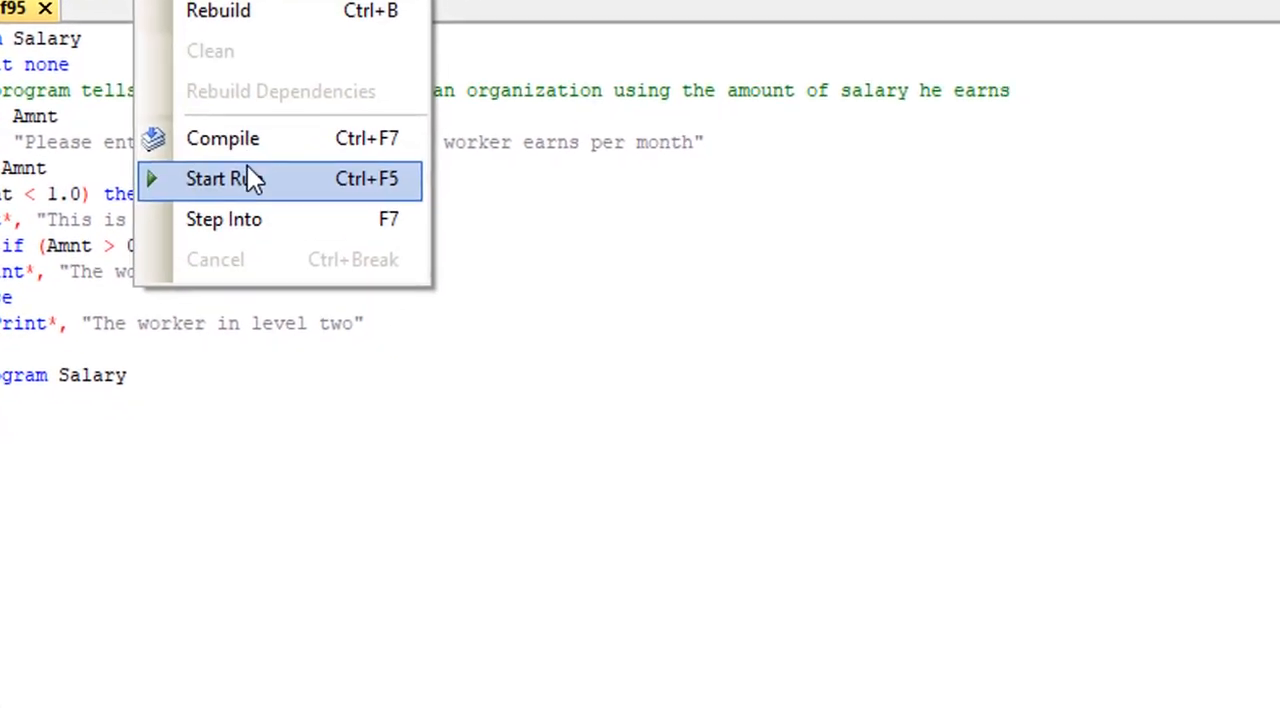
{"action": "left_click", "coordinate": [216, 178]}
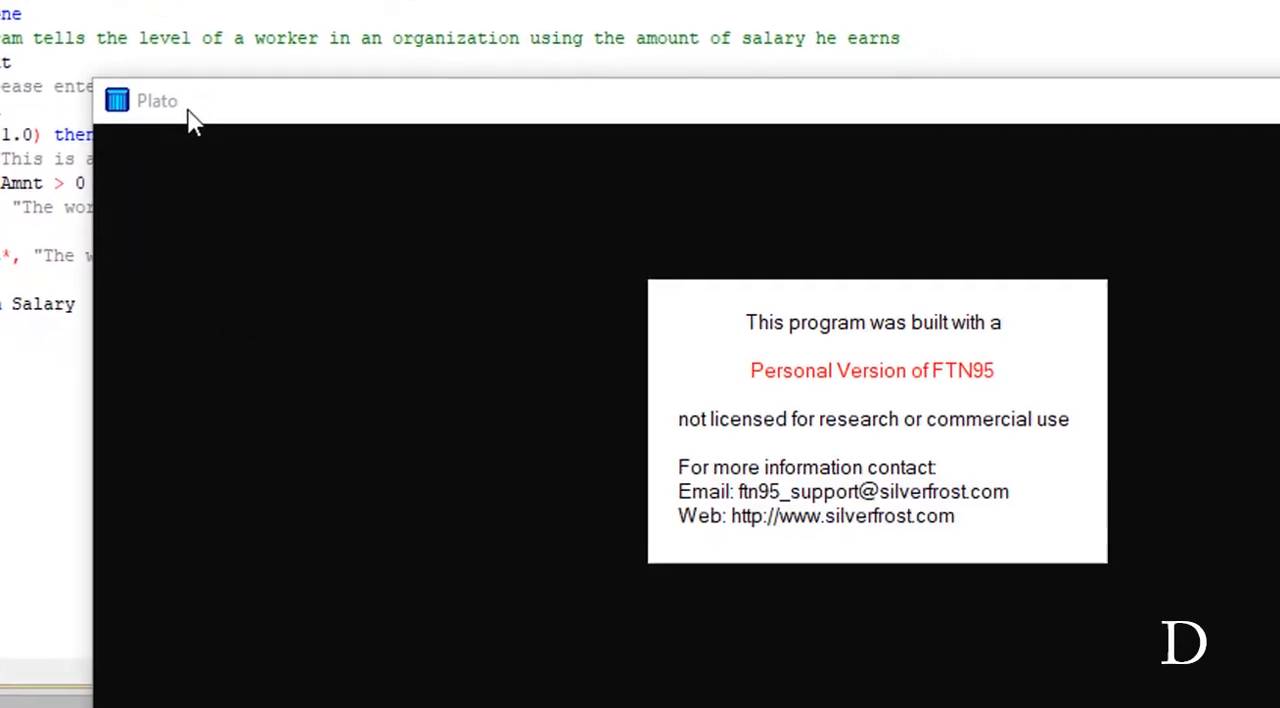